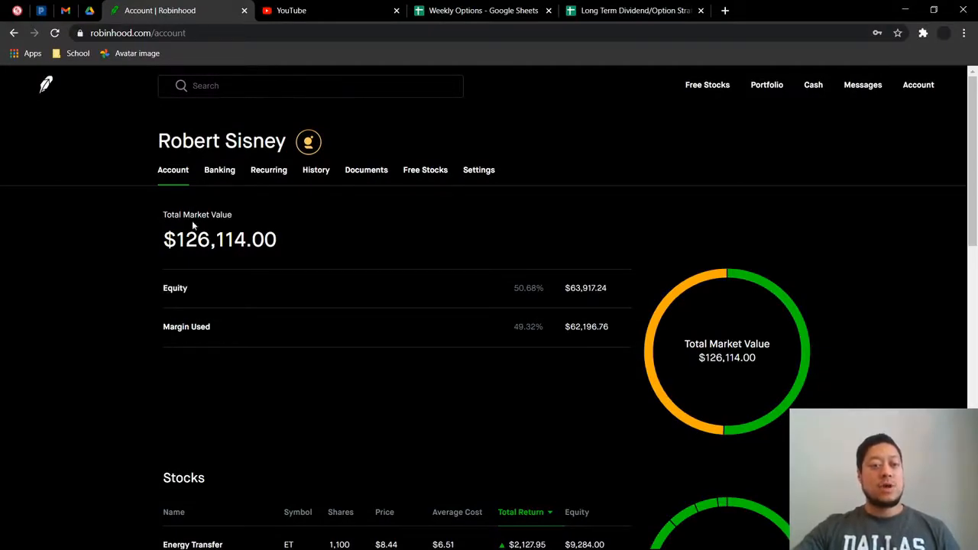
{"action": "mouse_move", "coordinate": [173, 275]}
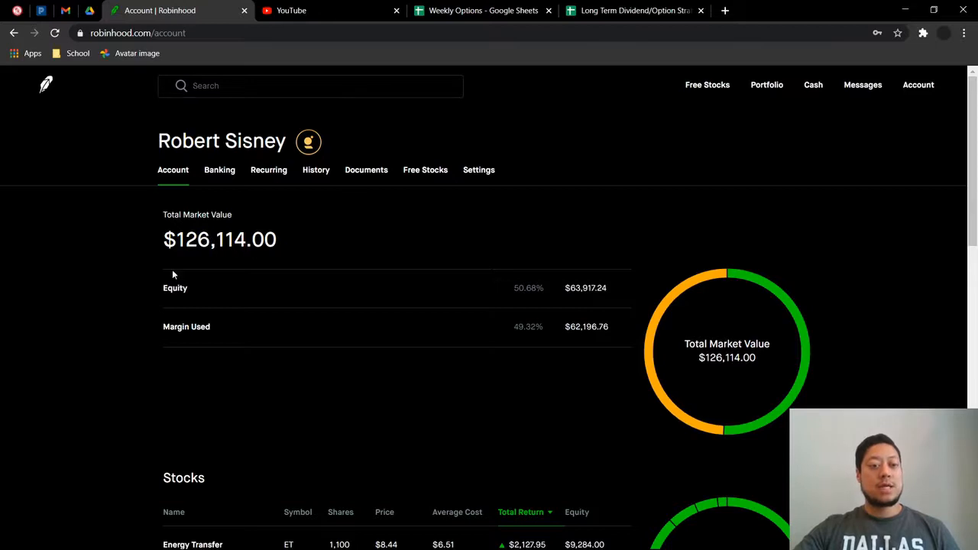
{"action": "mouse_move", "coordinate": [440, 306]}
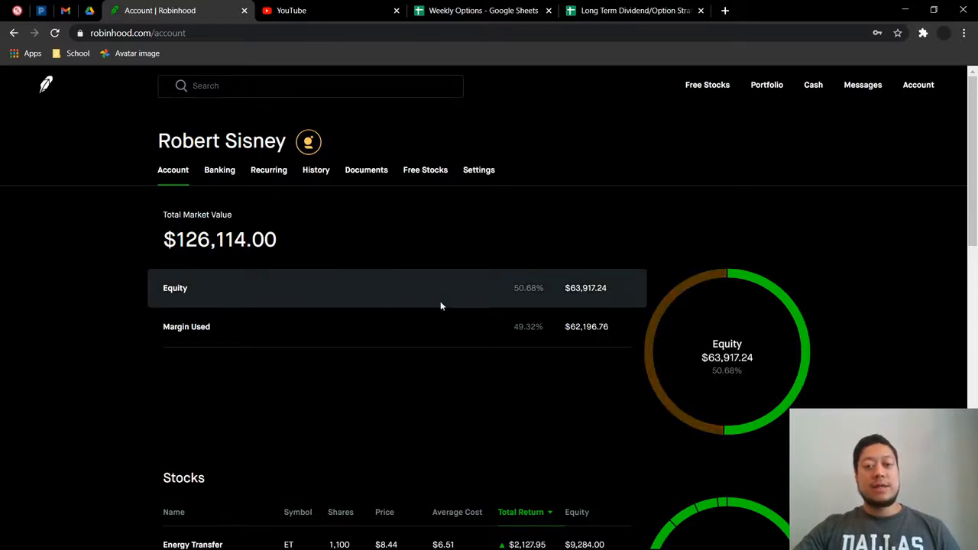
{"action": "mouse_move", "coordinate": [587, 299]}
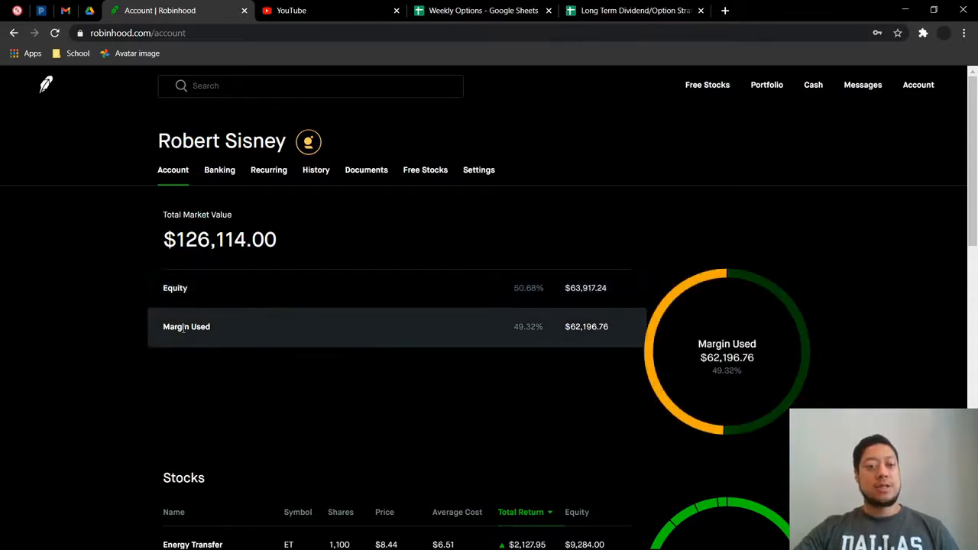
{"action": "mouse_move", "coordinate": [586, 339]}
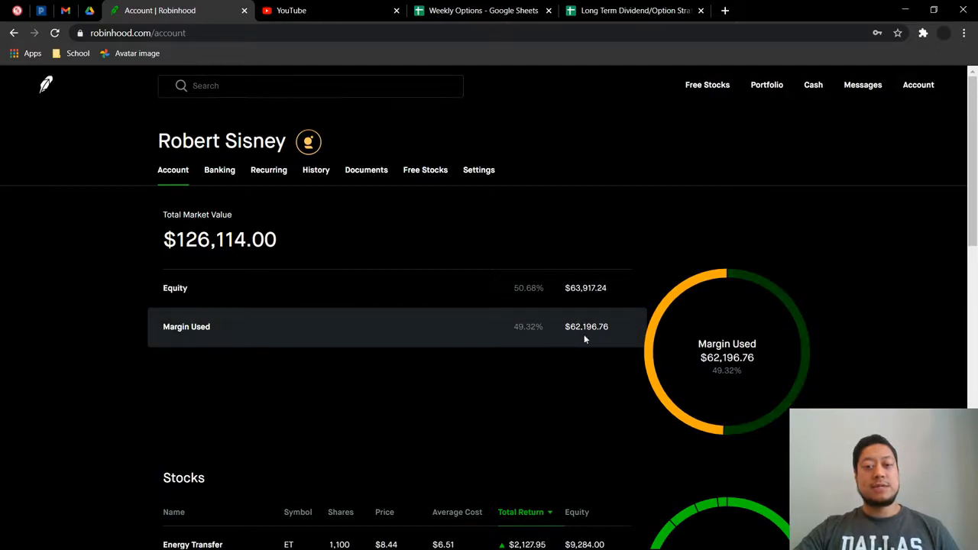
{"action": "mouse_move", "coordinate": [489, 339]}
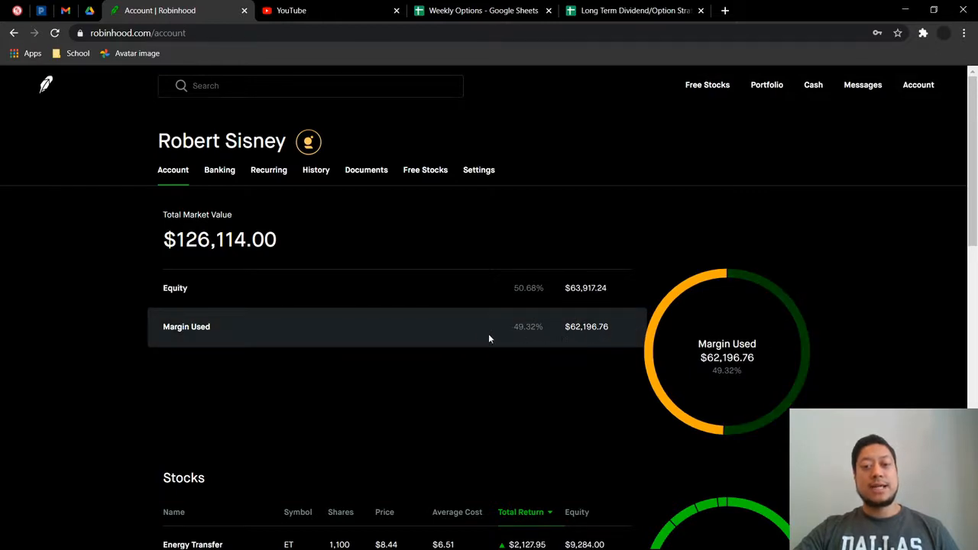
{"action": "mouse_move", "coordinate": [66, 325]}
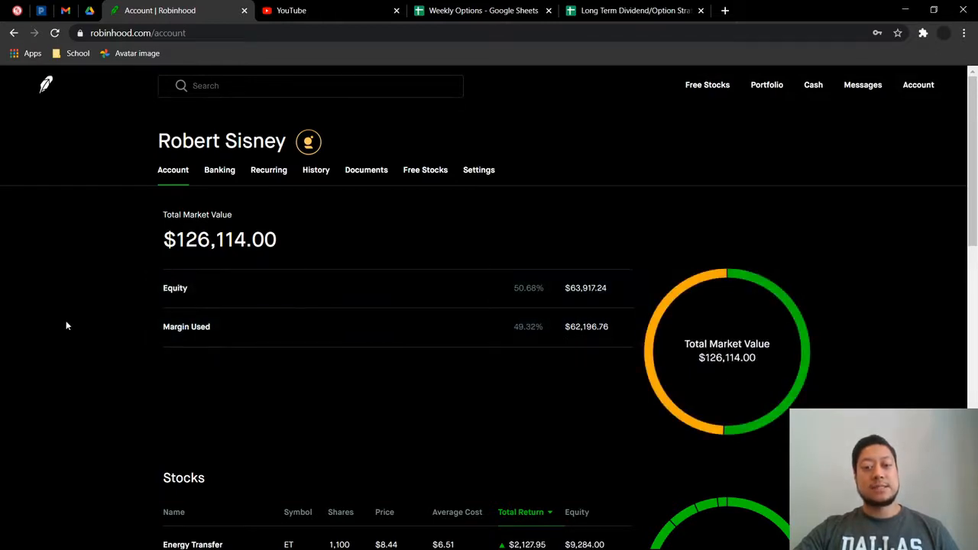
Step: Open the Robinhood portfolio overview with its value chart
{"action": "scroll", "scroll_direction": "down", "scroll_amount": 3}
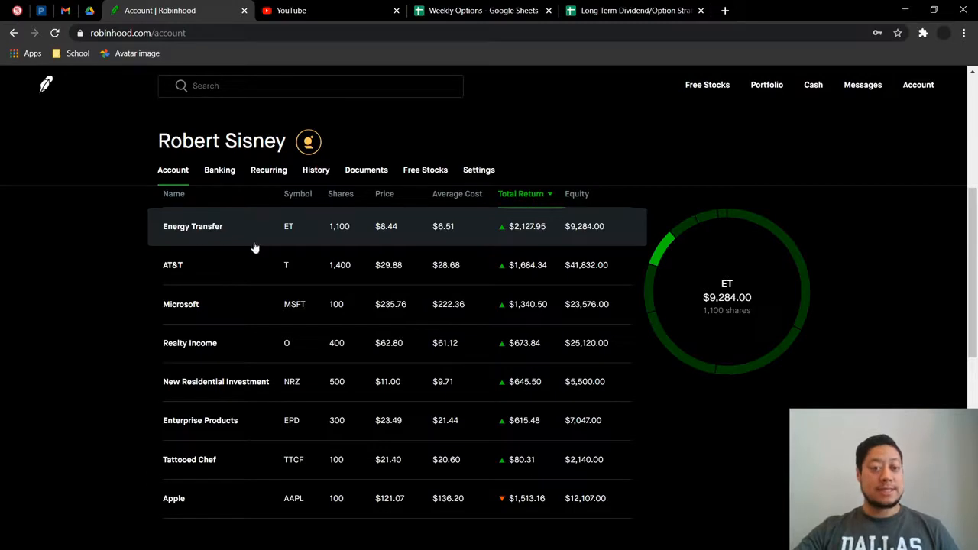
{"action": "mouse_move", "coordinate": [514, 235]}
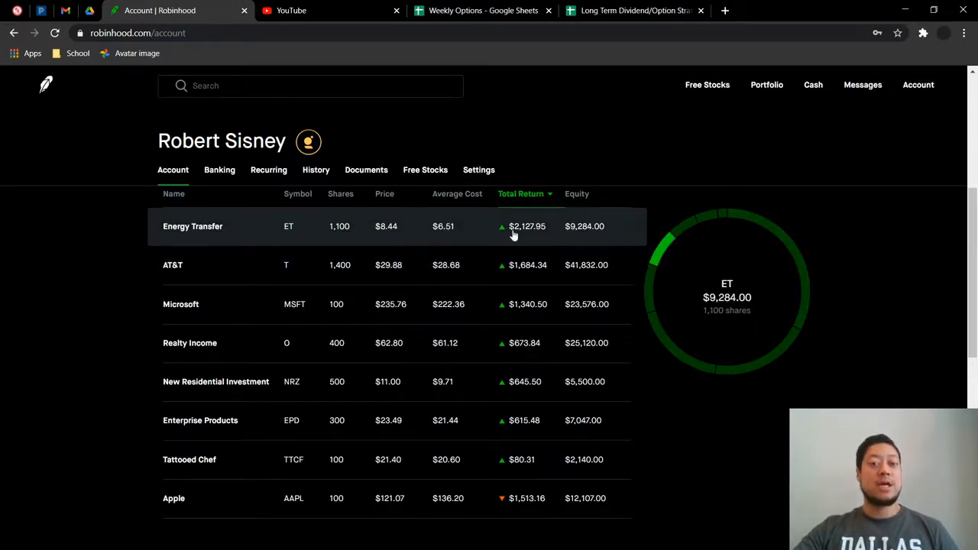
{"action": "mouse_move", "coordinate": [527, 239]}
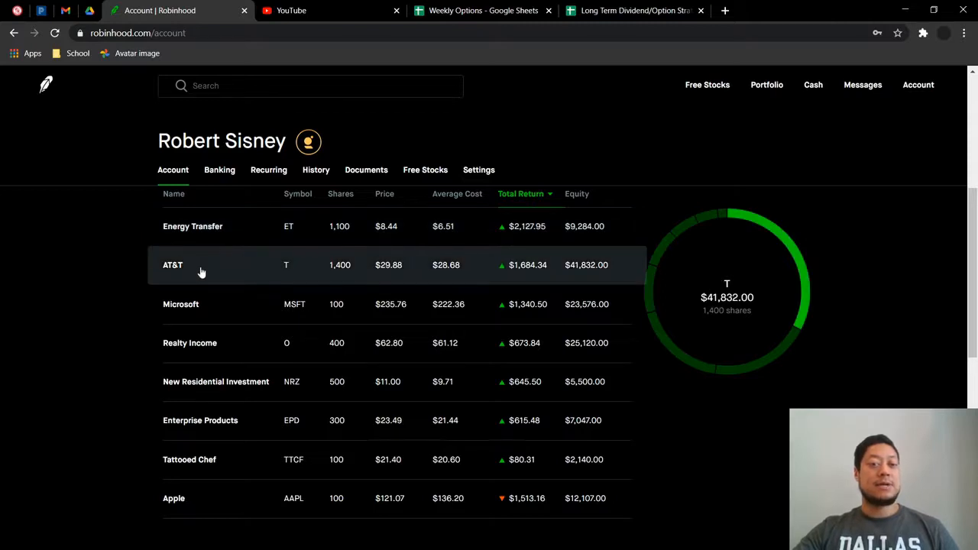
{"action": "mouse_move", "coordinate": [493, 268]}
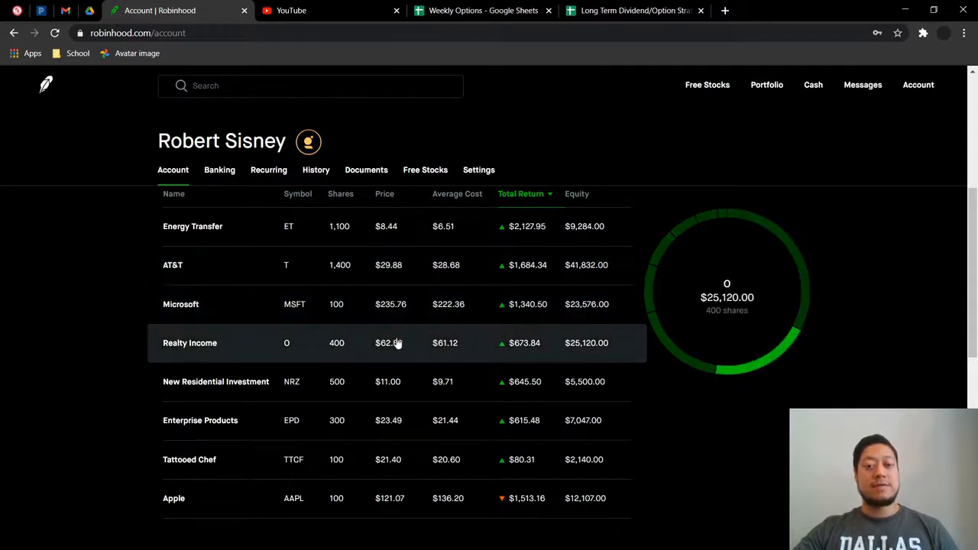
{"action": "scroll", "scroll_direction": "down", "scroll_amount": 3}
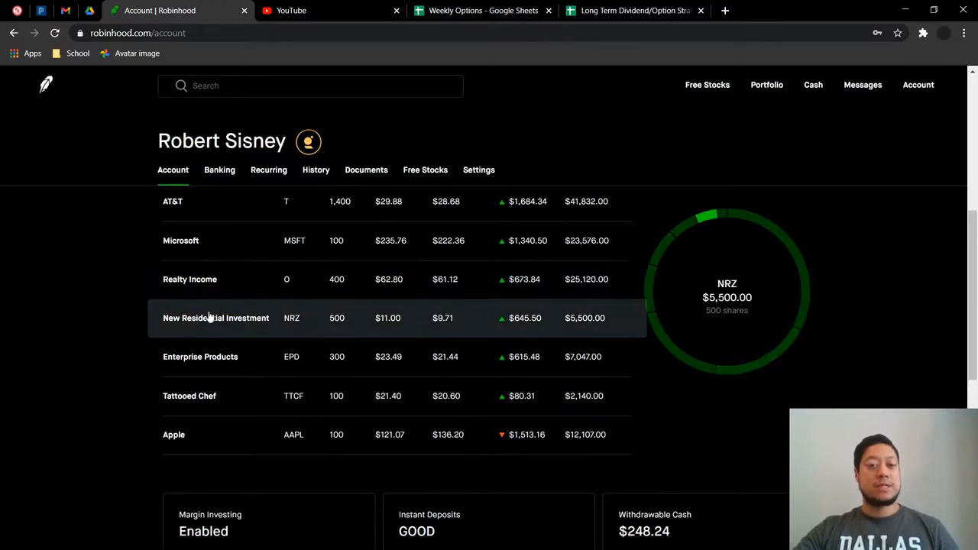
{"action": "mouse_move", "coordinate": [516, 330]}
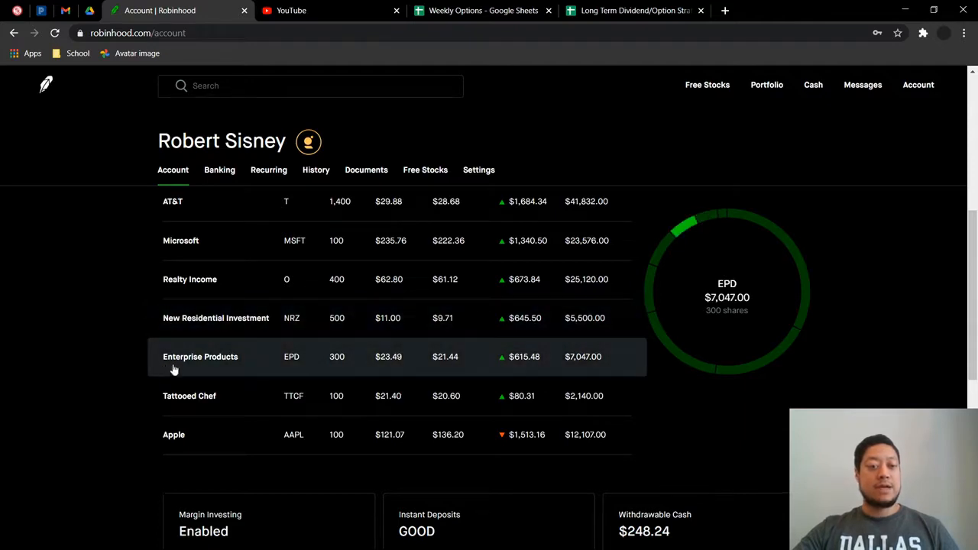
{"action": "mouse_move", "coordinate": [541, 371]}
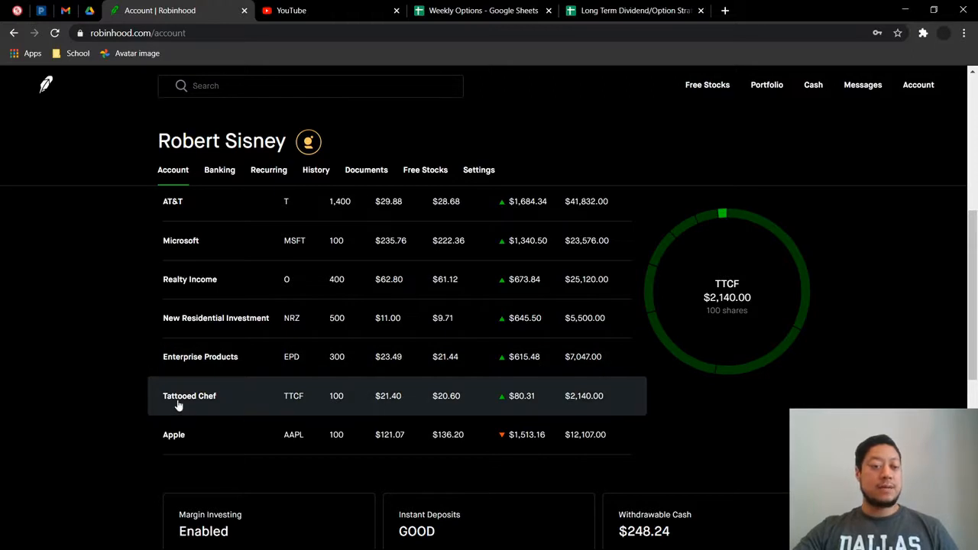
{"action": "mouse_move", "coordinate": [283, 406]}
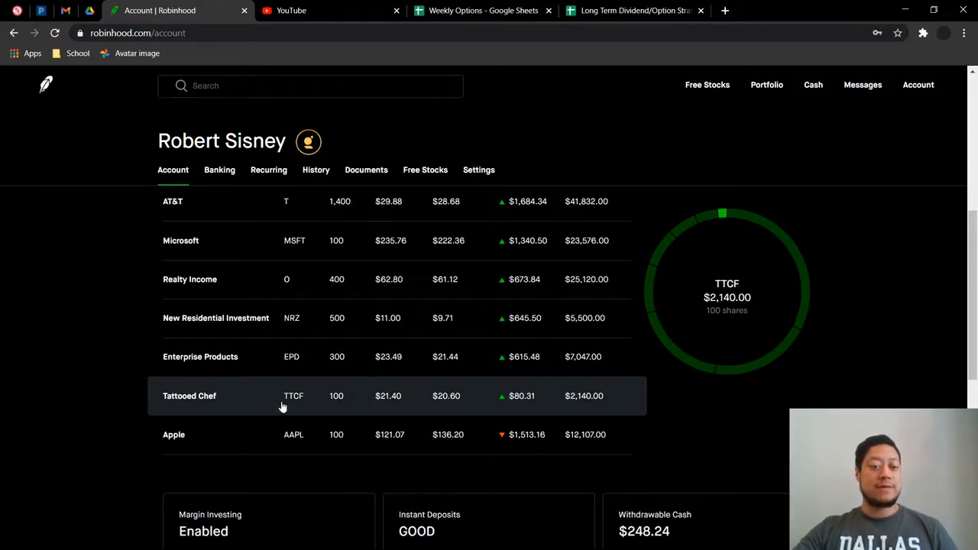
{"action": "mouse_move", "coordinate": [532, 413]}
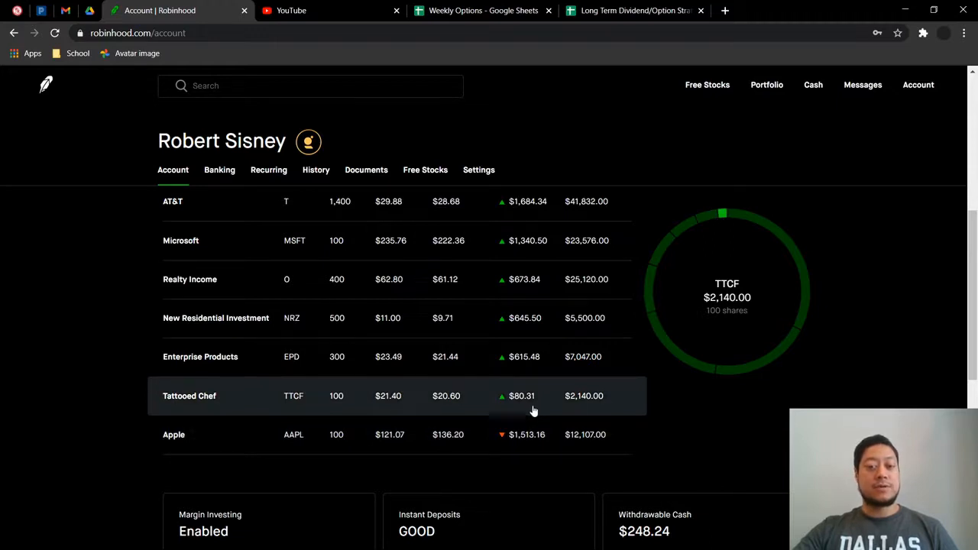
{"action": "scroll", "scroll_direction": "up", "scroll_amount": 3}
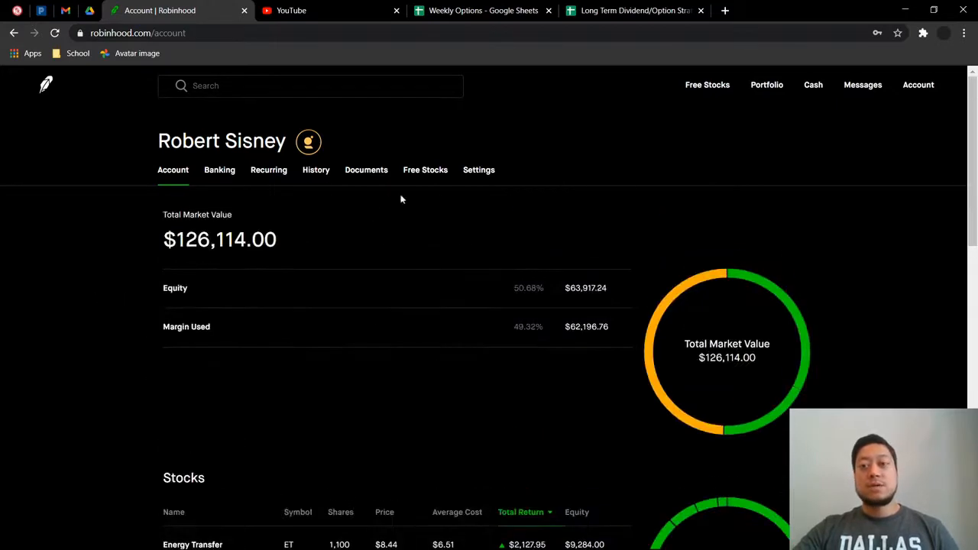
{"action": "left_click", "coordinate": [767, 85]}
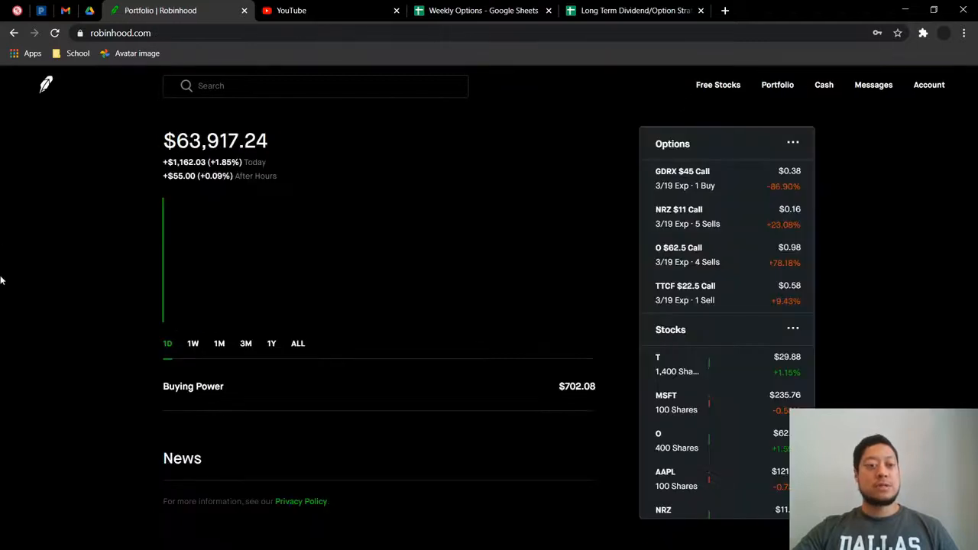
{"action": "mouse_move", "coordinate": [18, 293]}
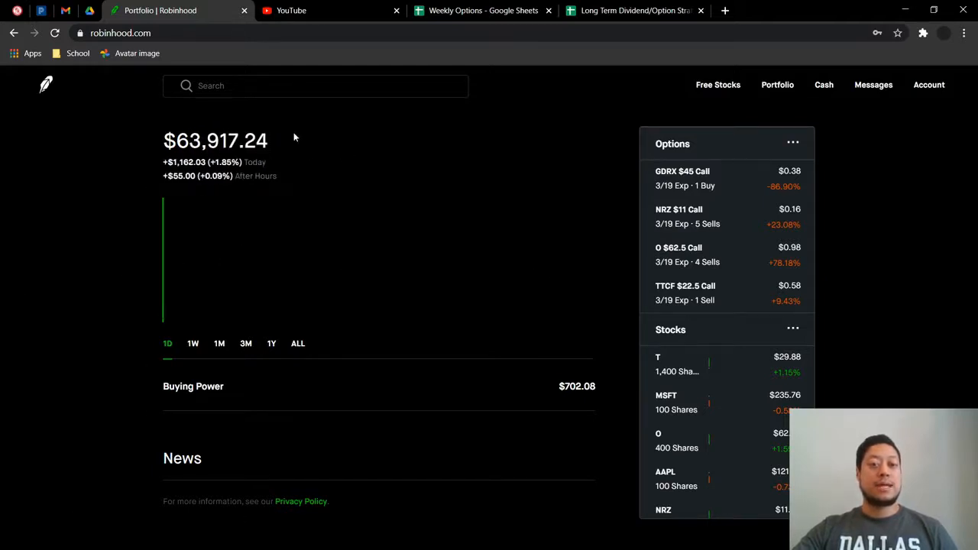
{"action": "mouse_move", "coordinate": [73, 235]}
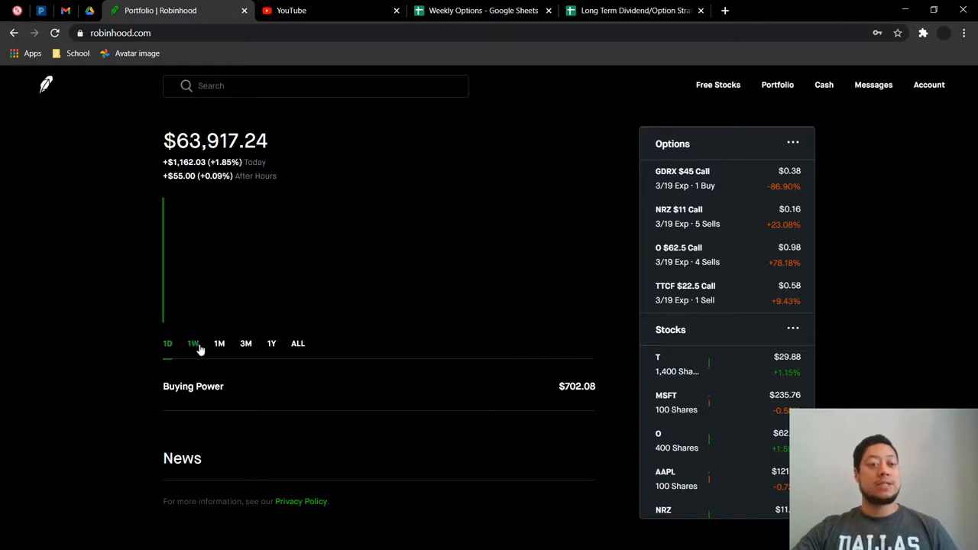
Step: Step the portfolio value chart through the 1W, 1M, 3M, 1Y and ALL ranges
{"action": "left_click", "coordinate": [193, 343]}
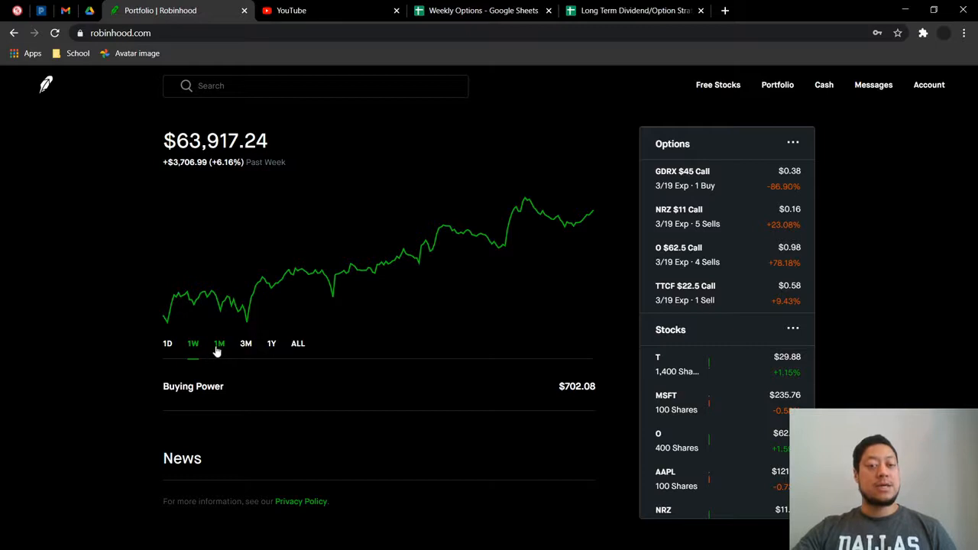
{"action": "left_click", "coordinate": [219, 343]}
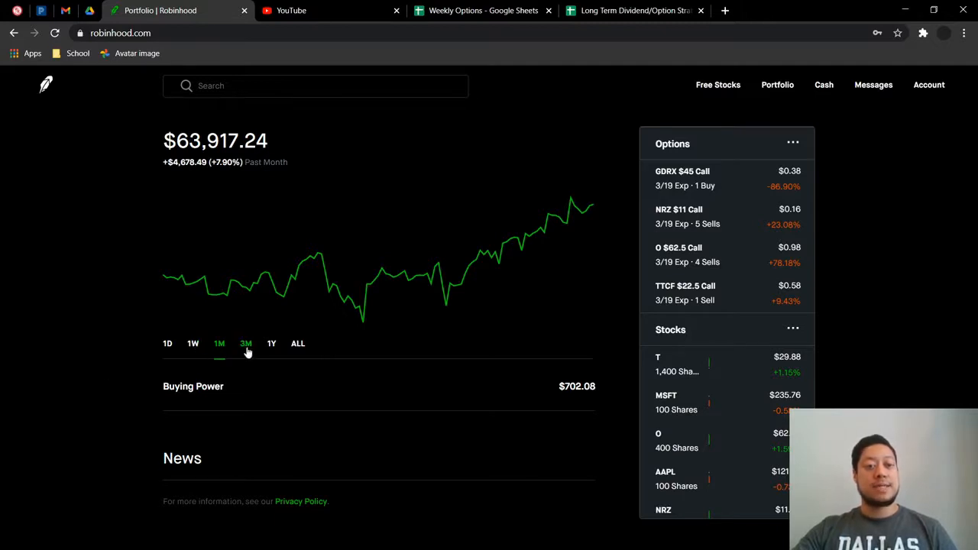
{"action": "left_click", "coordinate": [246, 343]}
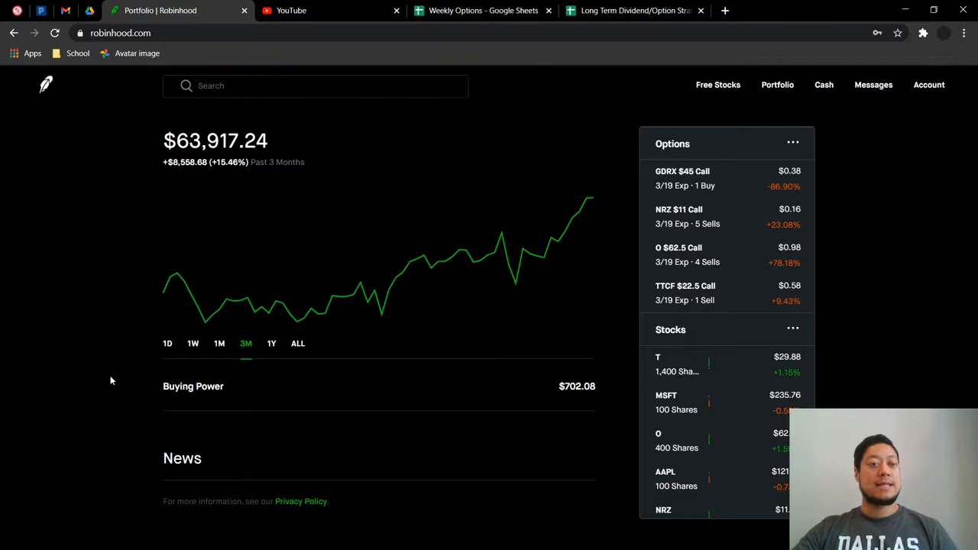
{"action": "mouse_move", "coordinate": [78, 358]}
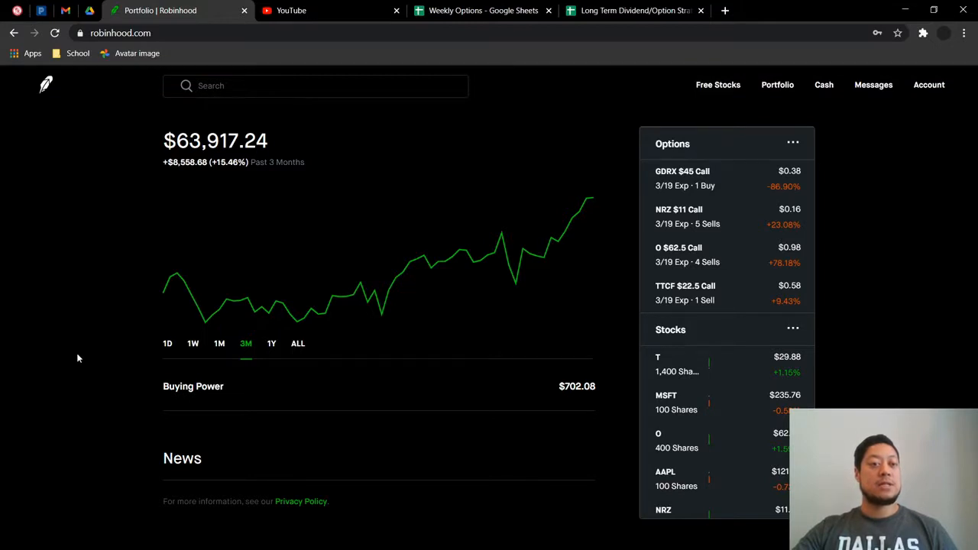
{"action": "mouse_move", "coordinate": [272, 343]}
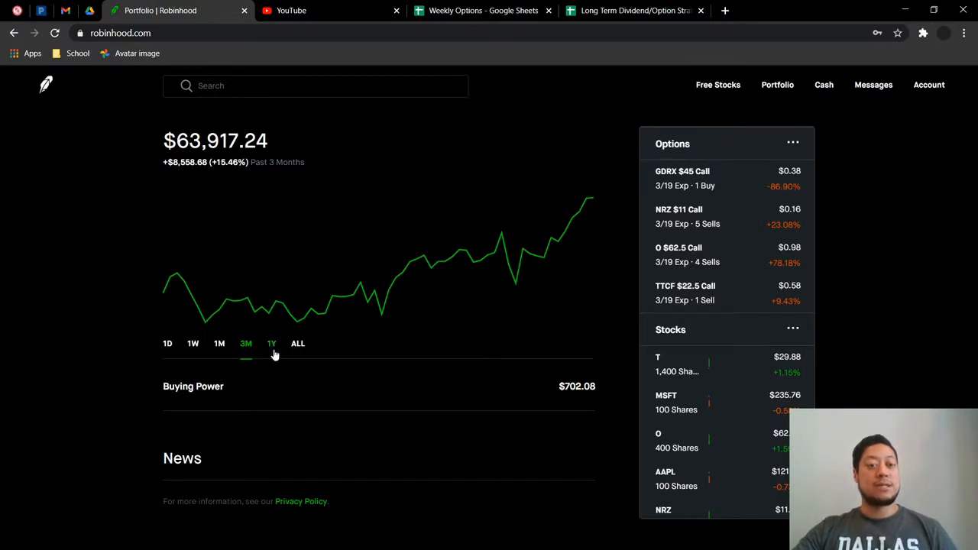
{"action": "left_click", "coordinate": [271, 344]}
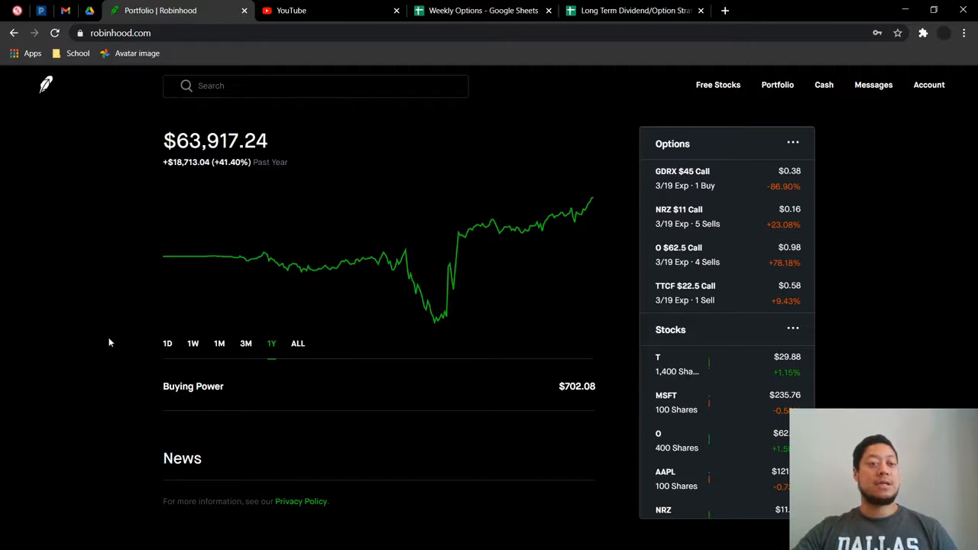
{"action": "left_click", "coordinate": [297, 343]}
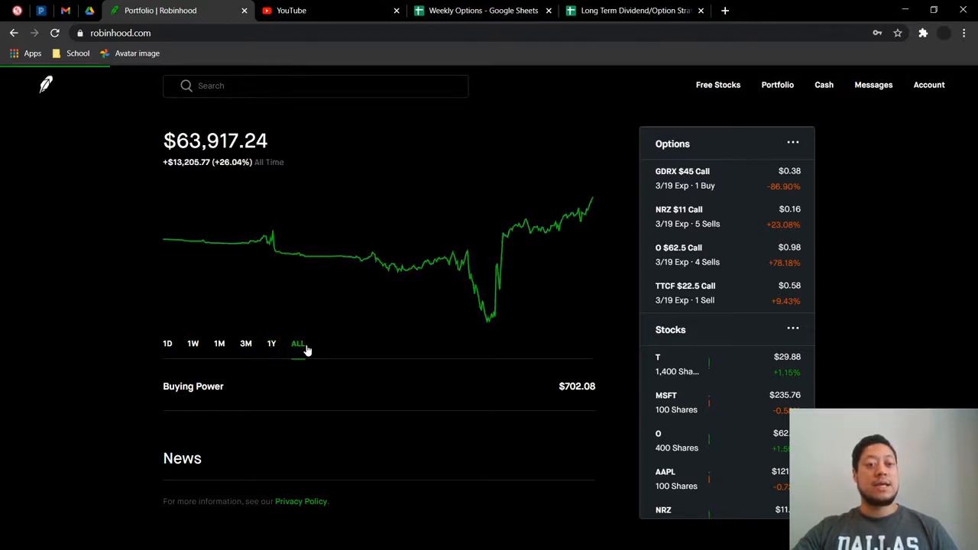
{"action": "mouse_move", "coordinate": [126, 359]}
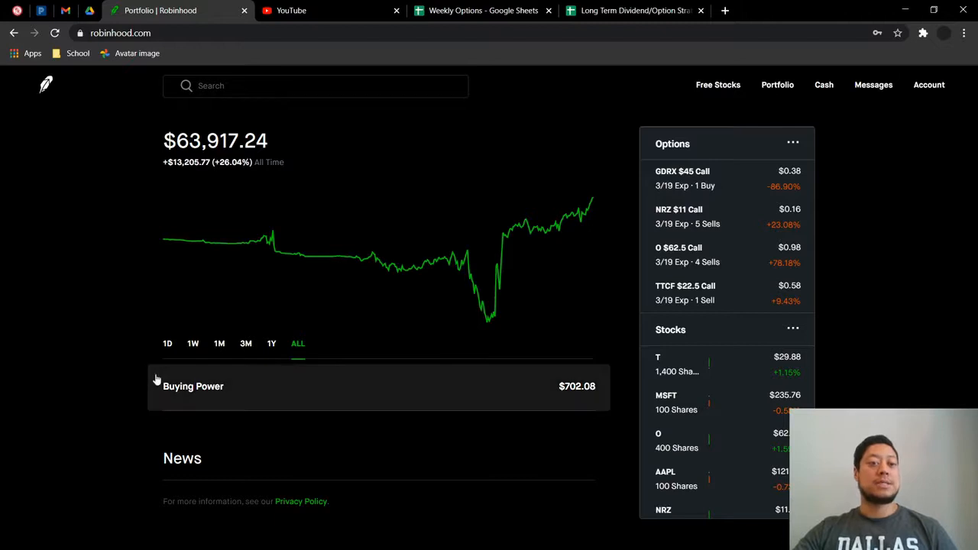
{"action": "mouse_move", "coordinate": [129, 333]}
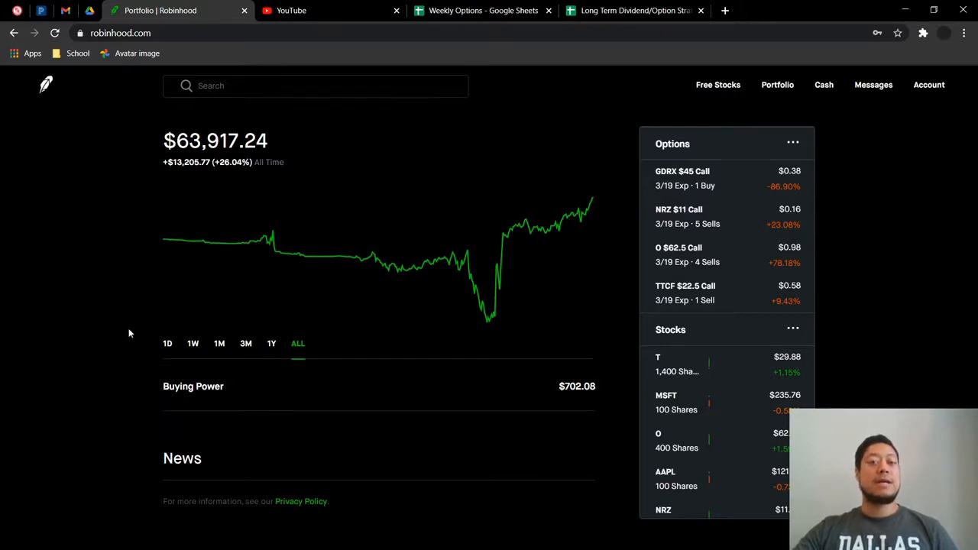
{"action": "mouse_move", "coordinate": [148, 331]}
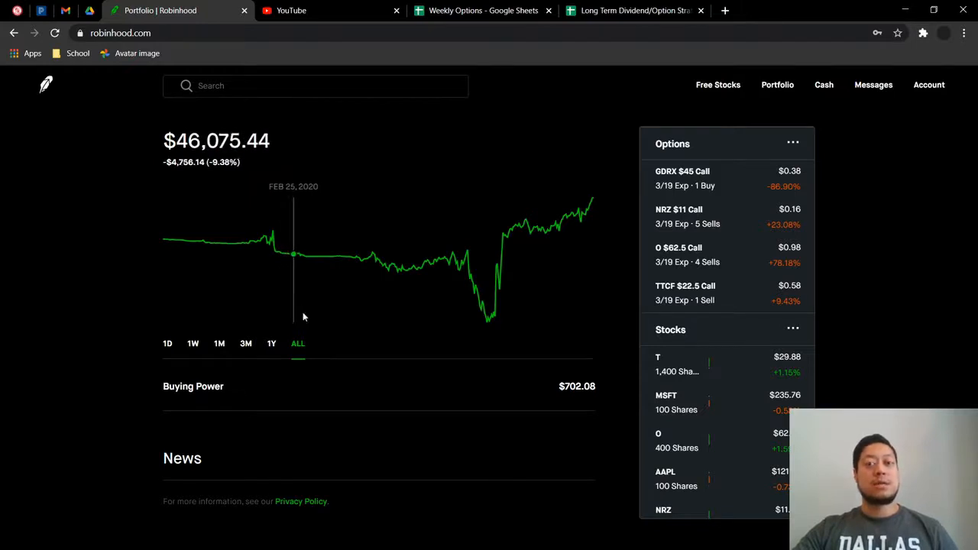
{"action": "mouse_move", "coordinate": [564, 237]}
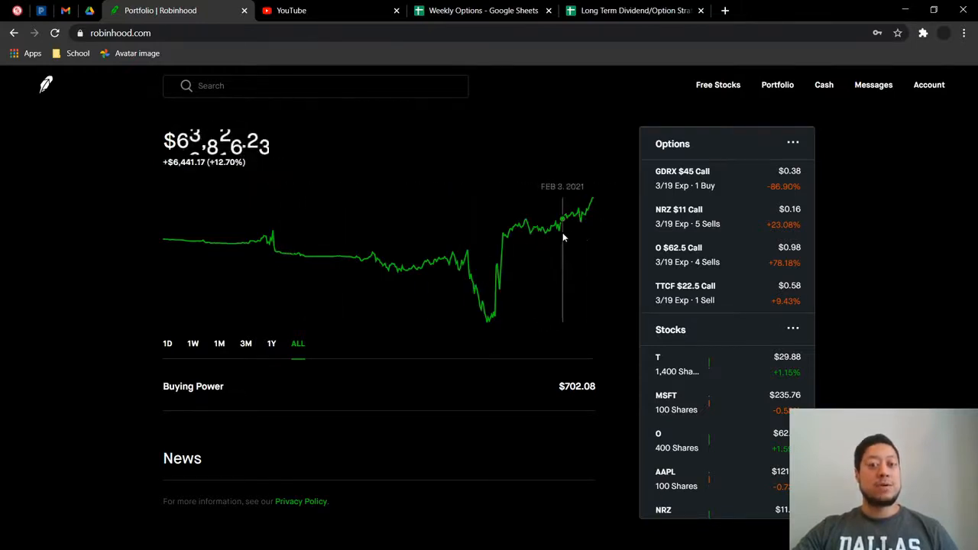
{"action": "mouse_move", "coordinate": [25, 339]}
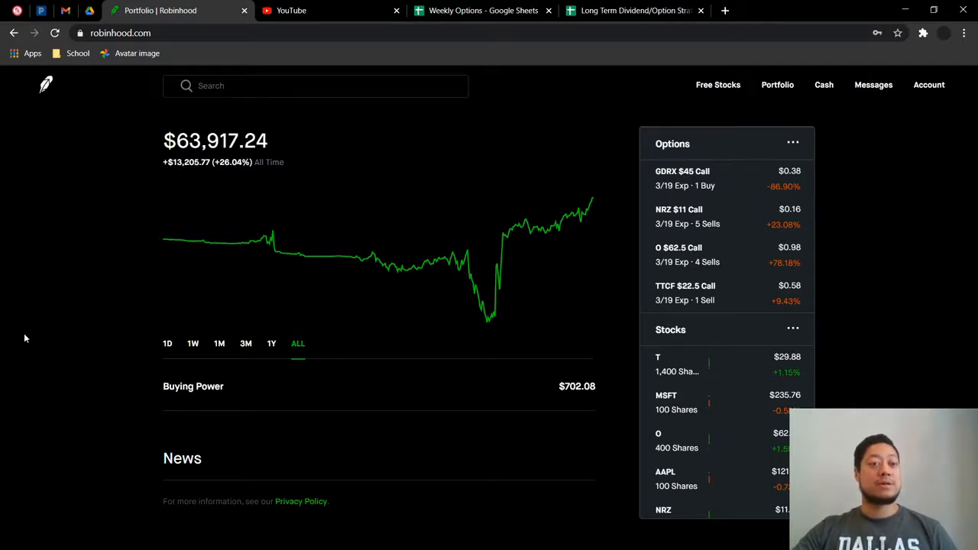
{"action": "mouse_move", "coordinate": [467, 255]}
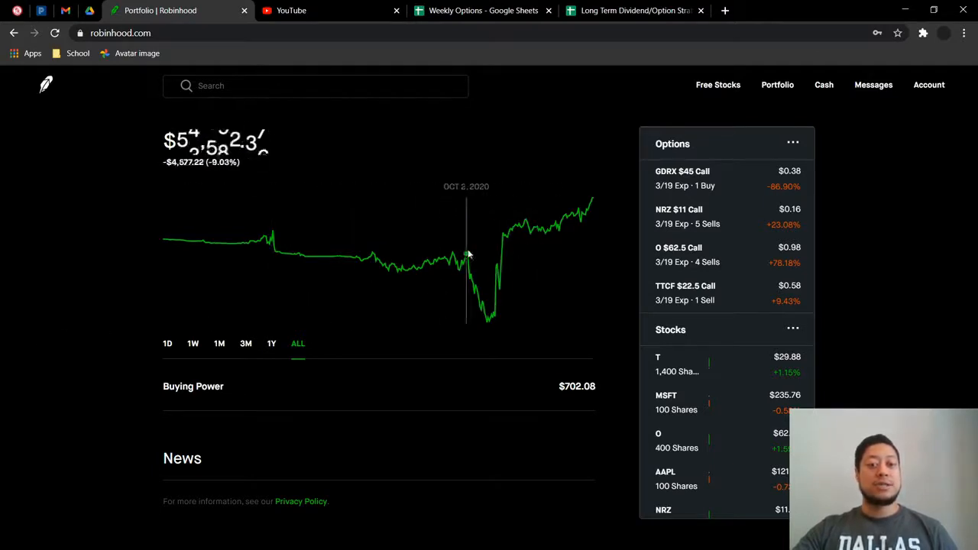
{"action": "mouse_move", "coordinate": [489, 275]}
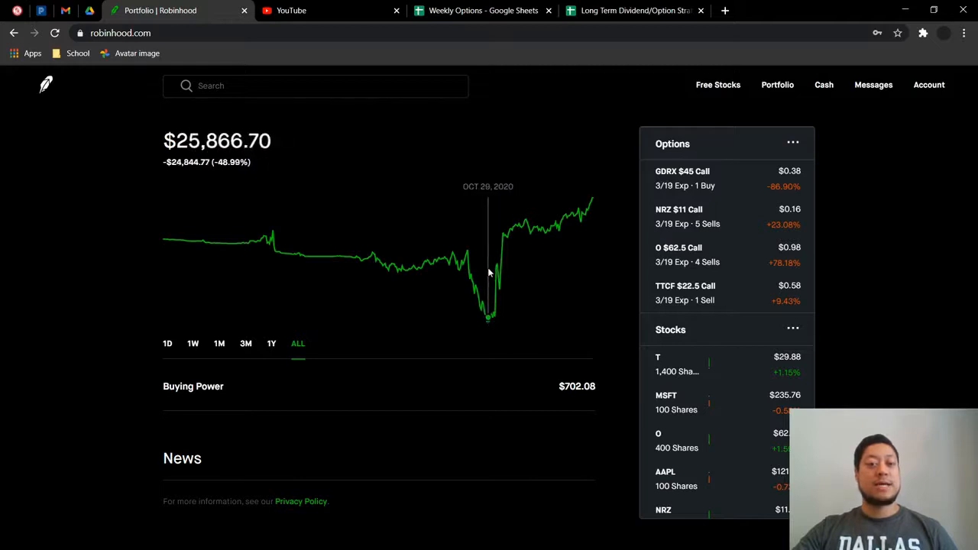
{"action": "mouse_move", "coordinate": [489, 279]}
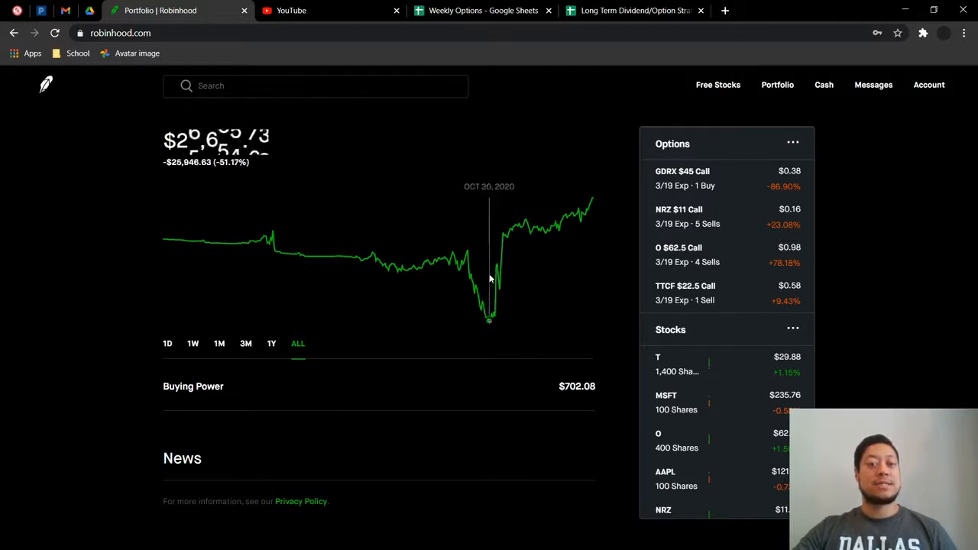
{"action": "mouse_move", "coordinate": [496, 285]}
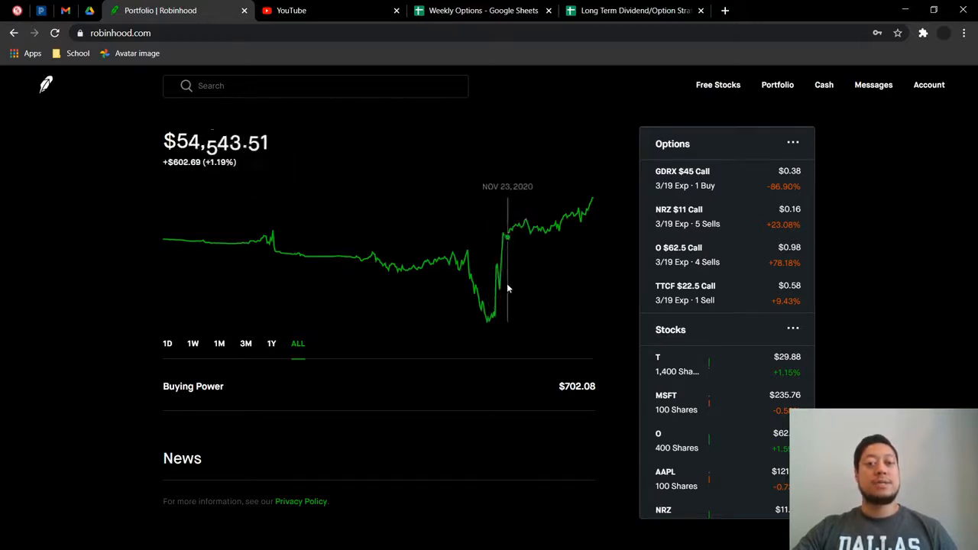
{"action": "mouse_move", "coordinate": [29, 272]}
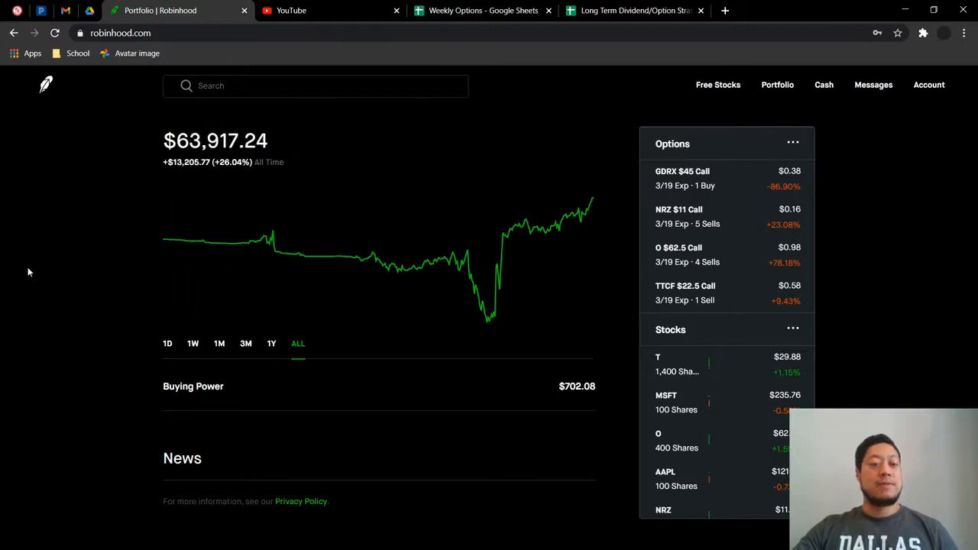
{"action": "mouse_move", "coordinate": [60, 282]}
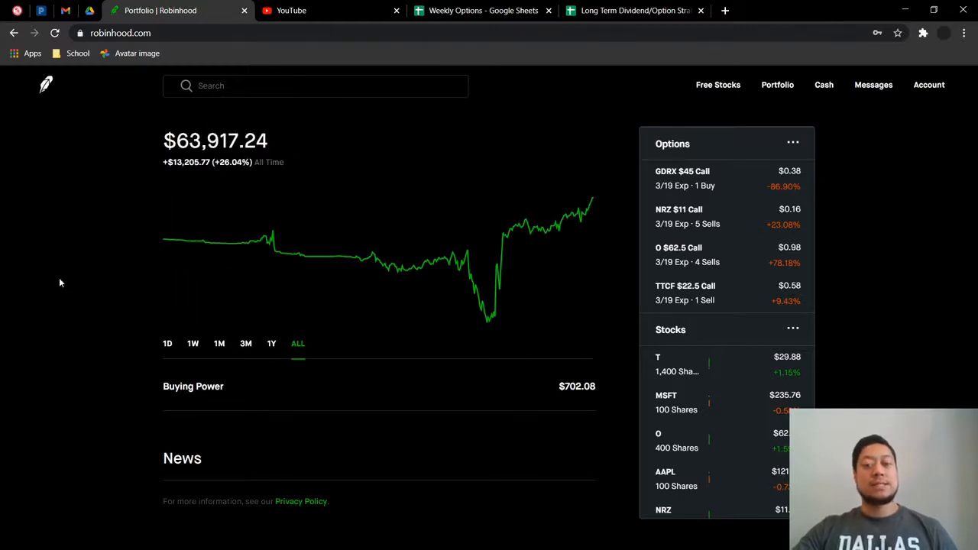
{"action": "scroll", "scroll_direction": "down", "scroll_amount": 3}
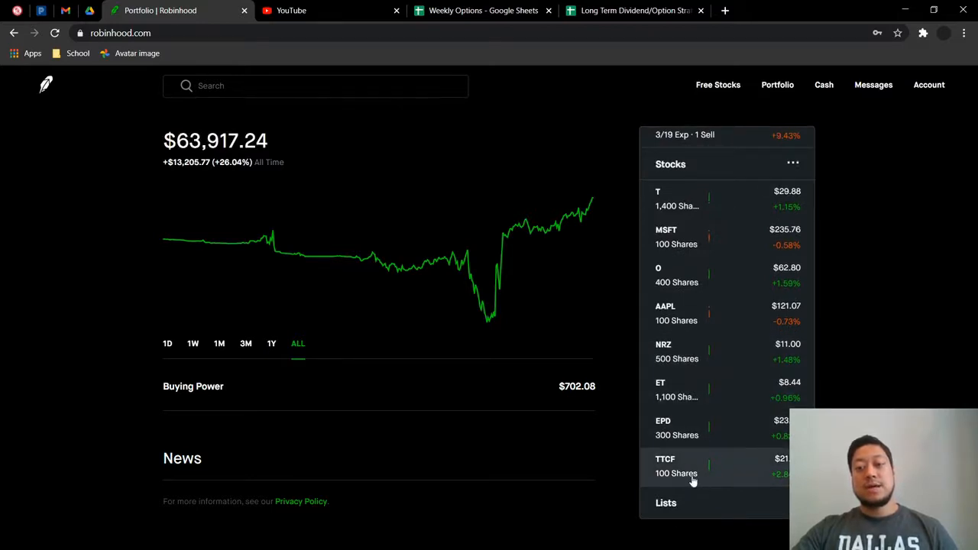
{"action": "mouse_move", "coordinate": [113, 255]}
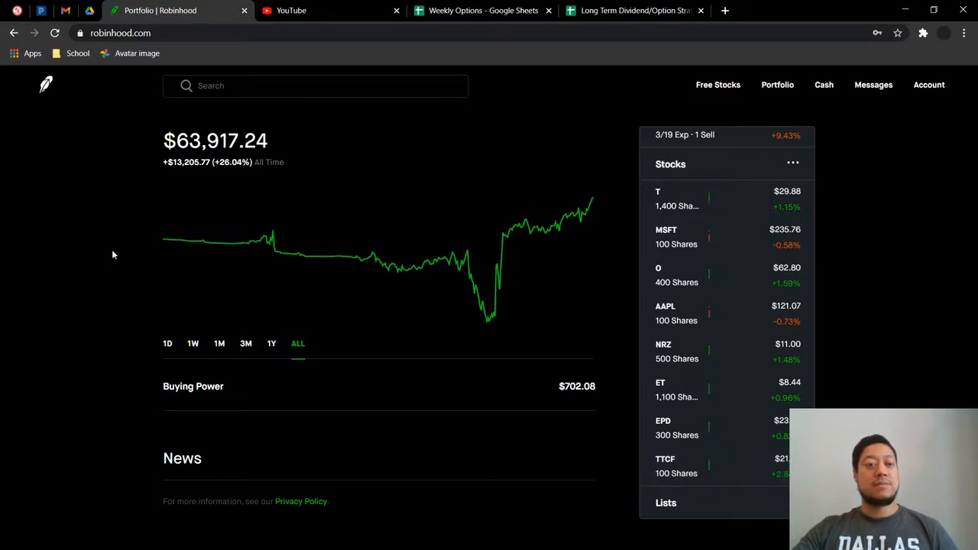
{"action": "mouse_move", "coordinate": [85, 285]}
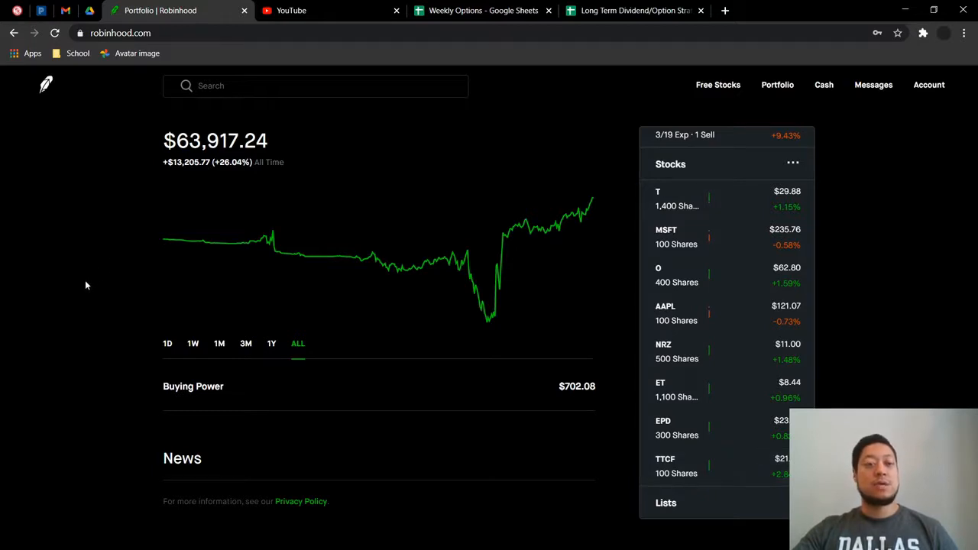
{"action": "mouse_move", "coordinate": [79, 302]}
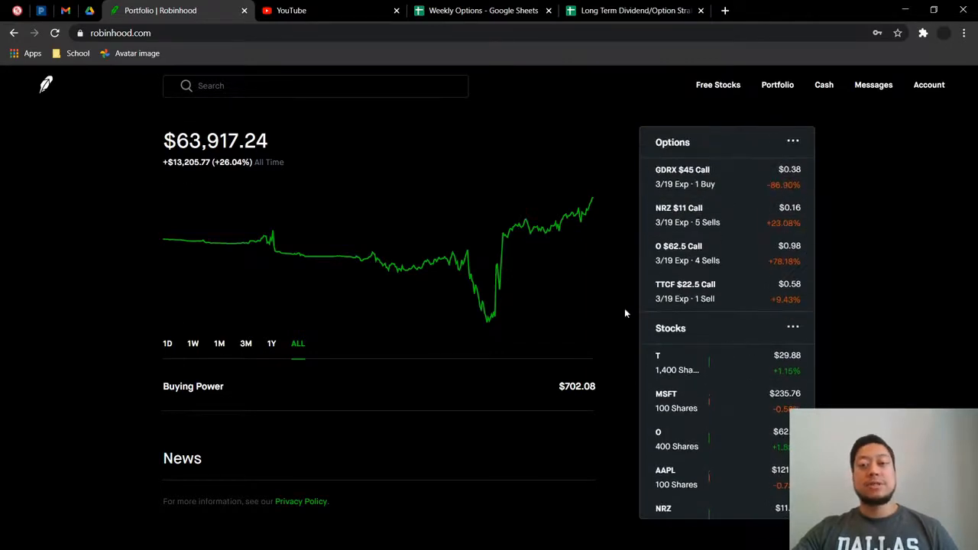
{"action": "mouse_move", "coordinate": [84, 231]}
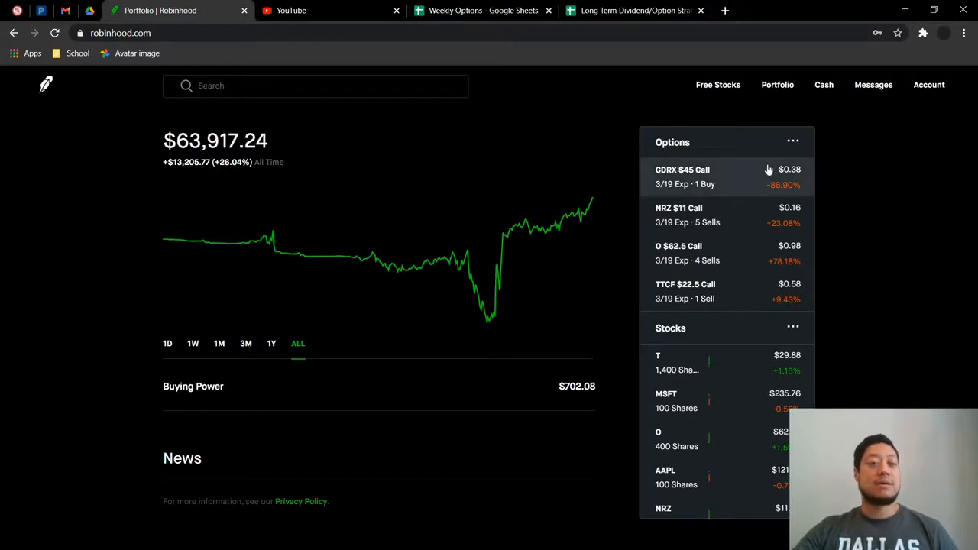
{"action": "left_click", "coordinate": [483, 10]}
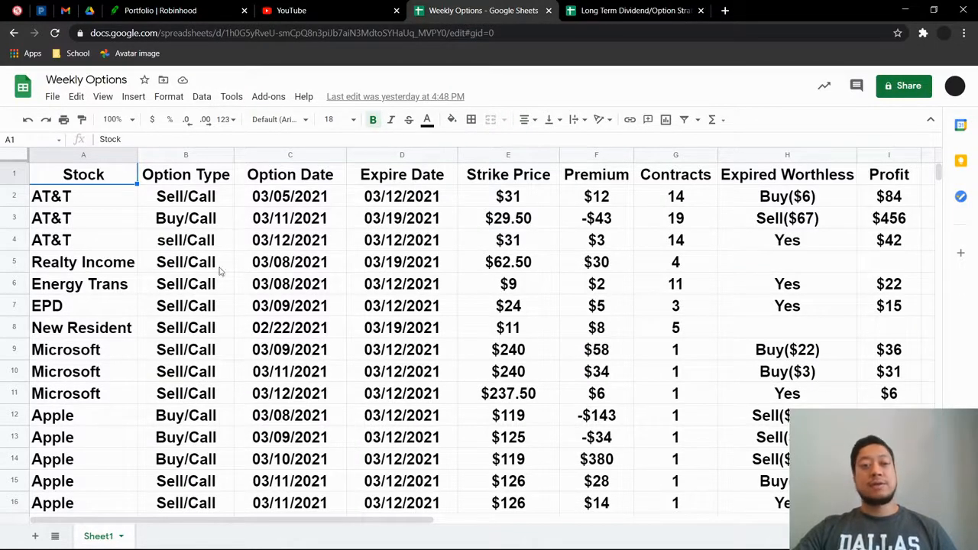
{"action": "scroll", "scroll_direction": "down", "scroll_amount": 3}
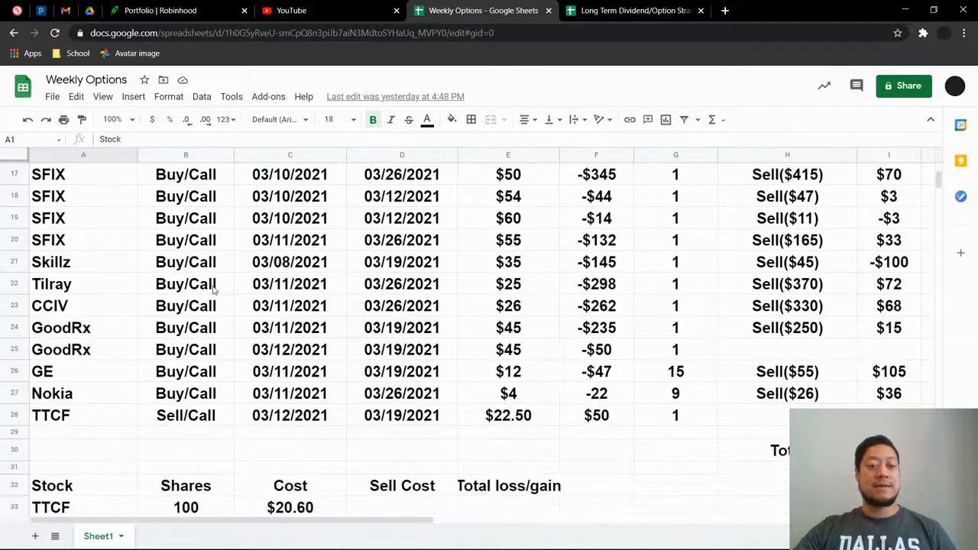
{"action": "scroll", "scroll_direction": "up", "scroll_amount": 3}
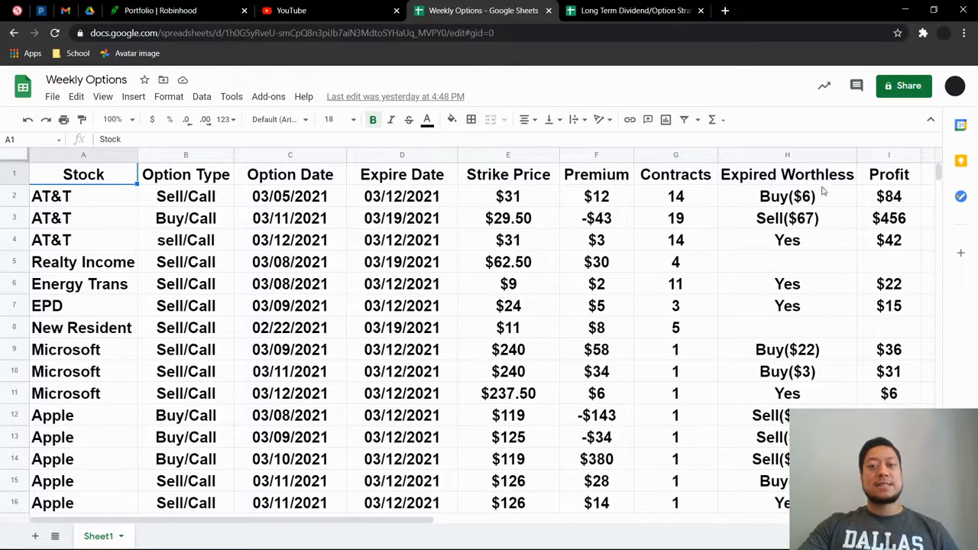
{"action": "mouse_move", "coordinate": [783, 185]}
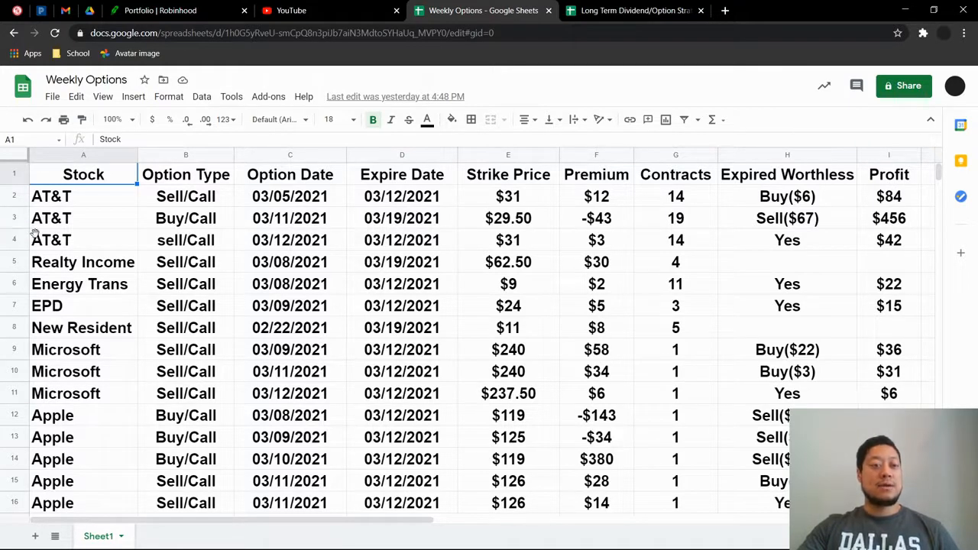
{"action": "mouse_move", "coordinate": [220, 223]}
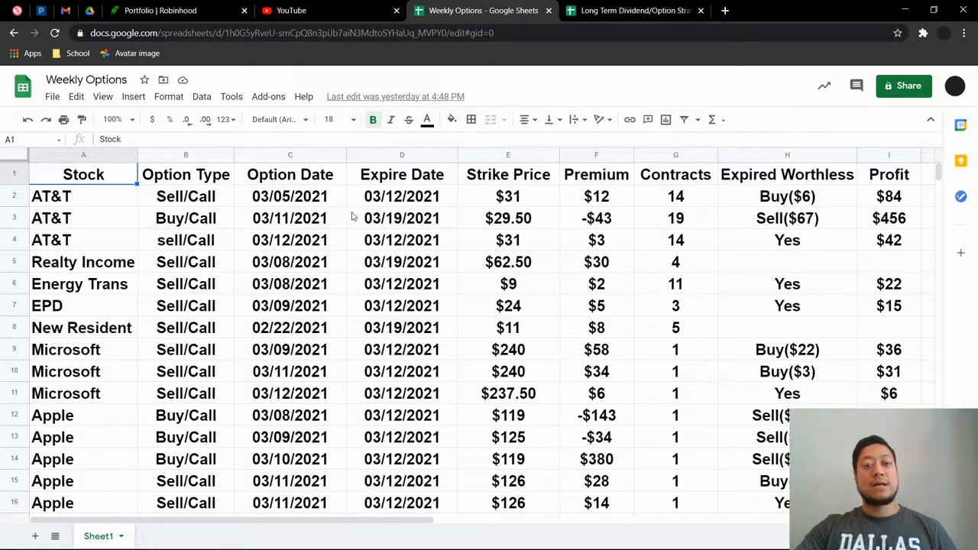
{"action": "mouse_move", "coordinate": [309, 228]}
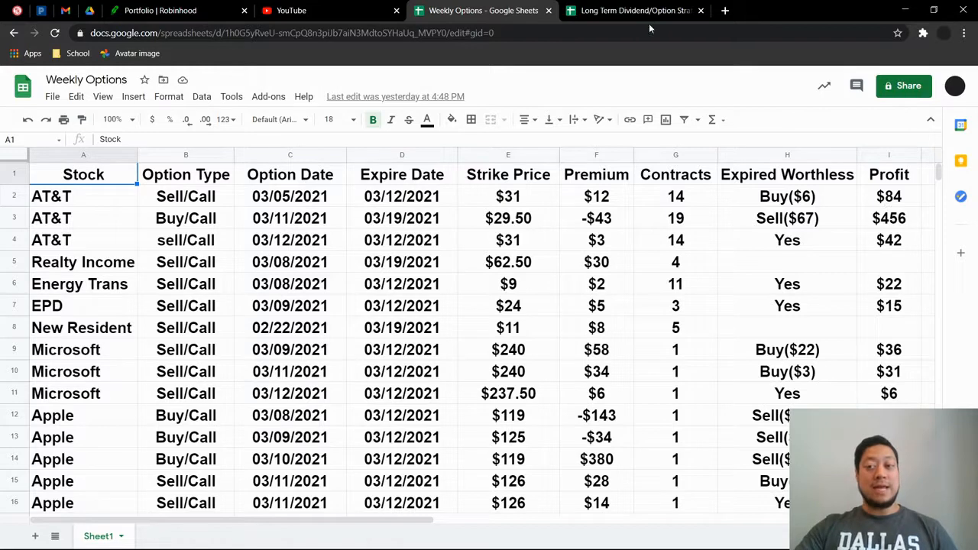
{"action": "mouse_move", "coordinate": [847, 225]}
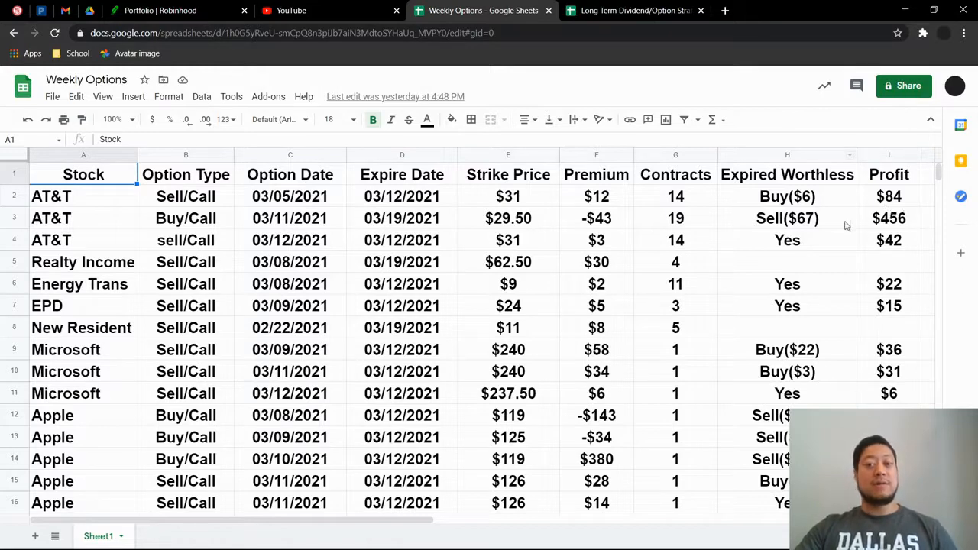
{"action": "mouse_move", "coordinate": [410, 219]}
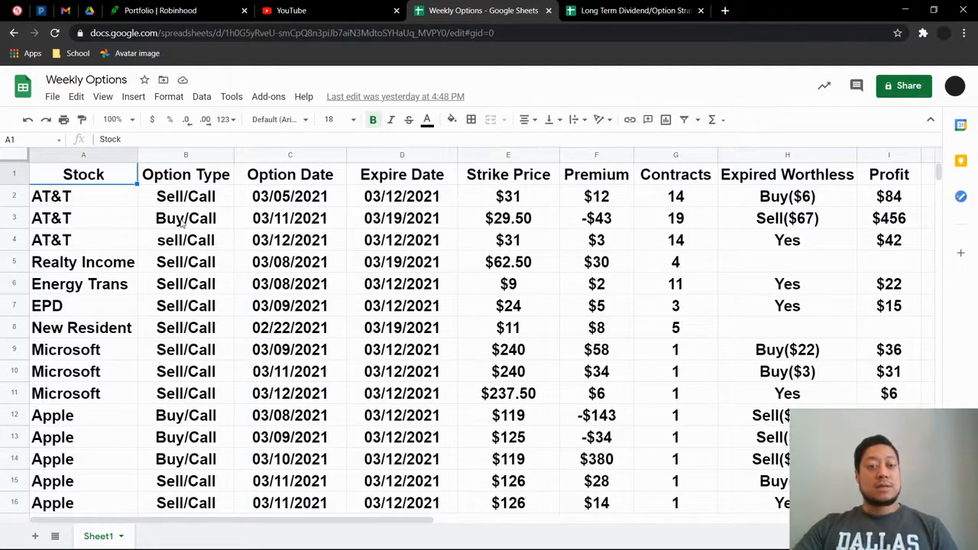
{"action": "scroll", "scroll_direction": "down", "scroll_amount": 3}
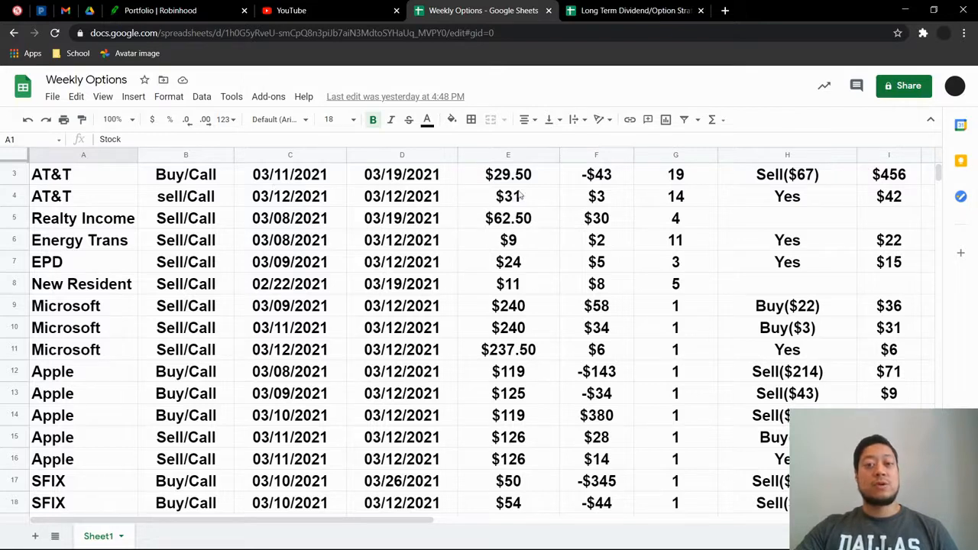
{"action": "mouse_move", "coordinate": [549, 197]}
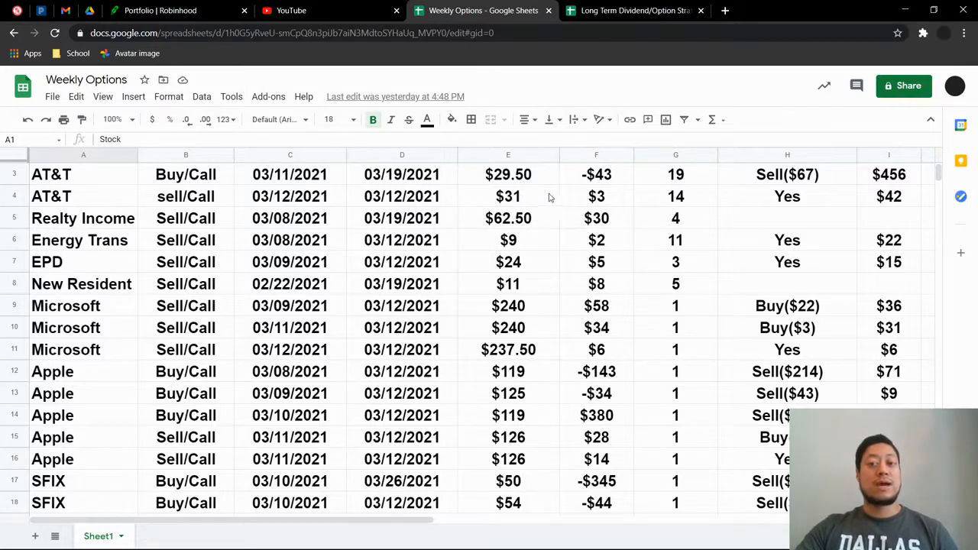
{"action": "mouse_move", "coordinate": [585, 197]}
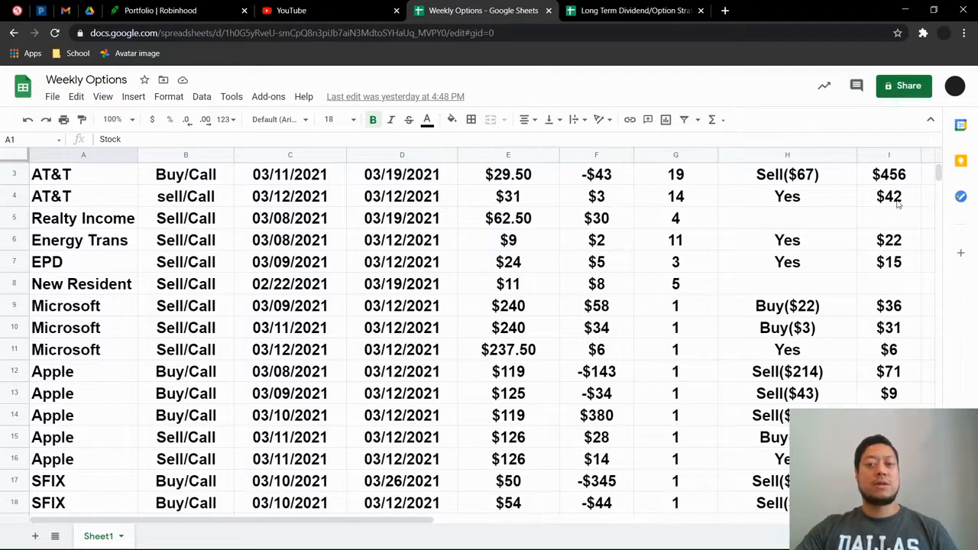
{"action": "mouse_move", "coordinate": [652, 161]}
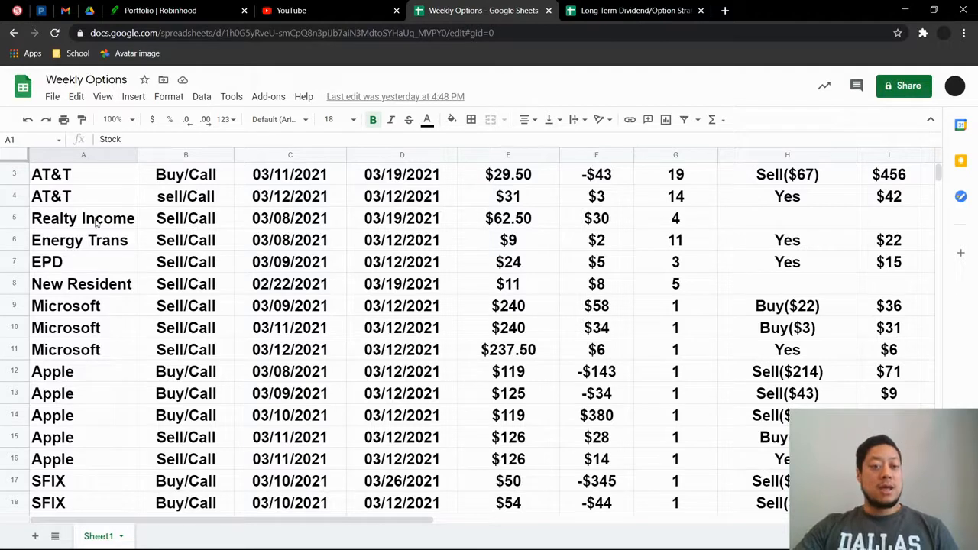
{"action": "mouse_move", "coordinate": [367, 272]}
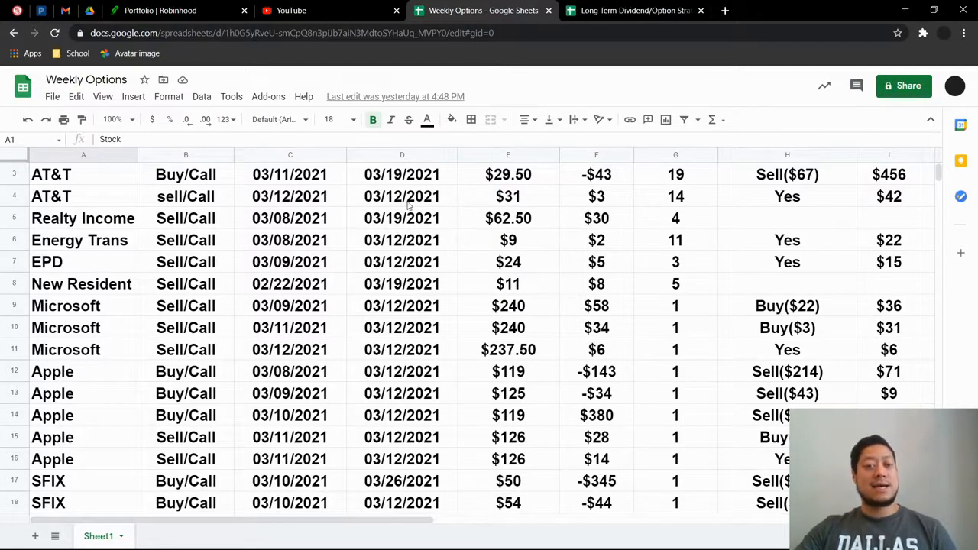
{"action": "mouse_move", "coordinate": [386, 204]}
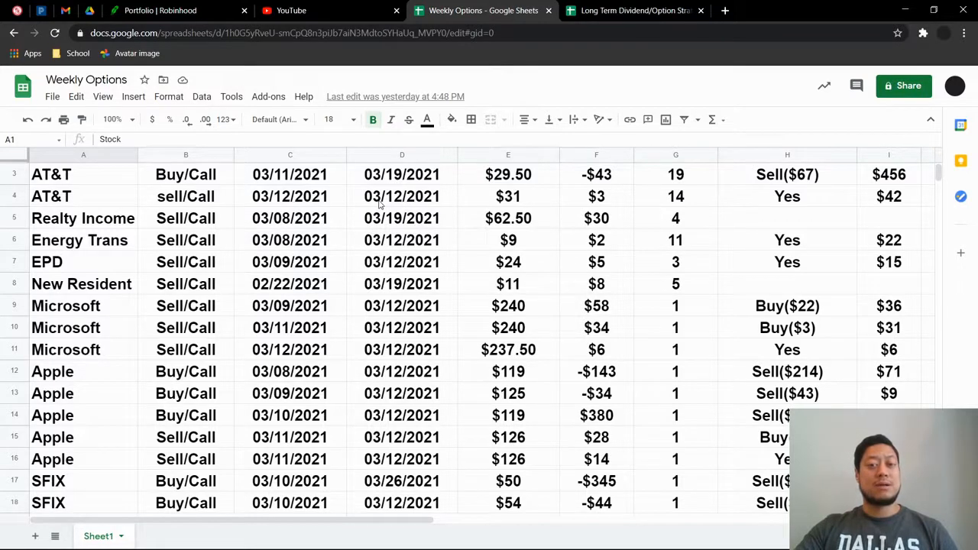
{"action": "mouse_move", "coordinate": [539, 195]}
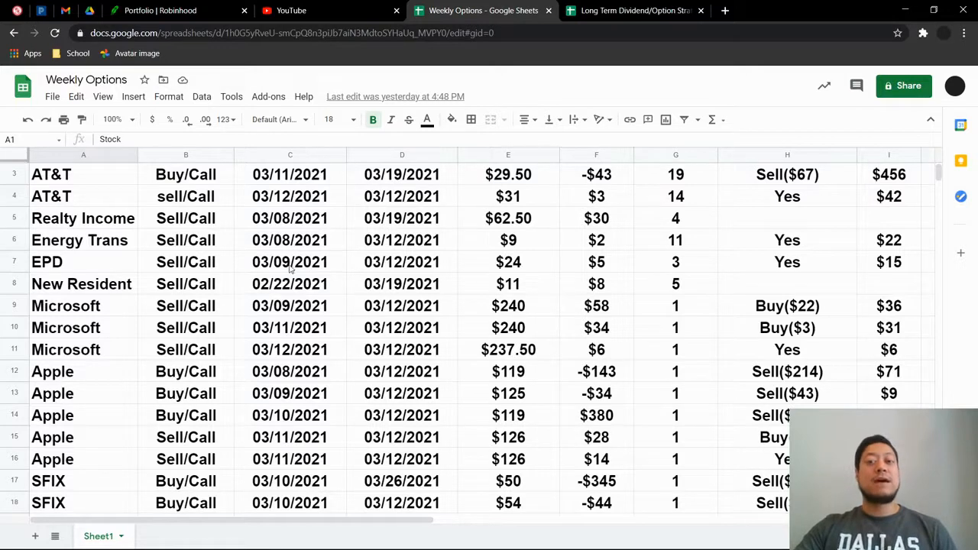
{"action": "mouse_move", "coordinate": [697, 235]}
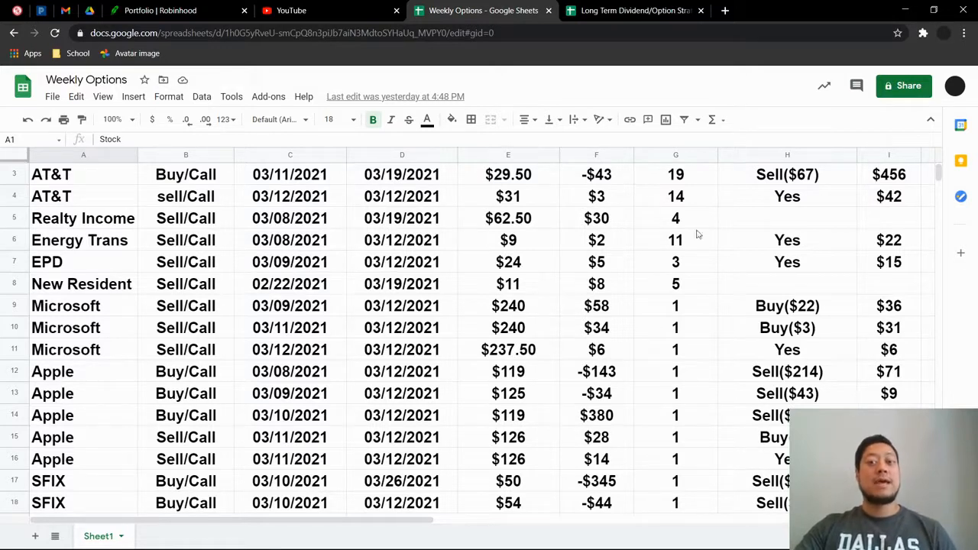
{"action": "mouse_move", "coordinate": [339, 178]}
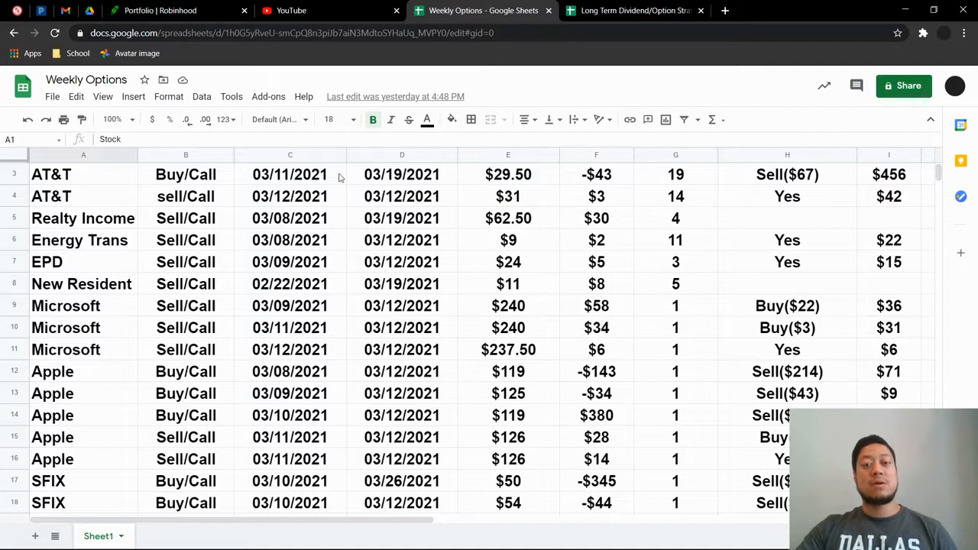
{"action": "mouse_move", "coordinate": [456, 201]}
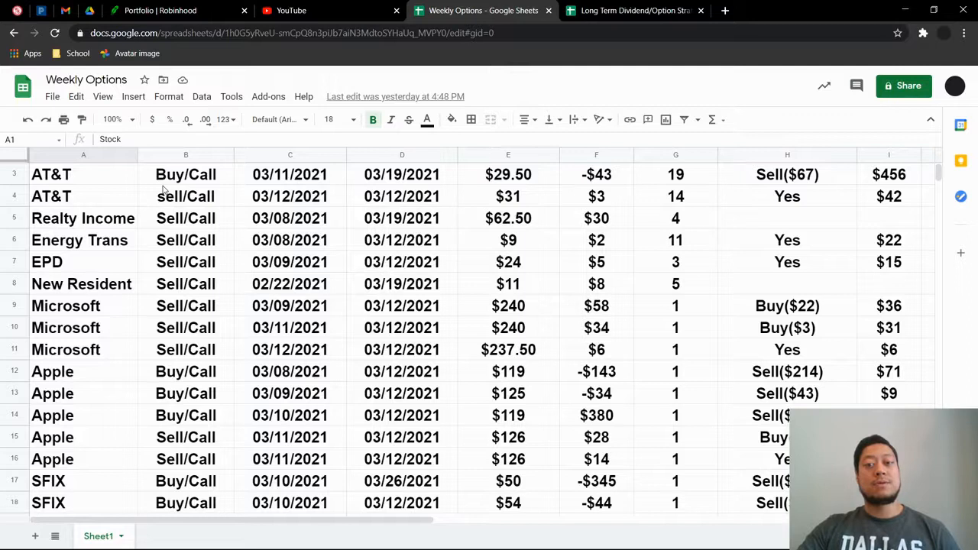
{"action": "scroll", "scroll_direction": "down", "scroll_amount": 3}
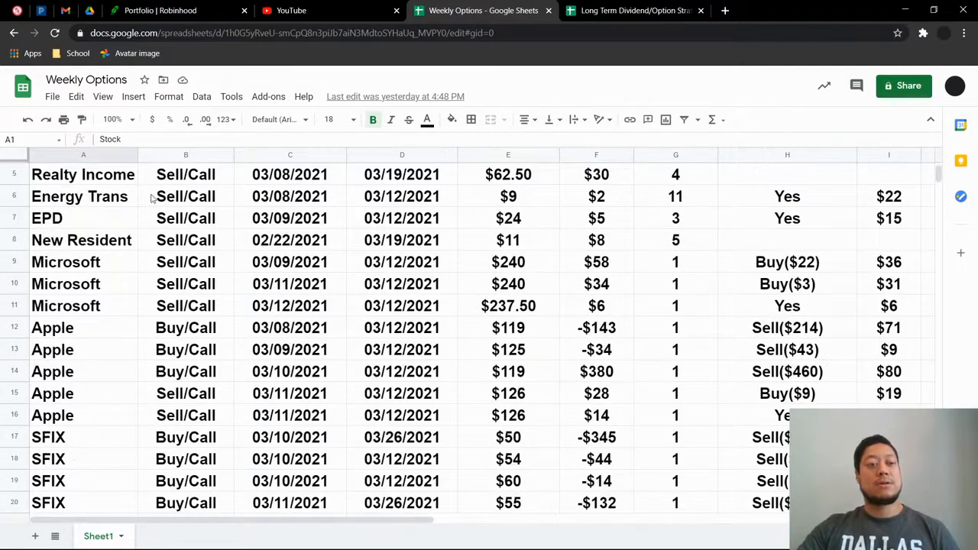
{"action": "mouse_move", "coordinate": [321, 202]}
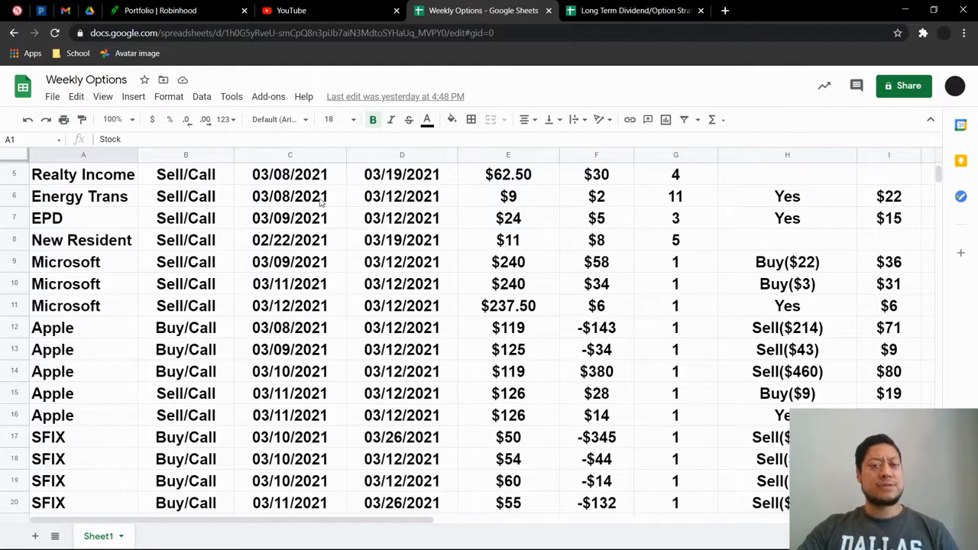
{"action": "mouse_move", "coordinate": [741, 210]}
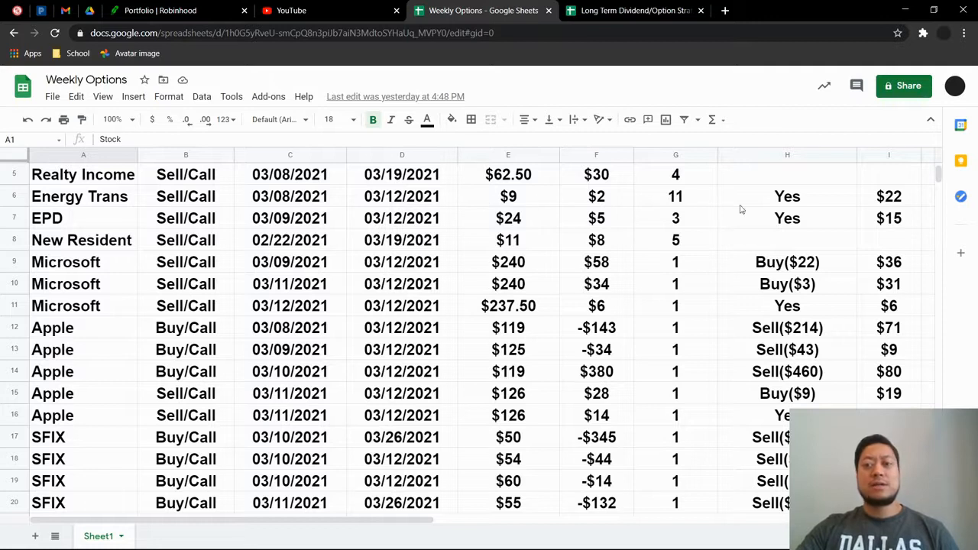
{"action": "mouse_move", "coordinate": [472, 221]}
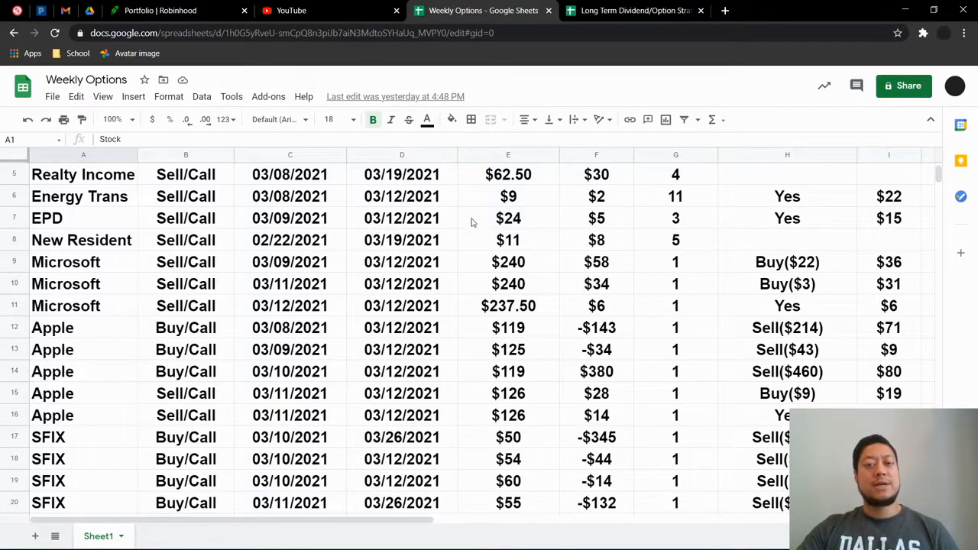
{"action": "mouse_move", "coordinate": [906, 217]}
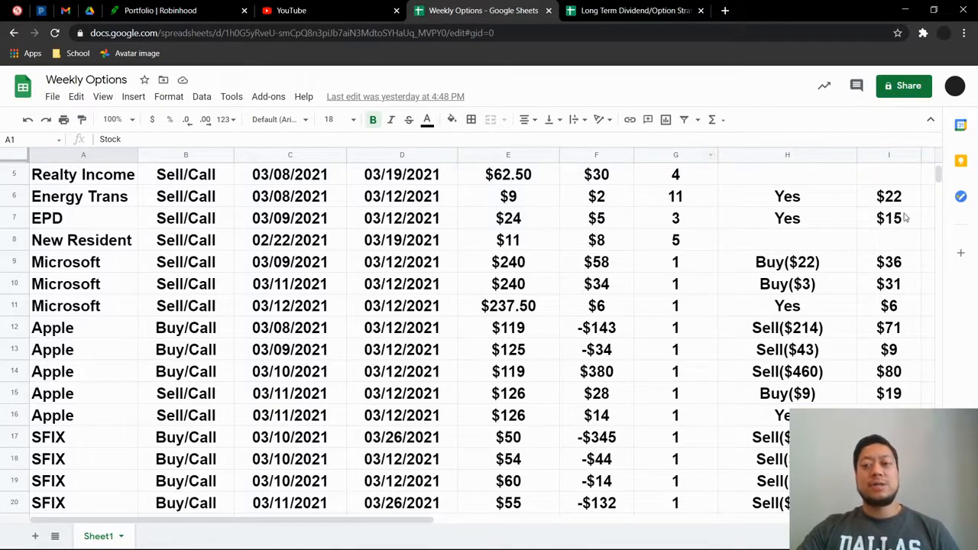
{"action": "mouse_move", "coordinate": [145, 248]}
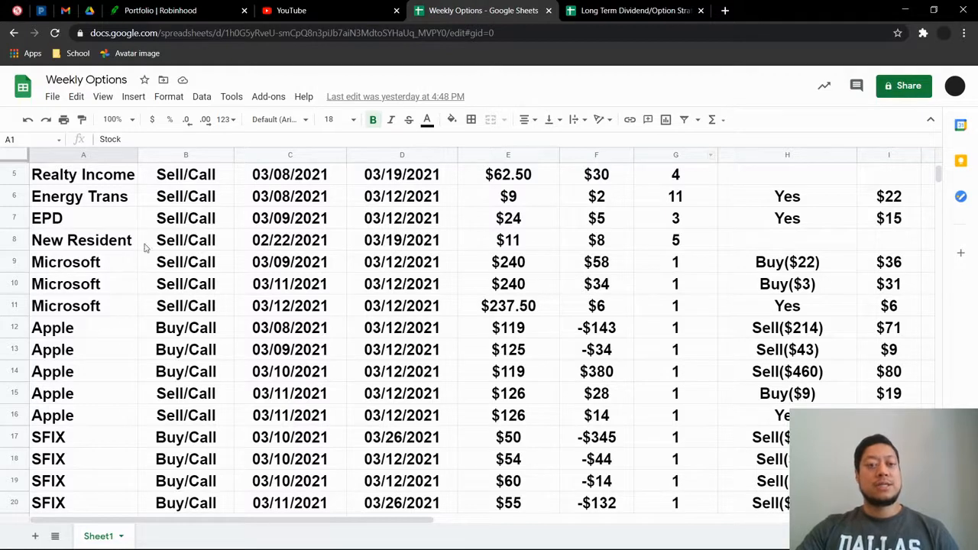
{"action": "mouse_move", "coordinate": [475, 214]}
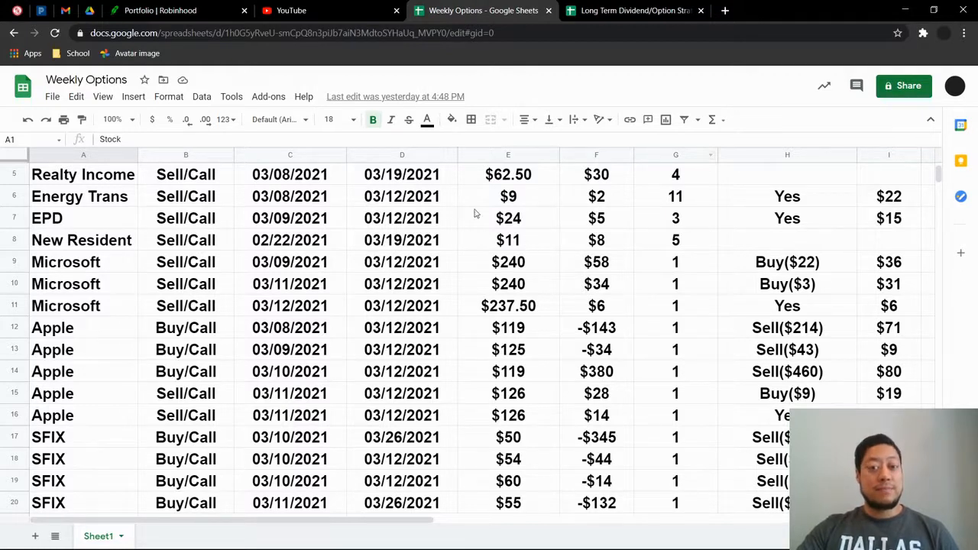
{"action": "mouse_move", "coordinate": [531, 218]}
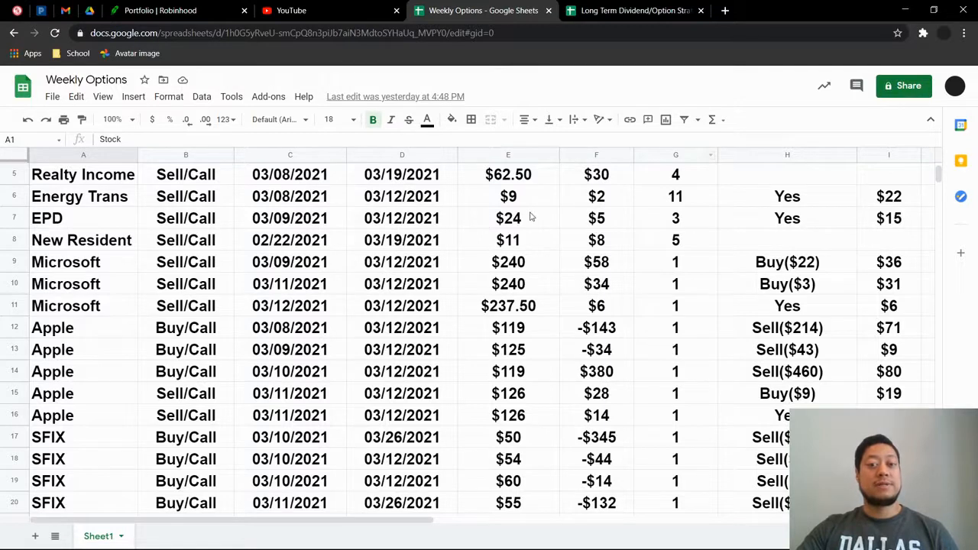
{"action": "mouse_move", "coordinate": [505, 266]}
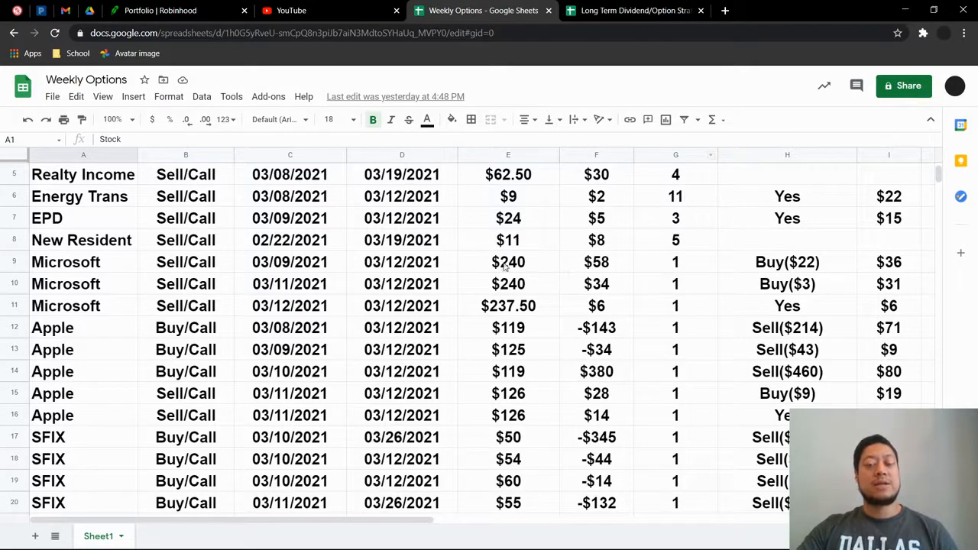
{"action": "mouse_move", "coordinate": [356, 240]}
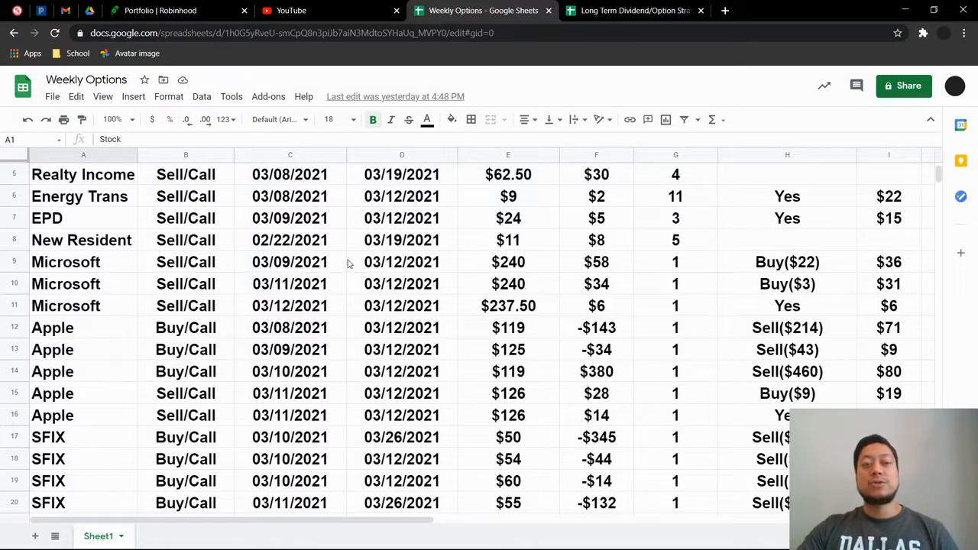
{"action": "mouse_move", "coordinate": [461, 234]}
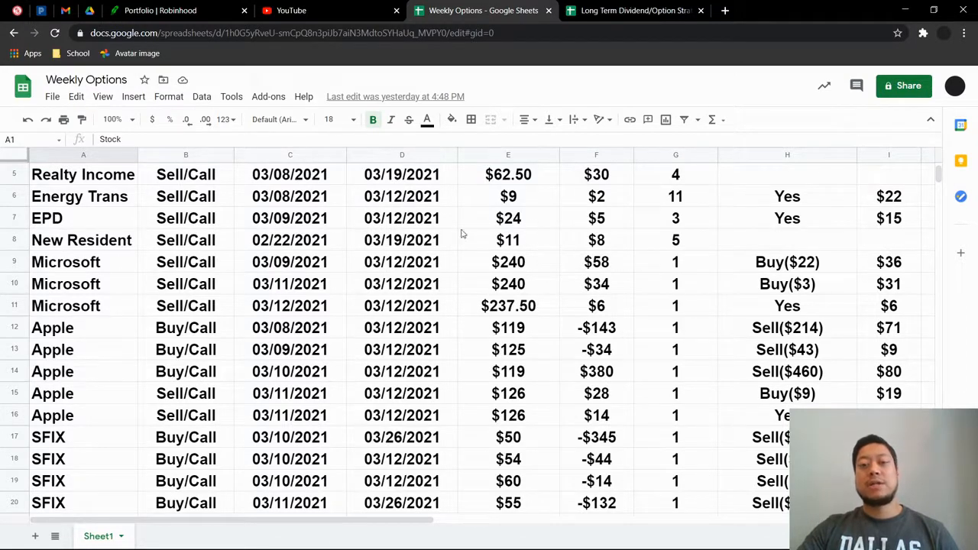
{"action": "mouse_move", "coordinate": [442, 213]}
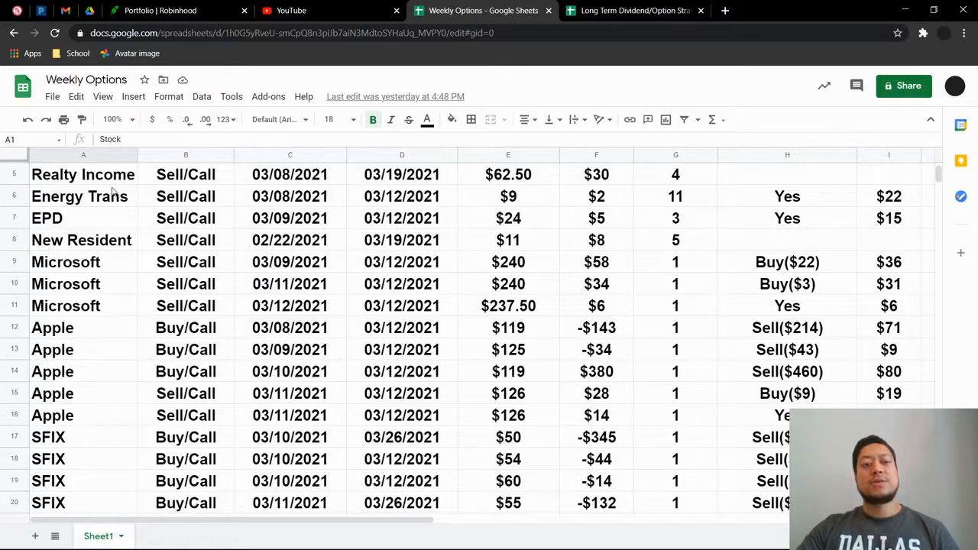
{"action": "scroll", "scroll_direction": "down", "scroll_amount": 3}
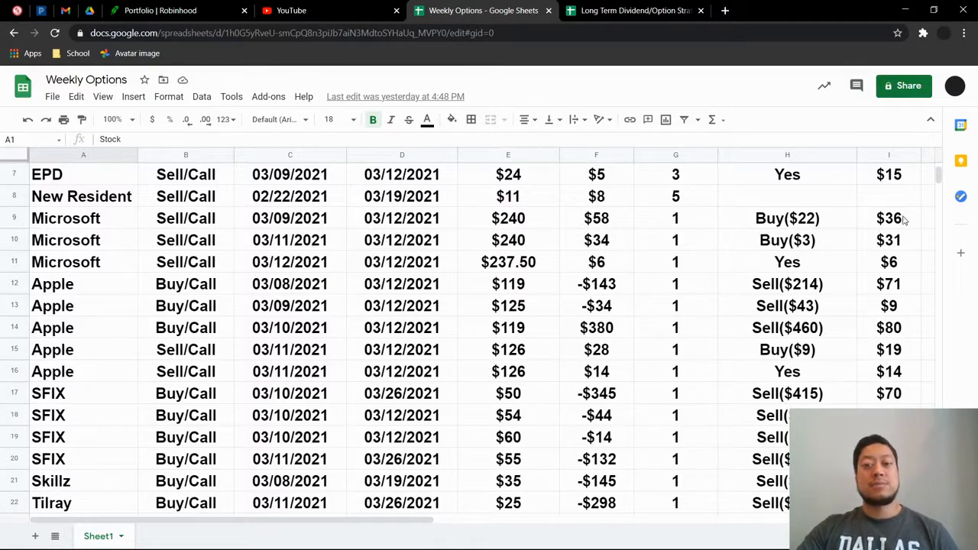
{"action": "mouse_move", "coordinate": [483, 238]}
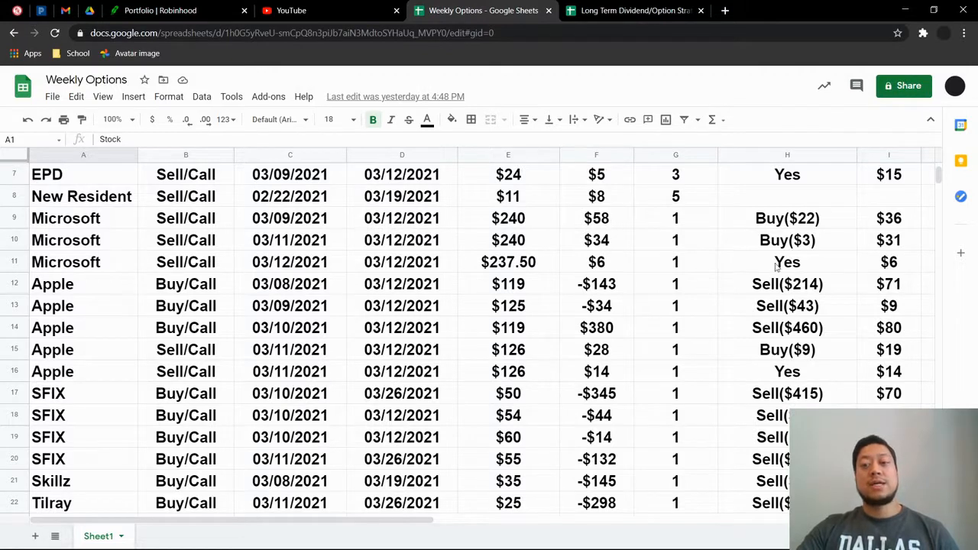
{"action": "mouse_move", "coordinate": [842, 242]}
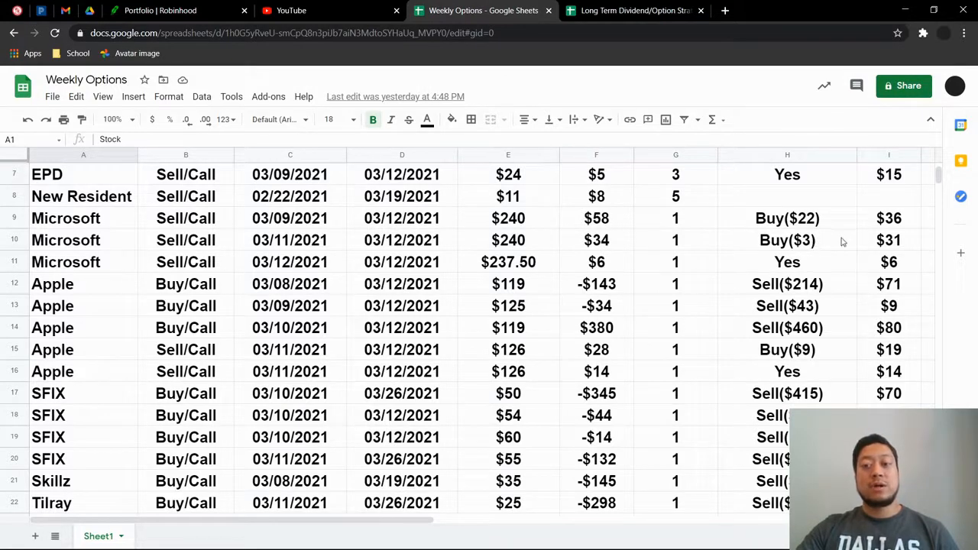
{"action": "mouse_move", "coordinate": [383, 206]}
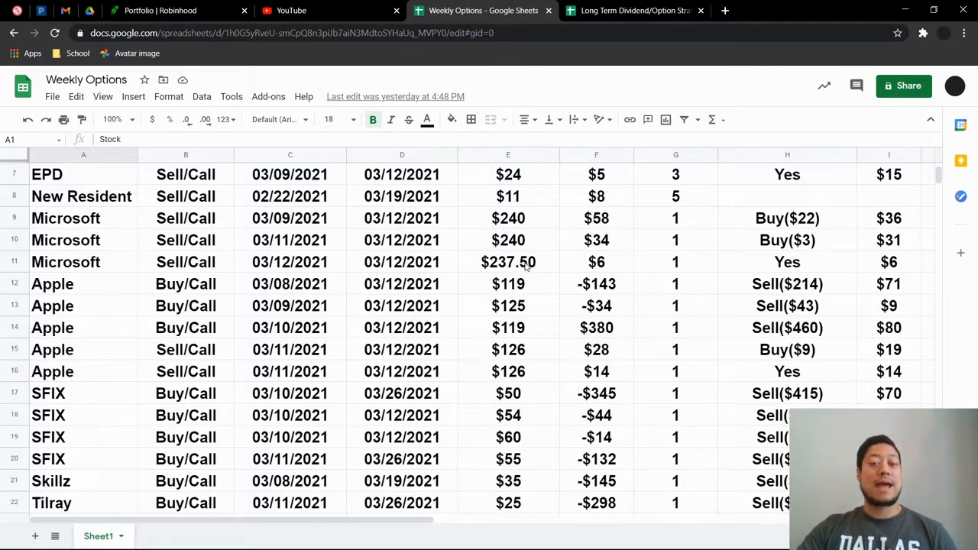
{"action": "mouse_move", "coordinate": [566, 270]}
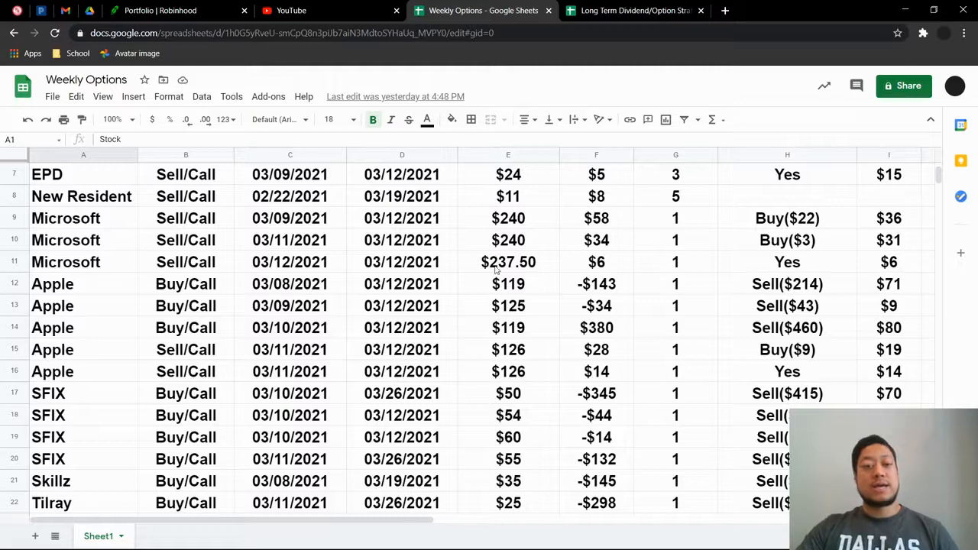
{"action": "scroll", "scroll_direction": "down", "scroll_amount": 3}
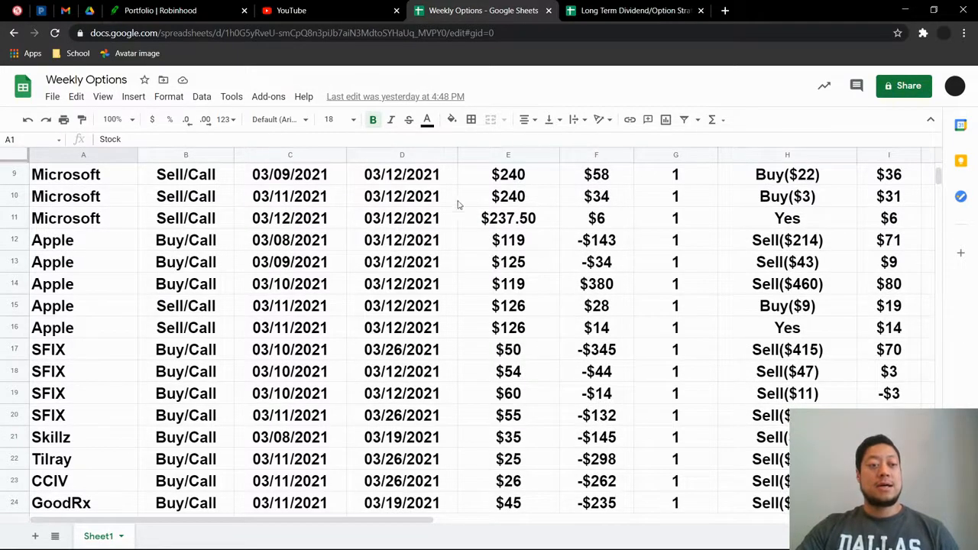
{"action": "mouse_move", "coordinate": [264, 215]}
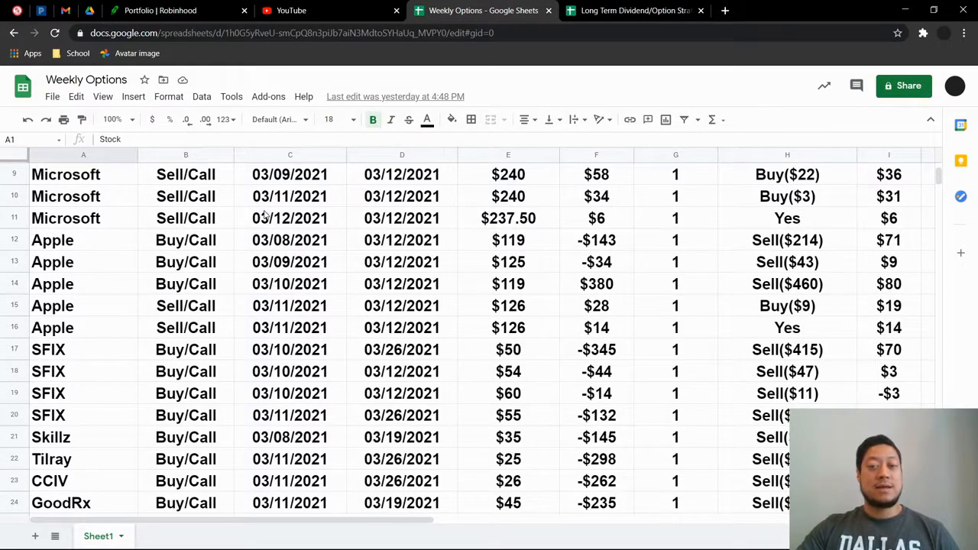
{"action": "mouse_move", "coordinate": [283, 246]}
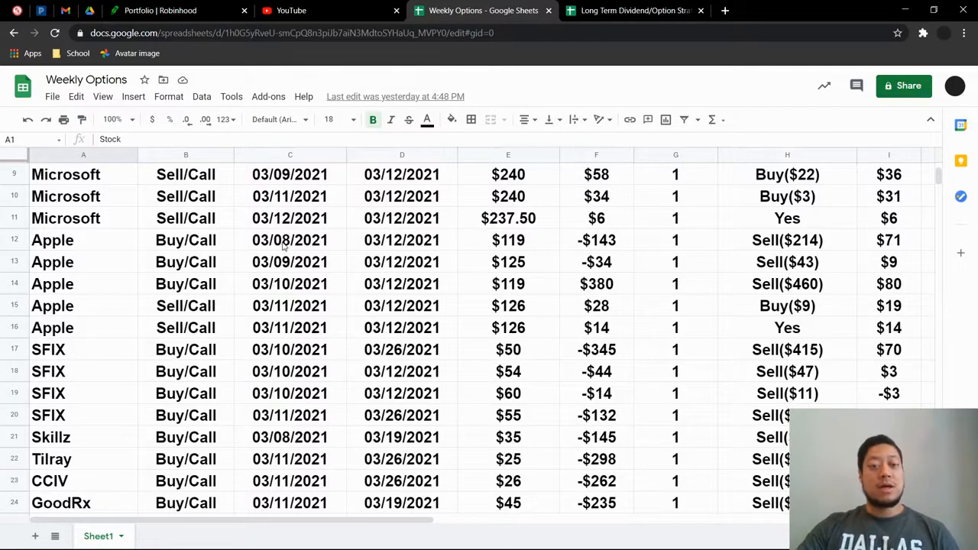
{"action": "mouse_move", "coordinate": [585, 219]}
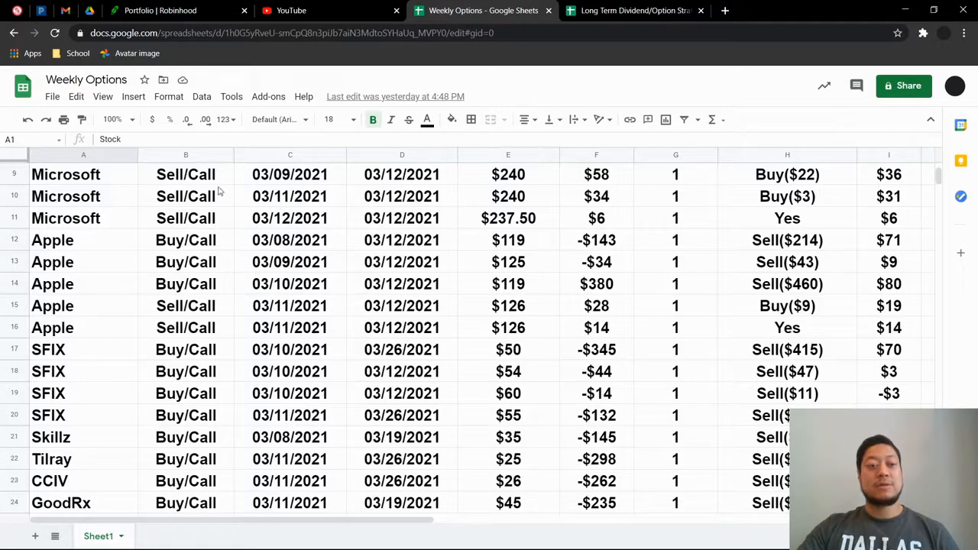
{"action": "mouse_move", "coordinate": [526, 242]}
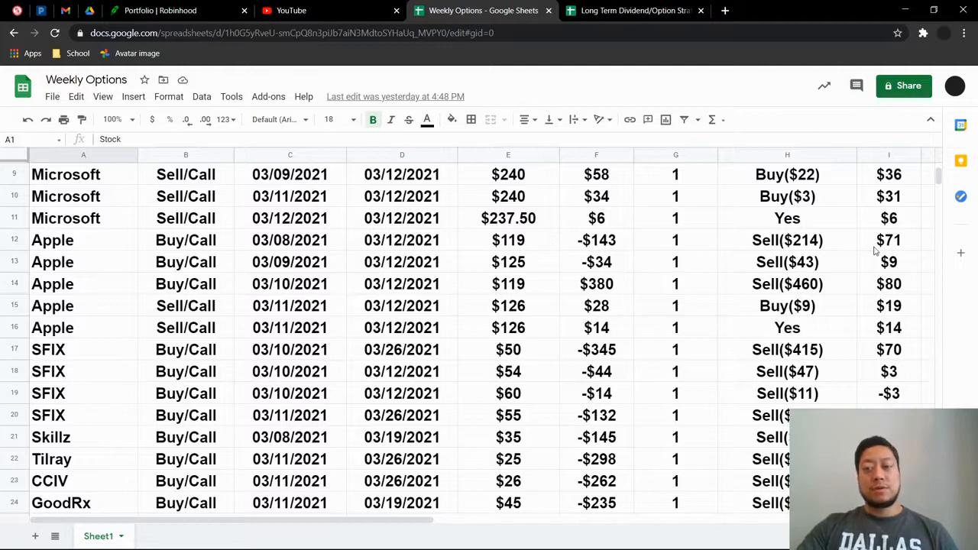
{"action": "mouse_move", "coordinate": [289, 298]}
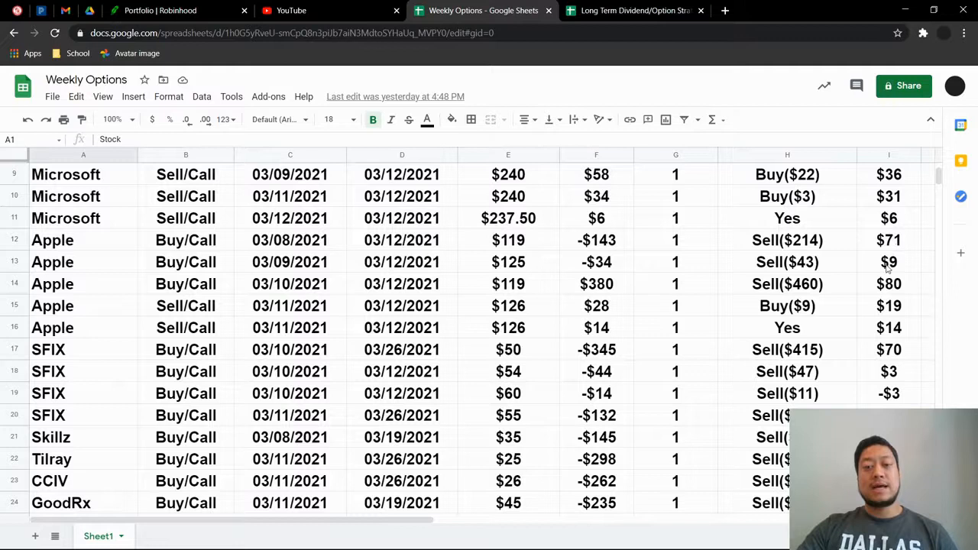
{"action": "mouse_move", "coordinate": [221, 293]}
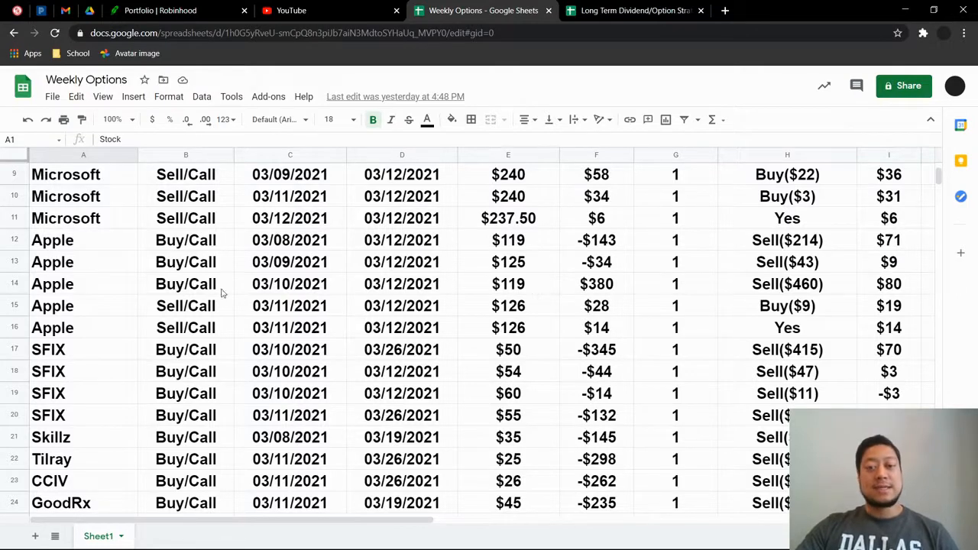
{"action": "mouse_move", "coordinate": [513, 288]}
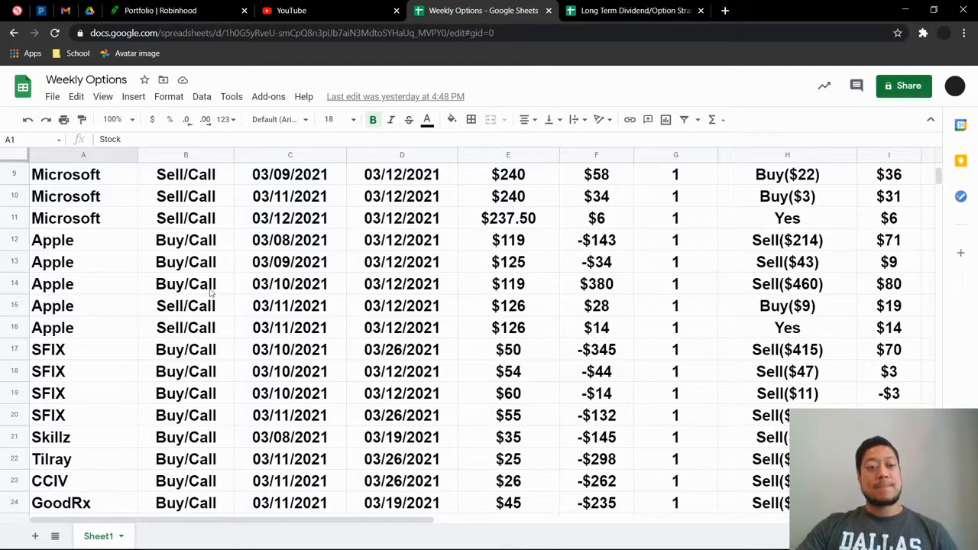
{"action": "mouse_move", "coordinate": [833, 299]}
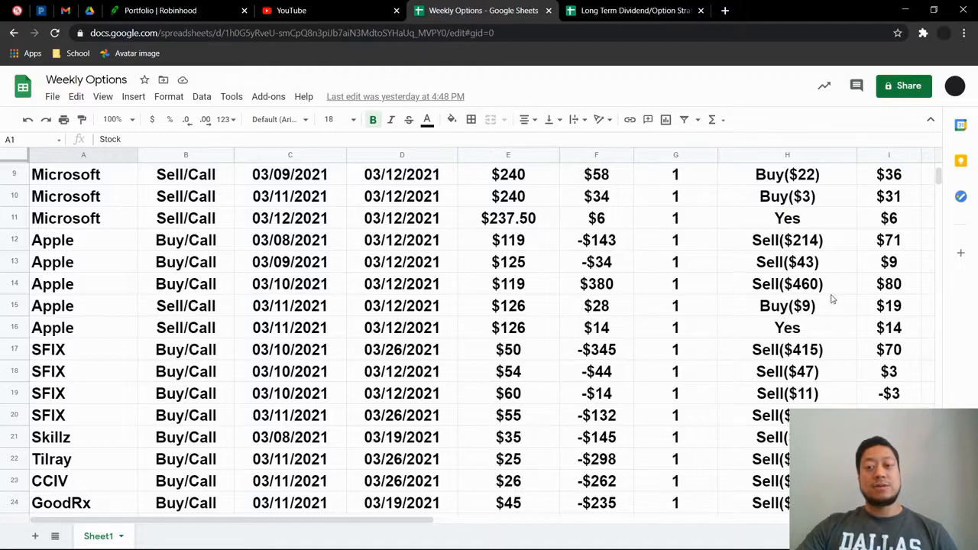
{"action": "mouse_move", "coordinate": [675, 241]}
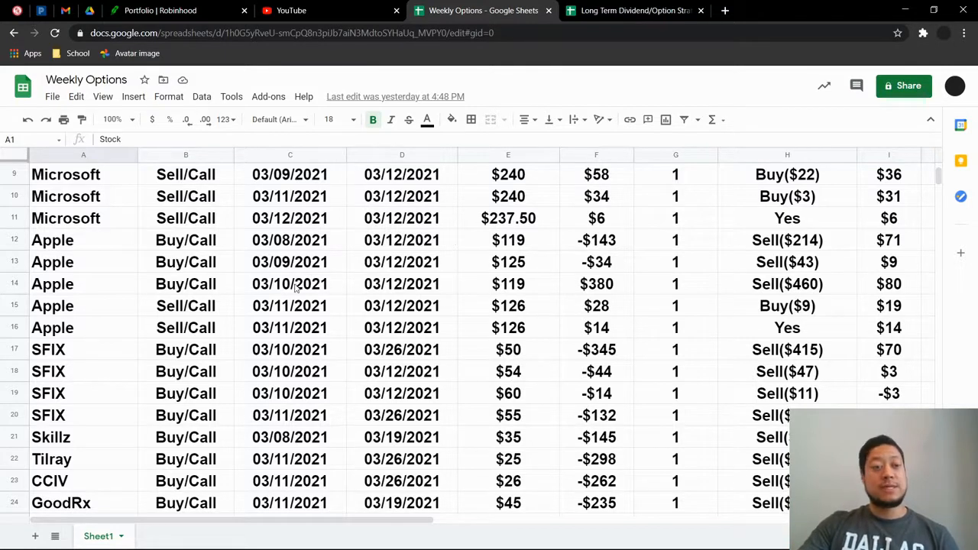
{"action": "scroll", "scroll_direction": "down", "scroll_amount": 3}
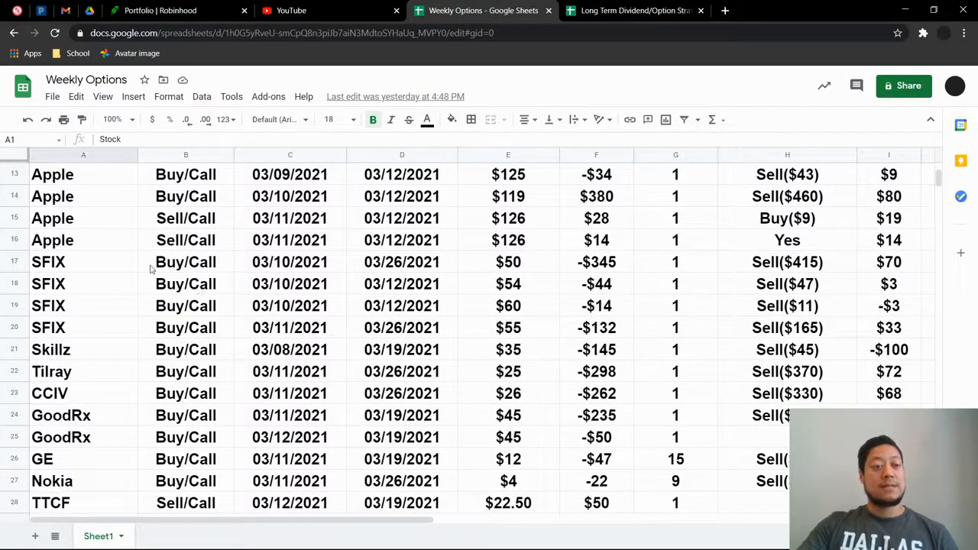
{"action": "scroll", "scroll_direction": "down", "scroll_amount": 3}
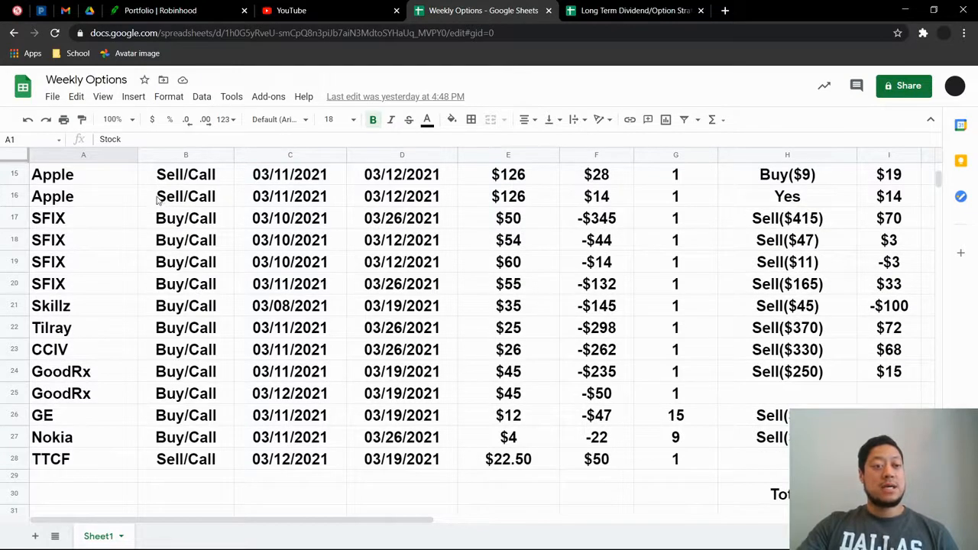
{"action": "mouse_move", "coordinate": [119, 229]}
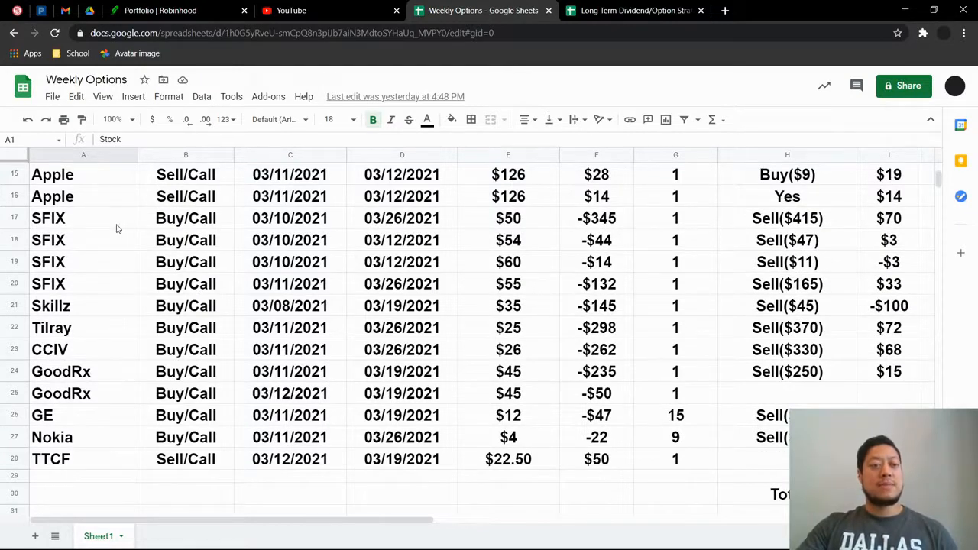
{"action": "mouse_move", "coordinate": [555, 255]}
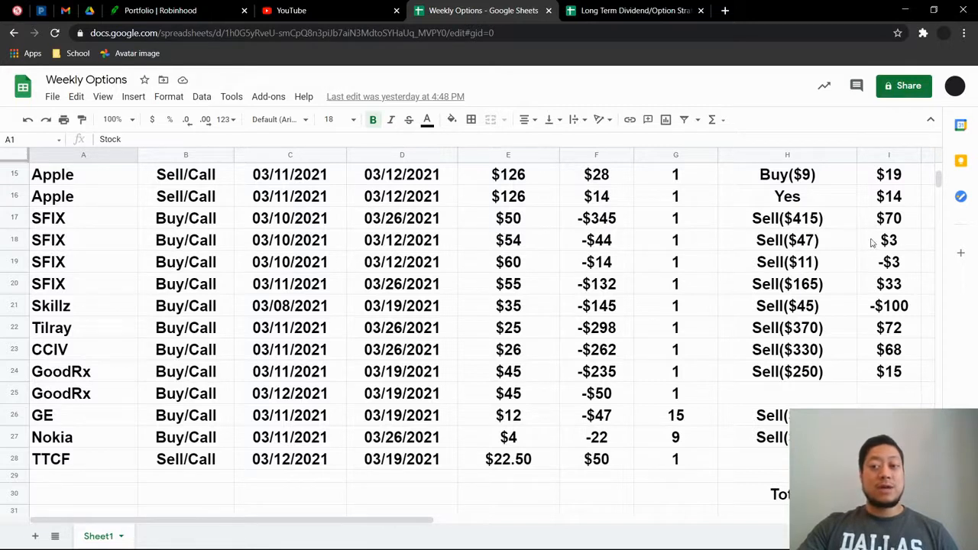
{"action": "mouse_move", "coordinate": [814, 248]}
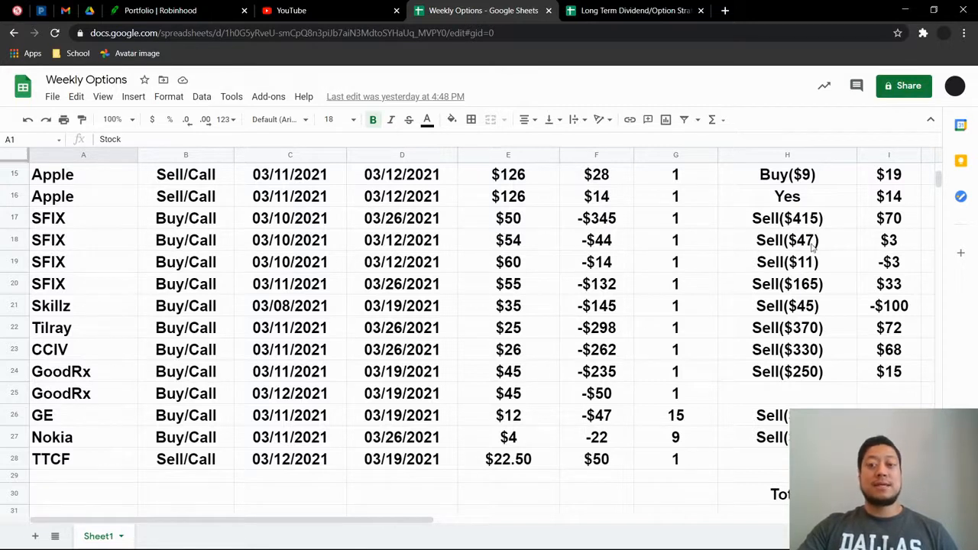
{"action": "mouse_move", "coordinate": [847, 247]}
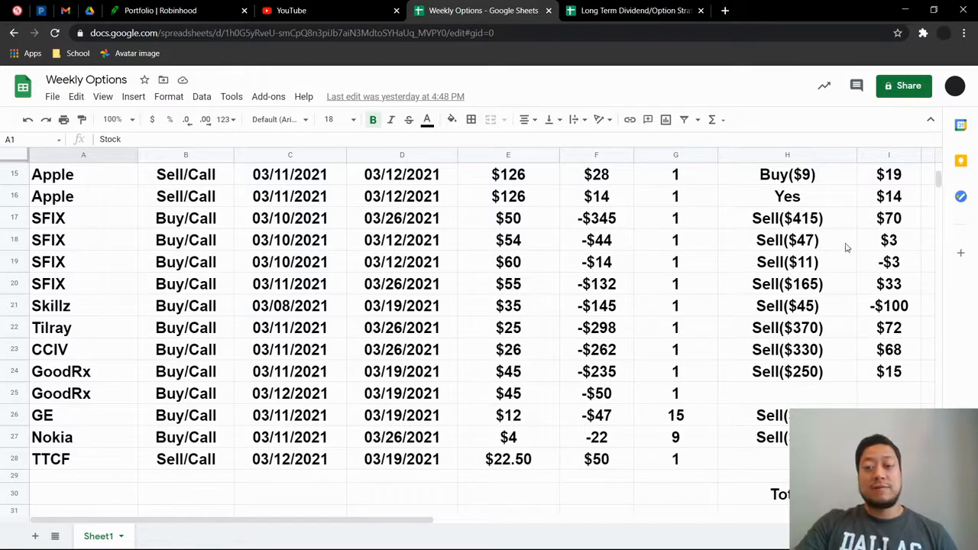
{"action": "mouse_move", "coordinate": [887, 269]}
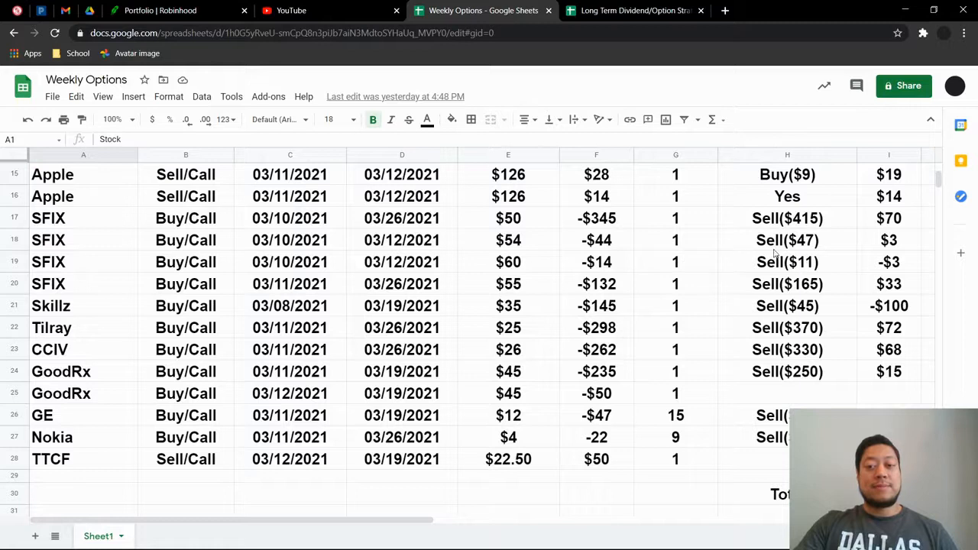
{"action": "mouse_move", "coordinate": [910, 298]}
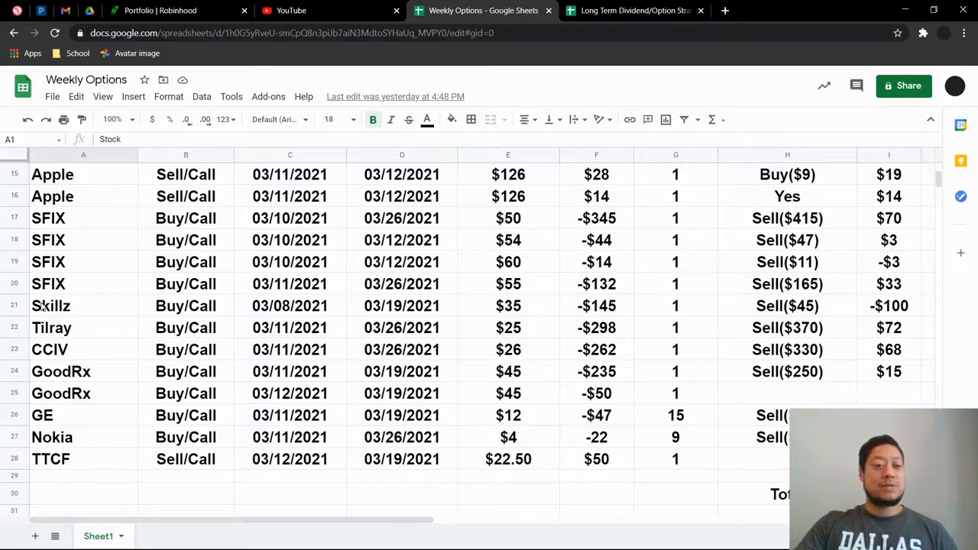
{"action": "scroll", "scroll_direction": "down", "scroll_amount": 3}
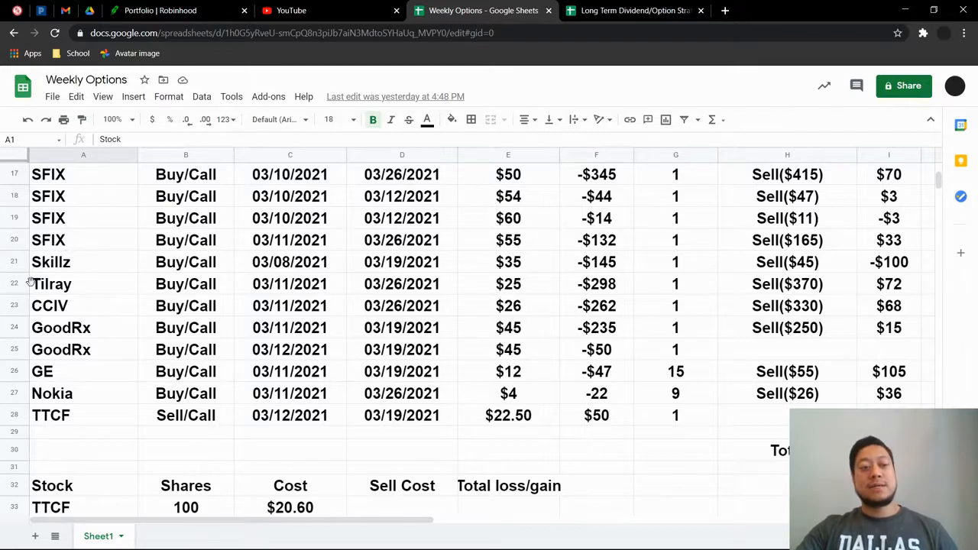
{"action": "mouse_move", "coordinate": [368, 250]}
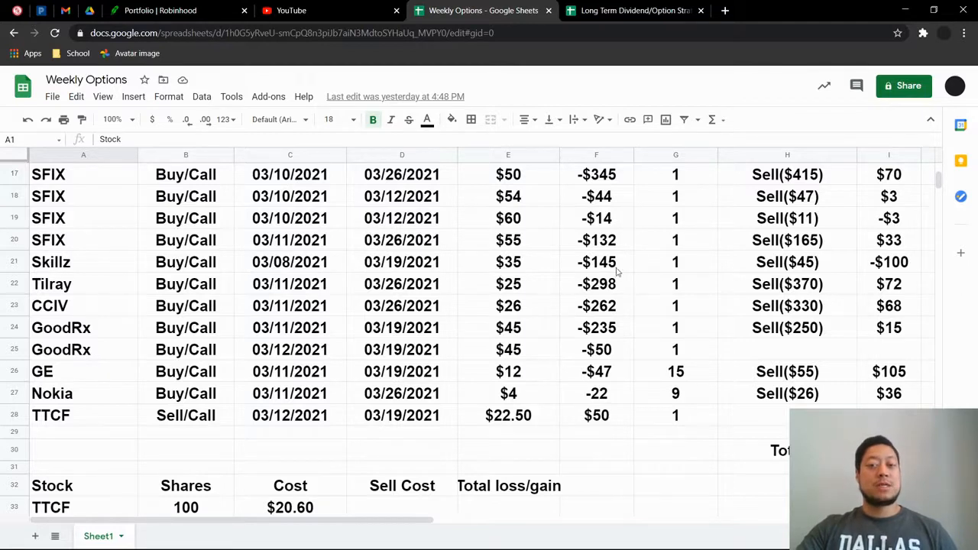
{"action": "mouse_move", "coordinate": [663, 280]}
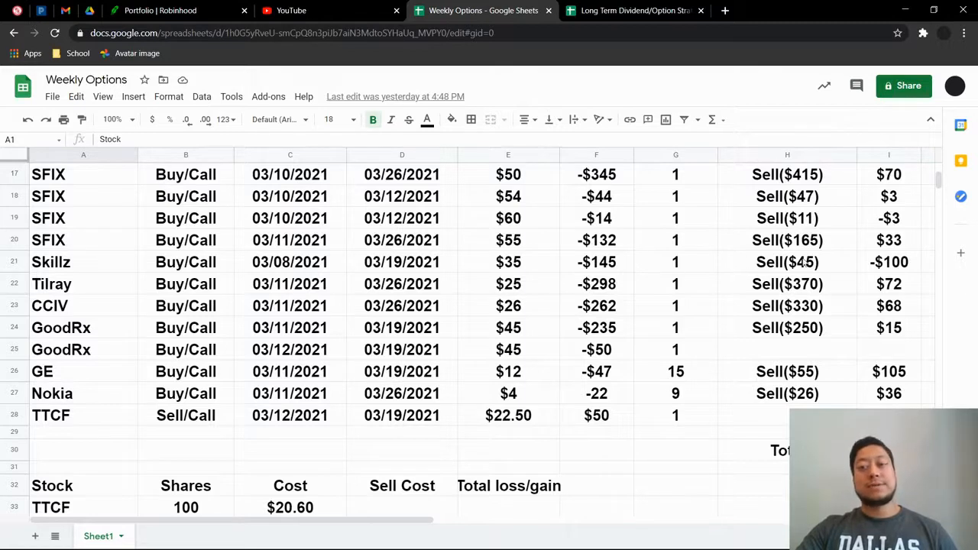
{"action": "mouse_move", "coordinate": [925, 271]}
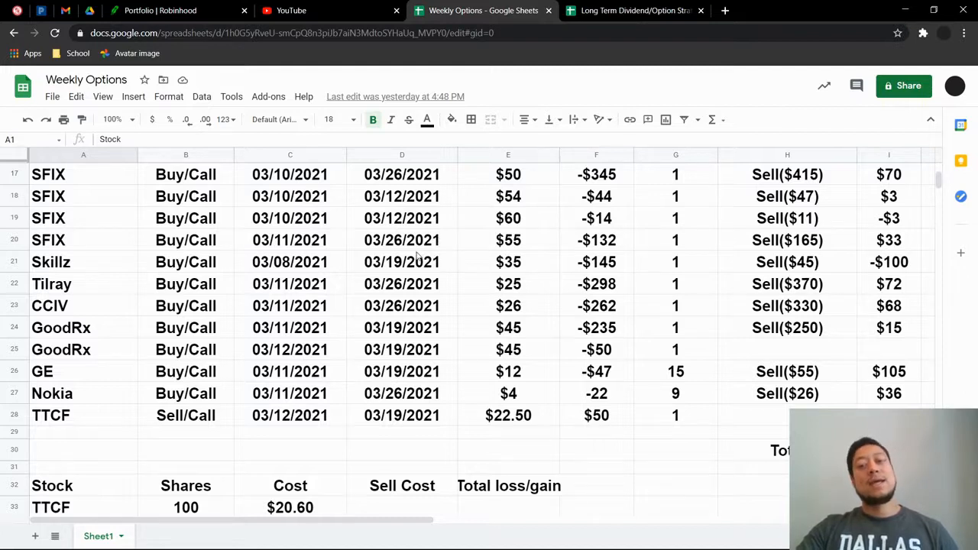
{"action": "mouse_move", "coordinate": [145, 265]}
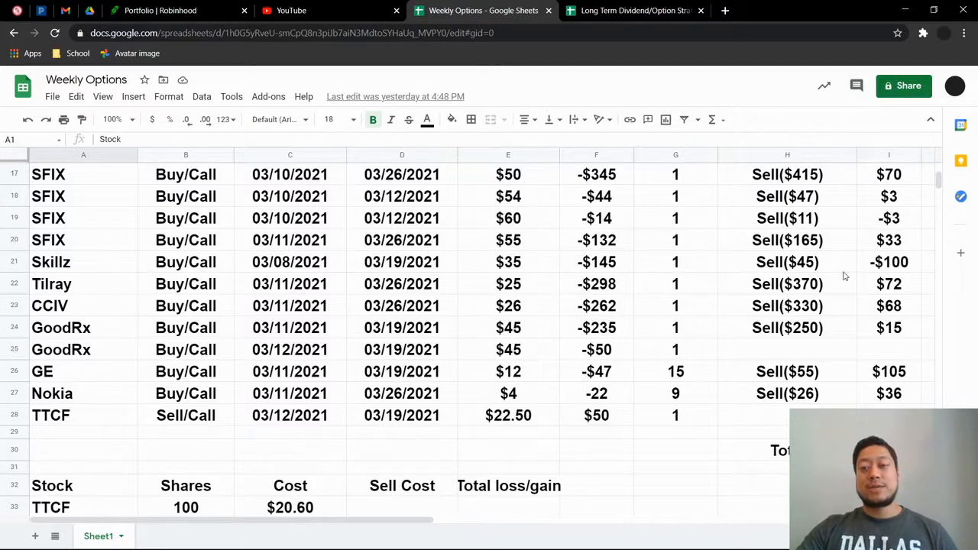
{"action": "mouse_move", "coordinate": [770, 272]}
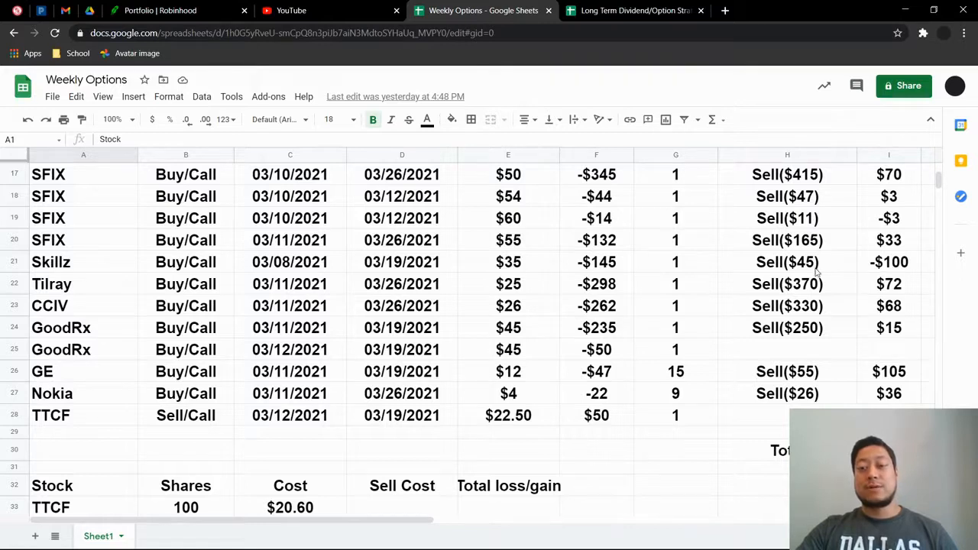
{"action": "mouse_move", "coordinate": [430, 250]}
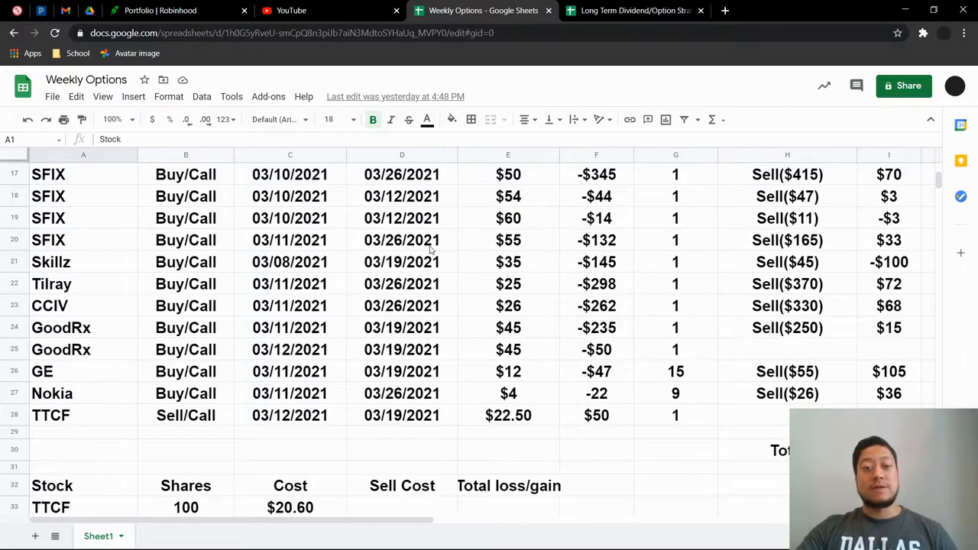
{"action": "mouse_move", "coordinate": [667, 273]}
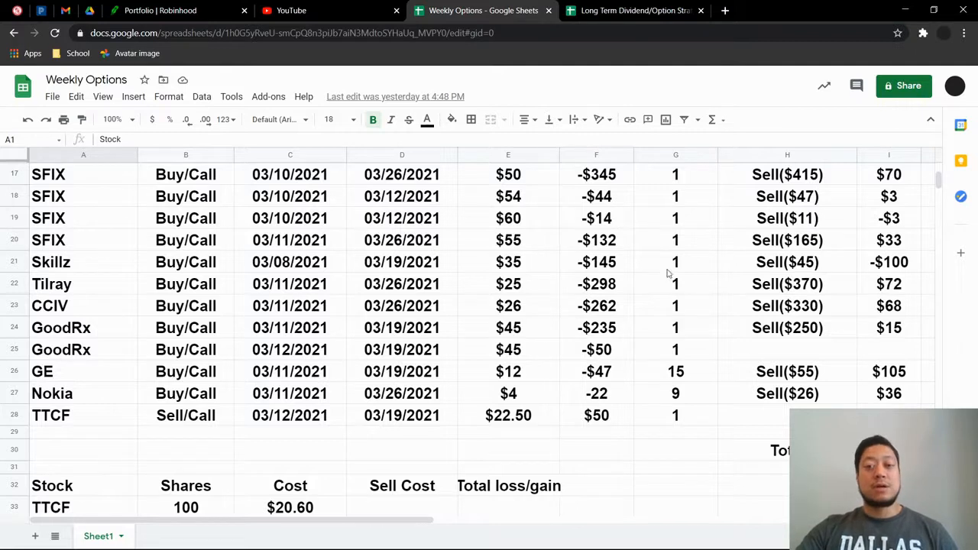
{"action": "mouse_move", "coordinate": [208, 268]}
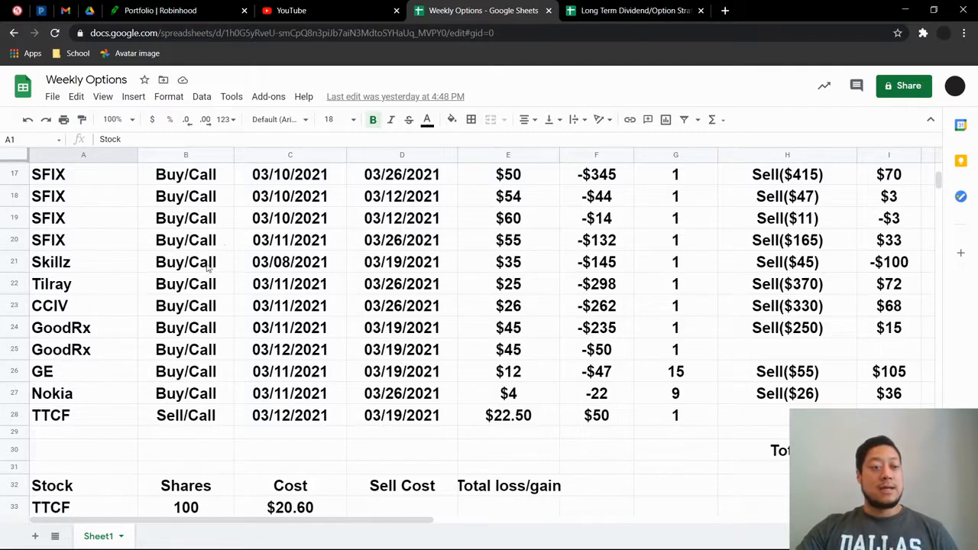
{"action": "mouse_move", "coordinate": [155, 285]}
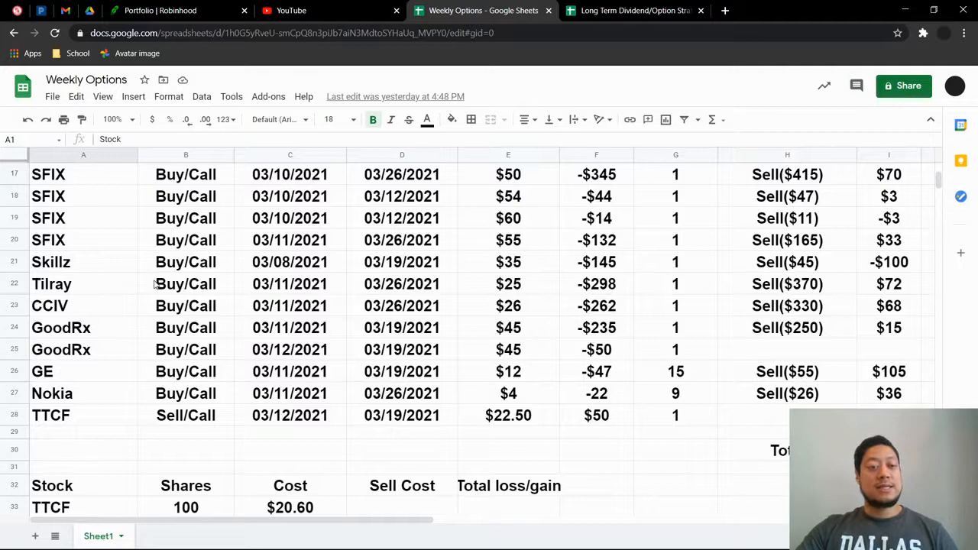
{"action": "mouse_move", "coordinate": [219, 289]}
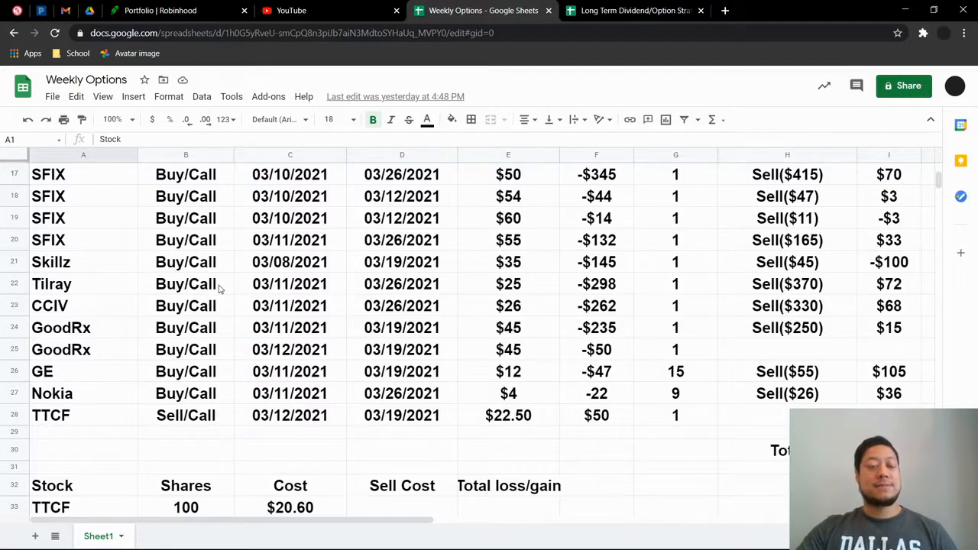
{"action": "mouse_move", "coordinate": [204, 287]}
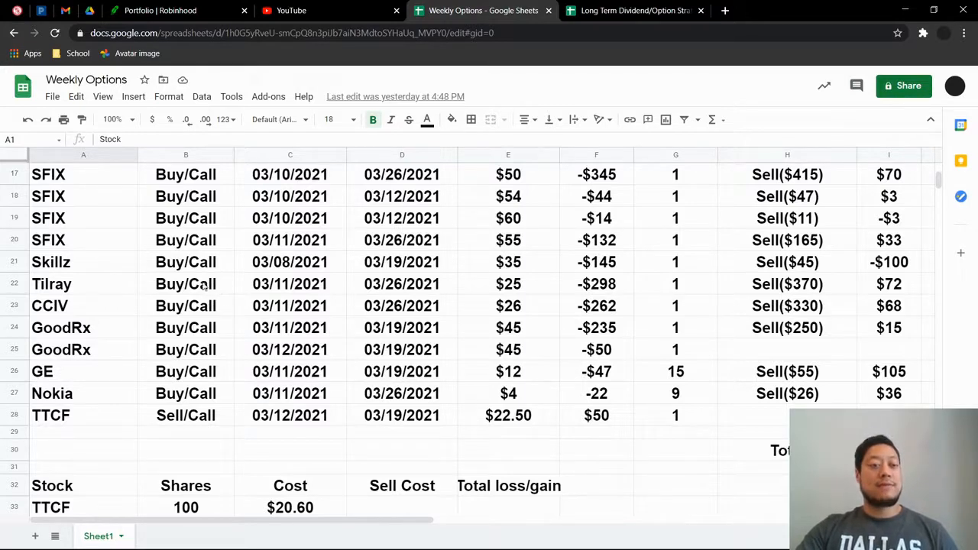
{"action": "mouse_move", "coordinate": [355, 279]}
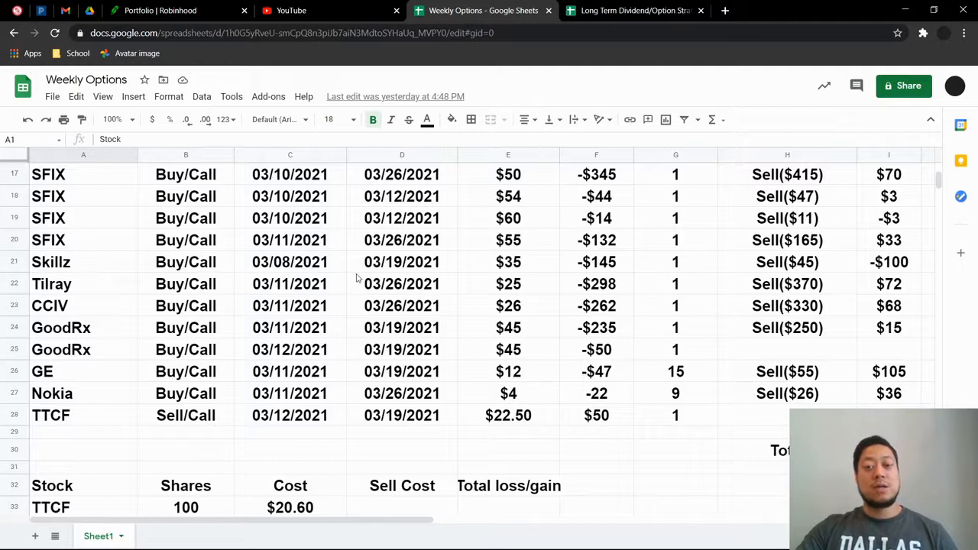
{"action": "mouse_move", "coordinate": [611, 289]}
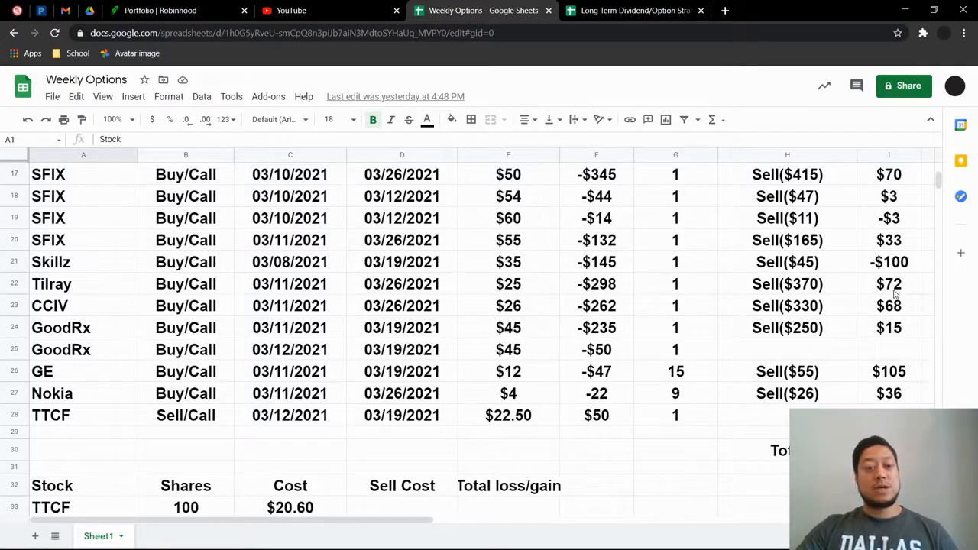
{"action": "scroll", "scroll_direction": "down", "scroll_amount": 3}
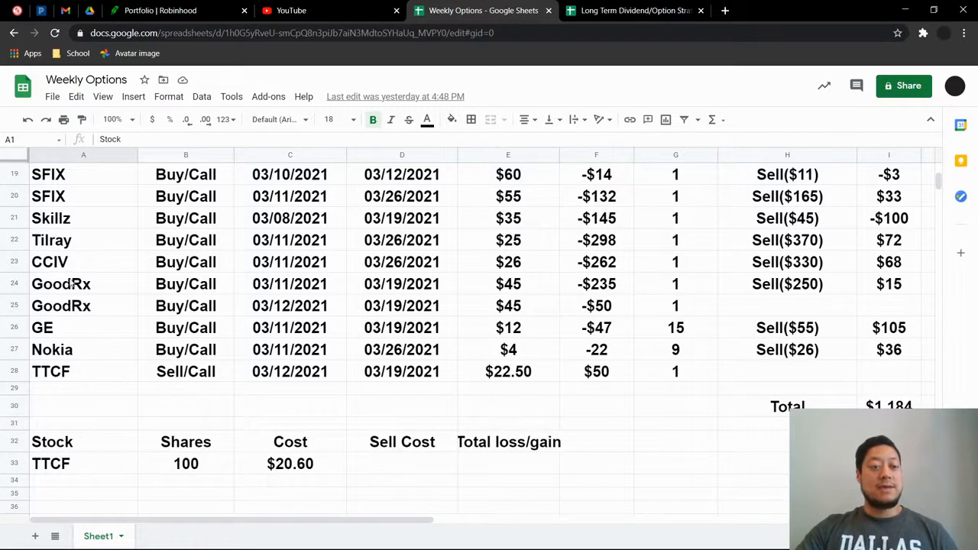
{"action": "mouse_move", "coordinate": [343, 267]}
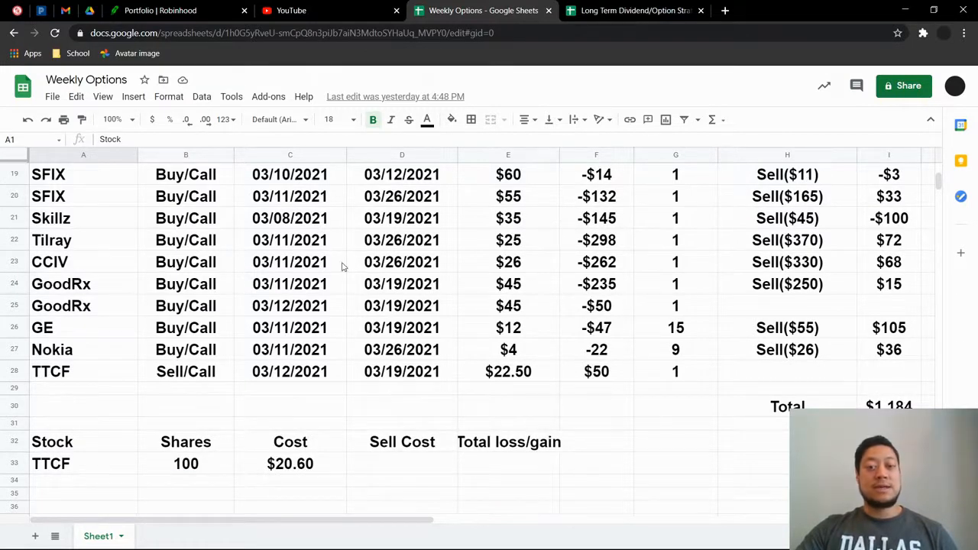
{"action": "mouse_move", "coordinate": [822, 273]}
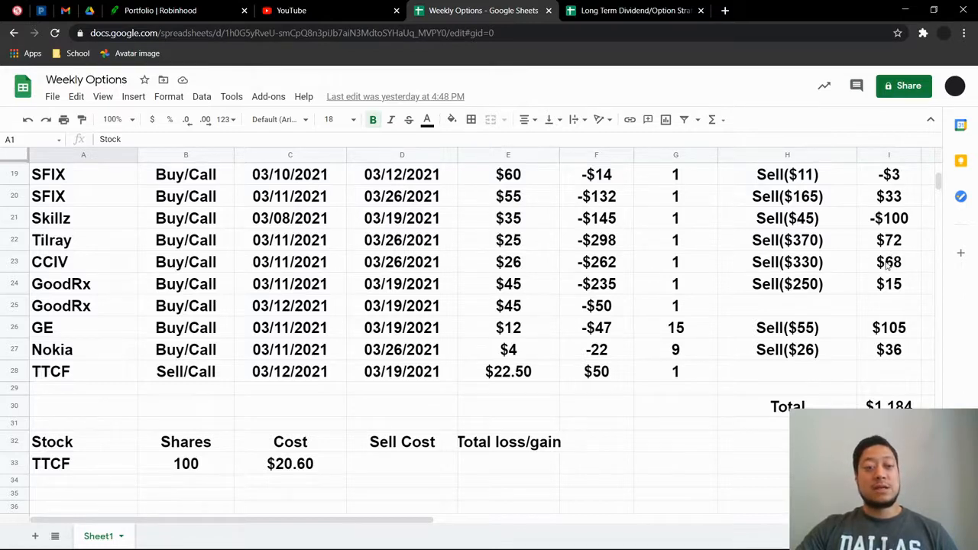
{"action": "scroll", "scroll_direction": "down", "scroll_amount": 3}
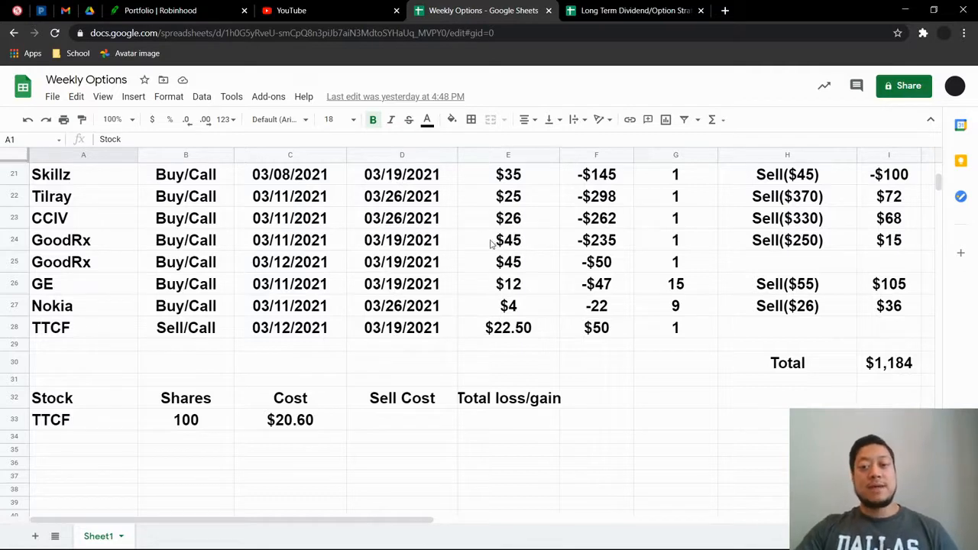
{"action": "mouse_move", "coordinate": [746, 268]}
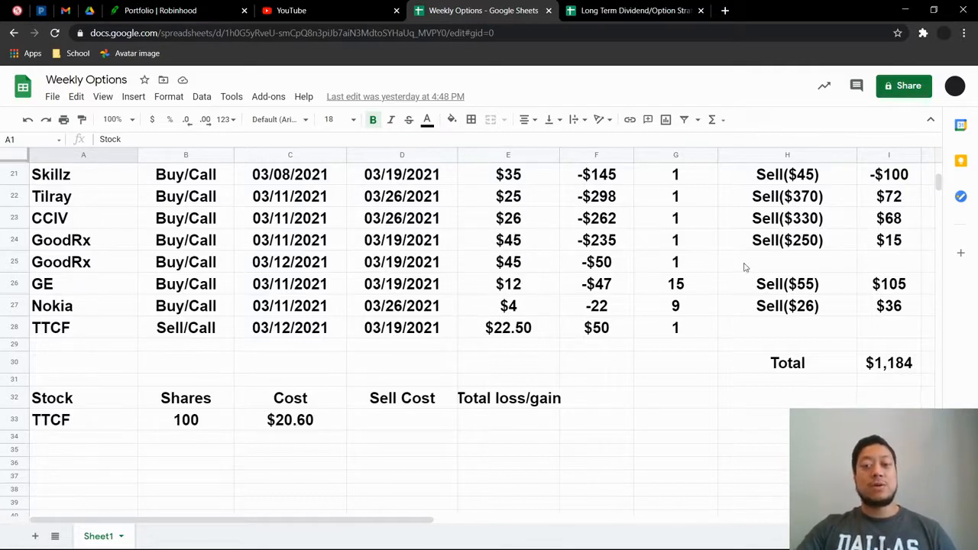
{"action": "mouse_move", "coordinate": [589, 233]}
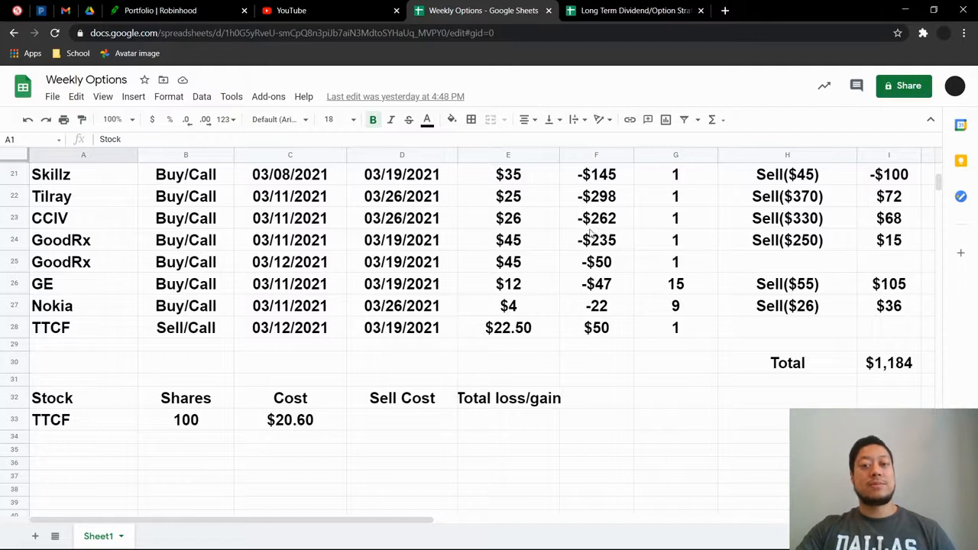
{"action": "mouse_move", "coordinate": [579, 255]}
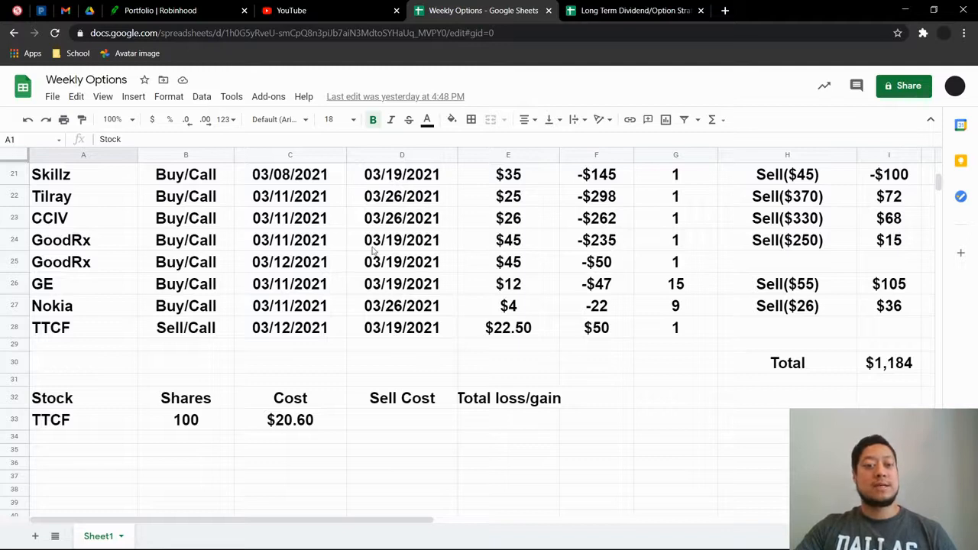
{"action": "mouse_move", "coordinate": [739, 228]}
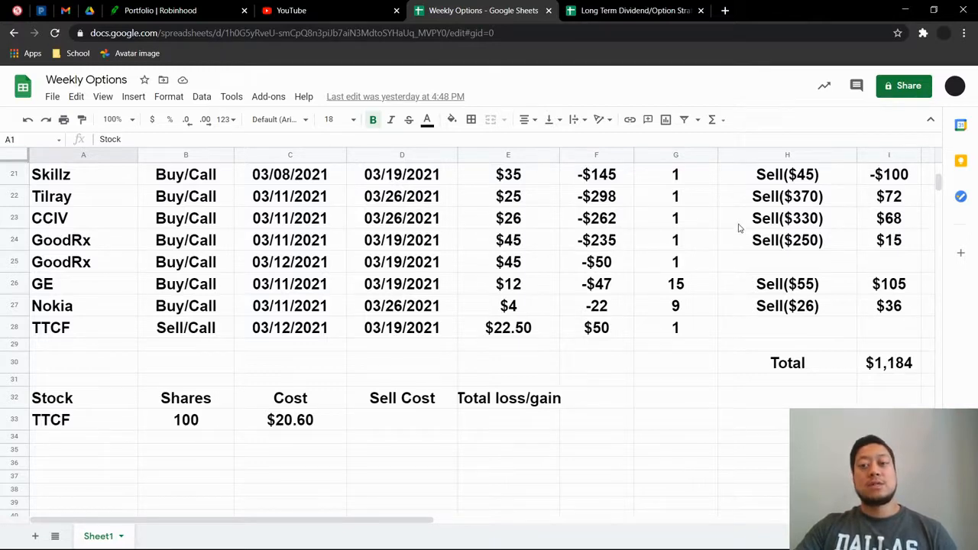
{"action": "mouse_move", "coordinate": [770, 247]}
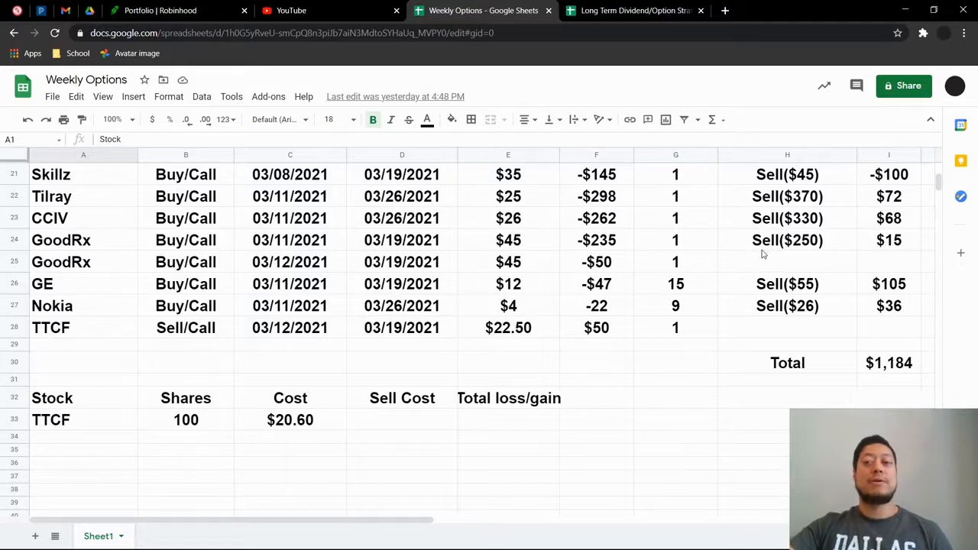
{"action": "mouse_move", "coordinate": [912, 240]}
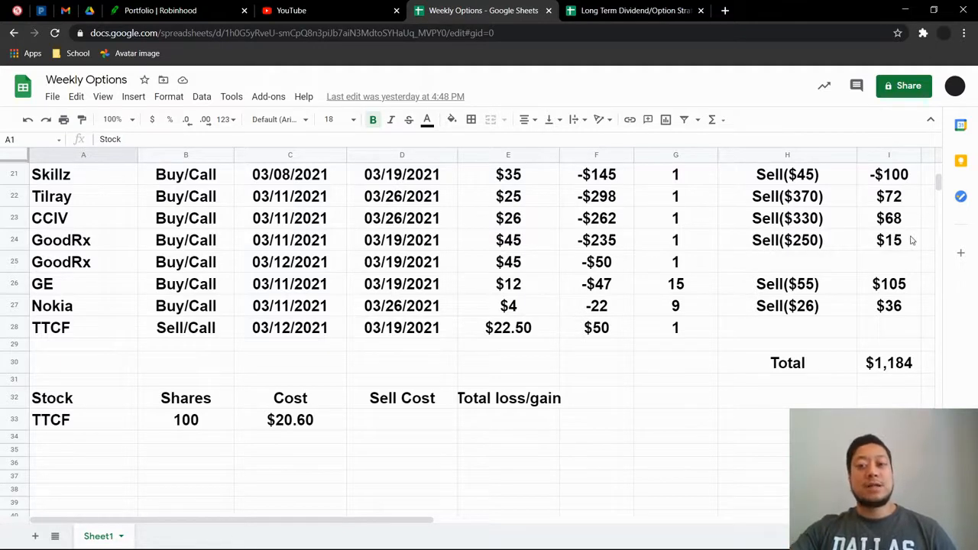
{"action": "mouse_move", "coordinate": [576, 248]}
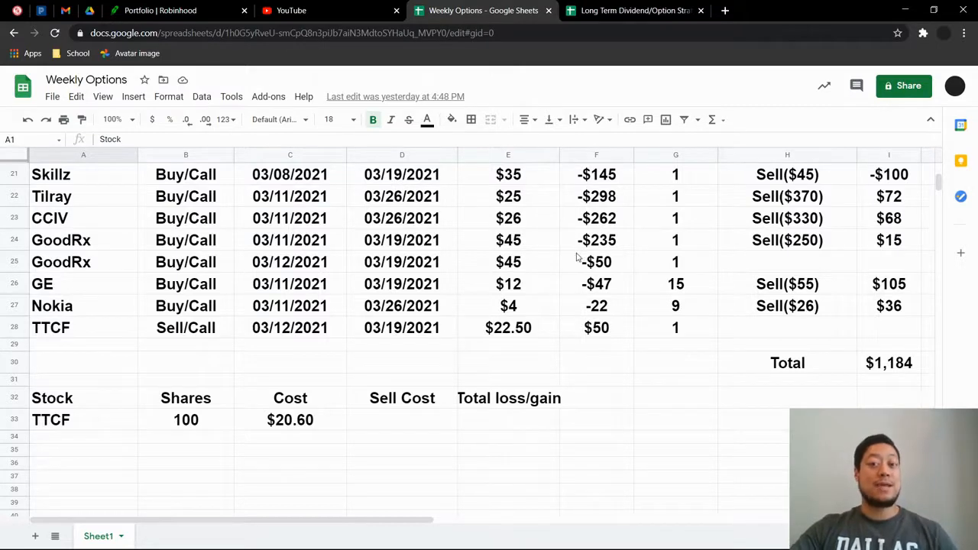
{"action": "mouse_move", "coordinate": [664, 217]}
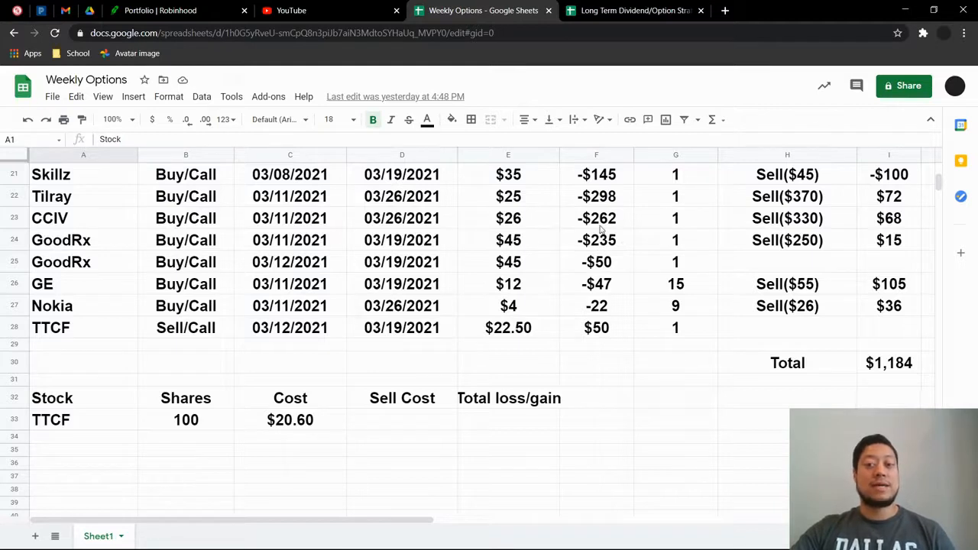
{"action": "mouse_move", "coordinate": [599, 270]}
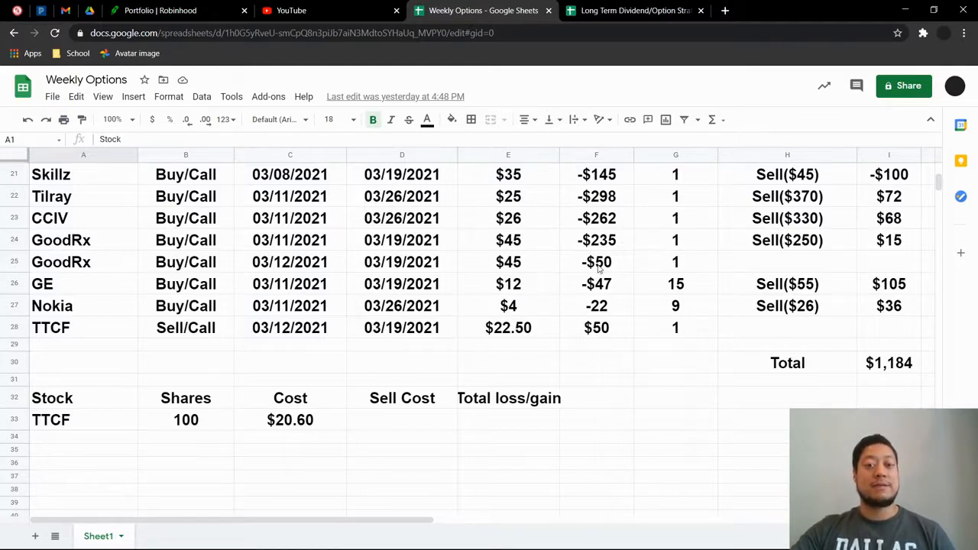
{"action": "mouse_move", "coordinate": [566, 201]}
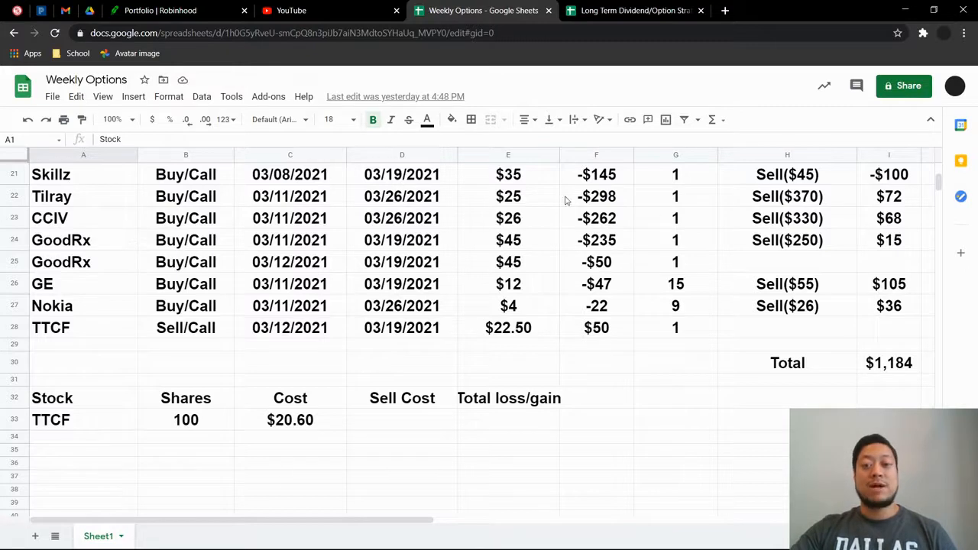
{"action": "mouse_move", "coordinate": [210, 275]}
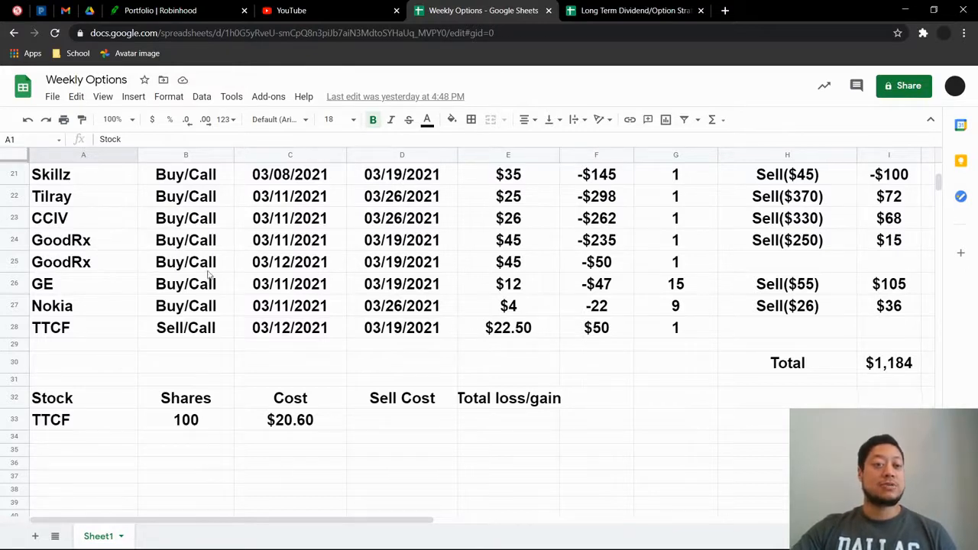
{"action": "mouse_move", "coordinate": [536, 252]}
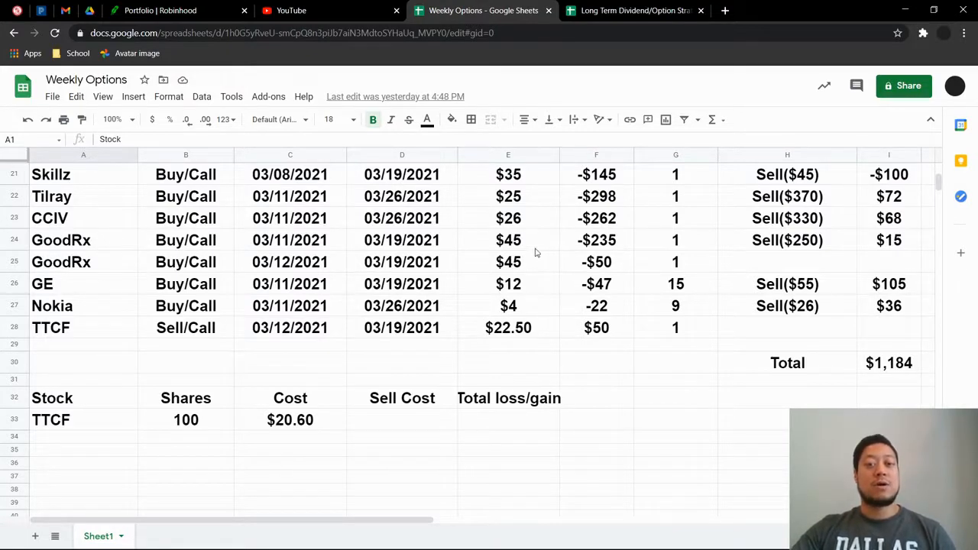
{"action": "mouse_move", "coordinate": [618, 270]}
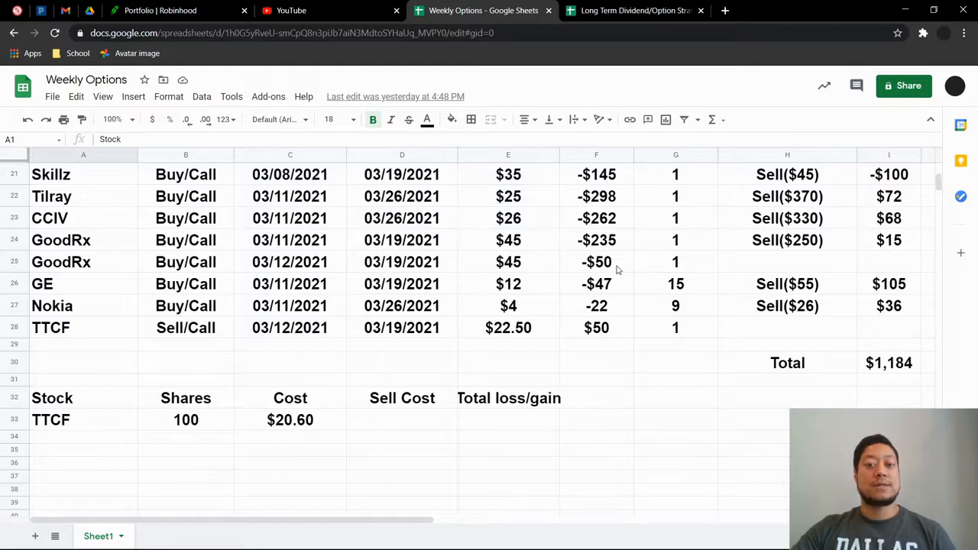
{"action": "mouse_move", "coordinate": [575, 264]}
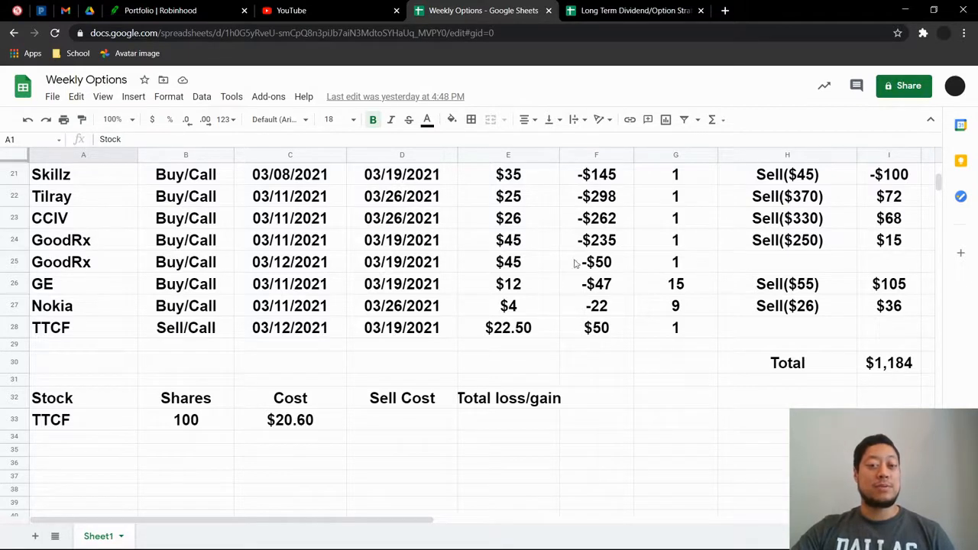
{"action": "mouse_move", "coordinate": [572, 267]}
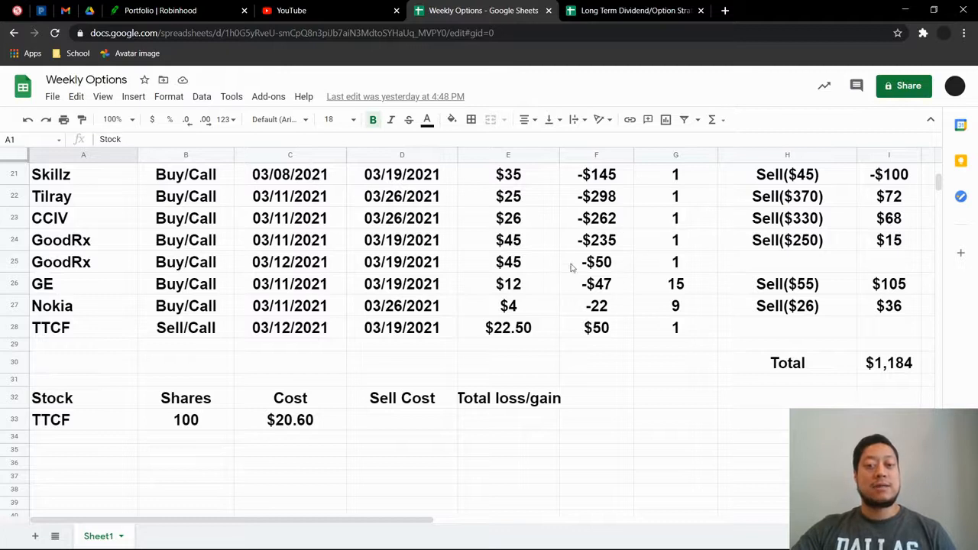
{"action": "mouse_move", "coordinate": [306, 274]}
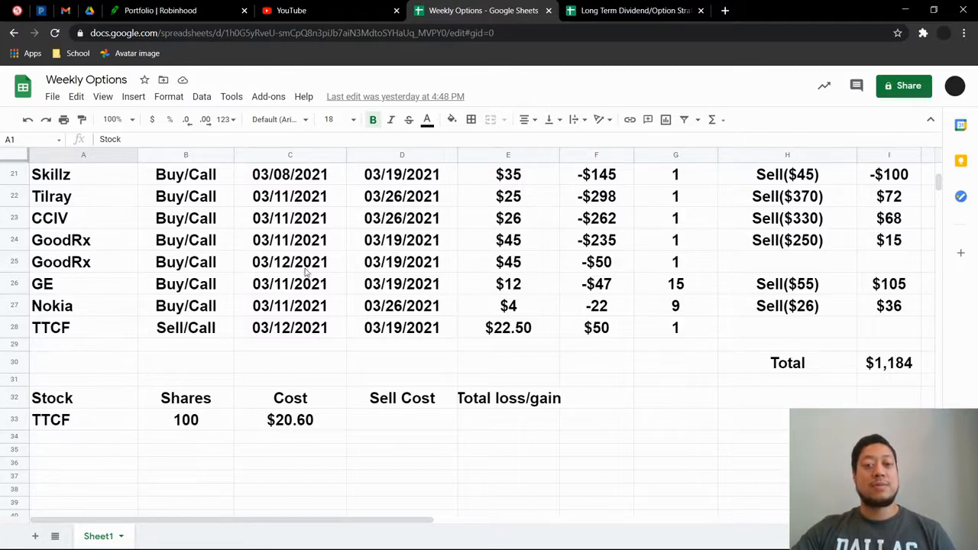
{"action": "mouse_move", "coordinate": [224, 275]}
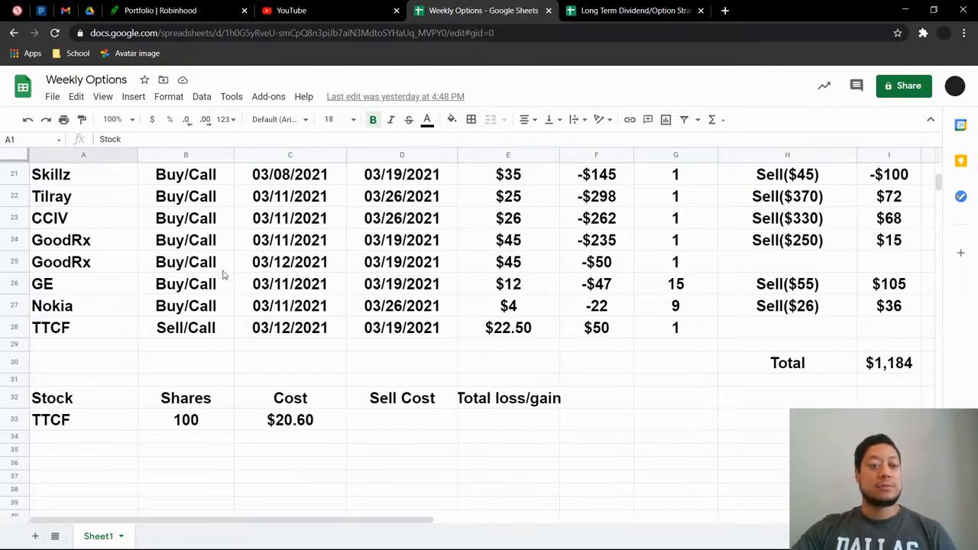
{"action": "scroll", "scroll_direction": "down", "scroll_amount": 3}
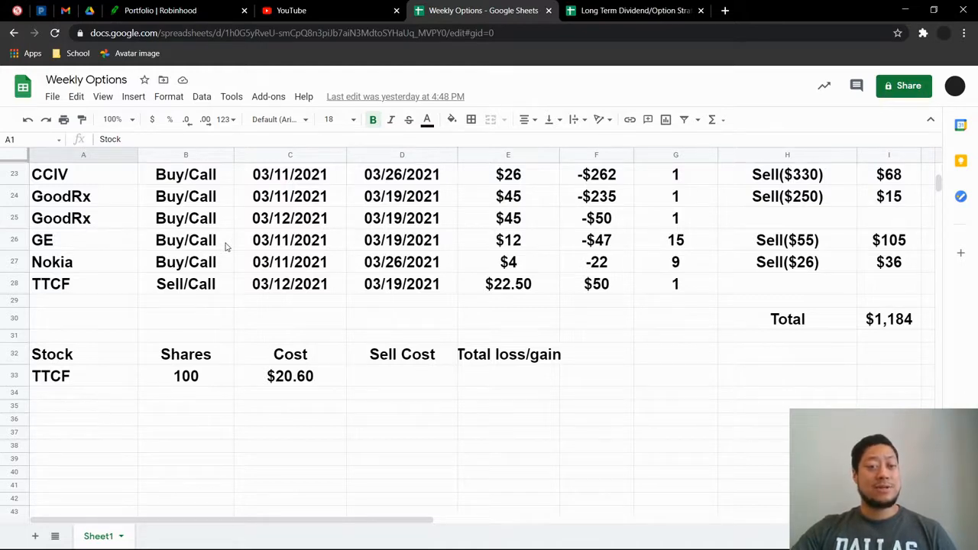
{"action": "mouse_move", "coordinate": [249, 257]}
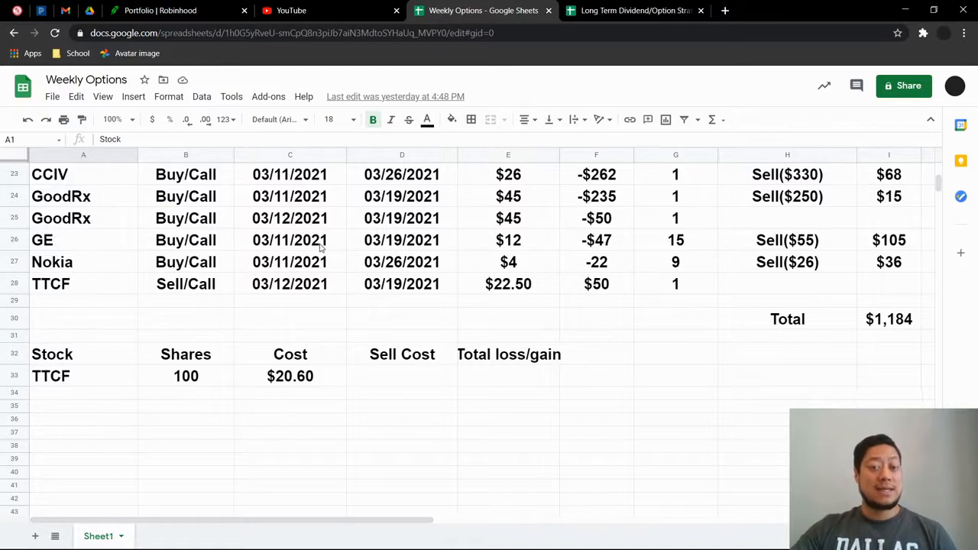
{"action": "mouse_move", "coordinate": [508, 251]}
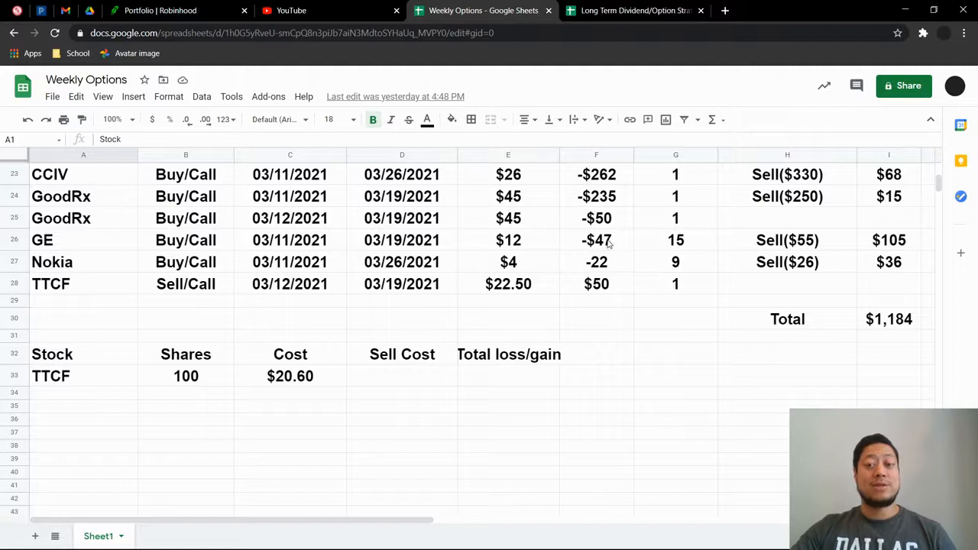
{"action": "mouse_move", "coordinate": [639, 250]}
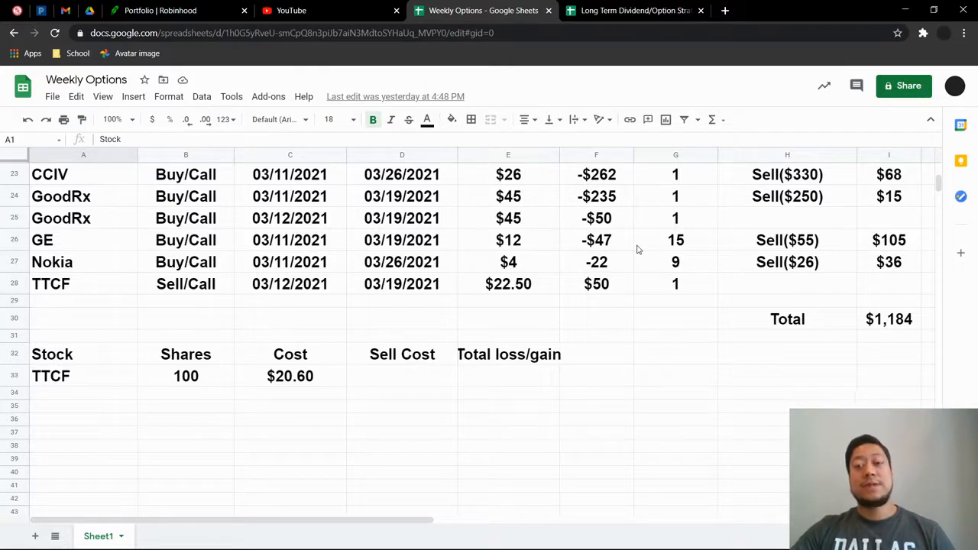
{"action": "mouse_move", "coordinate": [634, 253]}
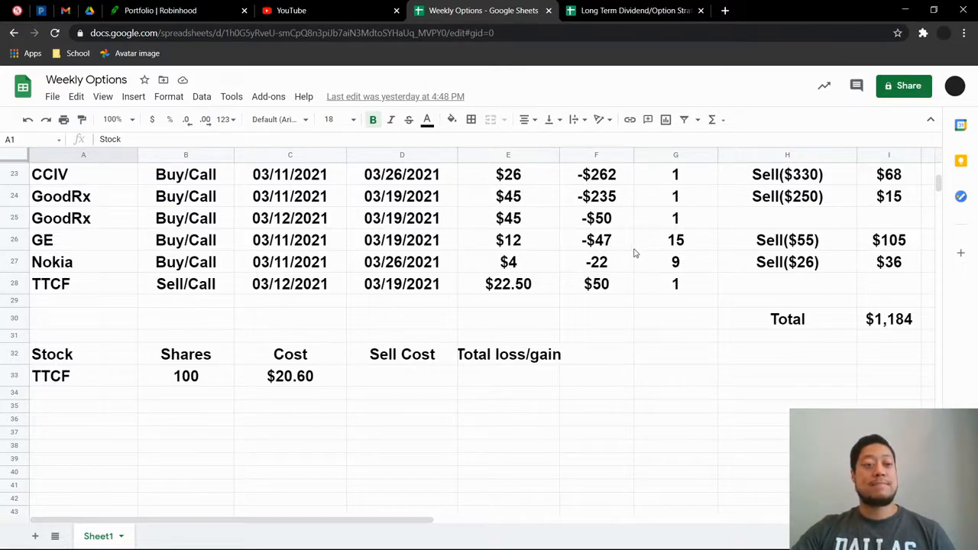
{"action": "mouse_move", "coordinate": [625, 253]}
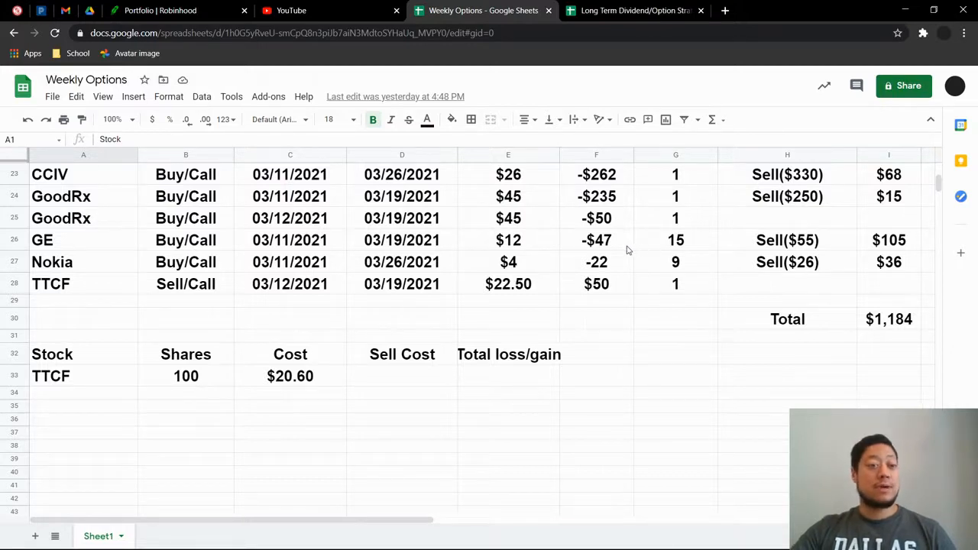
{"action": "mouse_move", "coordinate": [714, 256]}
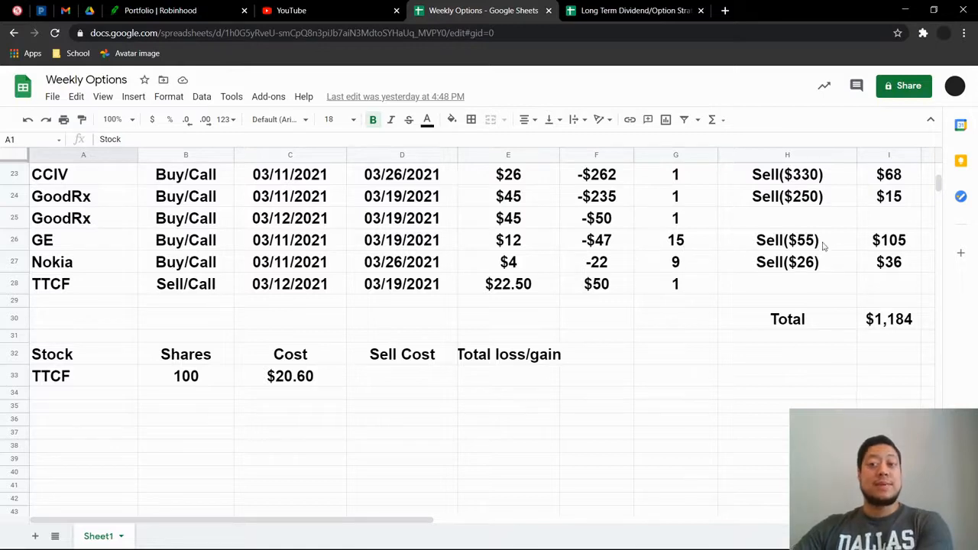
{"action": "mouse_move", "coordinate": [95, 190]}
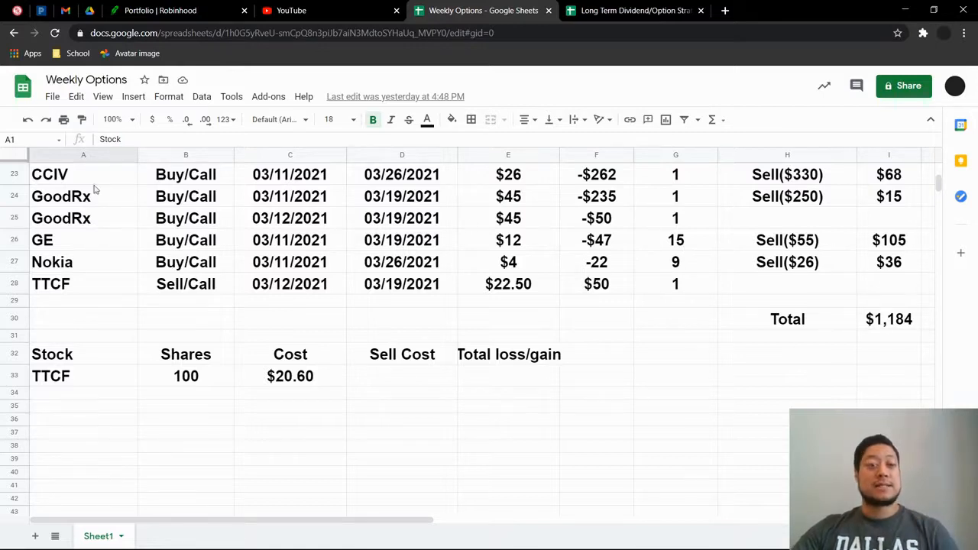
{"action": "mouse_move", "coordinate": [531, 231]}
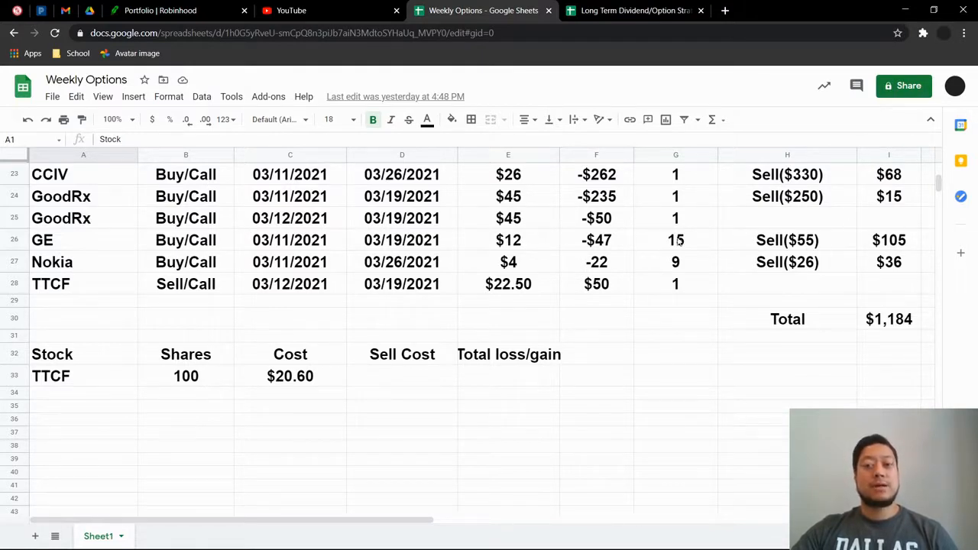
{"action": "mouse_move", "coordinate": [117, 256]}
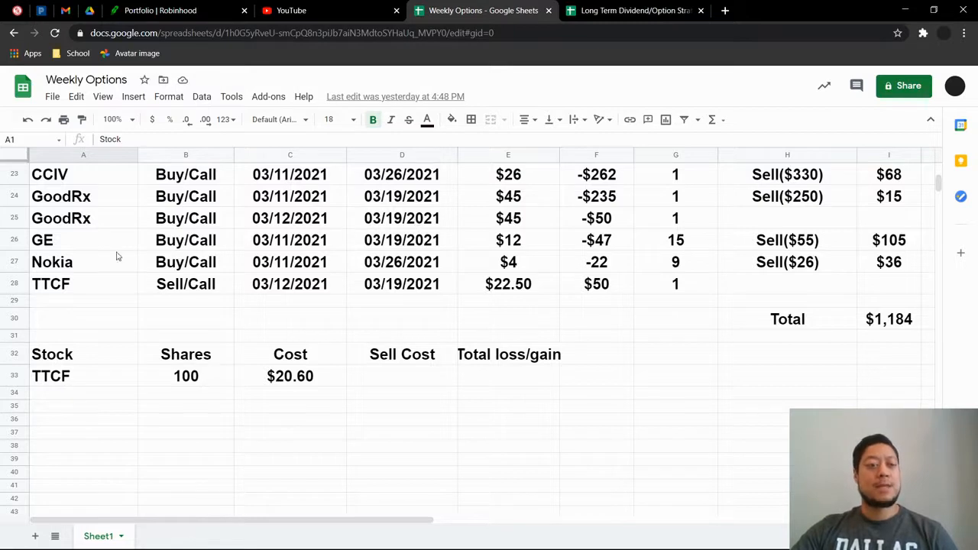
{"action": "mouse_move", "coordinate": [470, 258]}
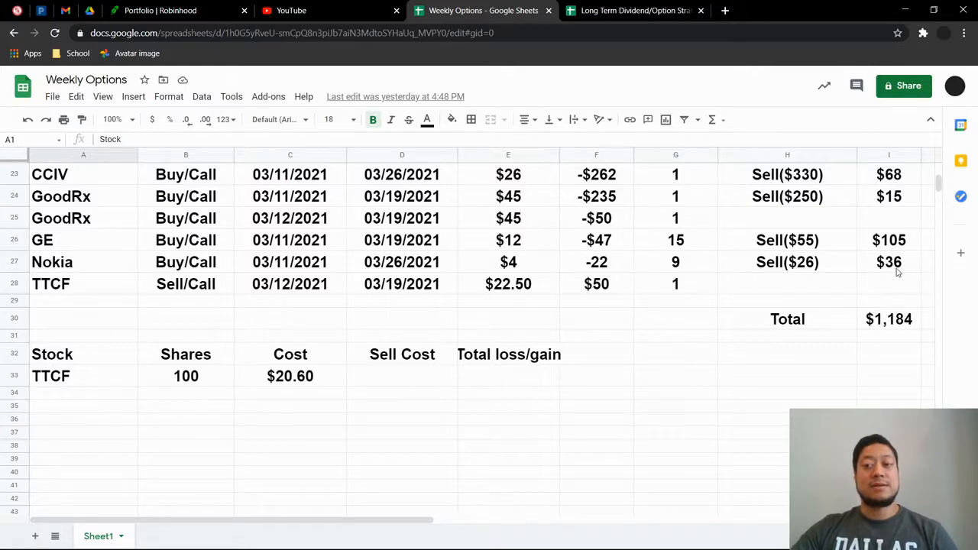
{"action": "mouse_move", "coordinate": [772, 256]}
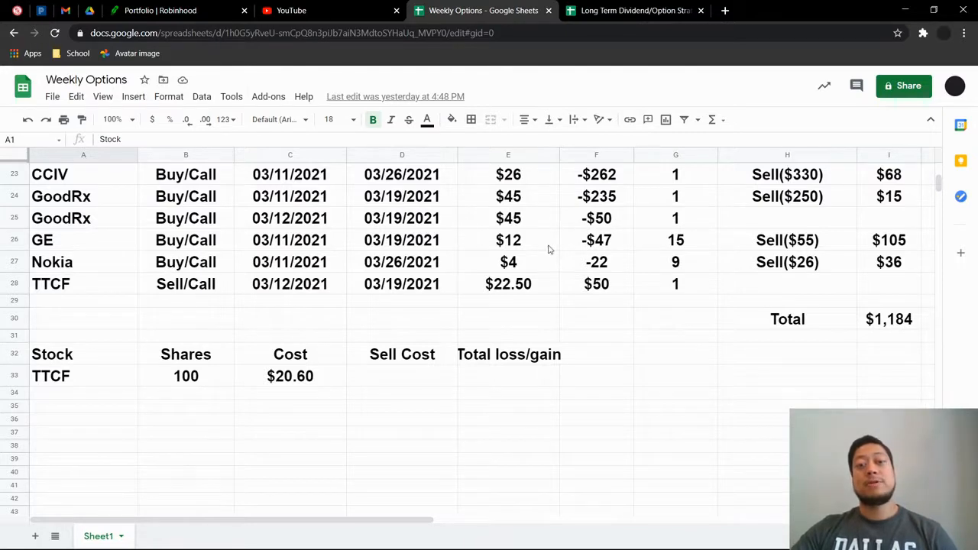
{"action": "mouse_move", "coordinate": [874, 290]}
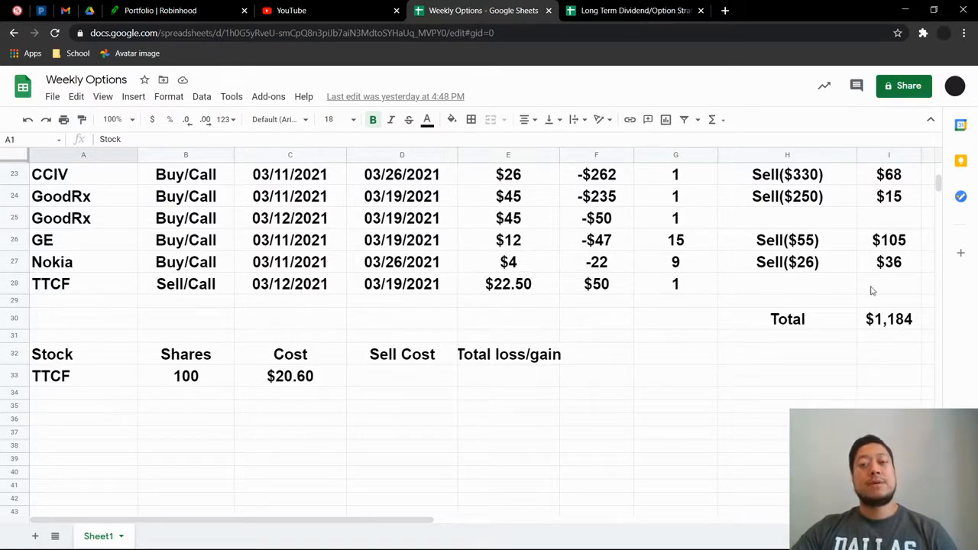
{"action": "mouse_move", "coordinate": [595, 276]}
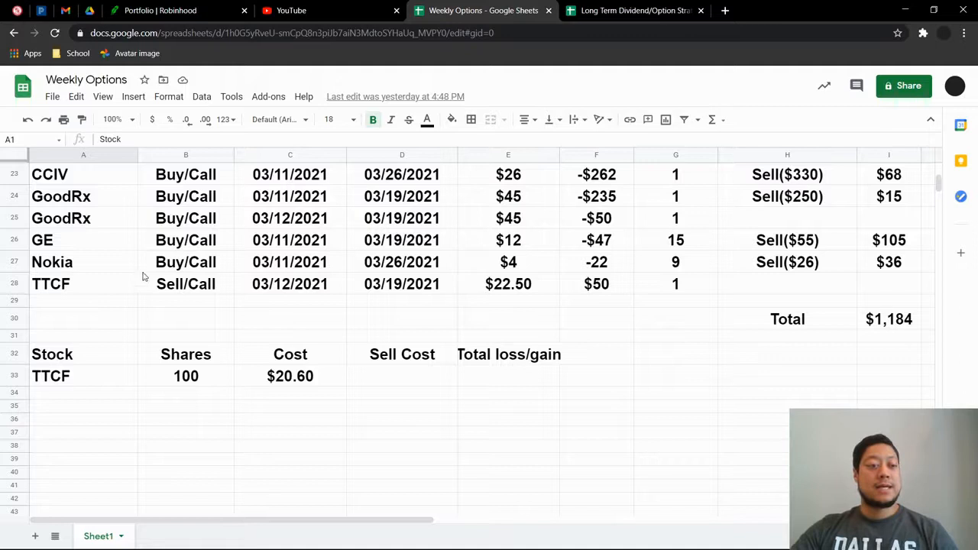
{"action": "mouse_move", "coordinate": [298, 282]}
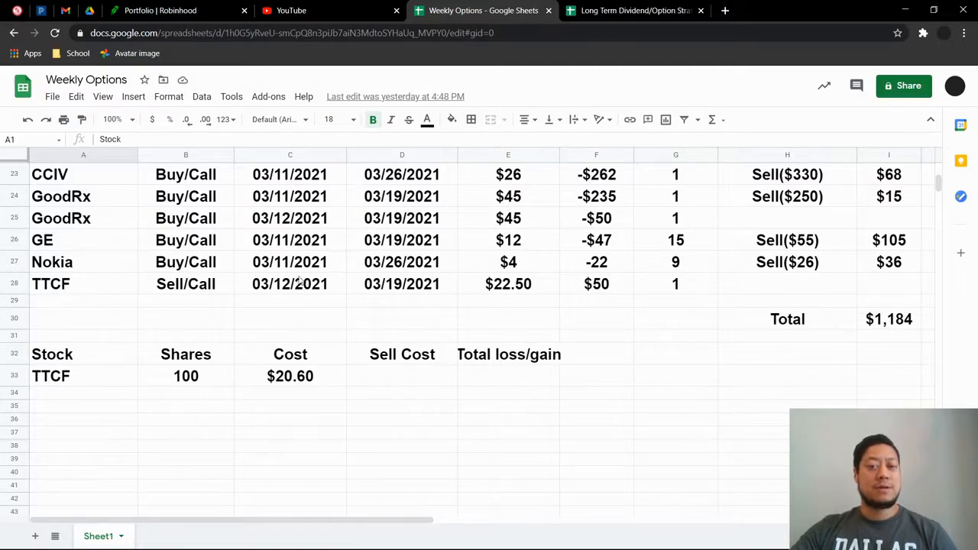
{"action": "left_click", "coordinate": [596, 284]}
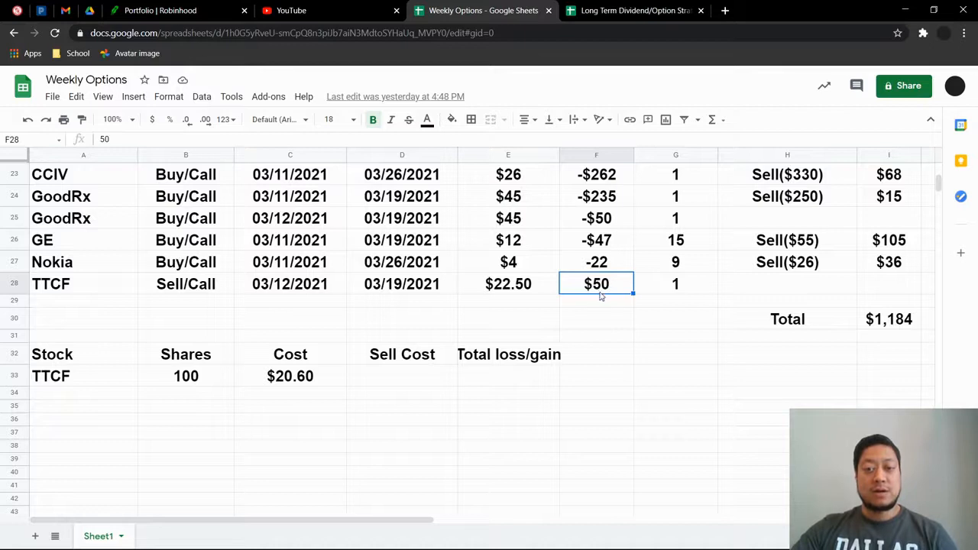
{"action": "key", "text": "Delete"}
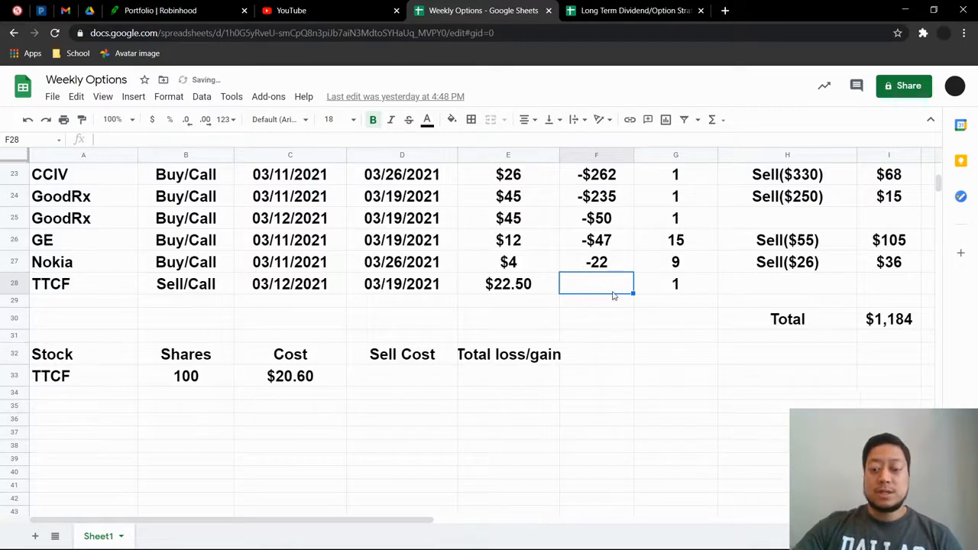
{"action": "type", "text": "$45"}
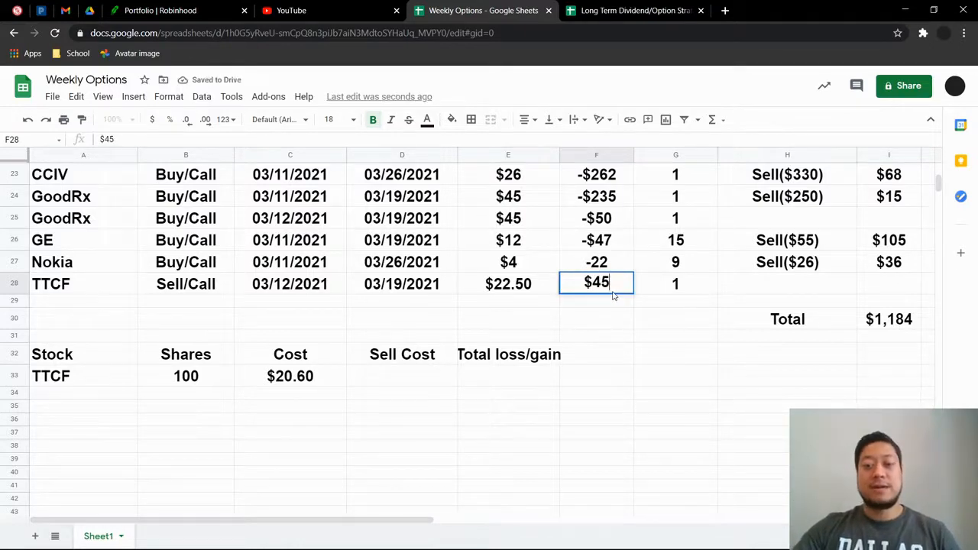
{"action": "left_click", "coordinate": [596, 240]}
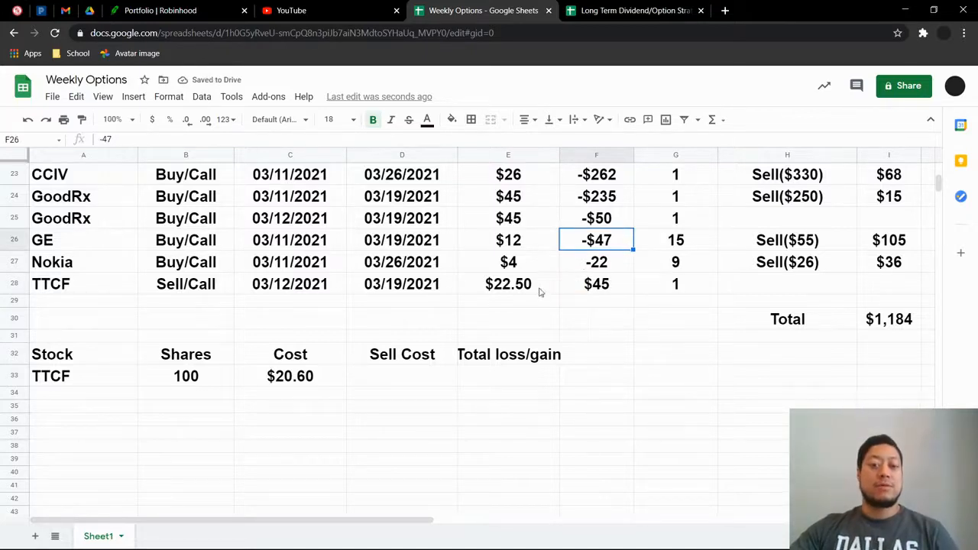
{"action": "mouse_move", "coordinate": [494, 270]}
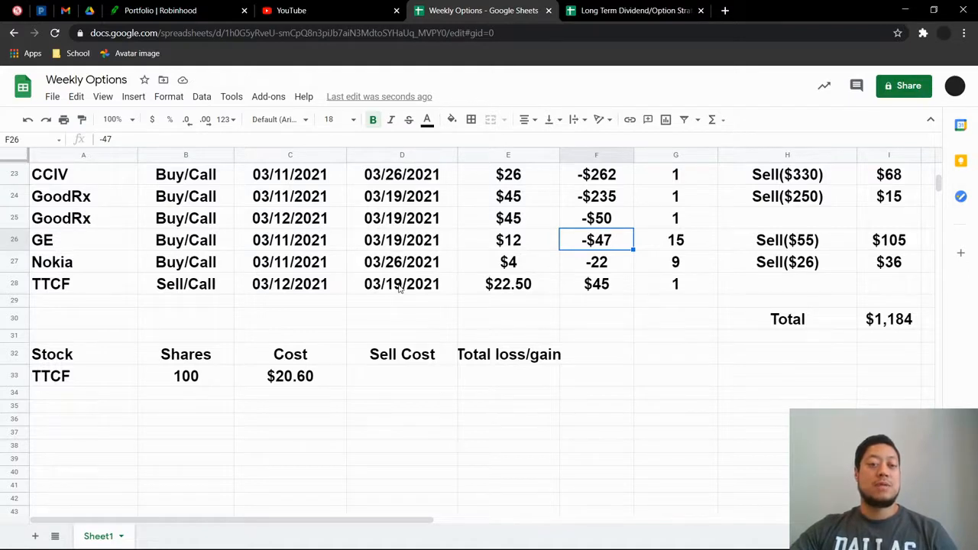
{"action": "mouse_move", "coordinate": [572, 275]}
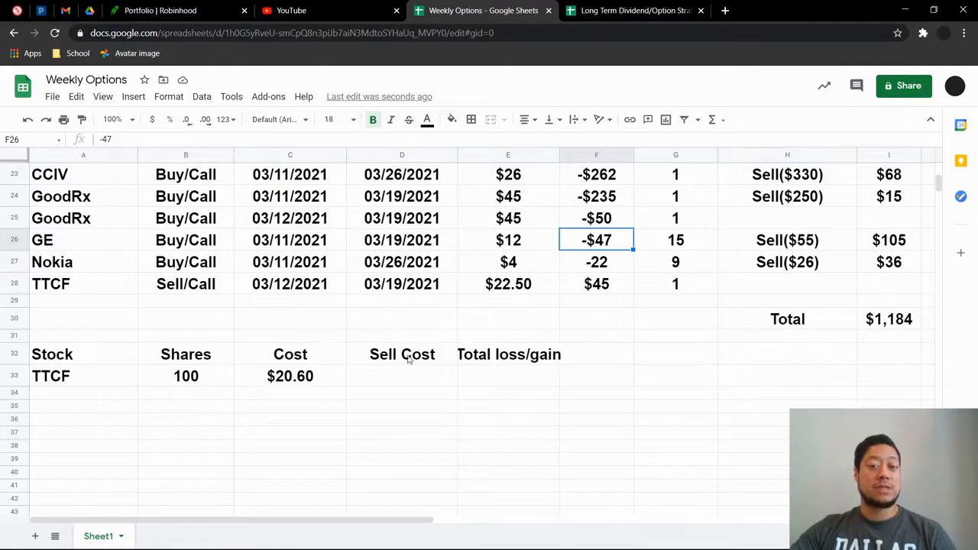
{"action": "mouse_move", "coordinate": [470, 279]}
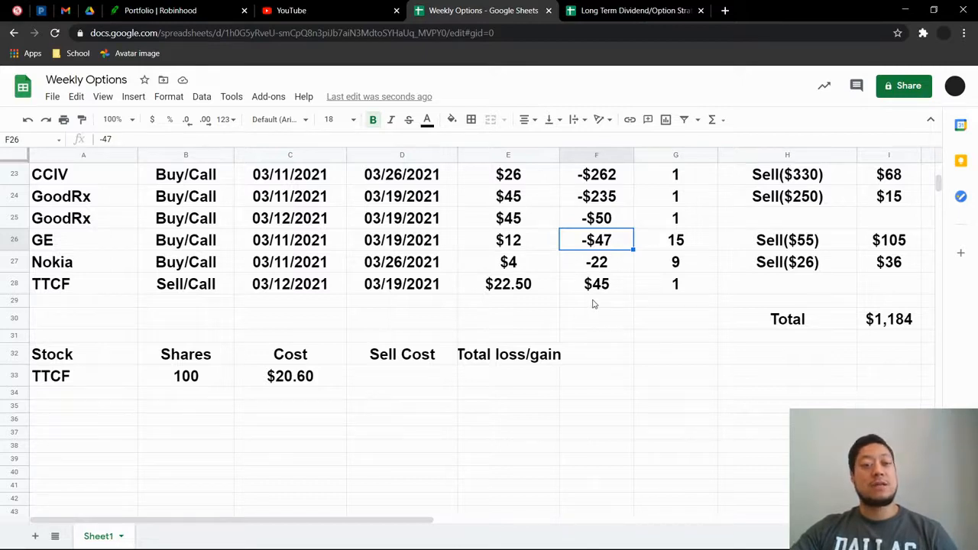
{"action": "mouse_move", "coordinate": [524, 296]}
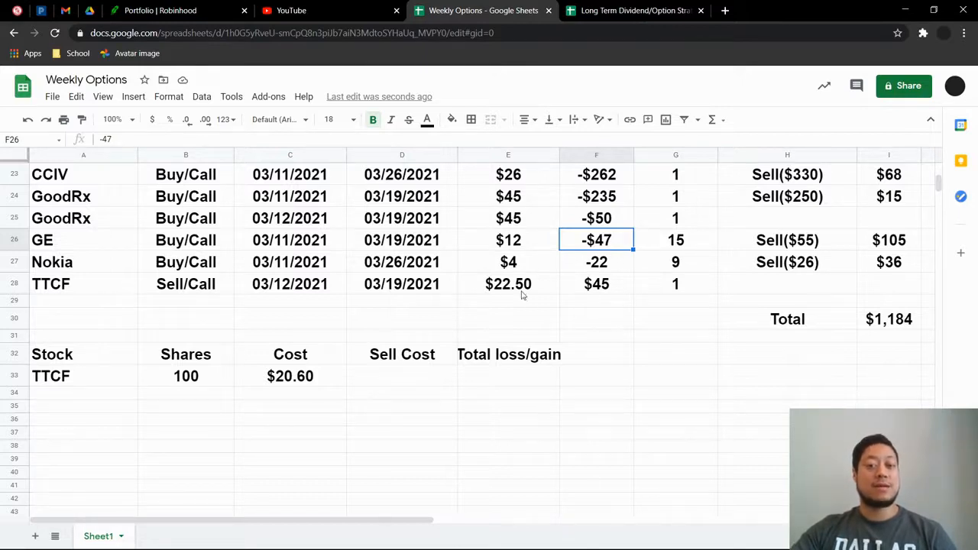
{"action": "mouse_move", "coordinate": [279, 295]}
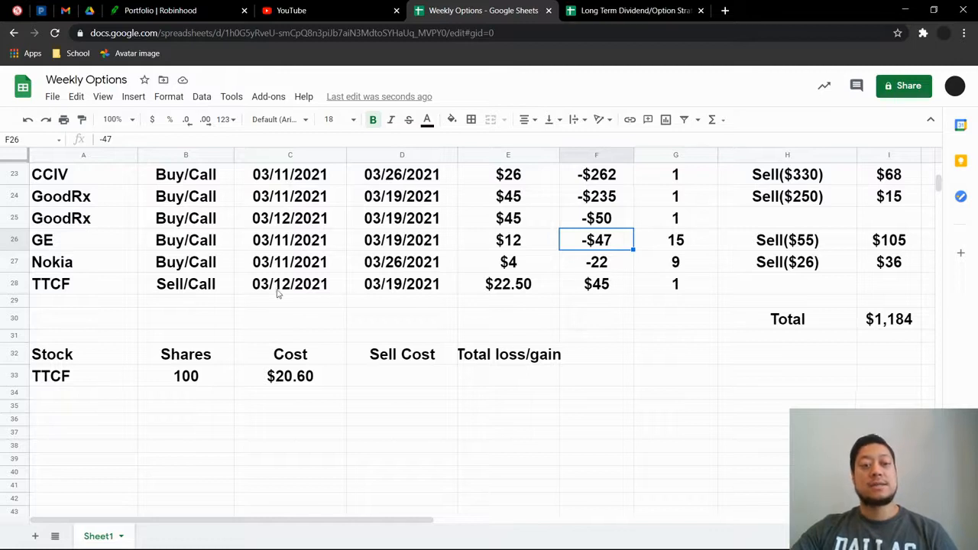
{"action": "mouse_move", "coordinate": [262, 254]}
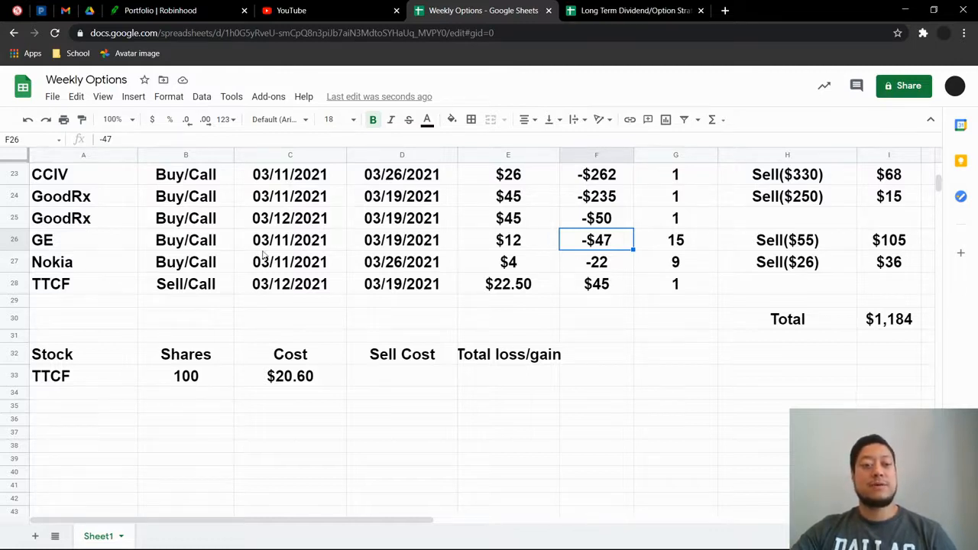
{"action": "mouse_move", "coordinate": [286, 382]}
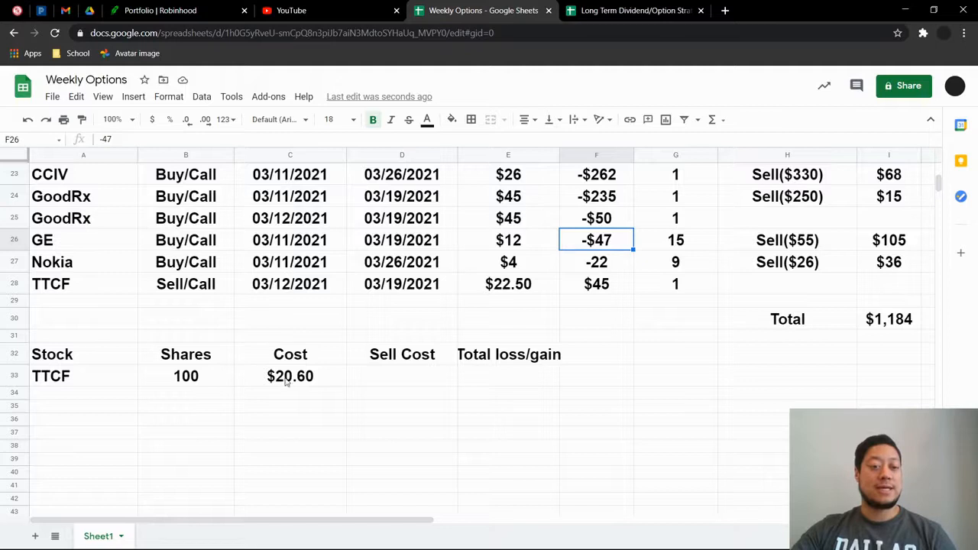
{"action": "mouse_move", "coordinate": [243, 257]}
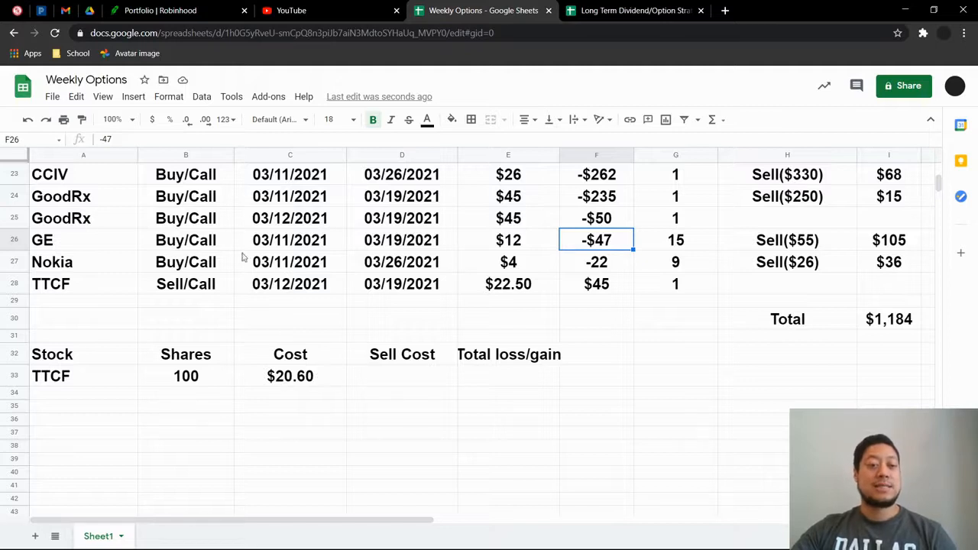
{"action": "mouse_move", "coordinate": [759, 4]}
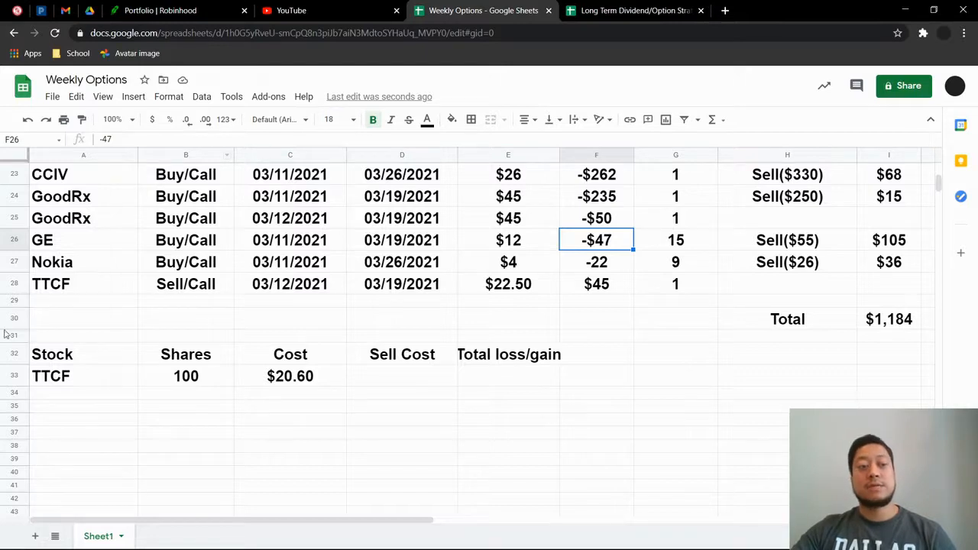
{"action": "mouse_move", "coordinate": [131, 388]}
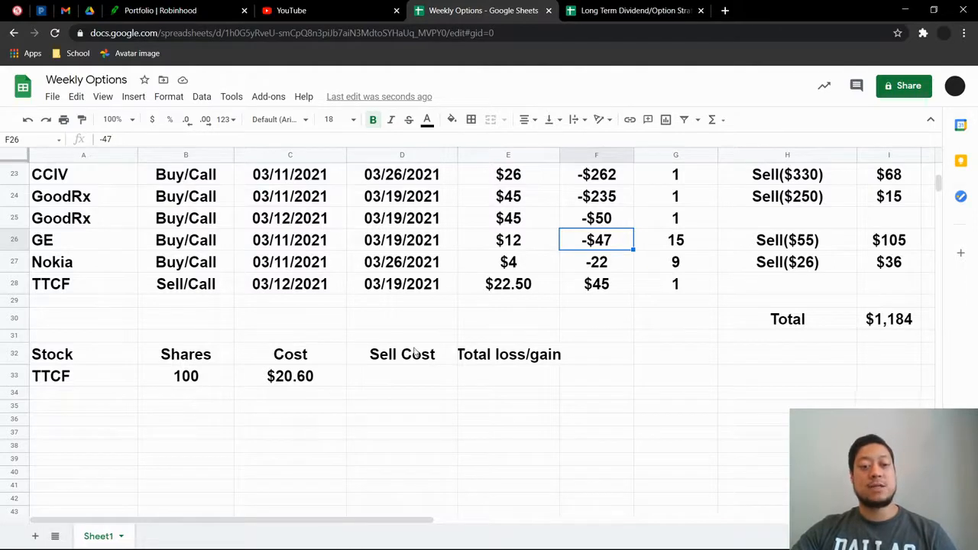
{"action": "mouse_move", "coordinate": [268, 335]}
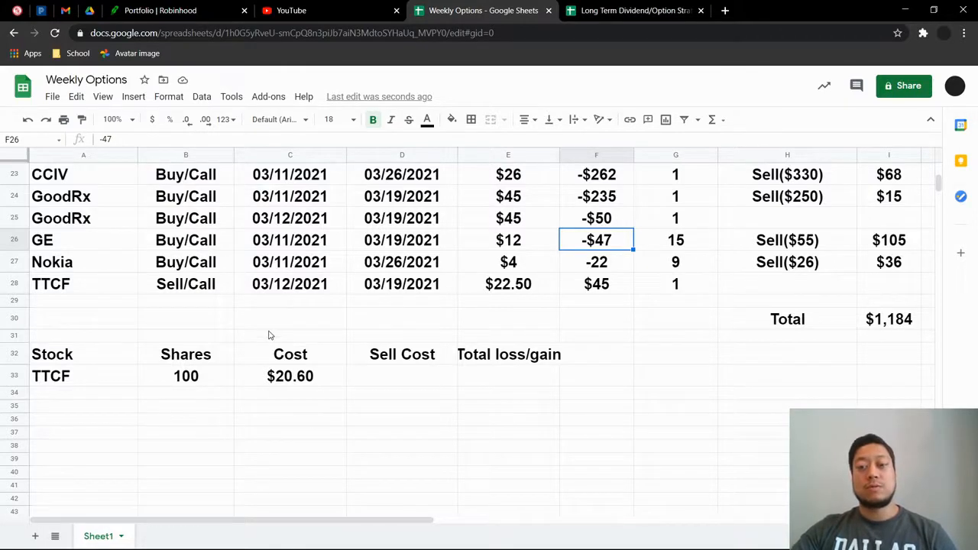
{"action": "mouse_move", "coordinate": [561, 393]}
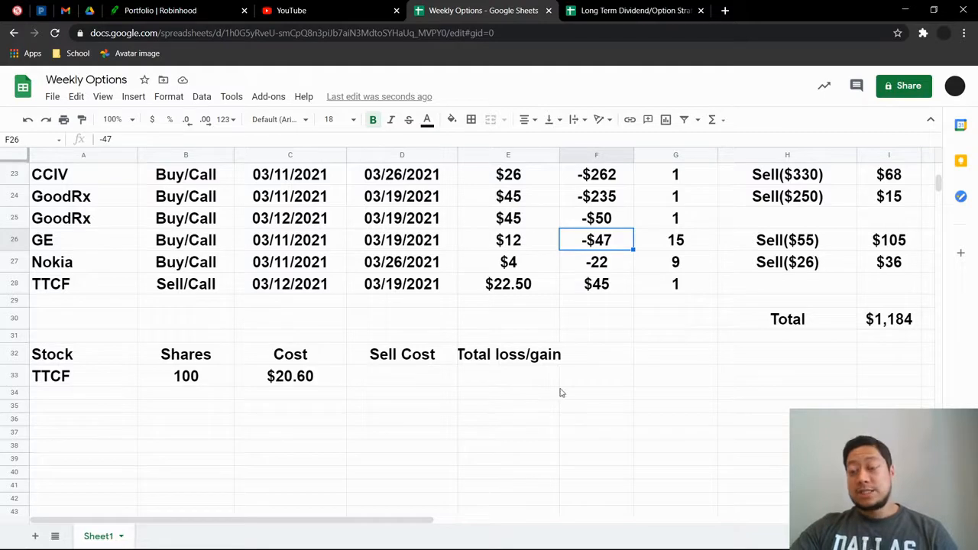
{"action": "mouse_move", "coordinate": [342, 235]}
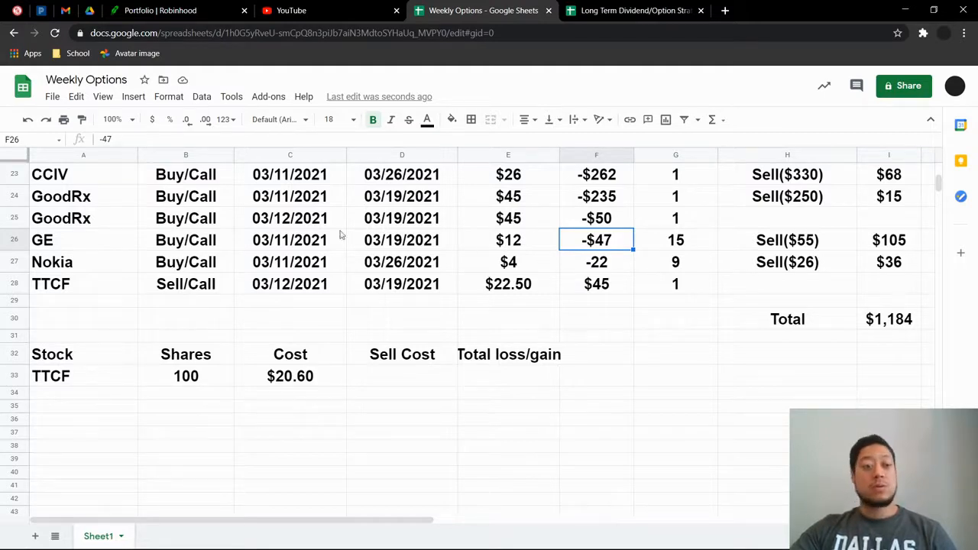
Step: Review the Weekly Options sheet, then switch to the Long Term Dividend/Option Strategy spreadsheet
{"action": "scroll", "scroll_direction": "down", "scroll_amount": 3}
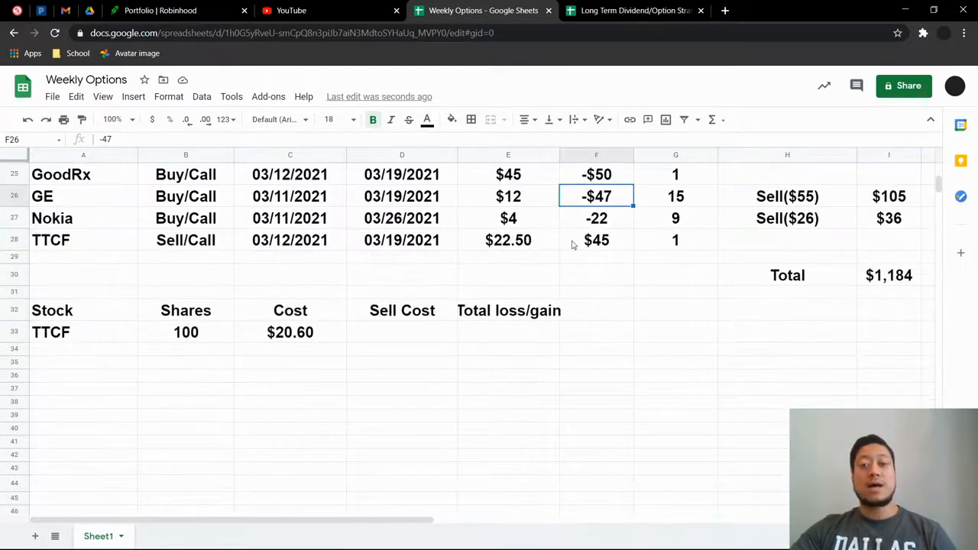
{"action": "mouse_move", "coordinate": [960, 286]}
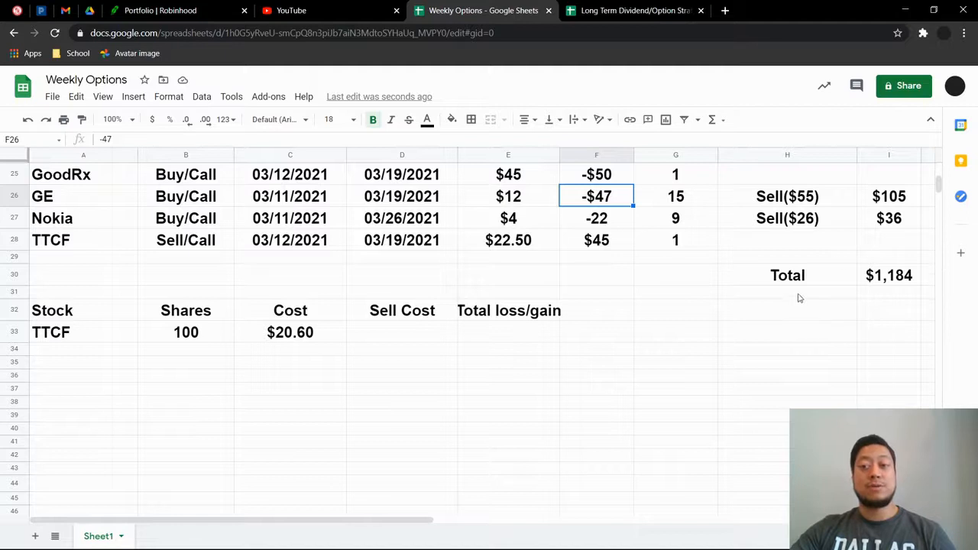
{"action": "scroll", "scroll_direction": "up", "scroll_amount": 3}
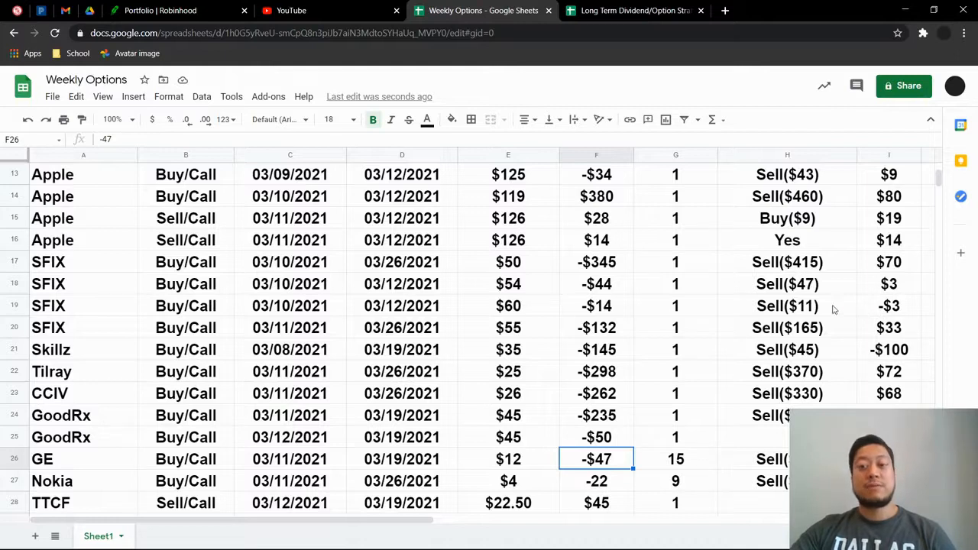
{"action": "mouse_move", "coordinate": [125, 237]}
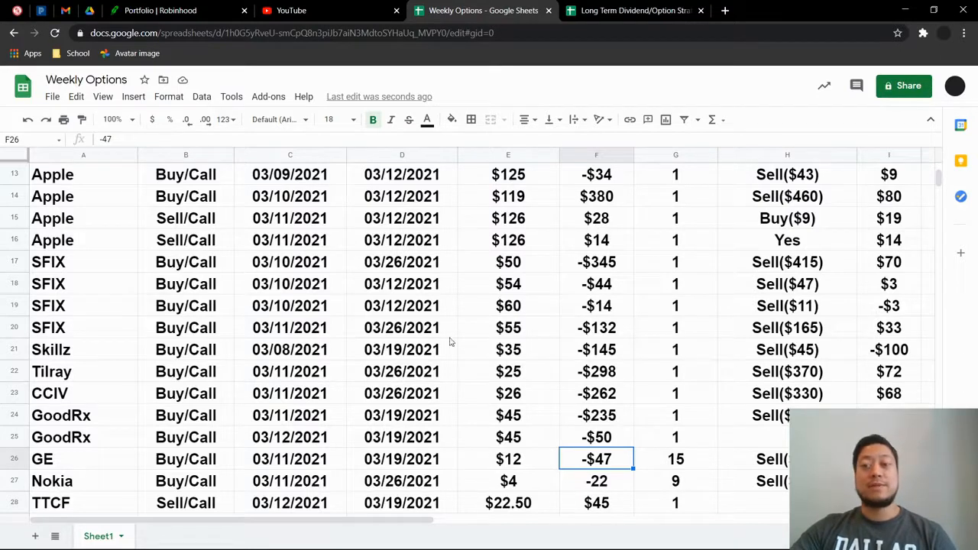
{"action": "scroll", "scroll_direction": "up", "scroll_amount": 3}
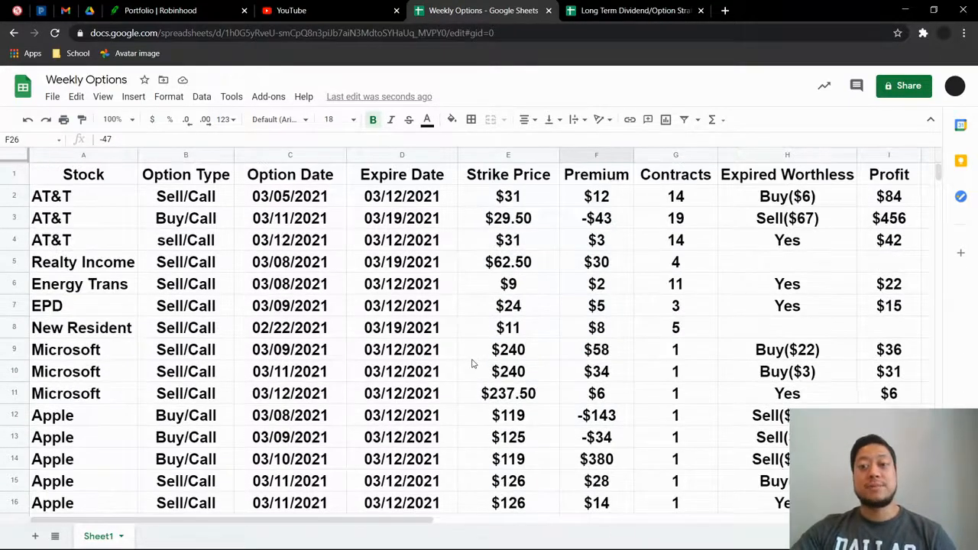
{"action": "scroll", "scroll_direction": "down", "scroll_amount": 3}
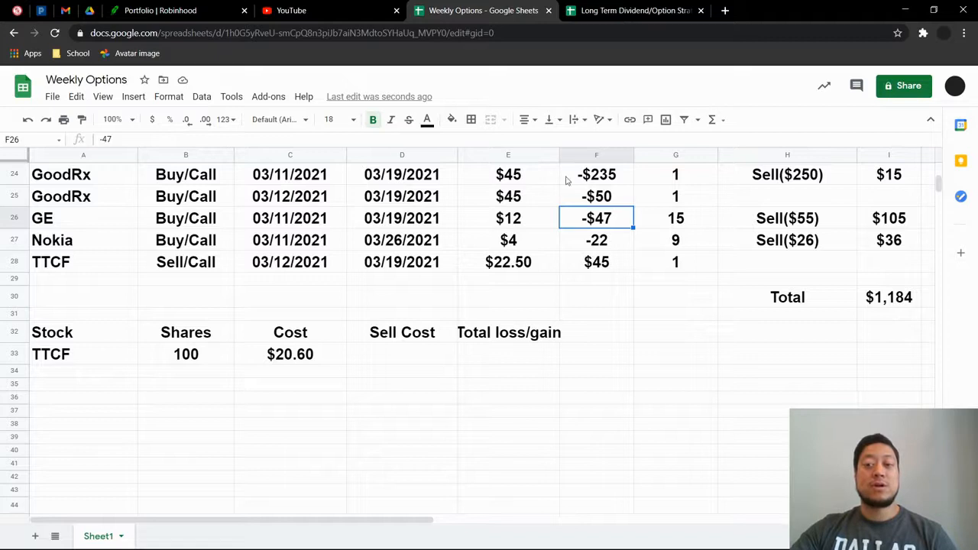
{"action": "mouse_move", "coordinate": [555, 157]}
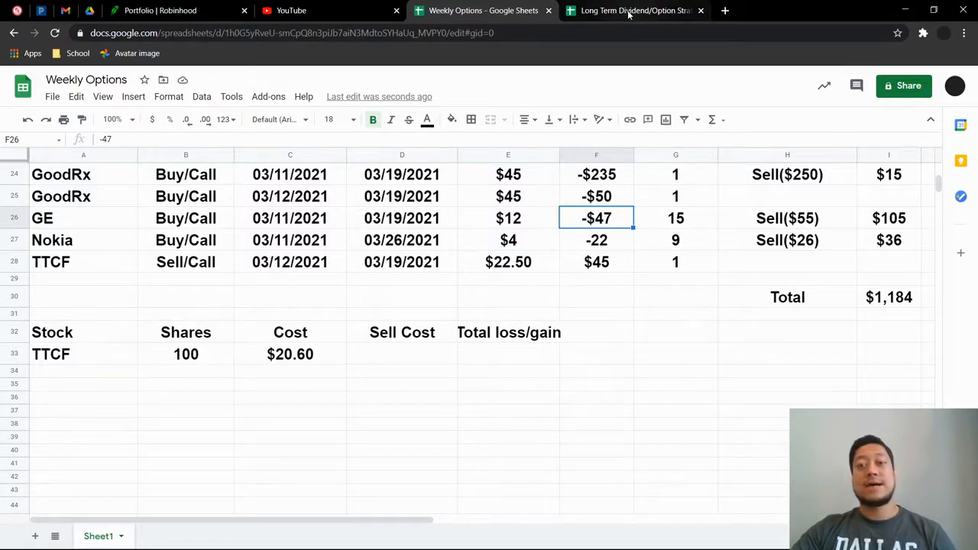
{"action": "left_click", "coordinate": [635, 10]}
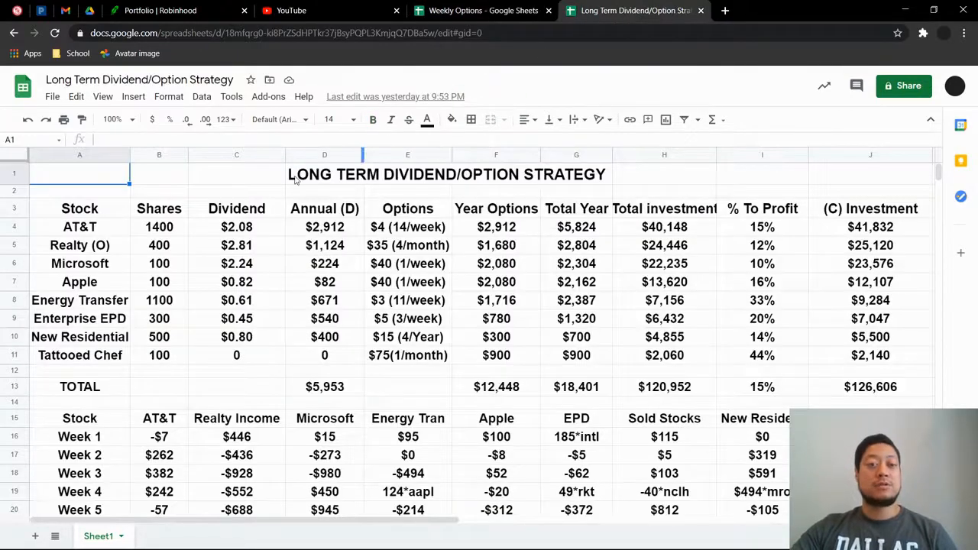
{"action": "mouse_move", "coordinate": [240, 161]}
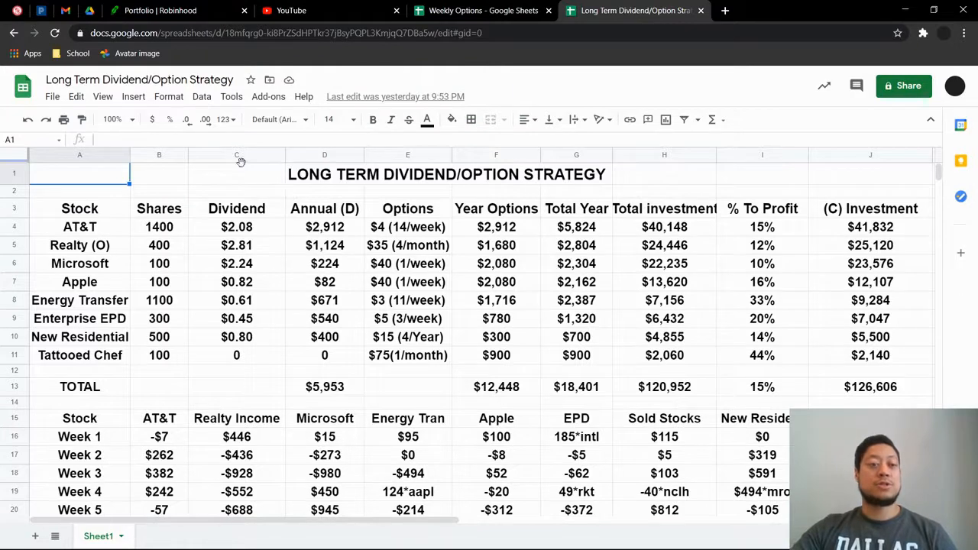
{"action": "mouse_move", "coordinate": [80, 347]}
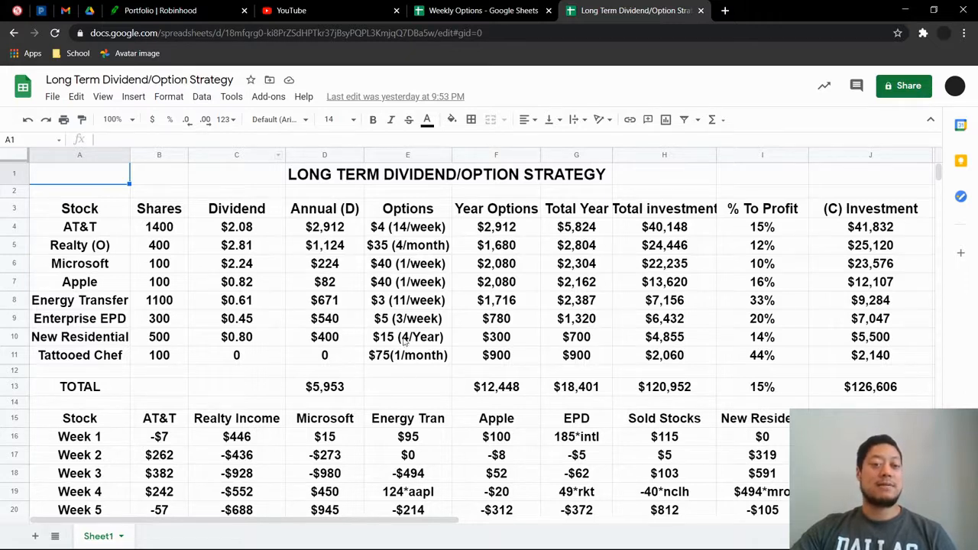
{"action": "mouse_move", "coordinate": [702, 473]}
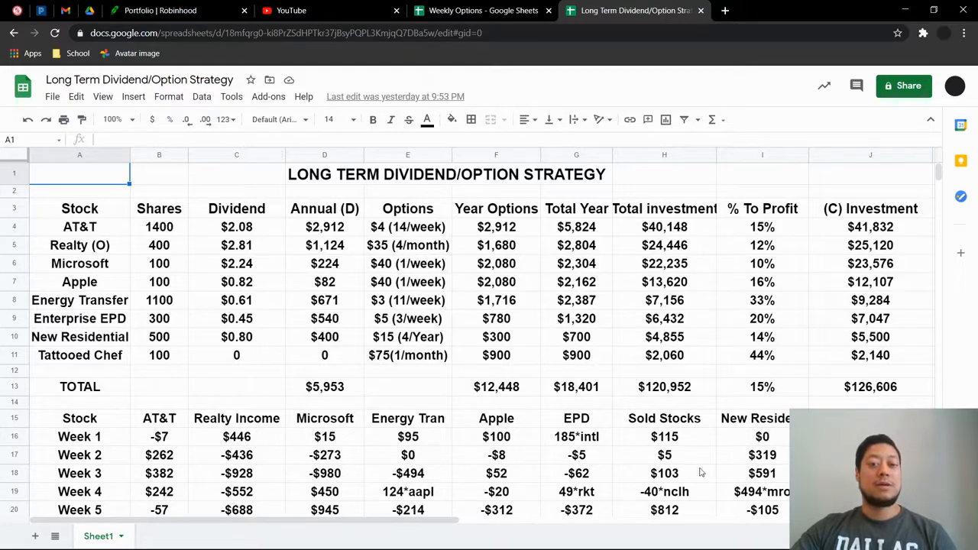
{"action": "mouse_move", "coordinate": [672, 216]}
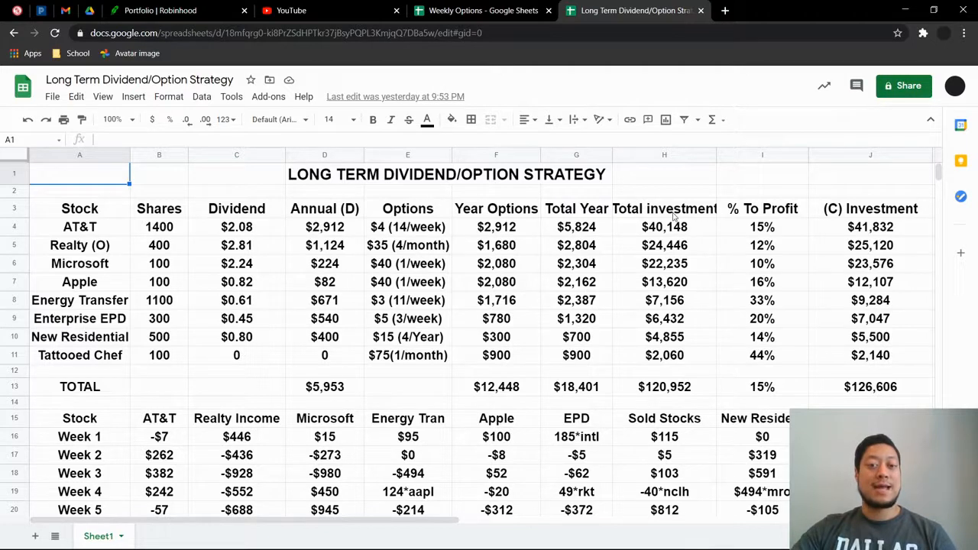
{"action": "mouse_move", "coordinate": [425, 361]}
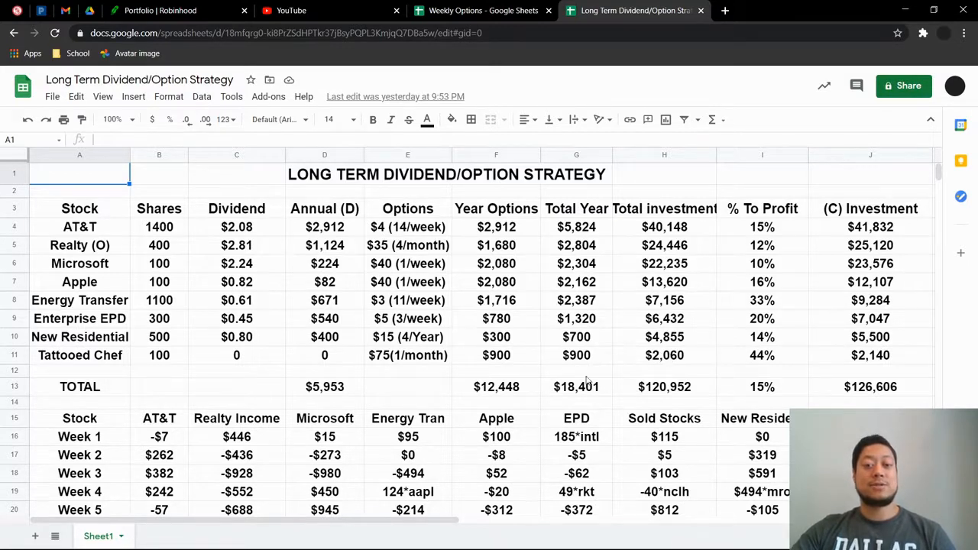
{"action": "mouse_move", "coordinate": [639, 366]}
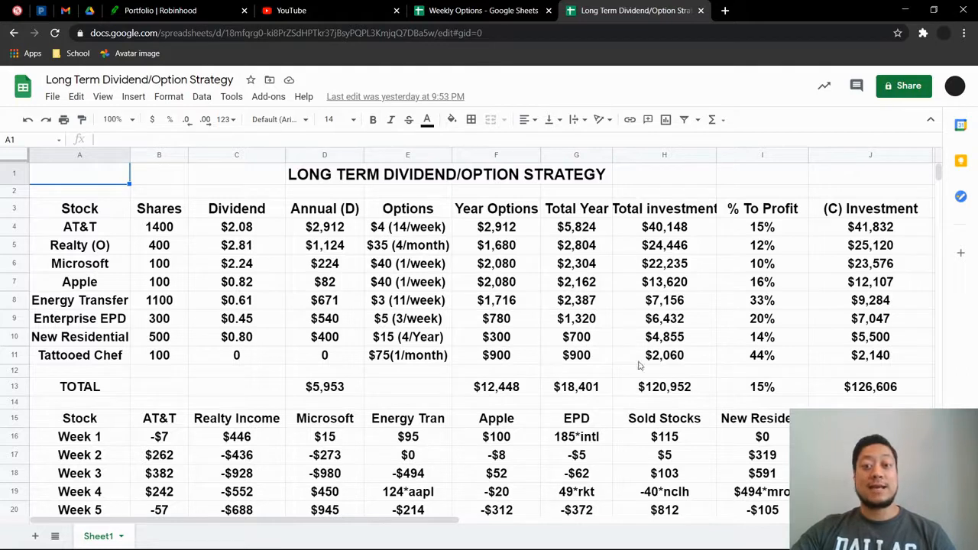
{"action": "mouse_move", "coordinate": [906, 298]}
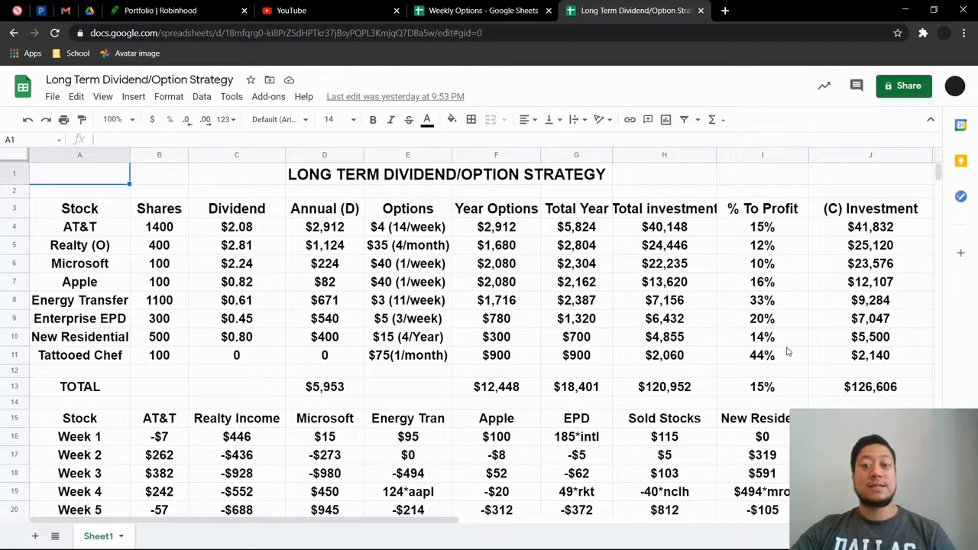
{"action": "mouse_move", "coordinate": [761, 368]}
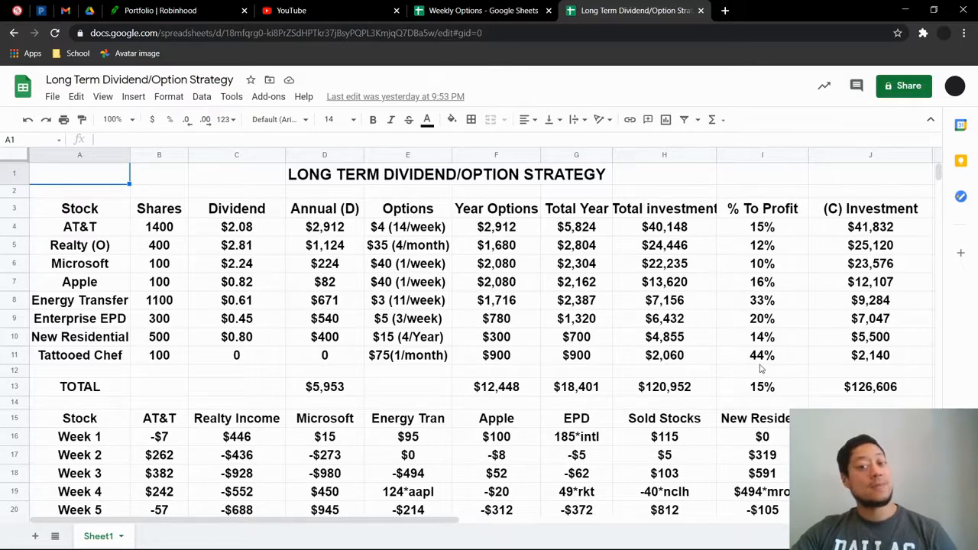
{"action": "mouse_move", "coordinate": [616, 352]}
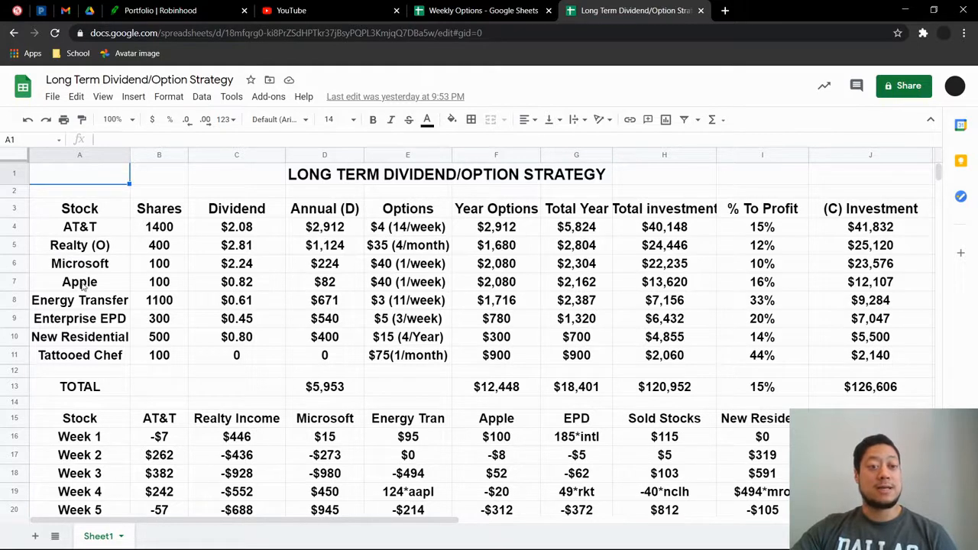
{"action": "scroll", "scroll_direction": "down", "scroll_amount": 3}
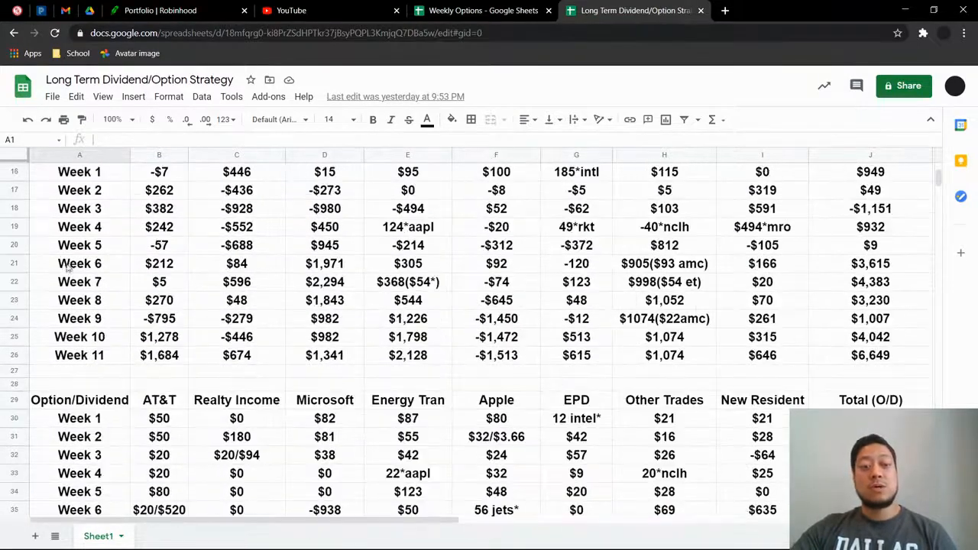
{"action": "scroll", "scroll_direction": "up", "scroll_amount": 3}
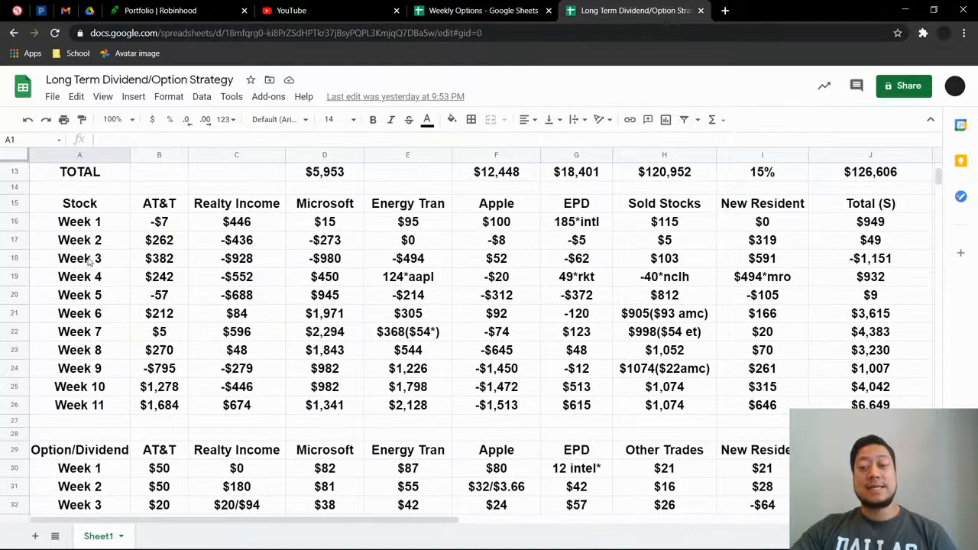
{"action": "mouse_move", "coordinate": [558, 237]}
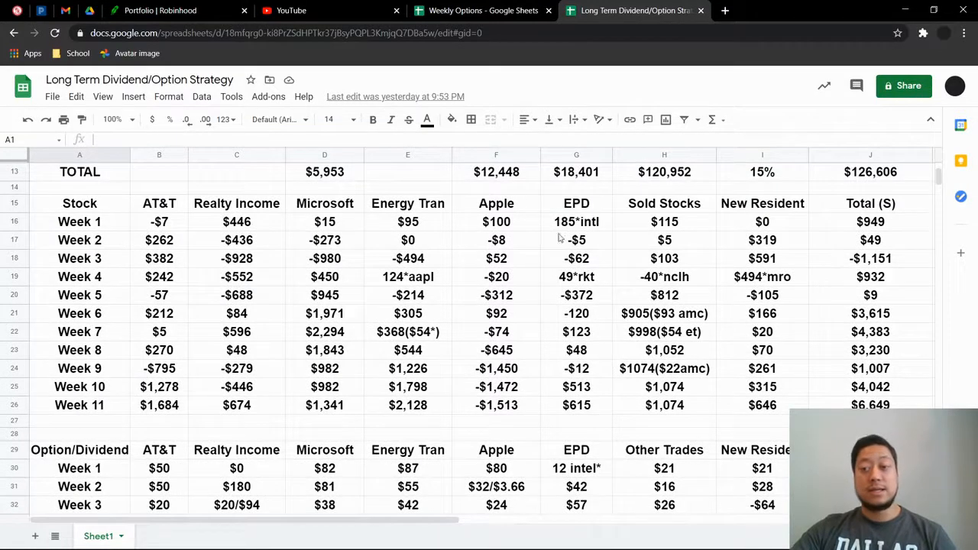
{"action": "mouse_move", "coordinate": [847, 299]}
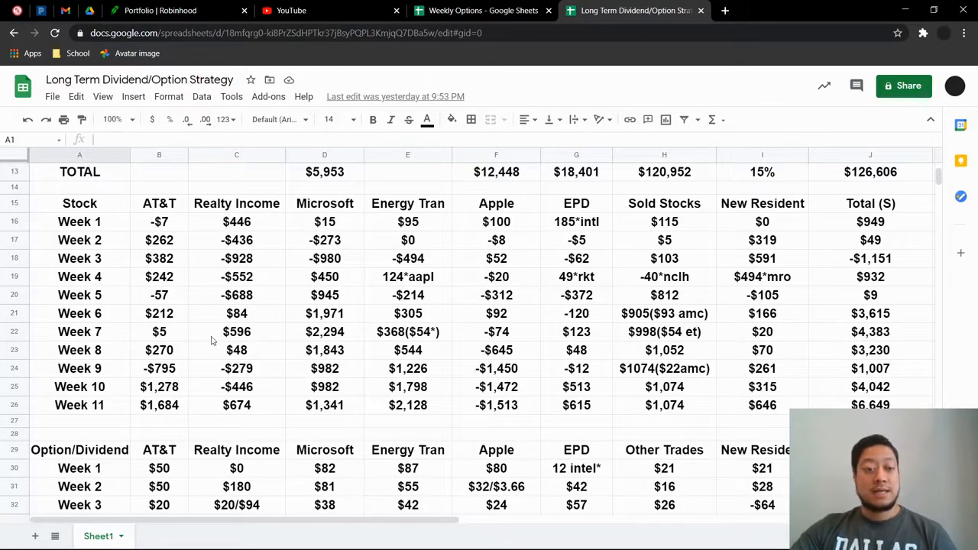
{"action": "scroll", "scroll_direction": "down", "scroll_amount": 3}
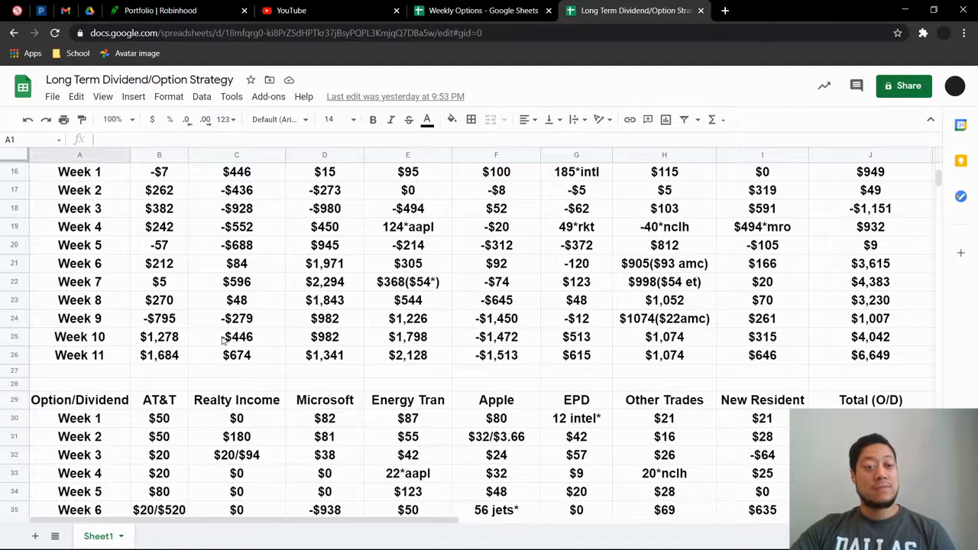
{"action": "scroll", "scroll_direction": "up", "scroll_amount": 3}
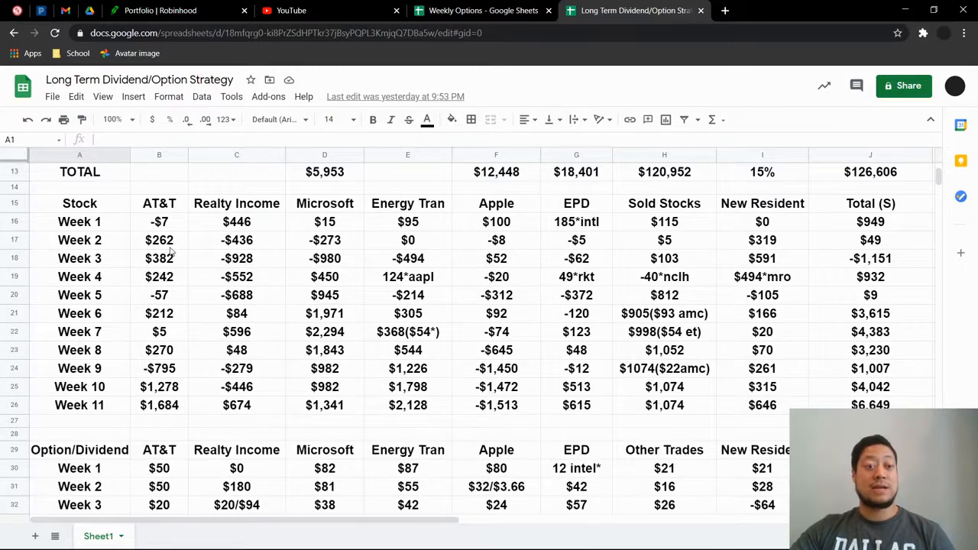
{"action": "scroll", "scroll_direction": "down", "scroll_amount": 3}
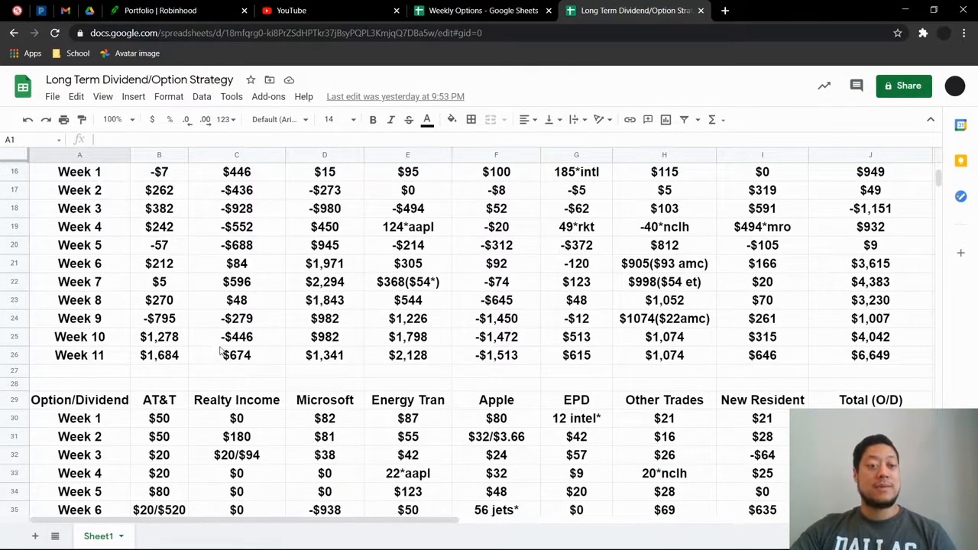
{"action": "scroll", "scroll_direction": "up", "scroll_amount": 3}
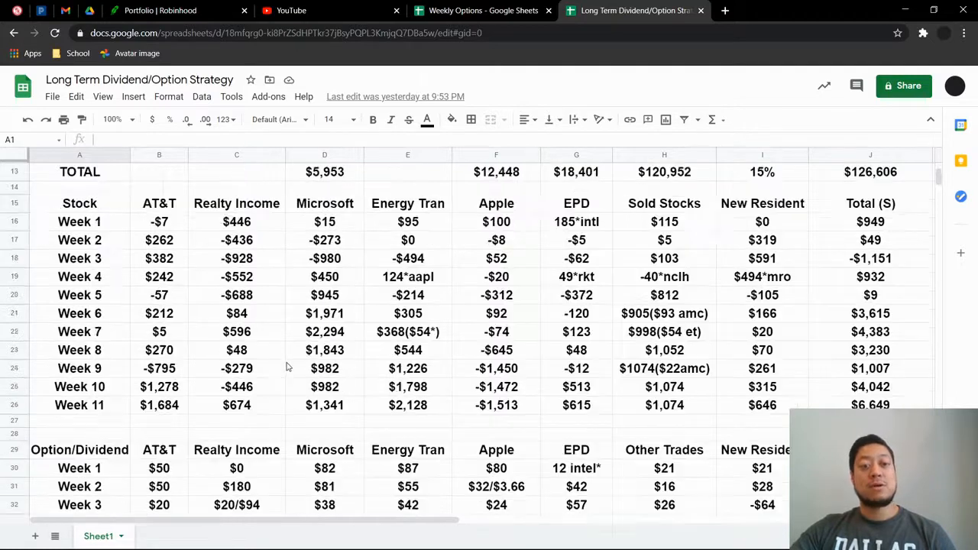
{"action": "scroll", "scroll_direction": "down", "scroll_amount": 3}
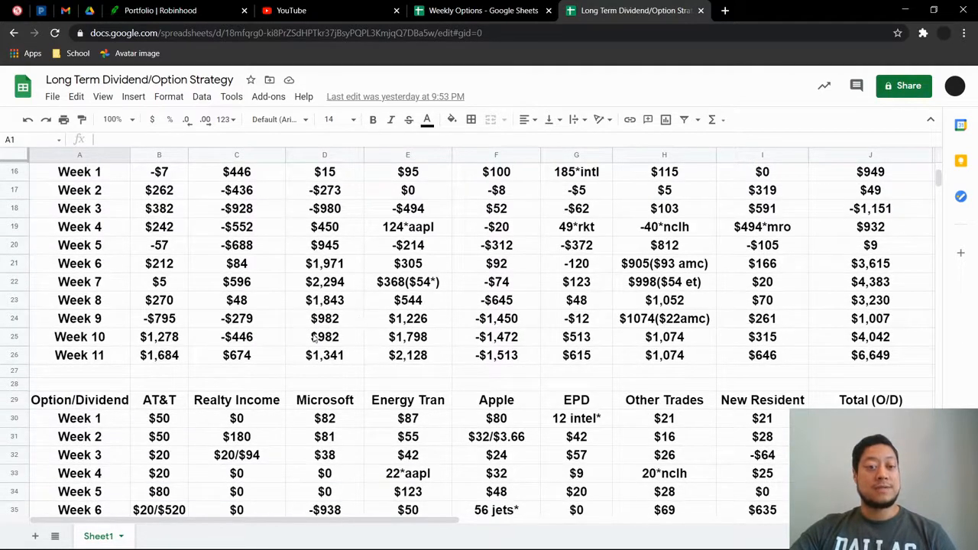
{"action": "mouse_move", "coordinate": [341, 324]}
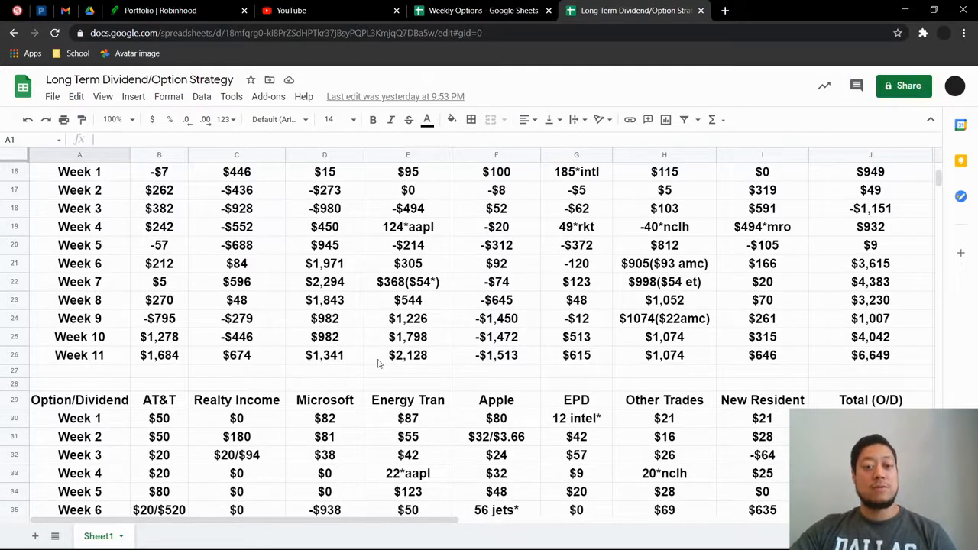
{"action": "scroll", "scroll_direction": "up", "scroll_amount": 3}
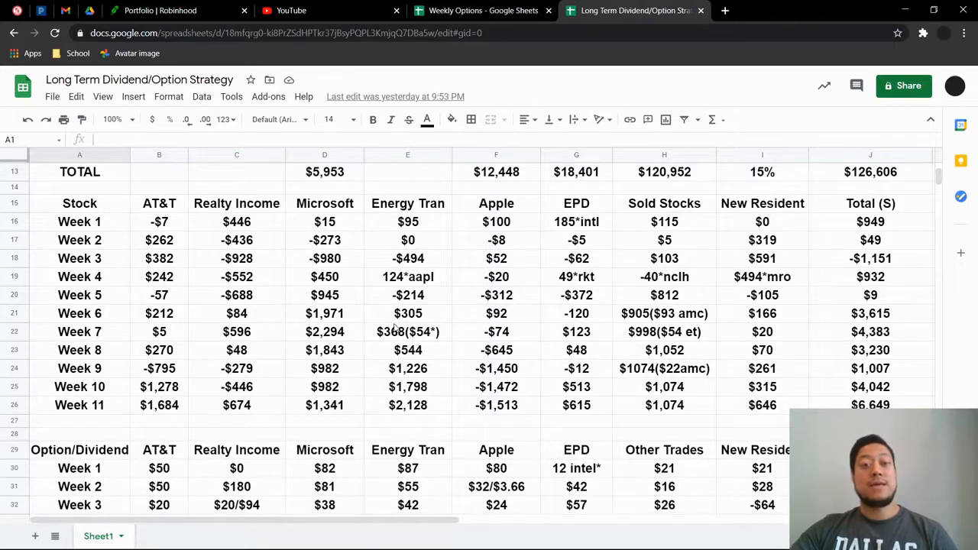
{"action": "scroll", "scroll_direction": "down", "scroll_amount": 3}
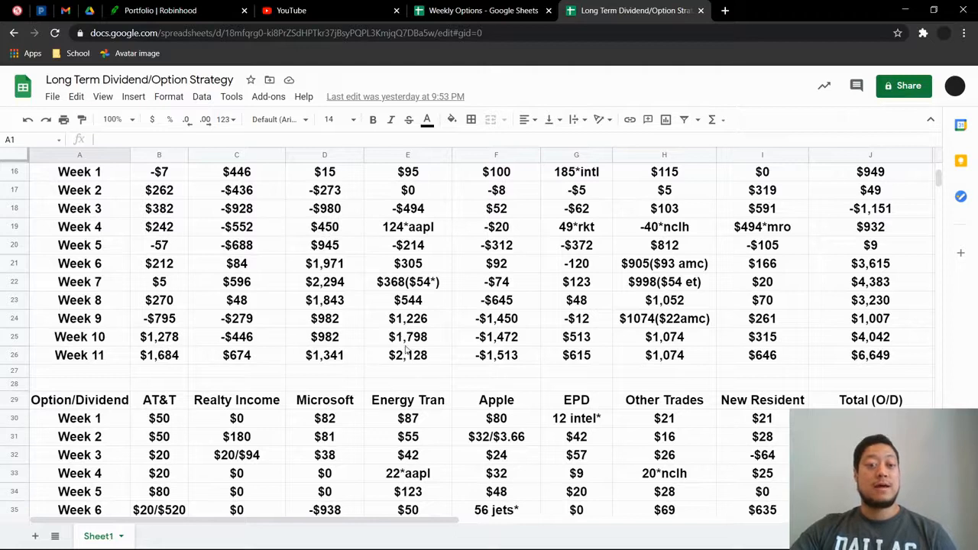
{"action": "mouse_move", "coordinate": [425, 370]}
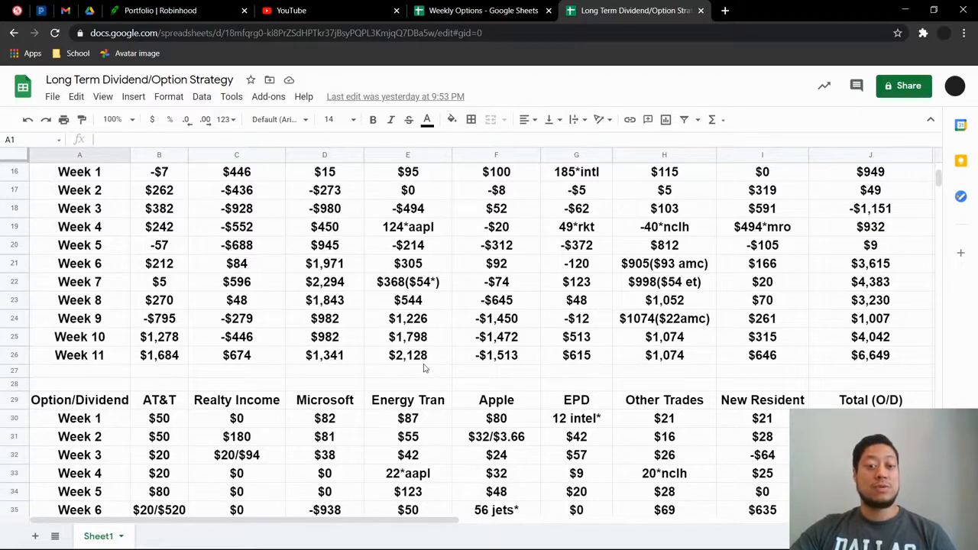
{"action": "scroll", "scroll_direction": "up", "scroll_amount": 3}
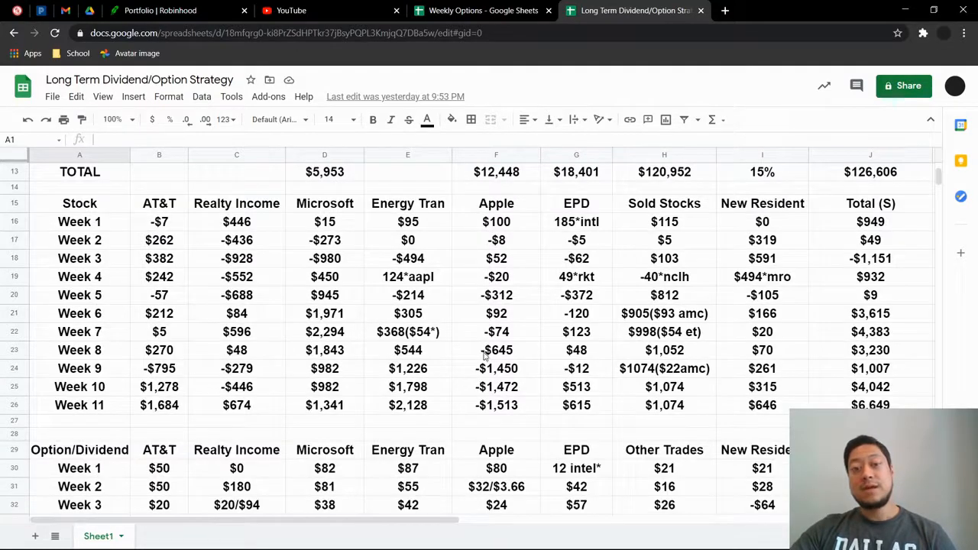
{"action": "scroll", "scroll_direction": "down", "scroll_amount": 3}
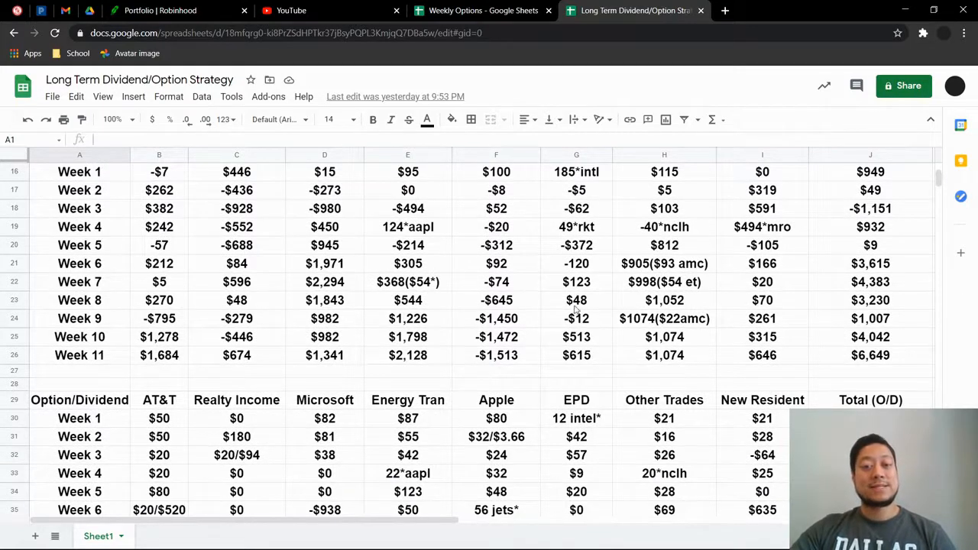
{"action": "mouse_move", "coordinate": [432, 237]}
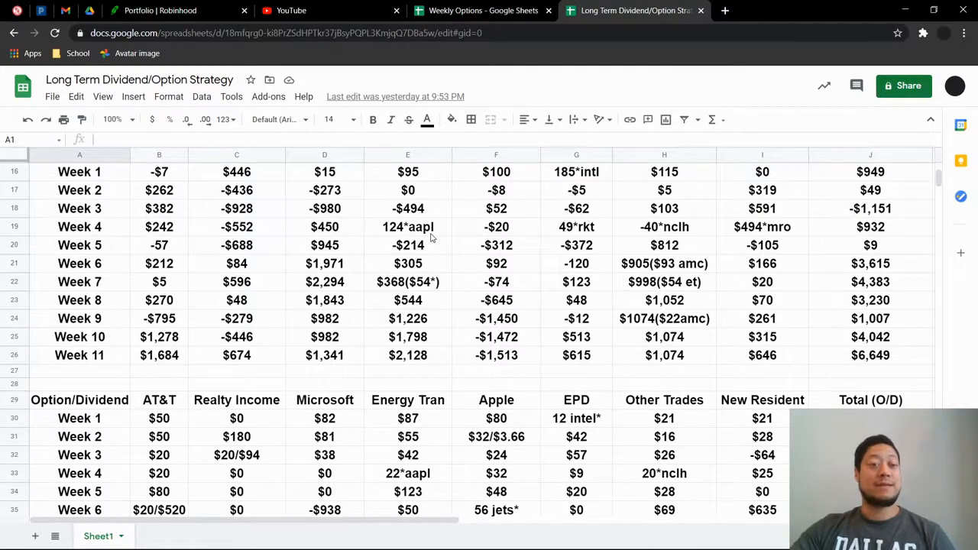
{"action": "mouse_move", "coordinate": [151, 381]}
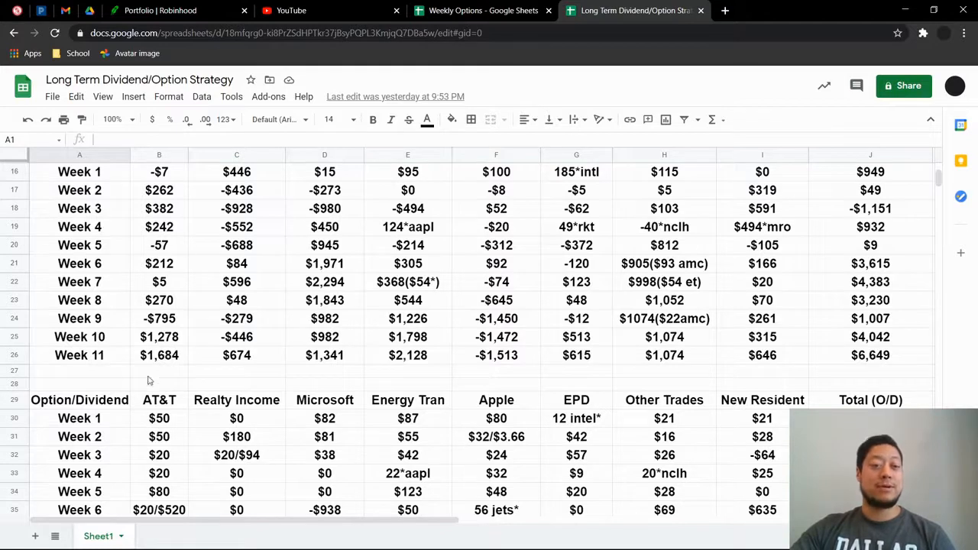
{"action": "mouse_move", "coordinate": [517, 323]}
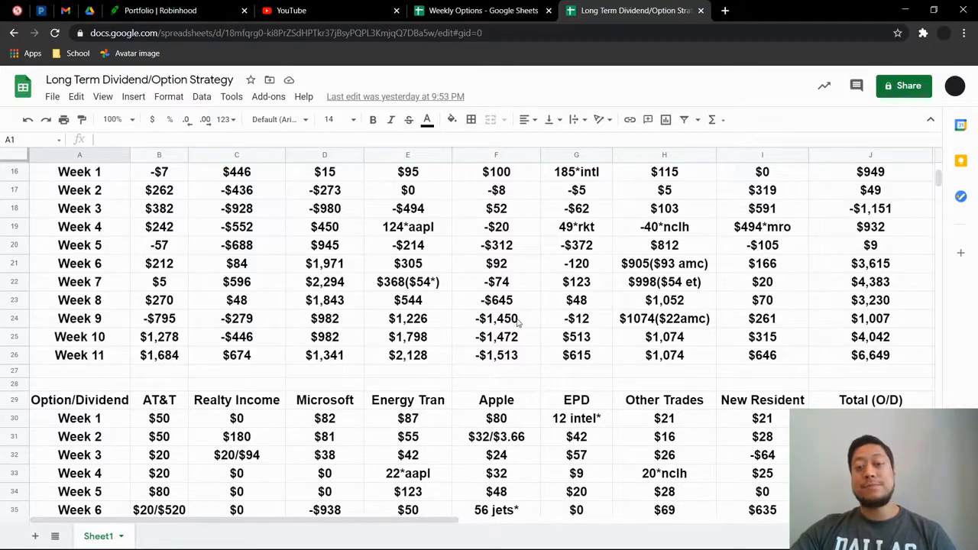
{"action": "mouse_move", "coordinate": [501, 273]}
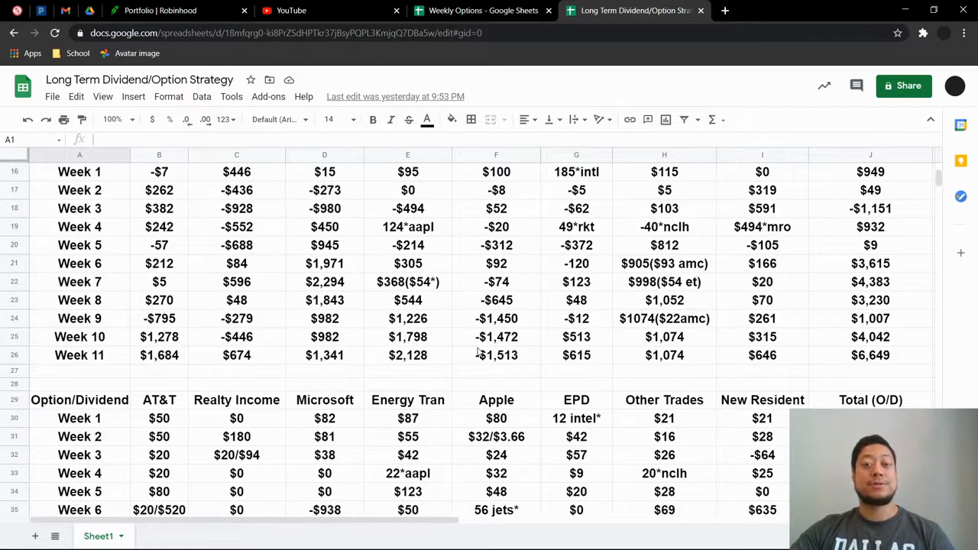
{"action": "scroll", "scroll_direction": "up", "scroll_amount": 3}
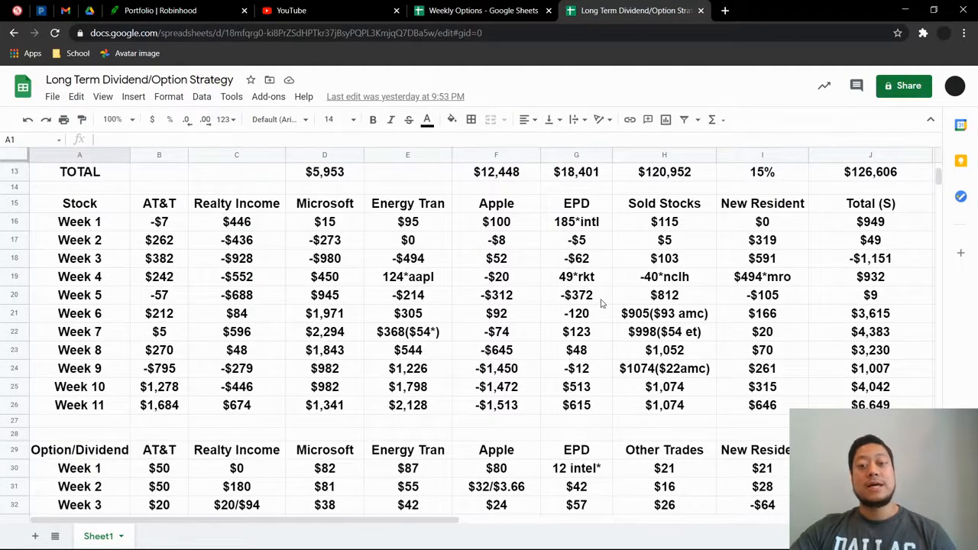
{"action": "scroll", "scroll_direction": "down", "scroll_amount": 3}
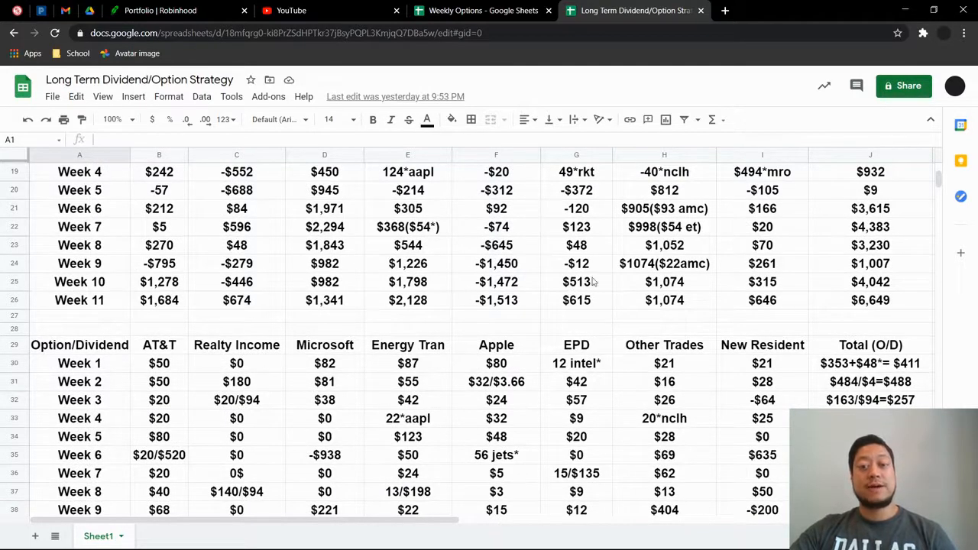
{"action": "mouse_move", "coordinate": [645, 309]}
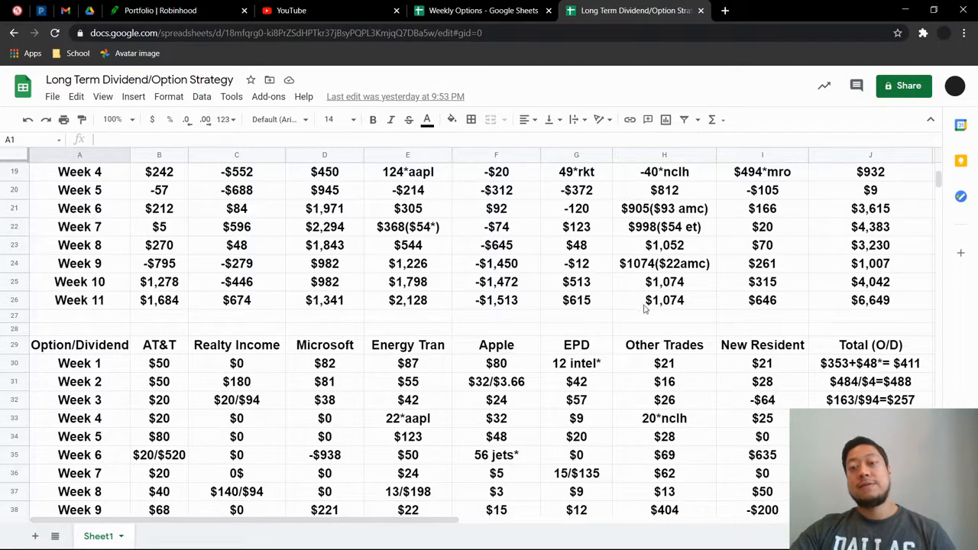
{"action": "mouse_move", "coordinate": [334, 75]}
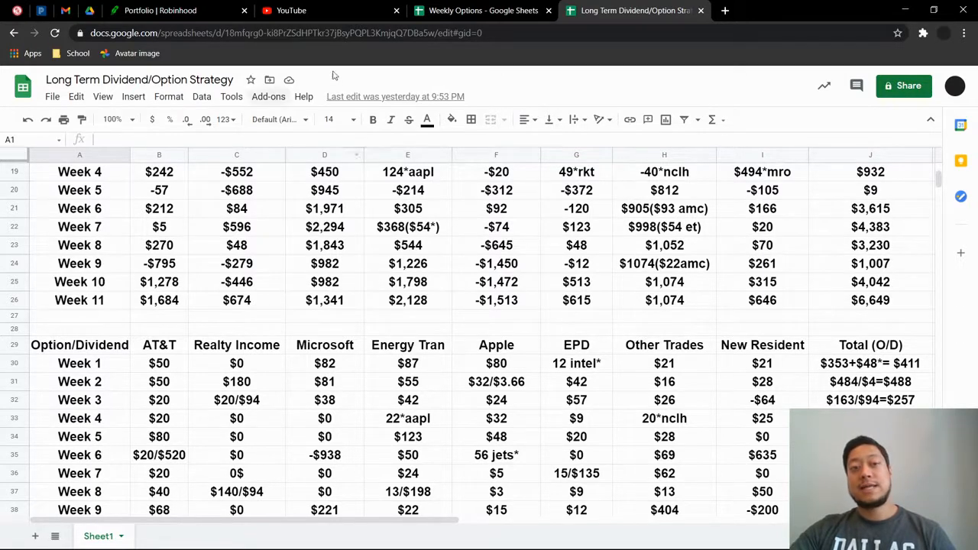
{"action": "mouse_move", "coordinate": [687, 307]}
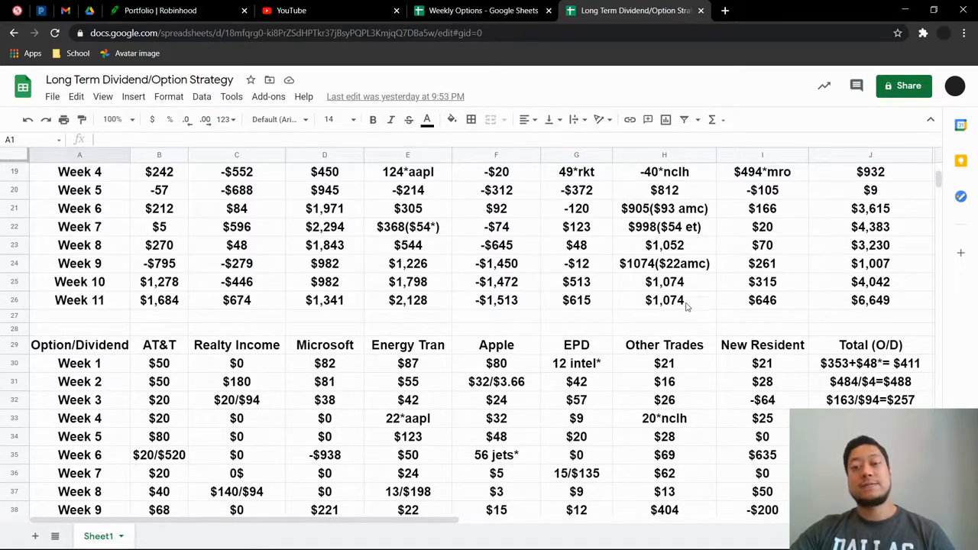
{"action": "mouse_move", "coordinate": [659, 311]}
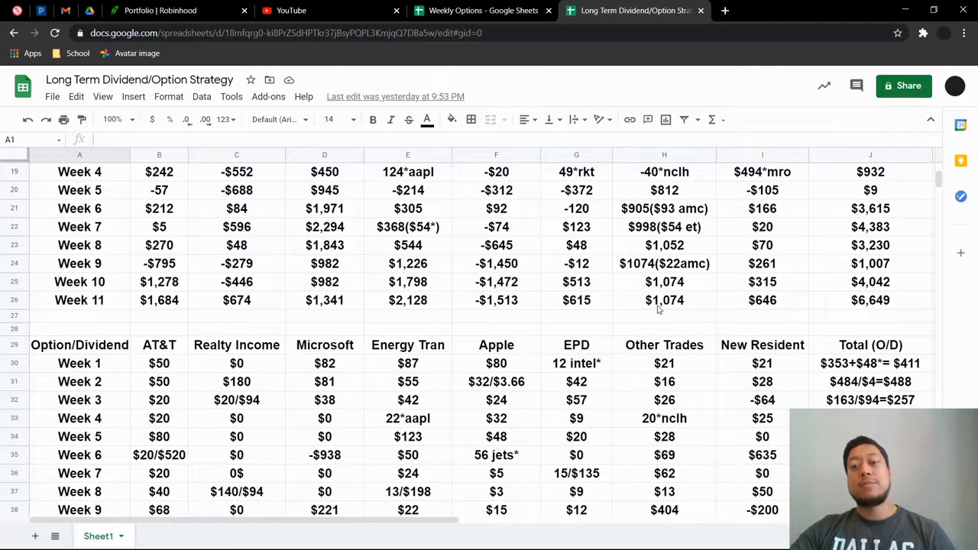
{"action": "scroll", "scroll_direction": "up", "scroll_amount": 3}
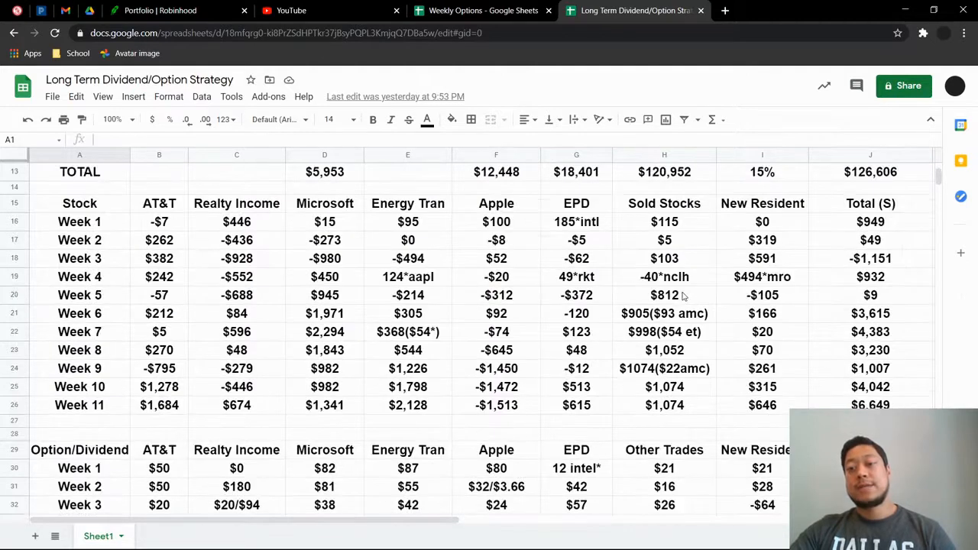
{"action": "scroll", "scroll_direction": "down", "scroll_amount": 3}
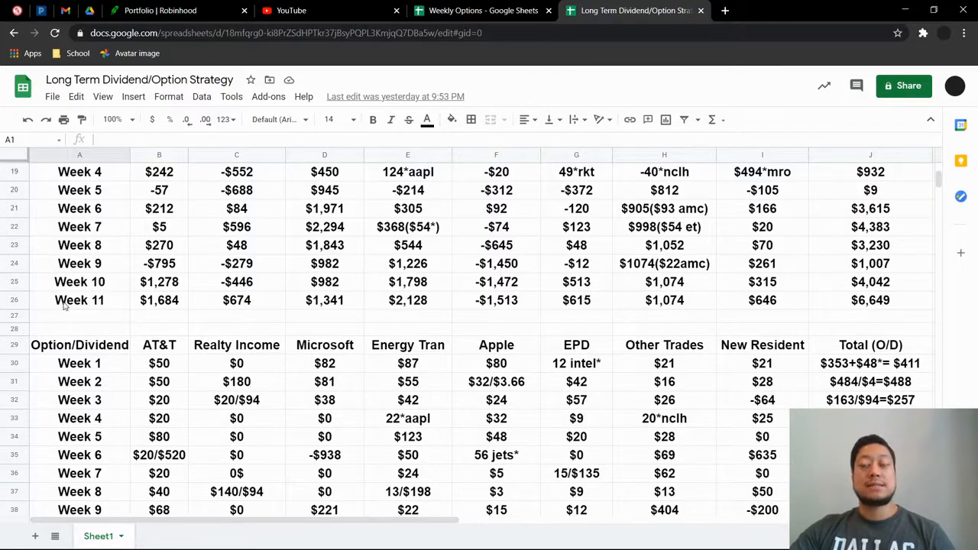
{"action": "mouse_move", "coordinate": [112, 235]}
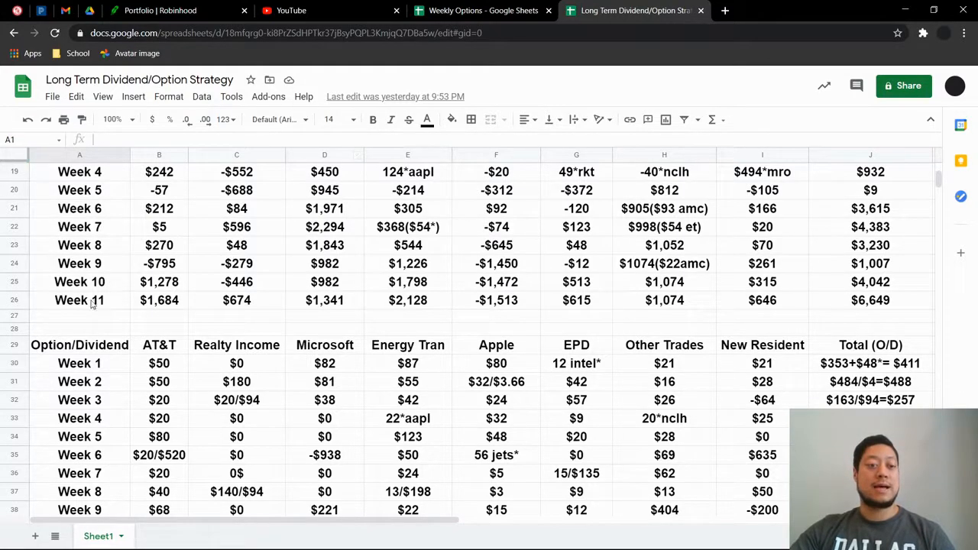
{"action": "mouse_move", "coordinate": [932, 294]}
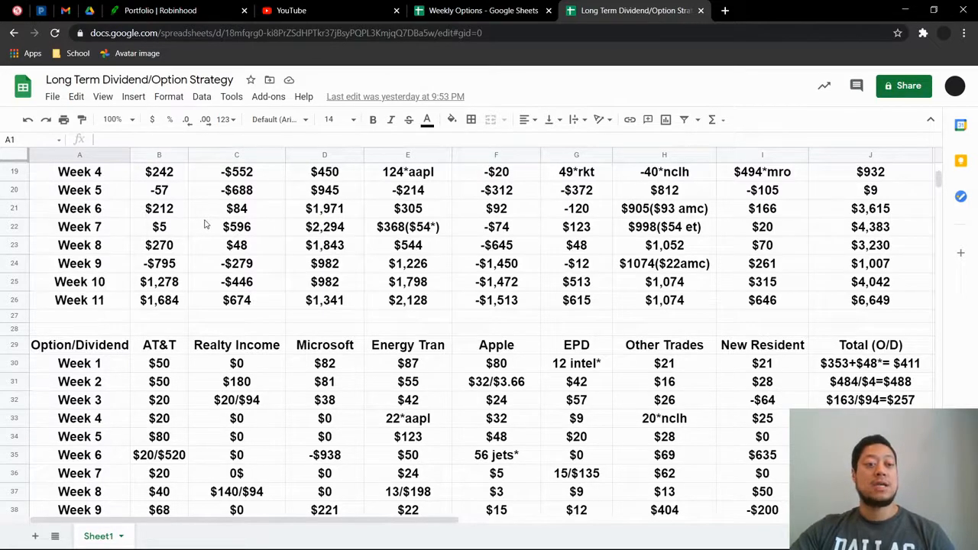
{"action": "scroll", "scroll_direction": "down", "scroll_amount": 3}
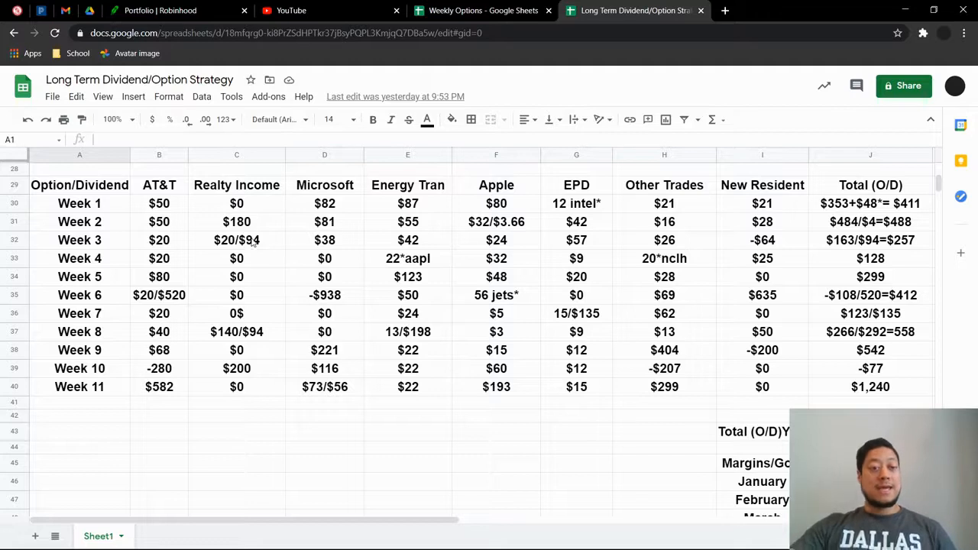
{"action": "scroll", "scroll_direction": "down", "scroll_amount": 3}
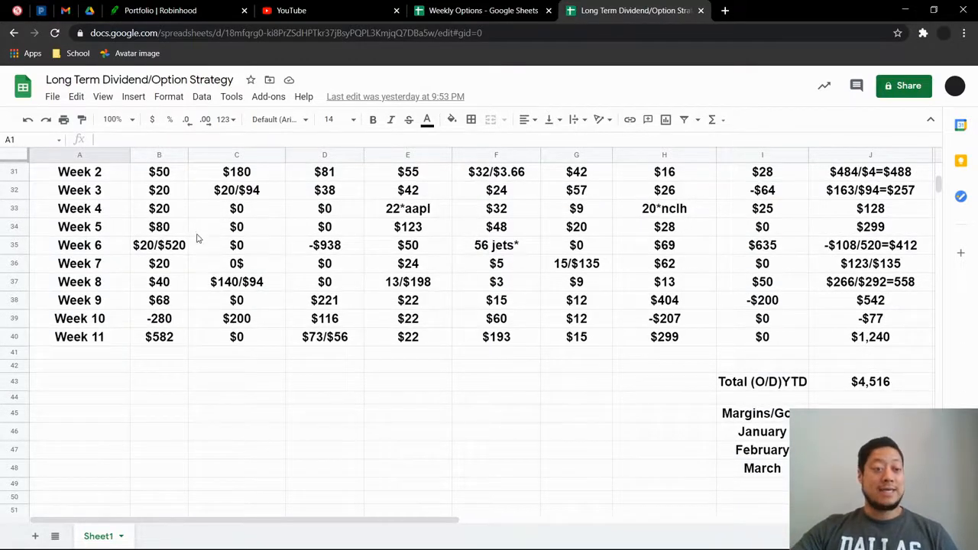
{"action": "mouse_move", "coordinate": [163, 334]}
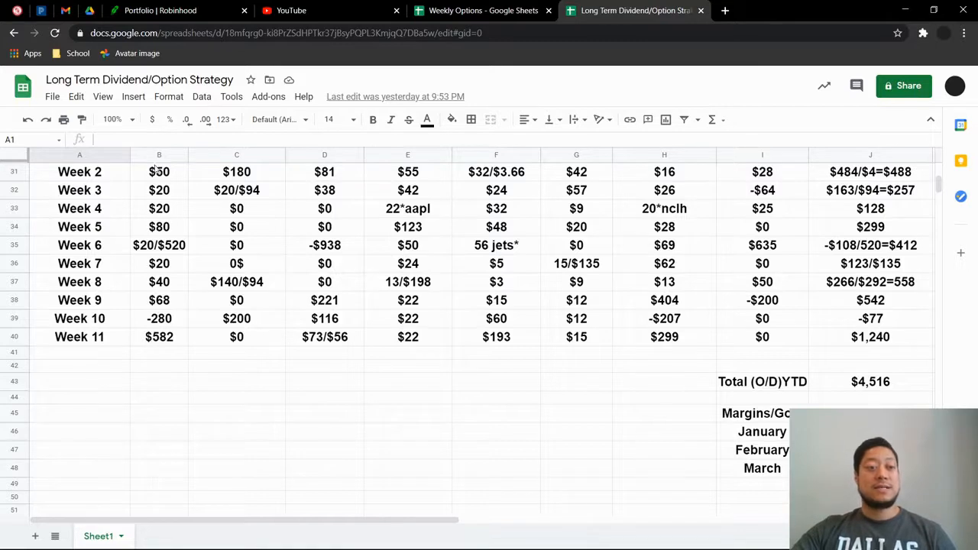
{"action": "scroll", "scroll_direction": "up", "scroll_amount": 3}
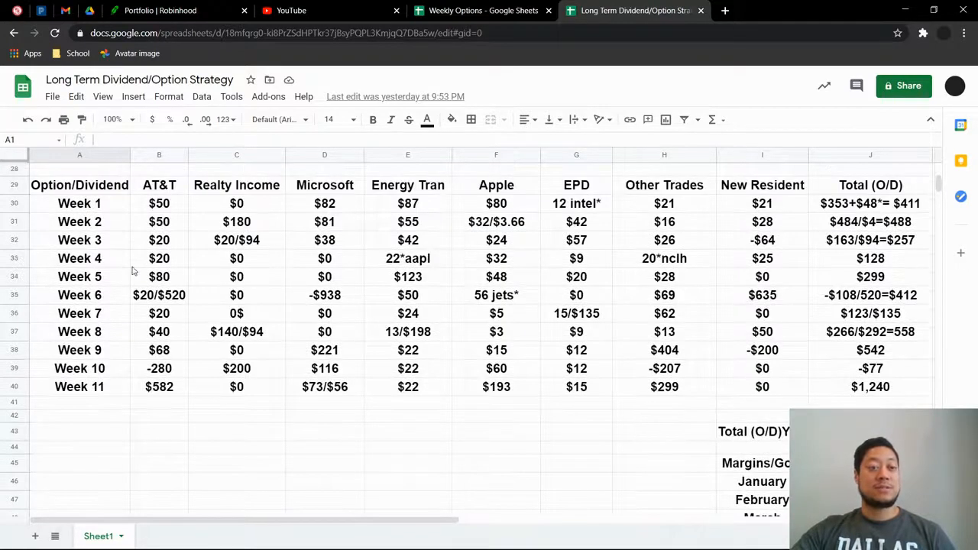
{"action": "scroll", "scroll_direction": "down", "scroll_amount": 3}
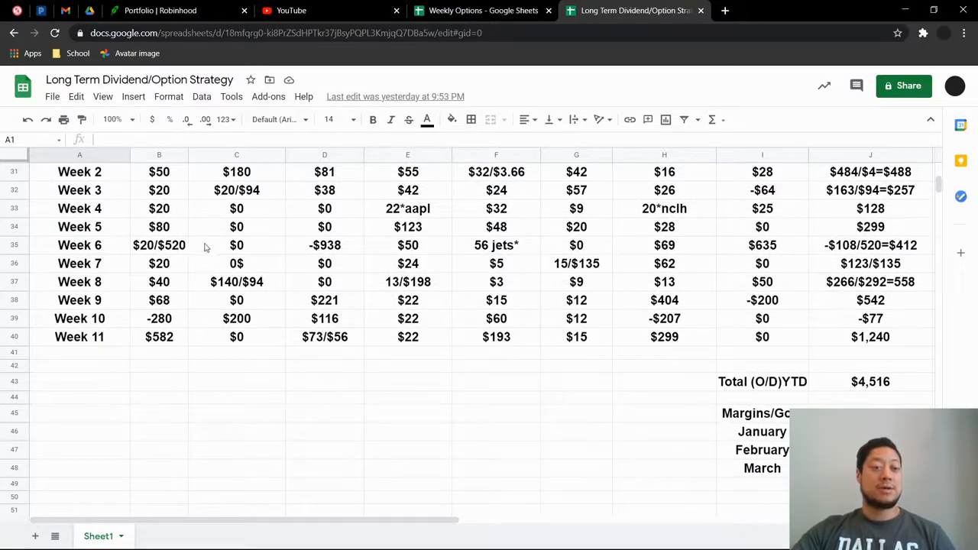
{"action": "scroll", "scroll_direction": "down", "scroll_amount": 3}
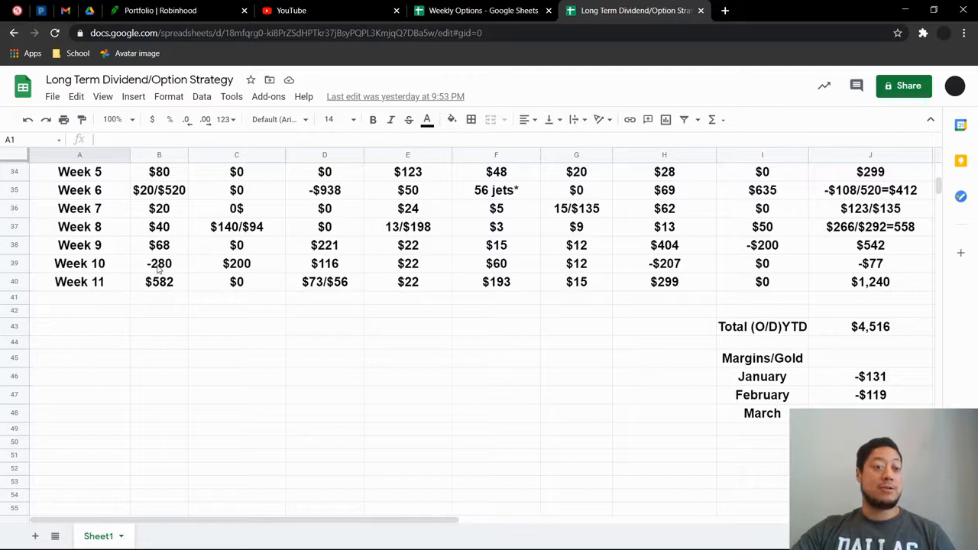
{"action": "mouse_move", "coordinate": [157, 293]}
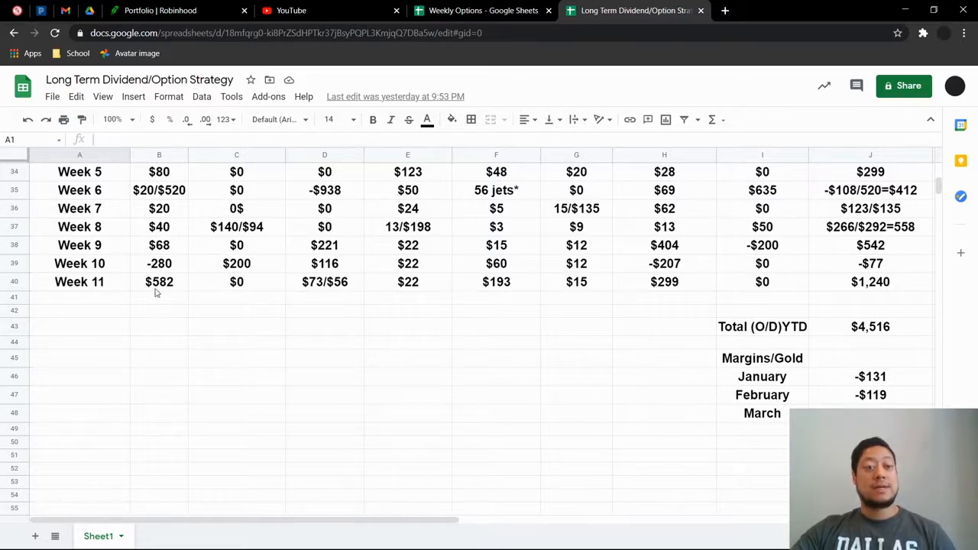
{"action": "scroll", "scroll_direction": "up", "scroll_amount": 3}
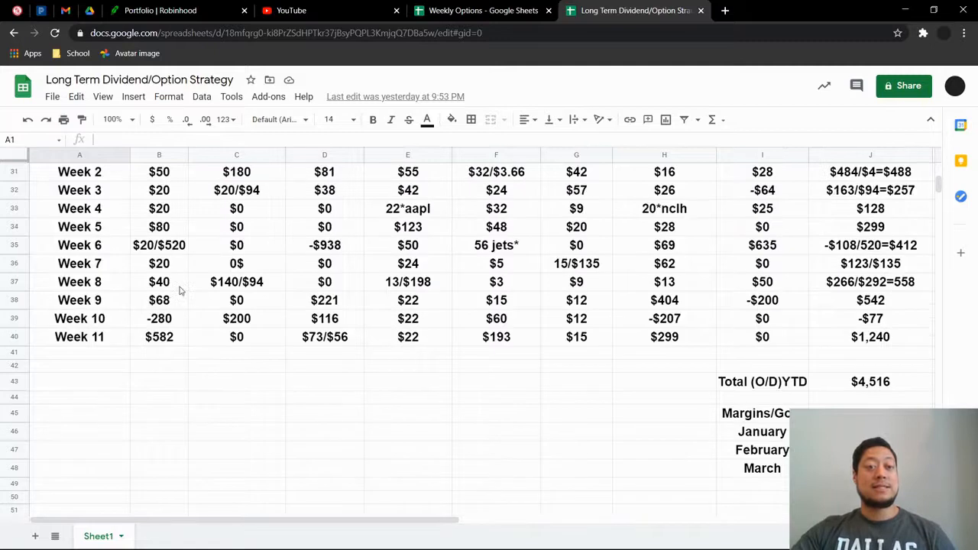
{"action": "scroll", "scroll_direction": "up", "scroll_amount": 3}
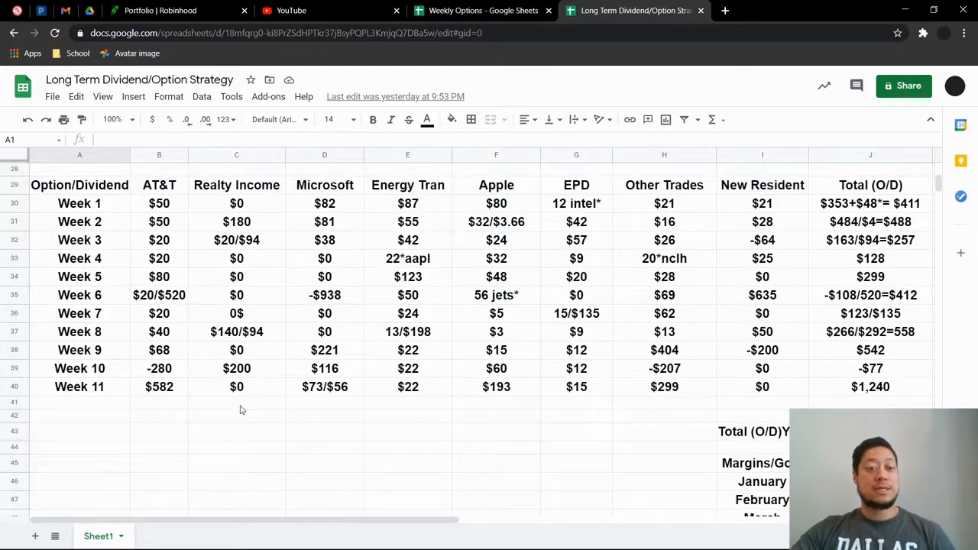
{"action": "mouse_move", "coordinate": [307, 403]}
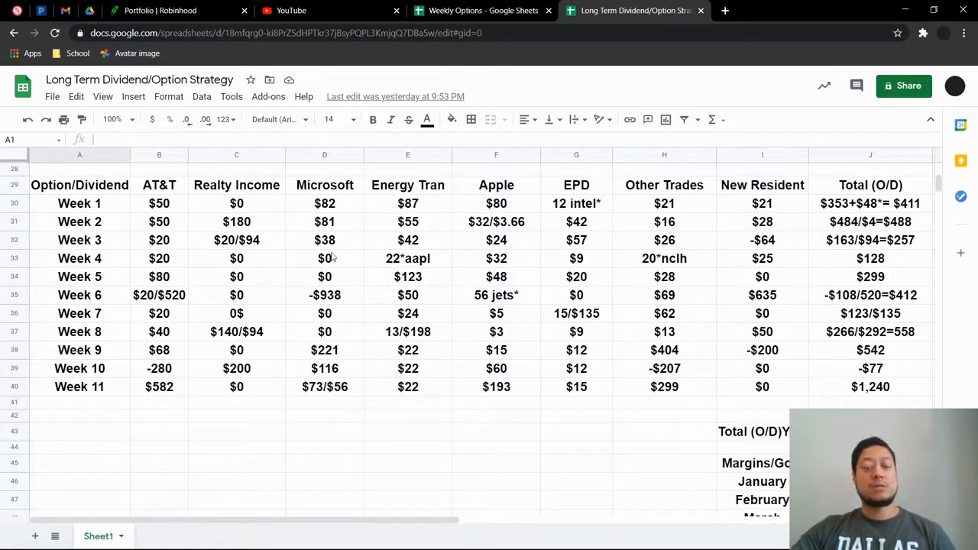
{"action": "mouse_move", "coordinate": [289, 387]}
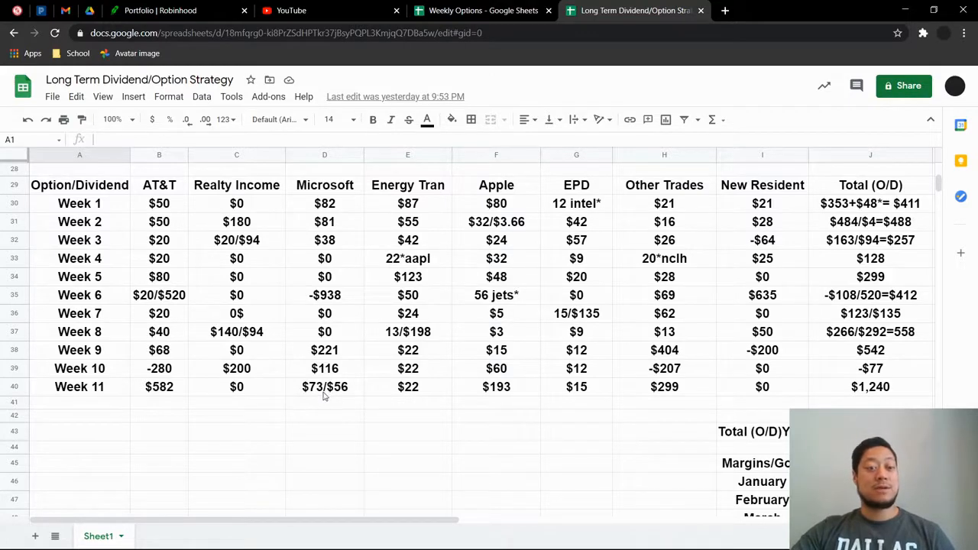
{"action": "mouse_move", "coordinate": [321, 418]}
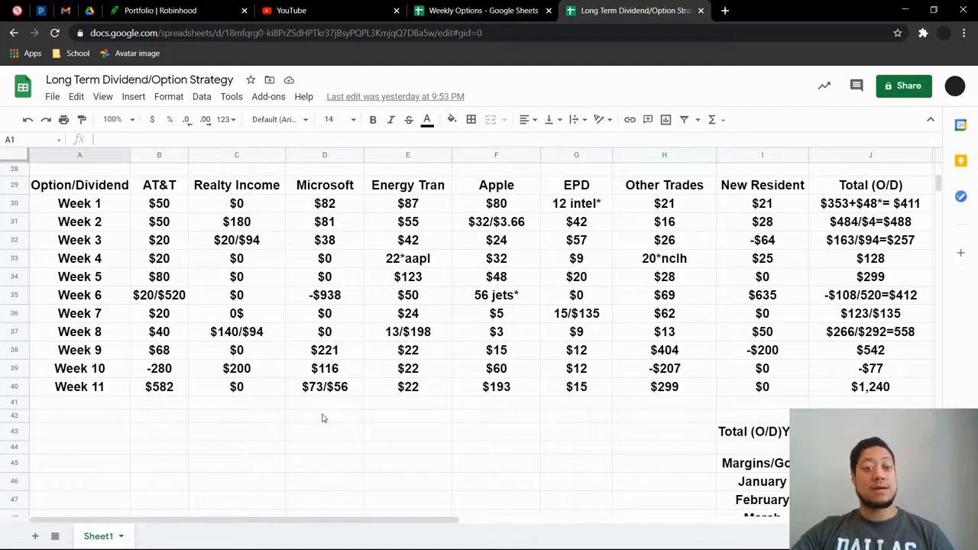
{"action": "mouse_move", "coordinate": [257, 385]}
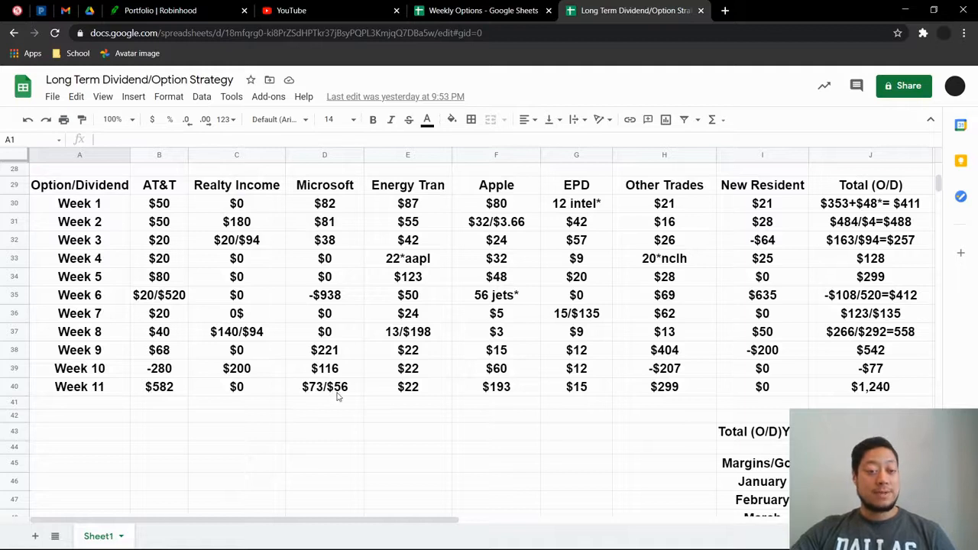
{"action": "mouse_move", "coordinate": [345, 393]}
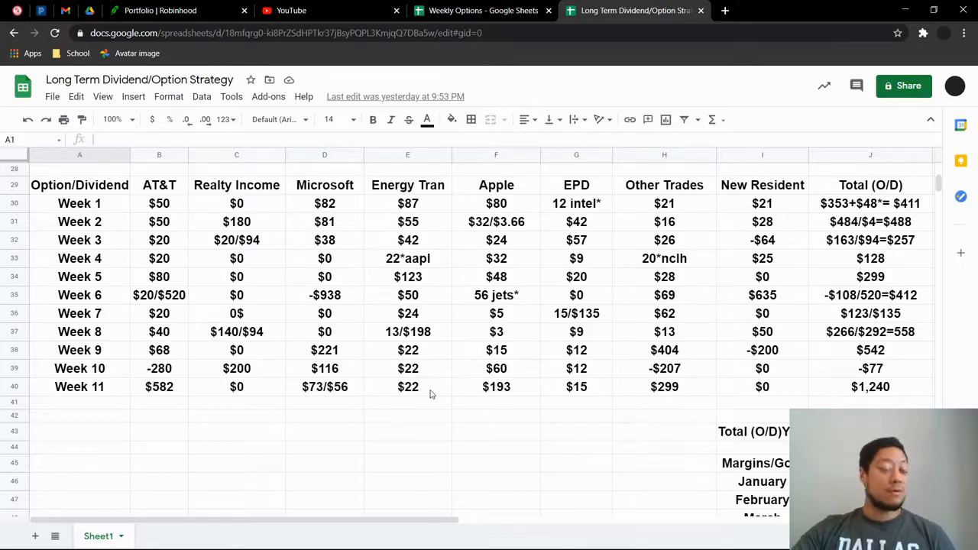
{"action": "mouse_move", "coordinate": [376, 415]}
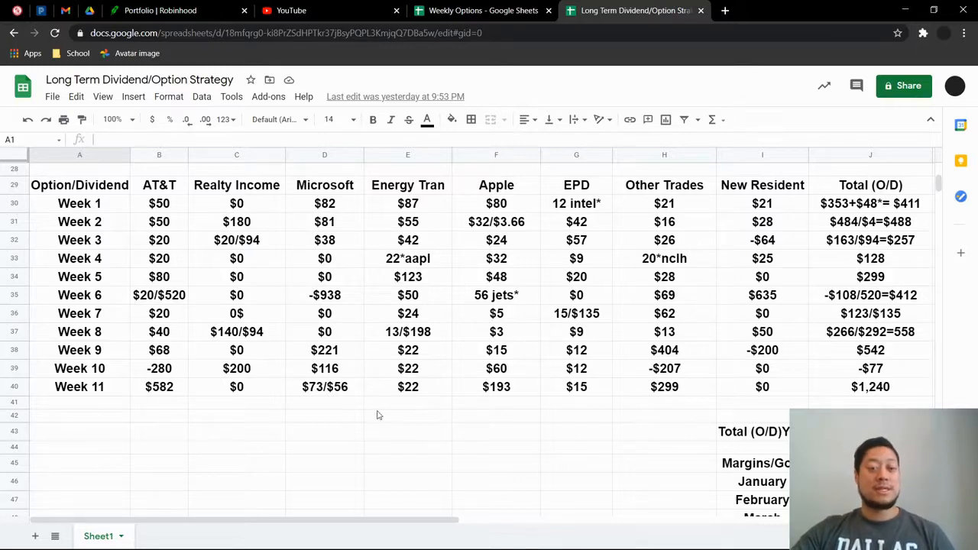
{"action": "mouse_move", "coordinate": [429, 384]}
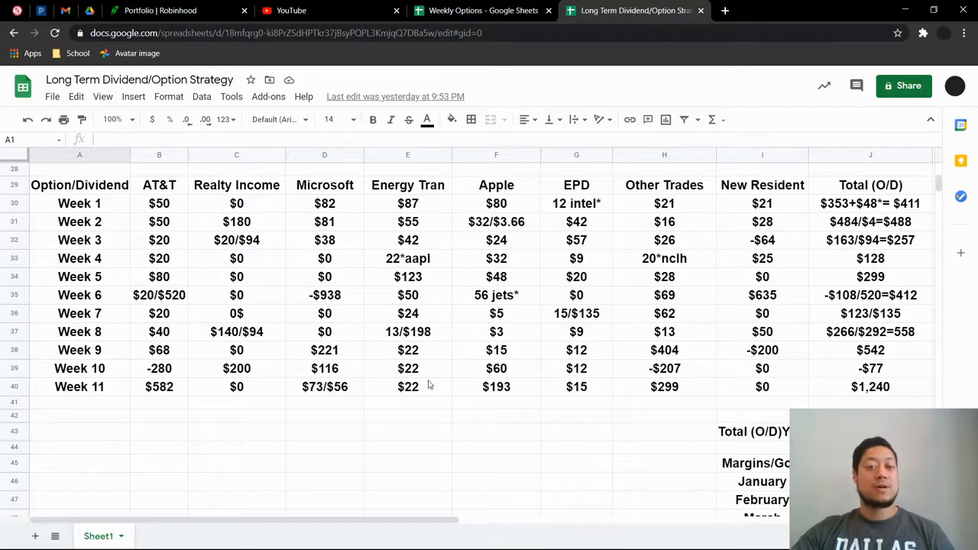
{"action": "mouse_move", "coordinate": [476, 344]}
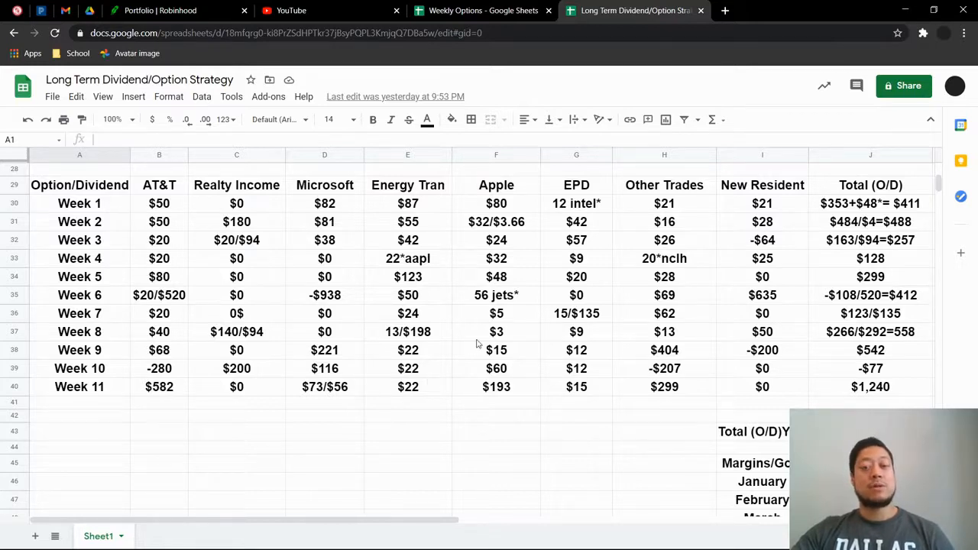
{"action": "mouse_move", "coordinate": [529, 306]}
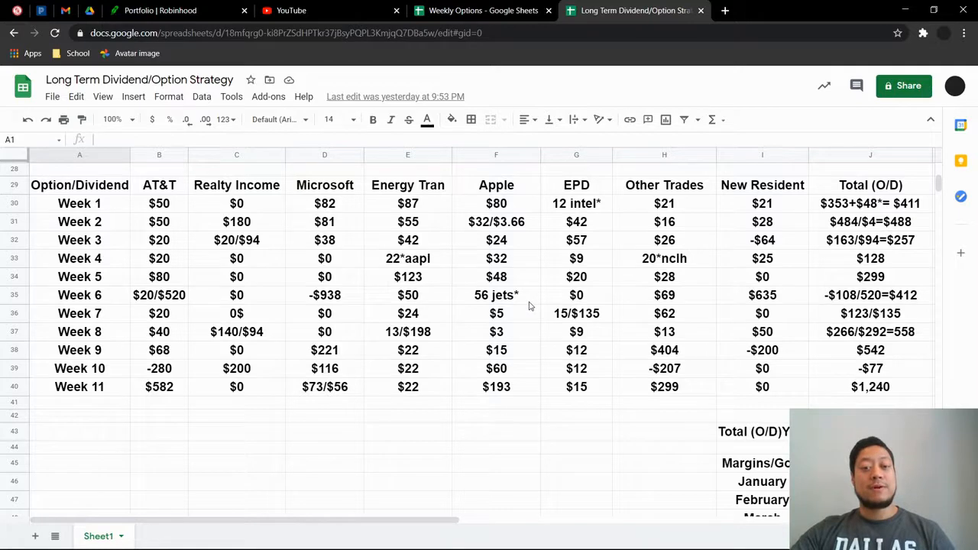
{"action": "scroll", "scroll_direction": "down", "scroll_amount": 3}
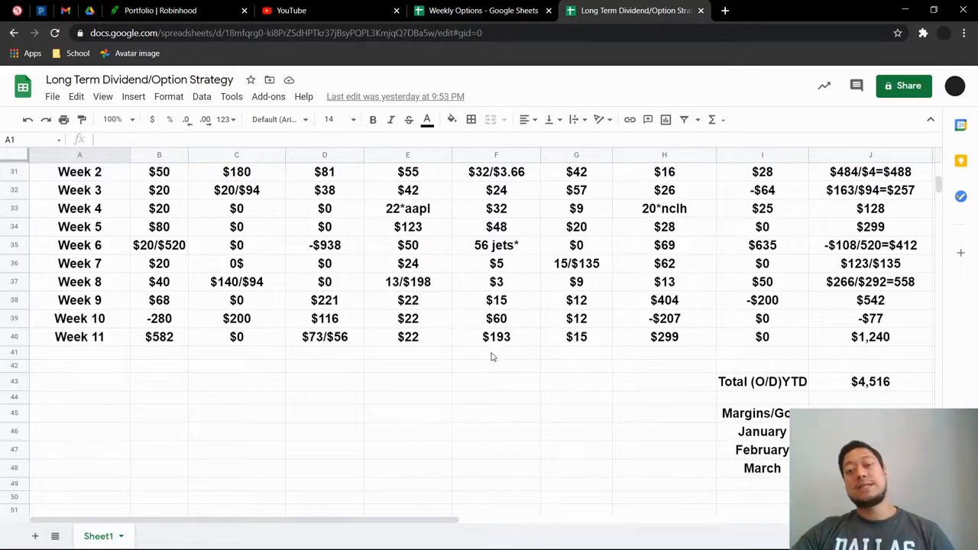
{"action": "mouse_move", "coordinate": [570, 365]}
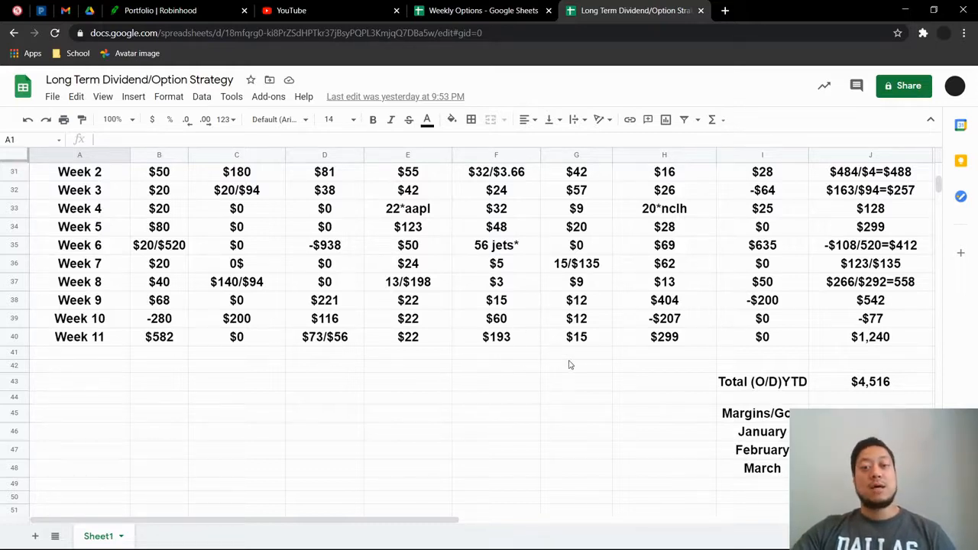
{"action": "scroll", "scroll_direction": "up", "scroll_amount": 3}
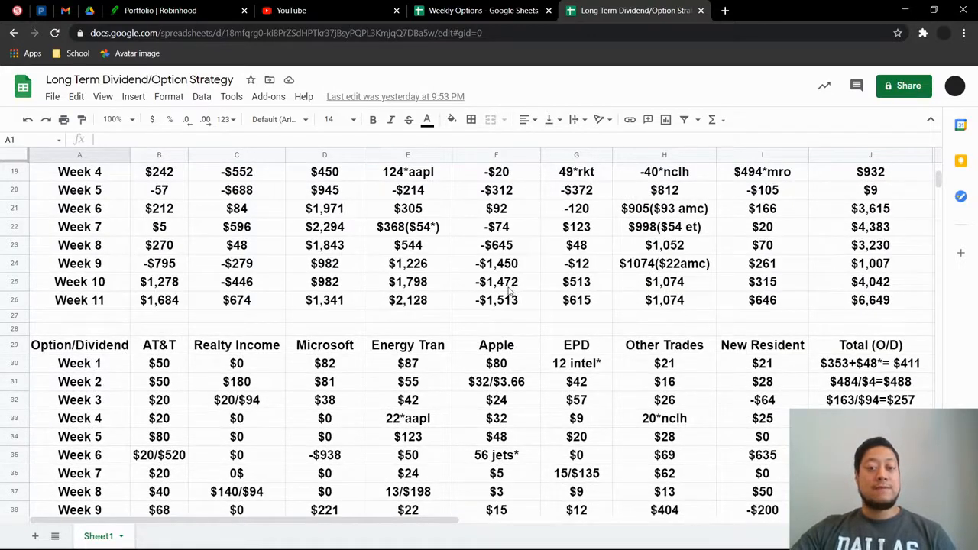
{"action": "scroll", "scroll_direction": "down", "scroll_amount": 3}
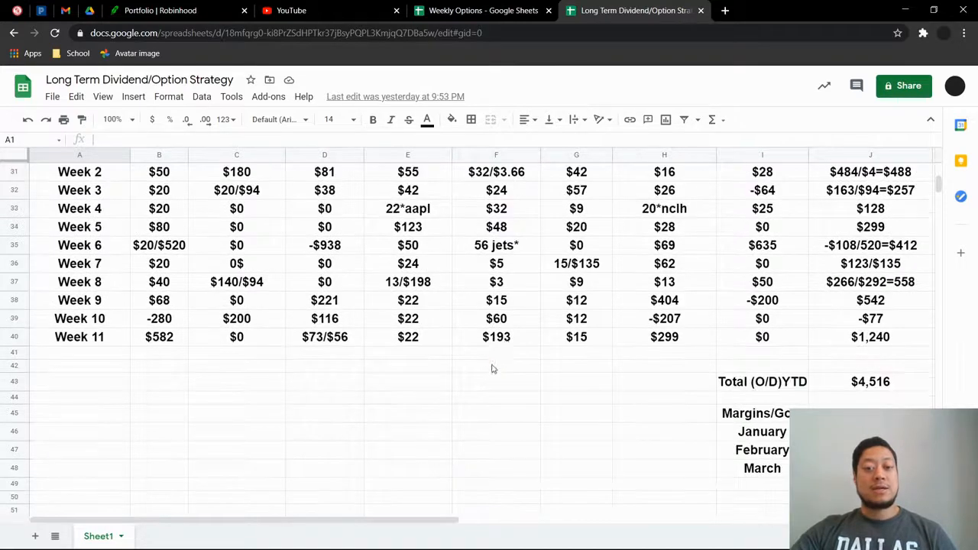
{"action": "mouse_move", "coordinate": [533, 333]}
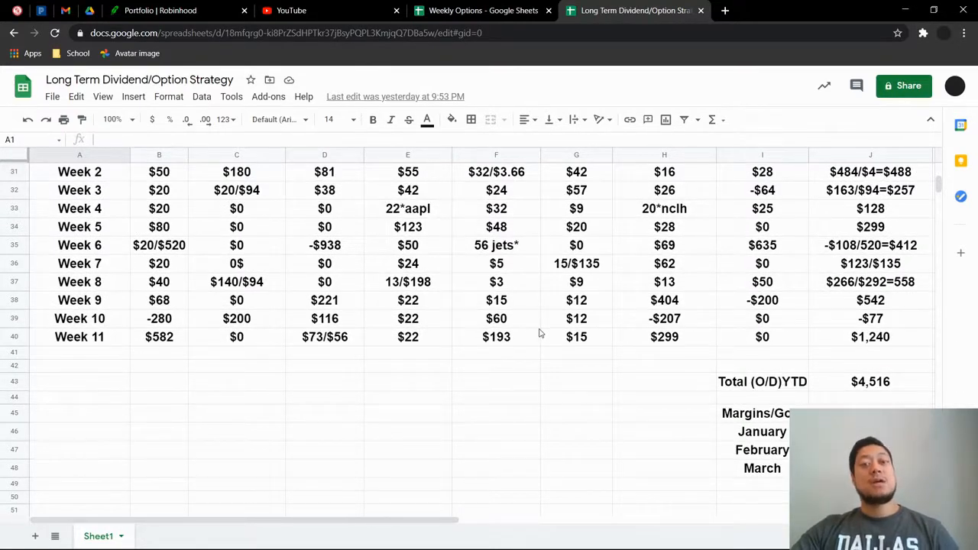
{"action": "mouse_move", "coordinate": [612, 300]}
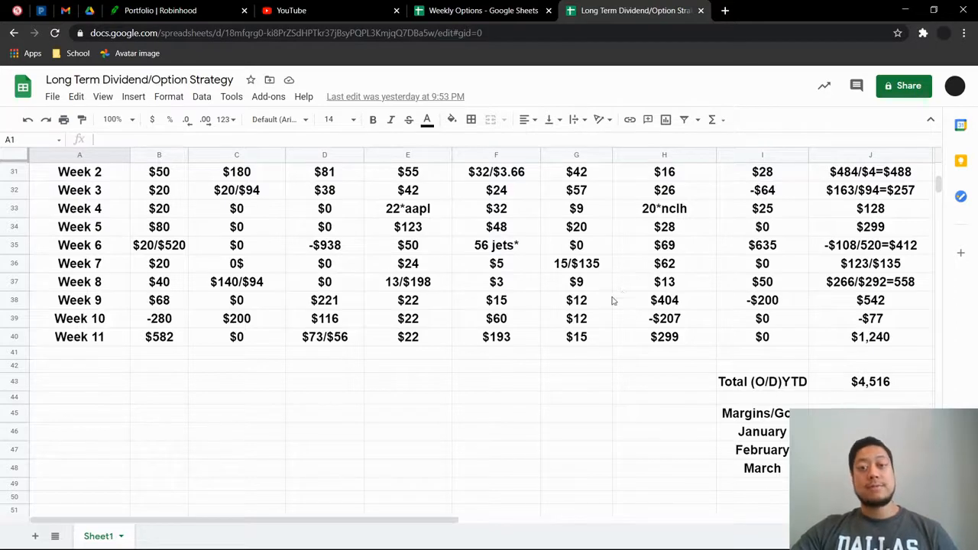
{"action": "scroll", "scroll_direction": "up", "scroll_amount": 3}
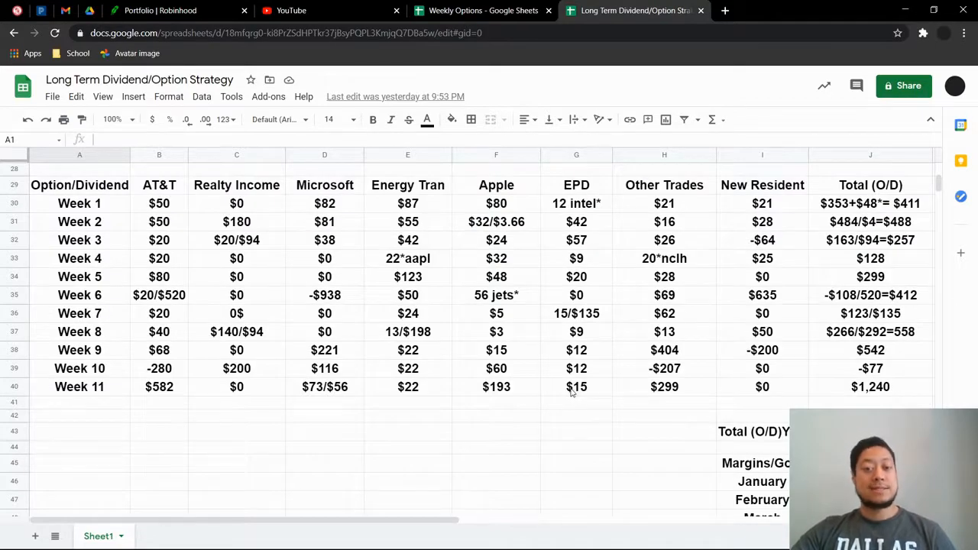
{"action": "mouse_move", "coordinate": [556, 381]}
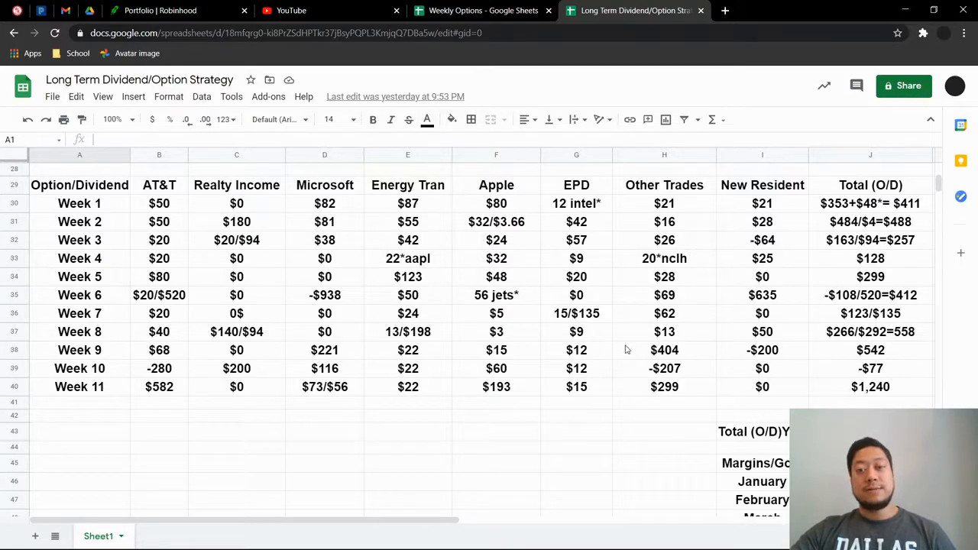
{"action": "scroll", "scroll_direction": "down", "scroll_amount": 3}
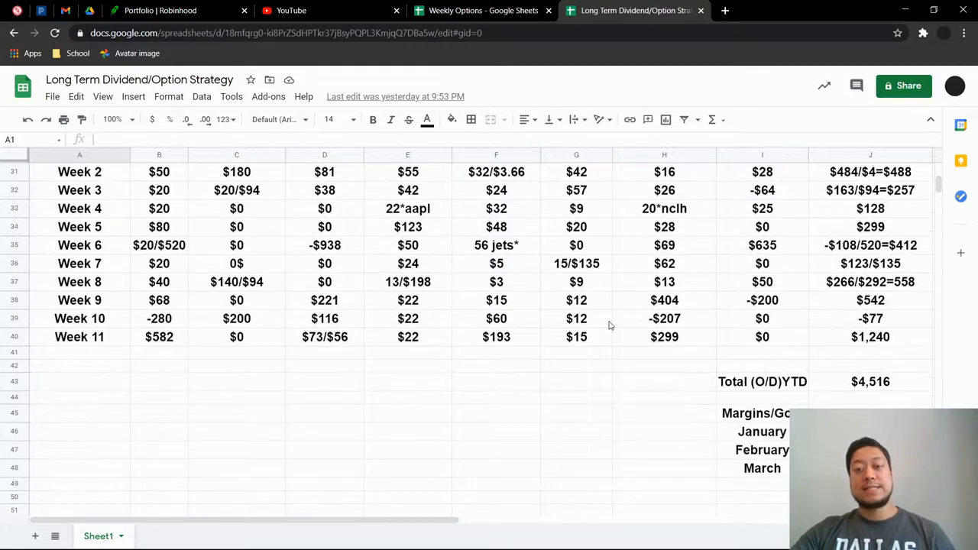
{"action": "scroll", "scroll_direction": "up", "scroll_amount": 3}
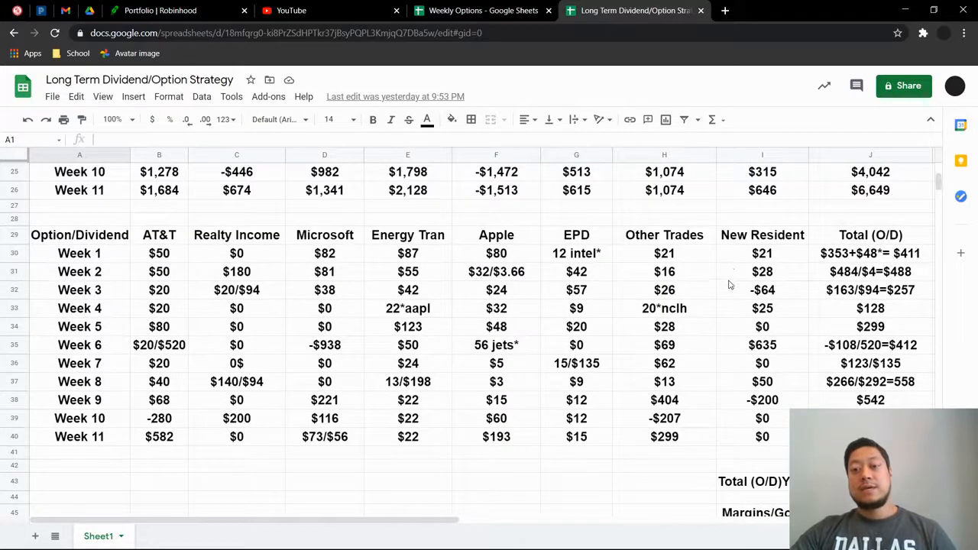
{"action": "scroll", "scroll_direction": "down", "scroll_amount": 3}
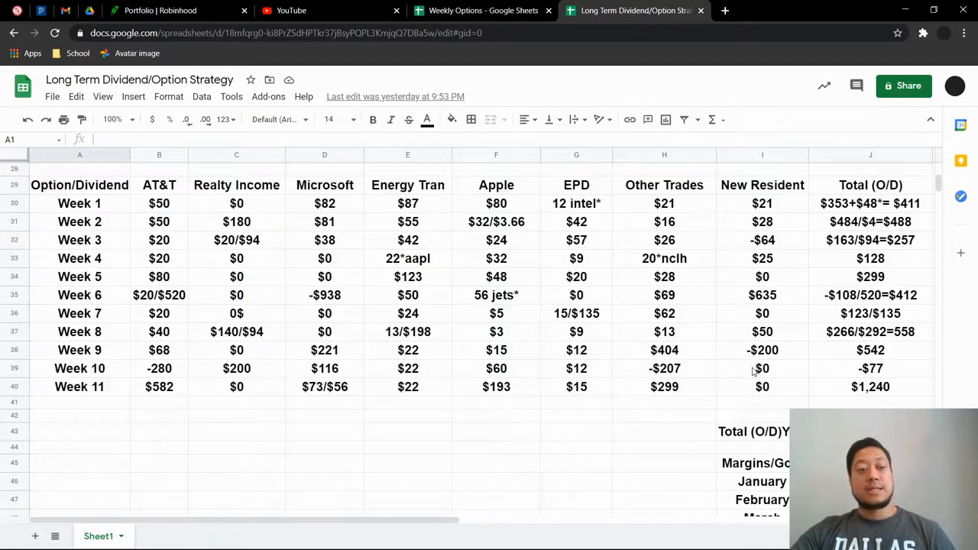
{"action": "mouse_move", "coordinate": [753, 375]}
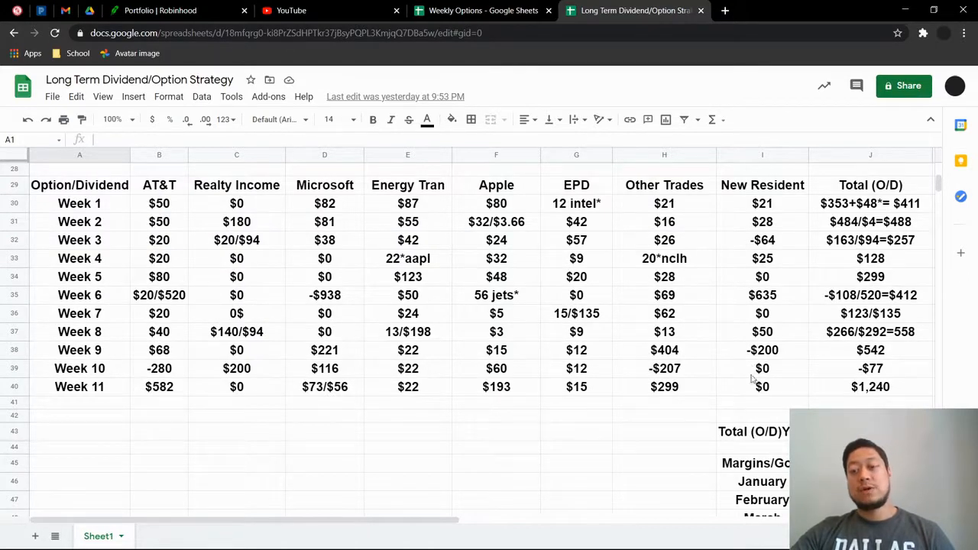
{"action": "mouse_move", "coordinate": [794, 384]}
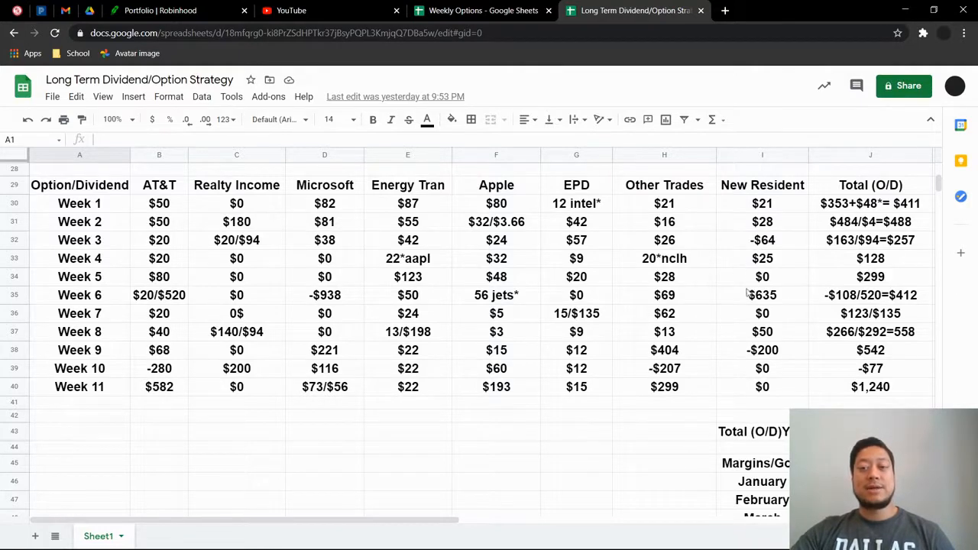
{"action": "mouse_move", "coordinate": [781, 317]}
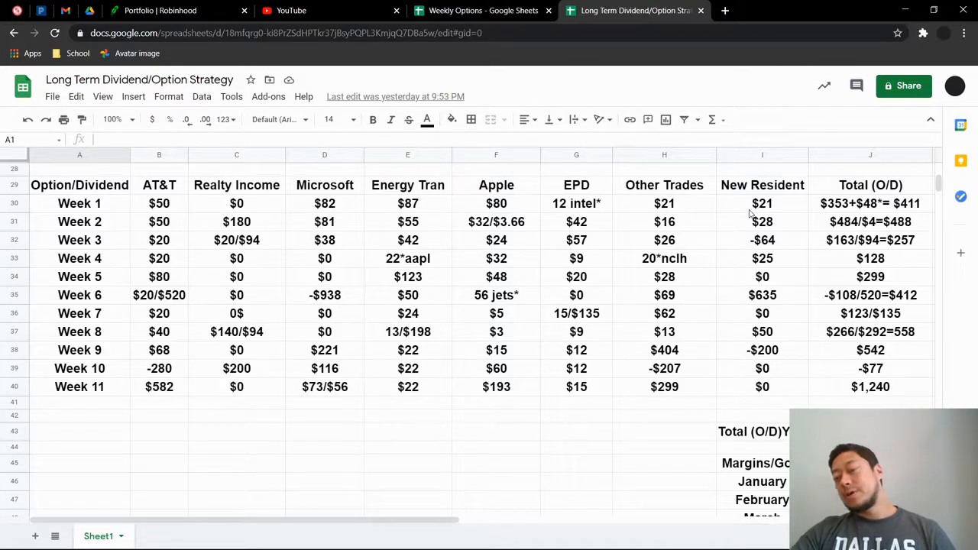
{"action": "mouse_move", "coordinate": [748, 222]}
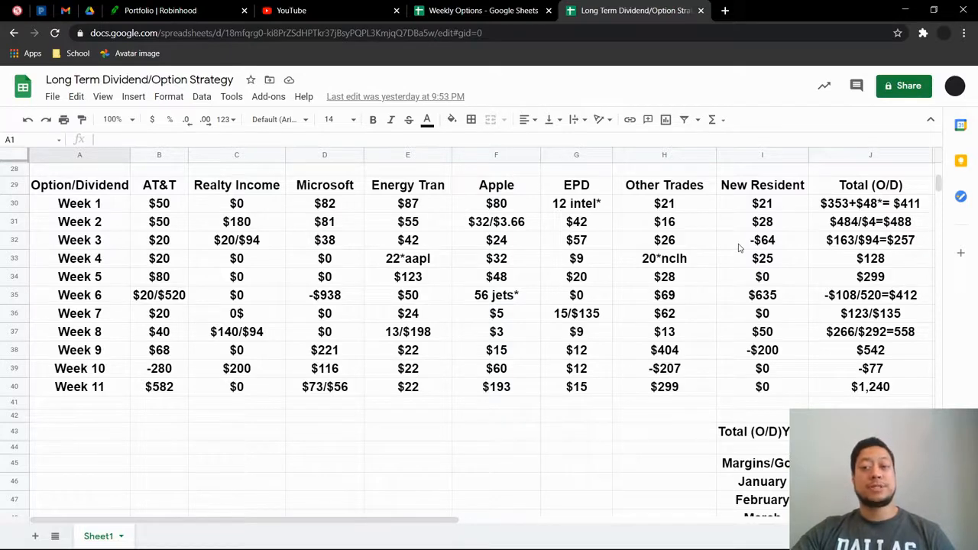
{"action": "scroll", "scroll_direction": "down", "scroll_amount": 3}
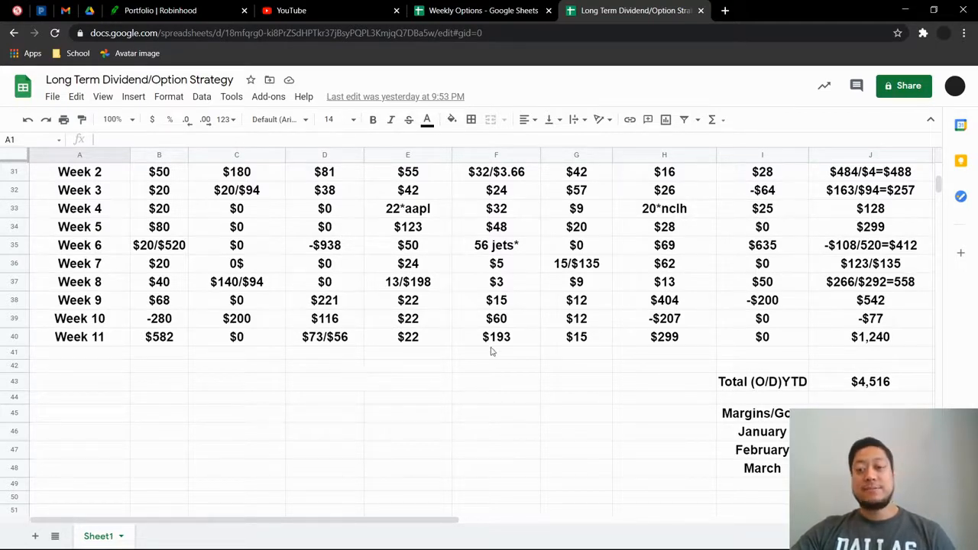
{"action": "mouse_move", "coordinate": [827, 382]}
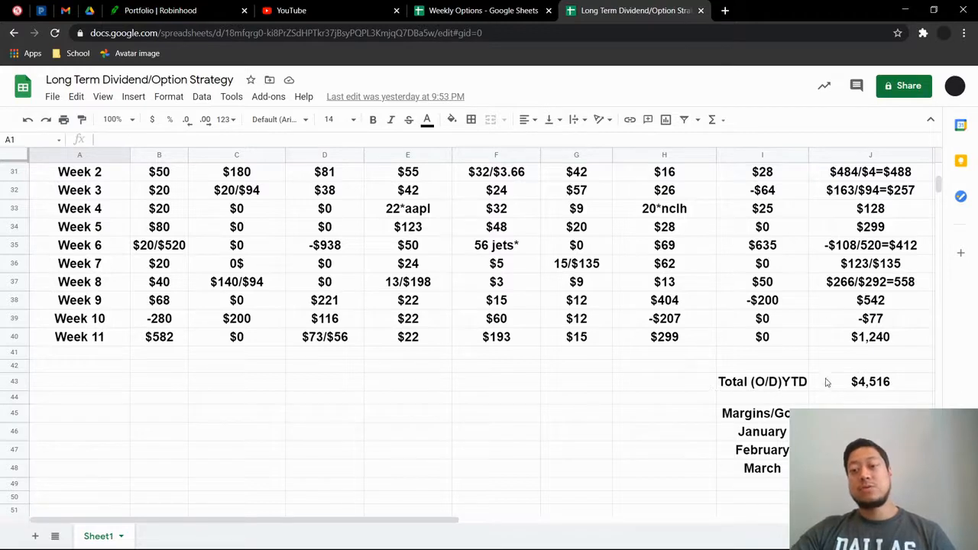
{"action": "mouse_move", "coordinate": [904, 396]}
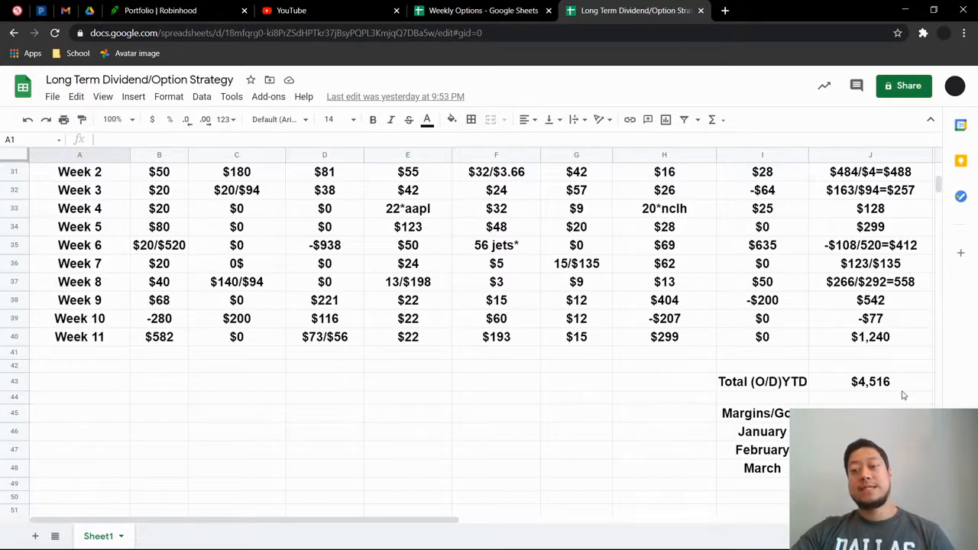
{"action": "scroll", "scroll_direction": "down", "scroll_amount": 3}
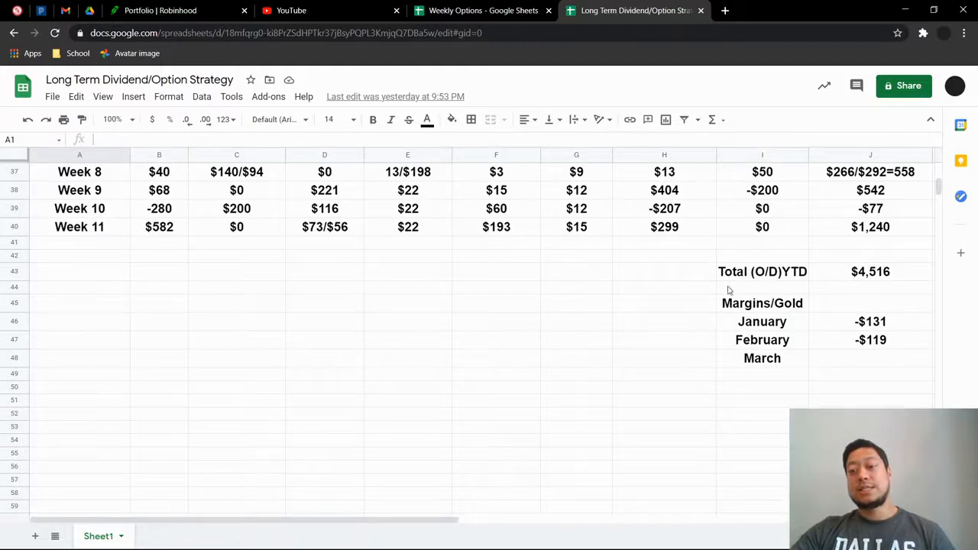
{"action": "mouse_move", "coordinate": [742, 287]}
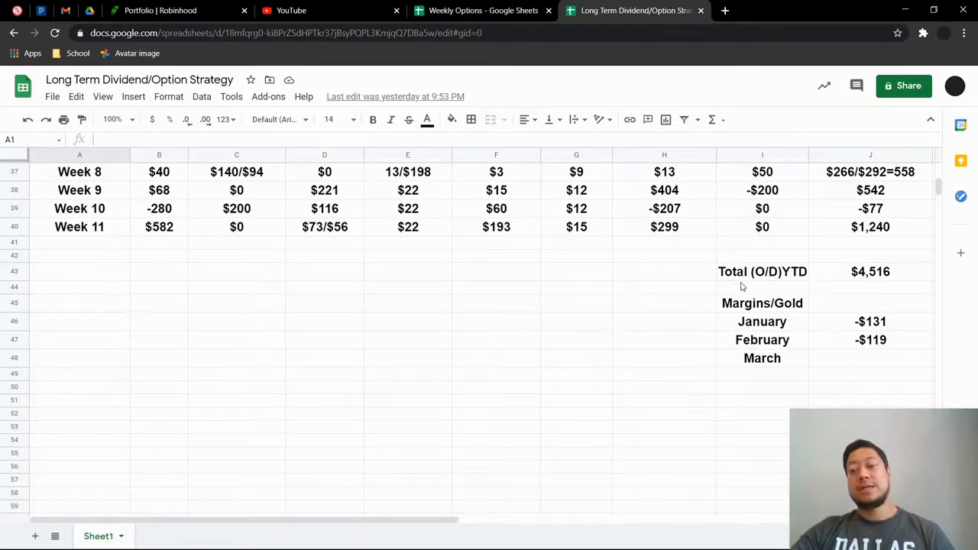
{"action": "scroll", "scroll_direction": "up", "scroll_amount": 3}
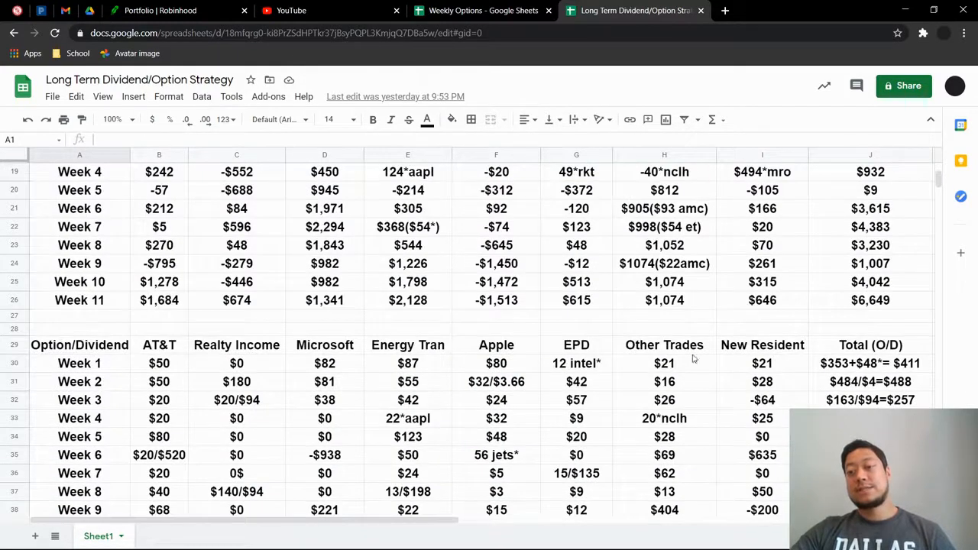
{"action": "scroll", "scroll_direction": "down", "scroll_amount": 3}
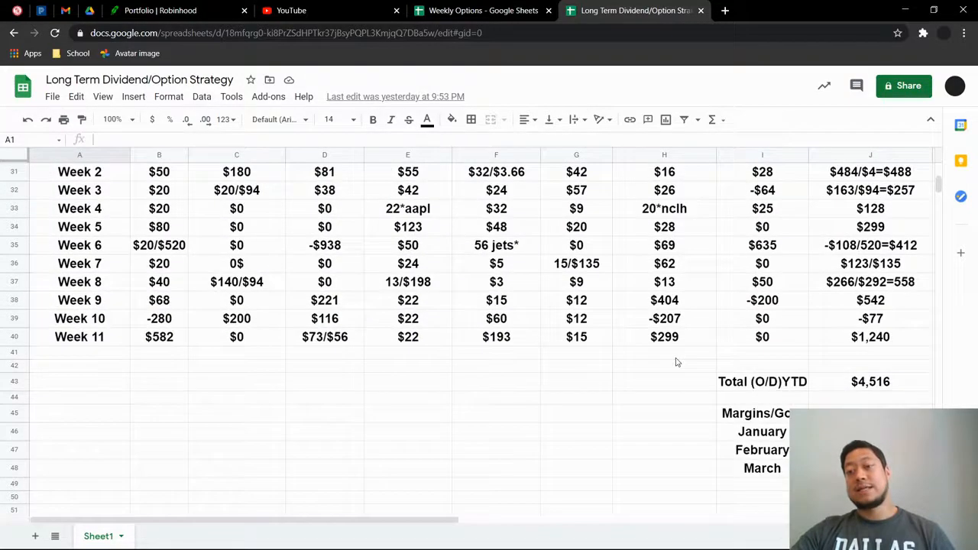
{"action": "scroll", "scroll_direction": "down", "scroll_amount": 3}
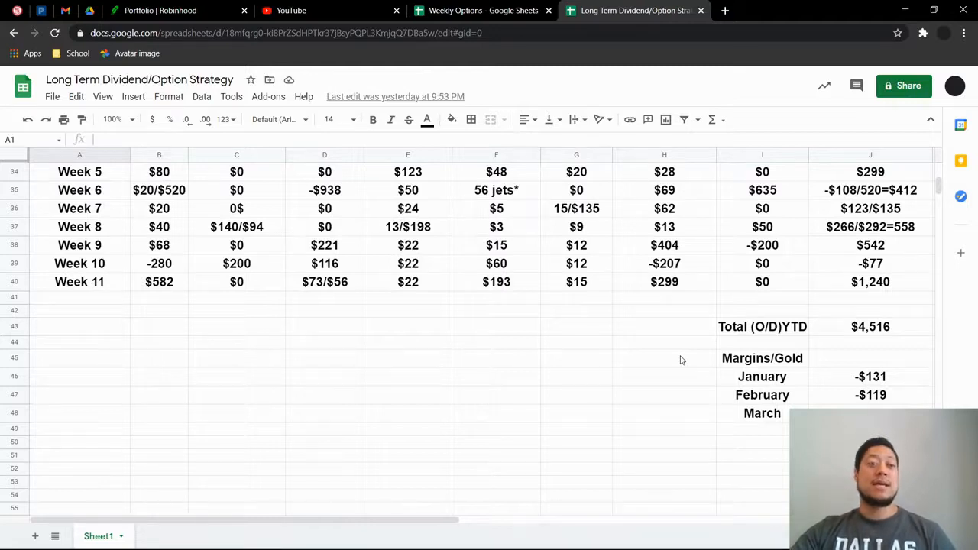
{"action": "mouse_move", "coordinate": [919, 385]}
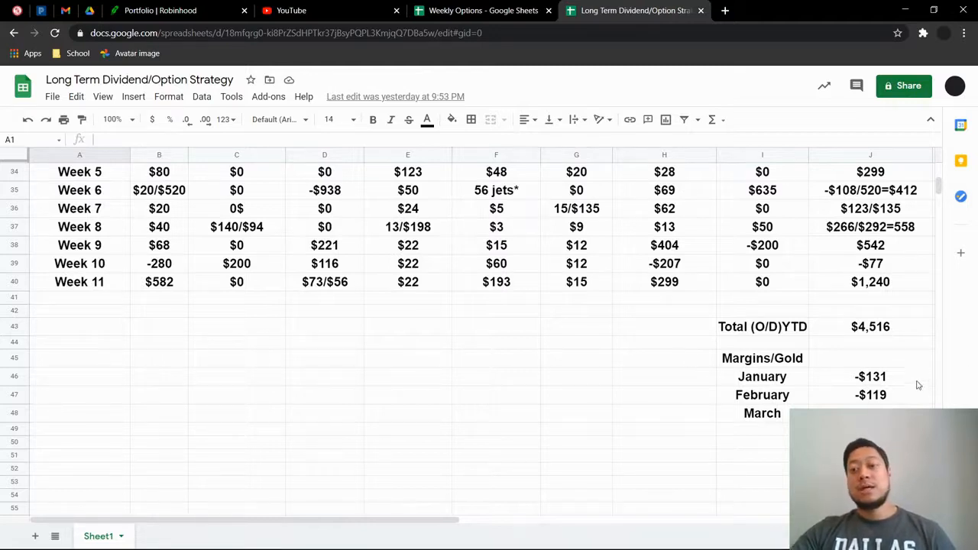
{"action": "scroll", "scroll_direction": "down", "scroll_amount": 3}
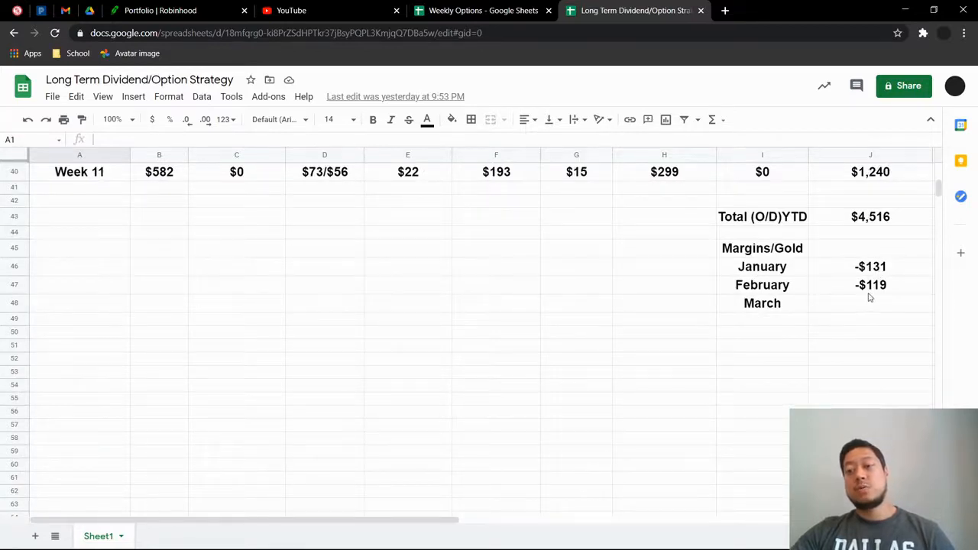
{"action": "mouse_move", "coordinate": [595, 248]}
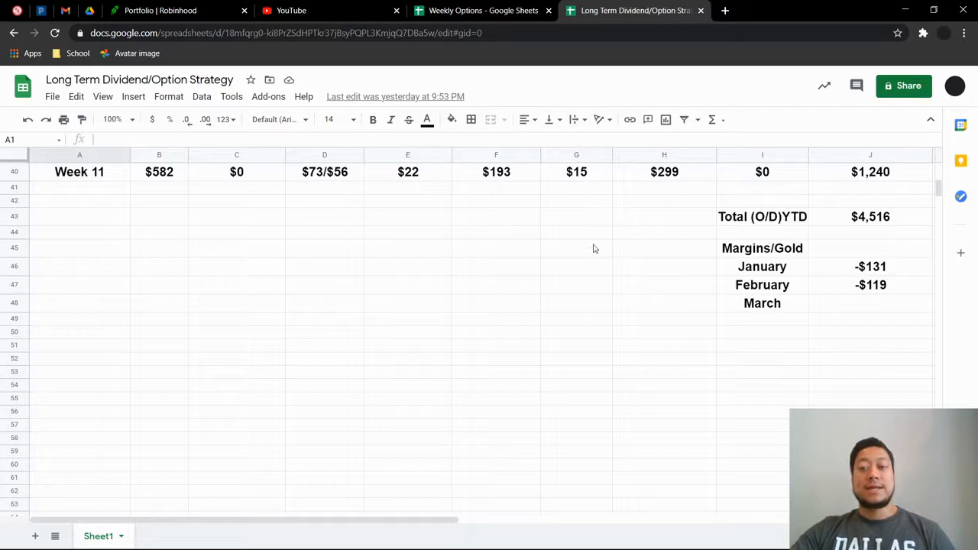
{"action": "scroll", "scroll_direction": "up", "scroll_amount": 3}
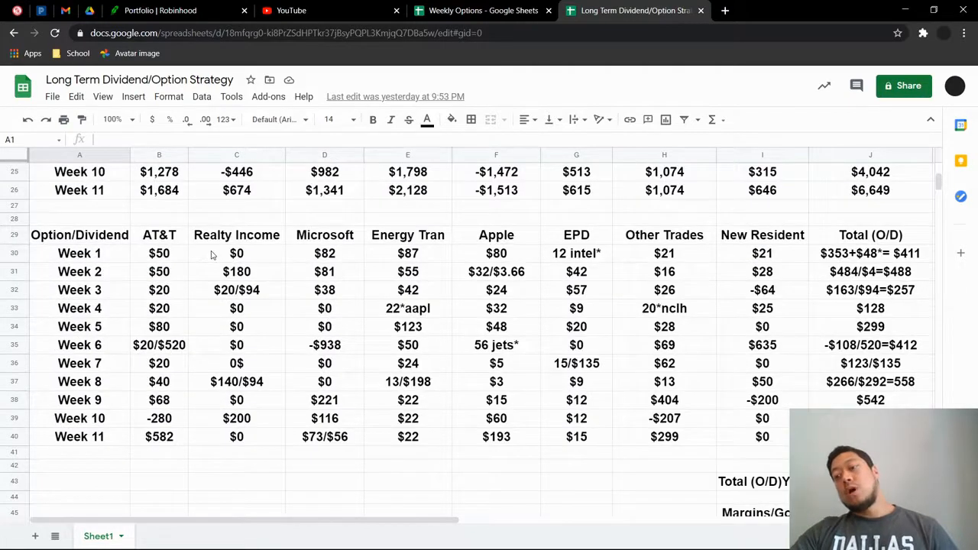
{"action": "scroll", "scroll_direction": "down", "scroll_amount": 3}
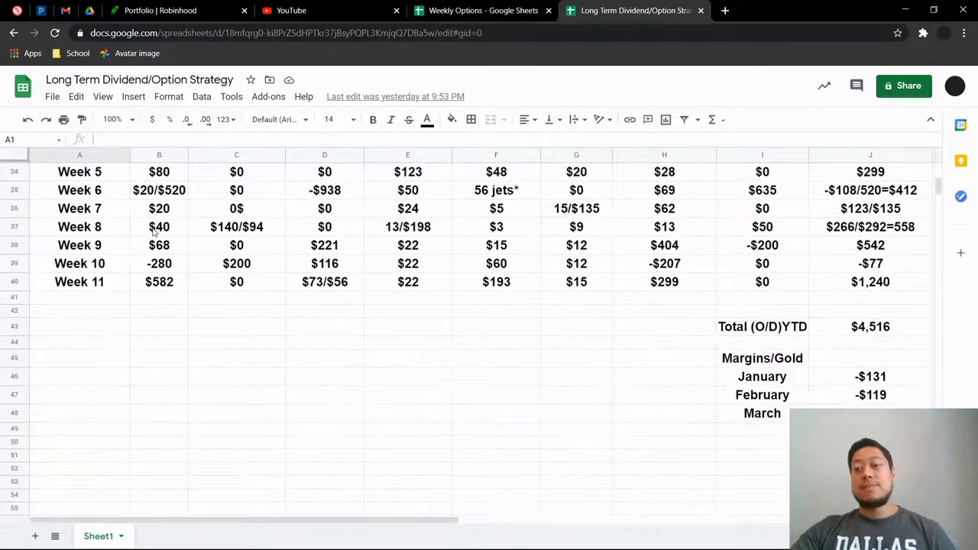
{"action": "scroll", "scroll_direction": "down", "scroll_amount": 3}
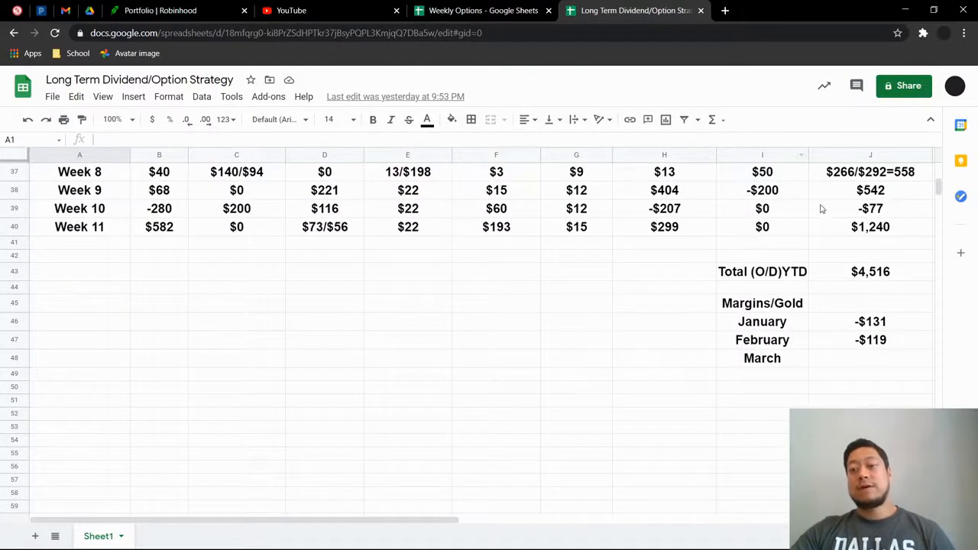
{"action": "mouse_move", "coordinate": [889, 266]}
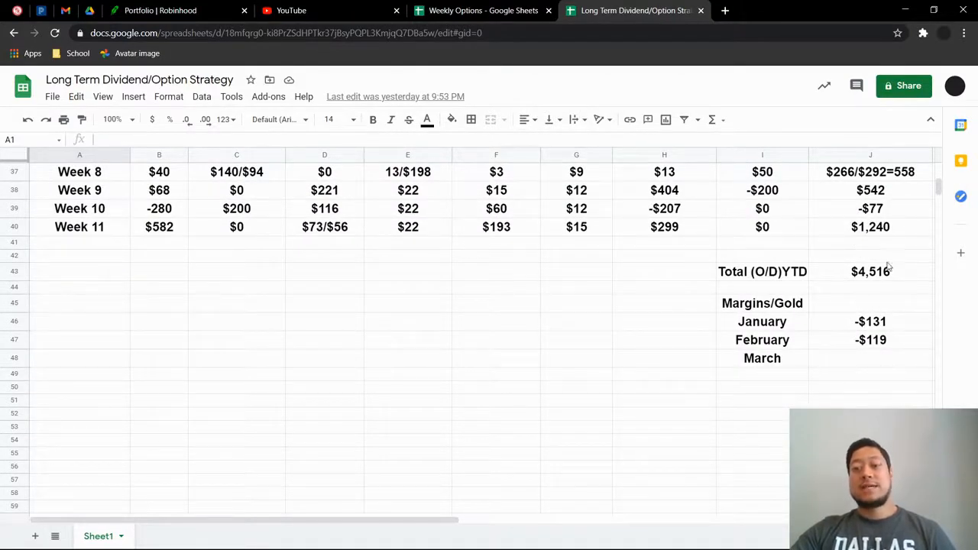
{"action": "mouse_move", "coordinate": [858, 294]}
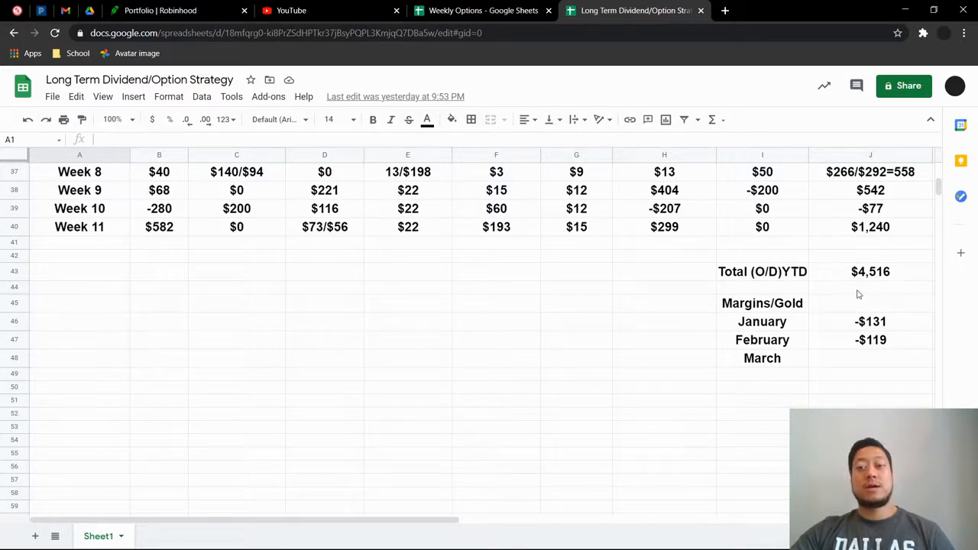
{"action": "mouse_move", "coordinate": [929, 296]}
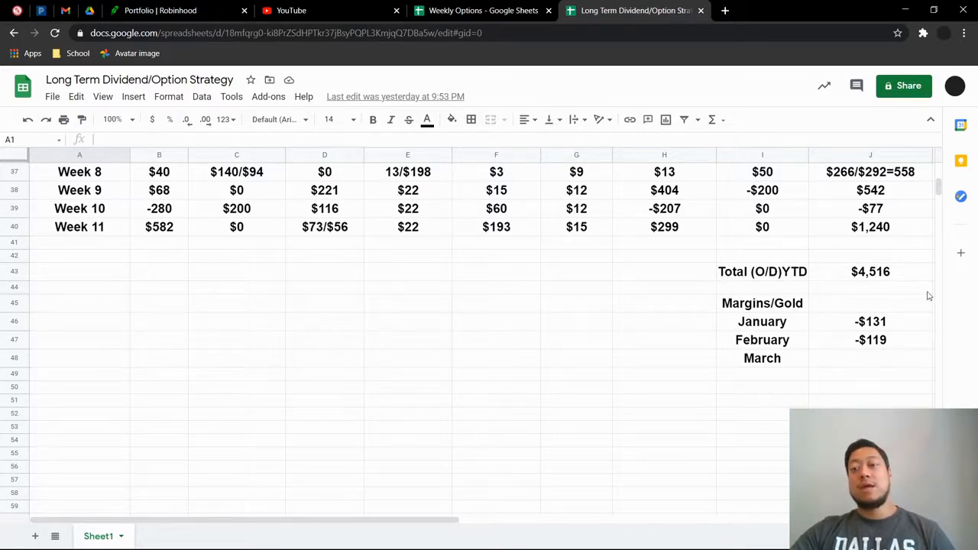
{"action": "mouse_move", "coordinate": [664, 284]}
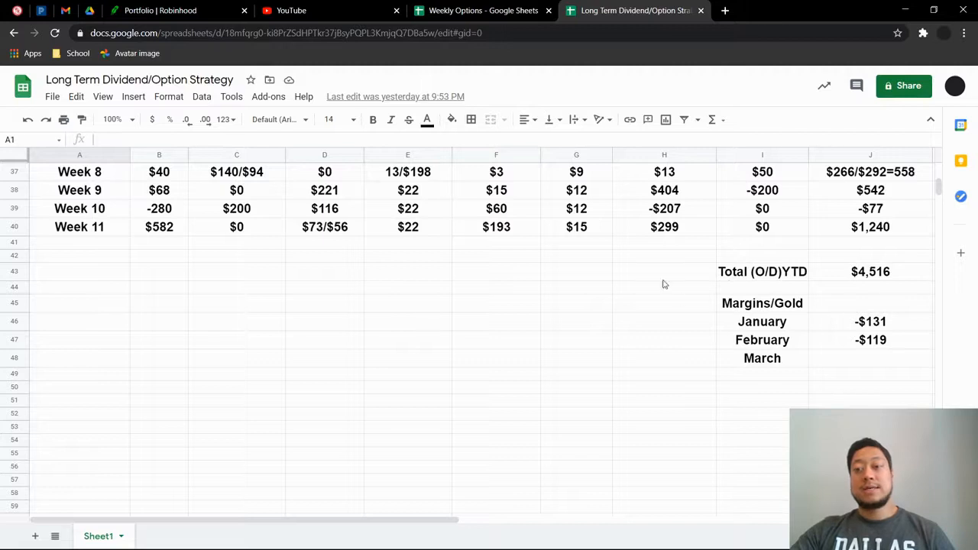
{"action": "mouse_move", "coordinate": [965, 252]}
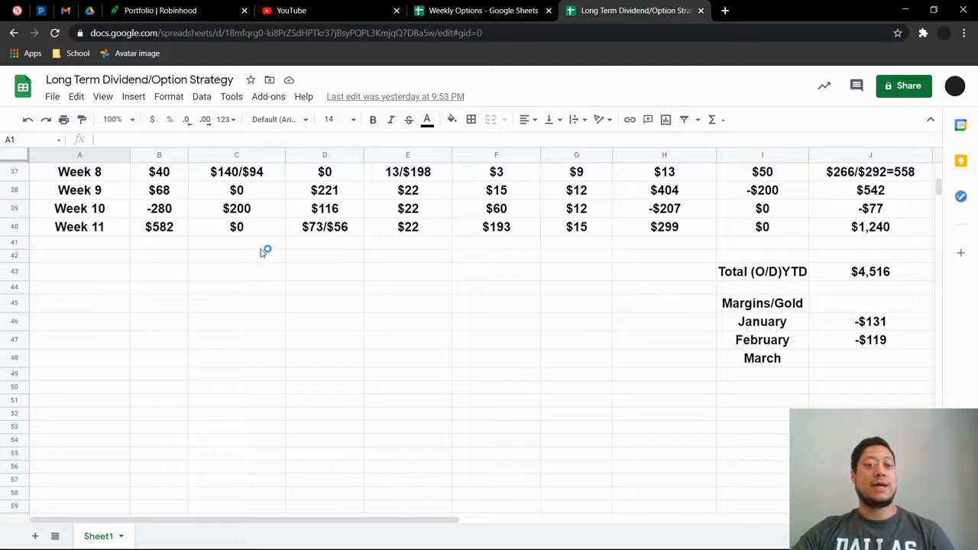
{"action": "mouse_move", "coordinate": [297, 253]}
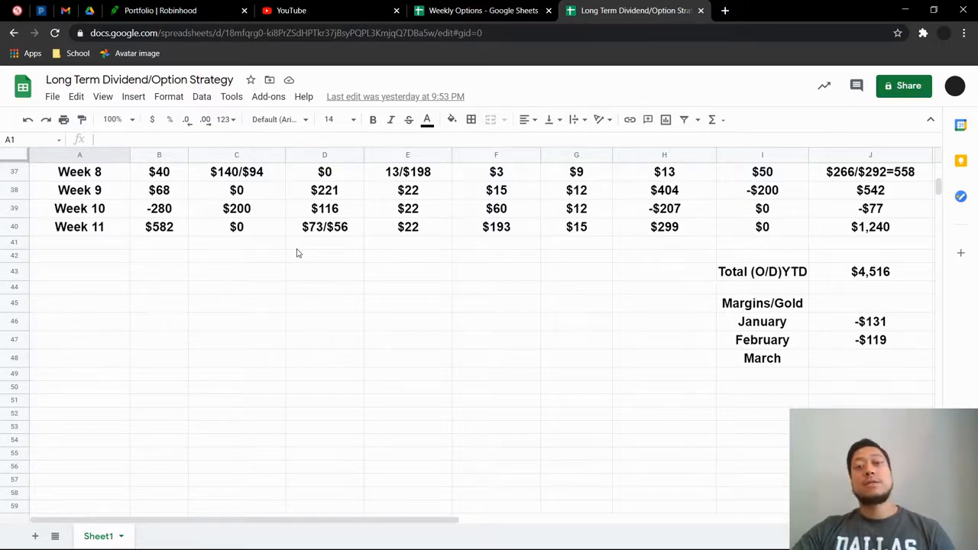
{"action": "mouse_move", "coordinate": [309, 270]}
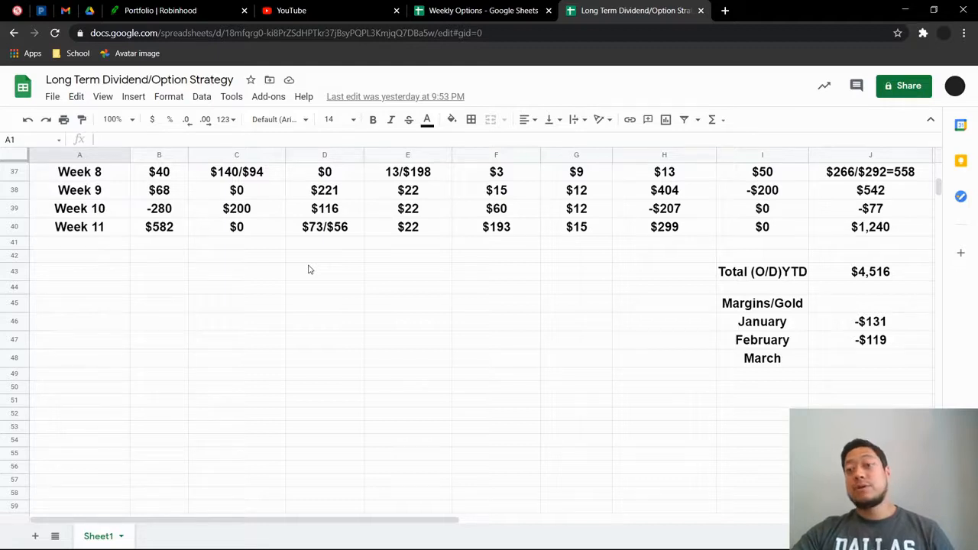
{"action": "mouse_move", "coordinate": [327, 267]}
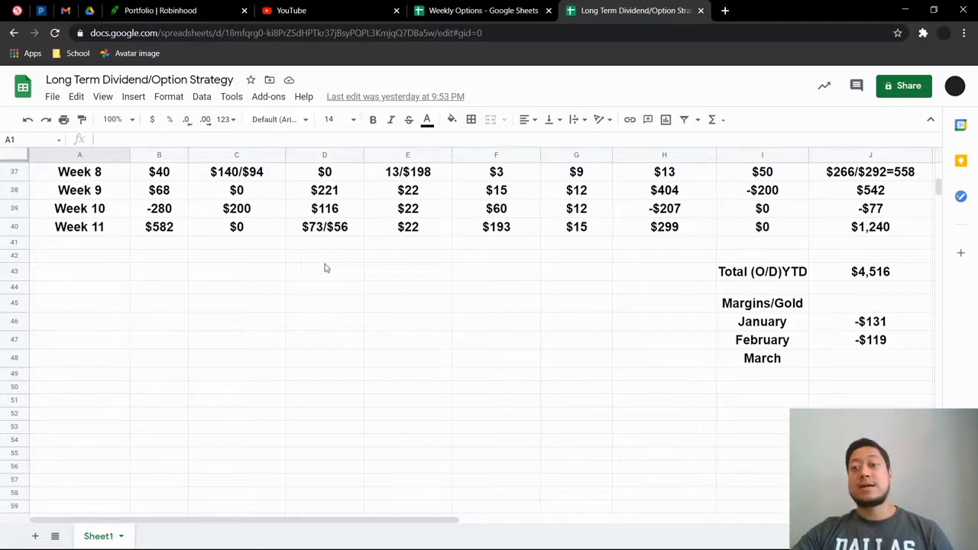
{"action": "scroll", "scroll_direction": "up", "scroll_amount": 3}
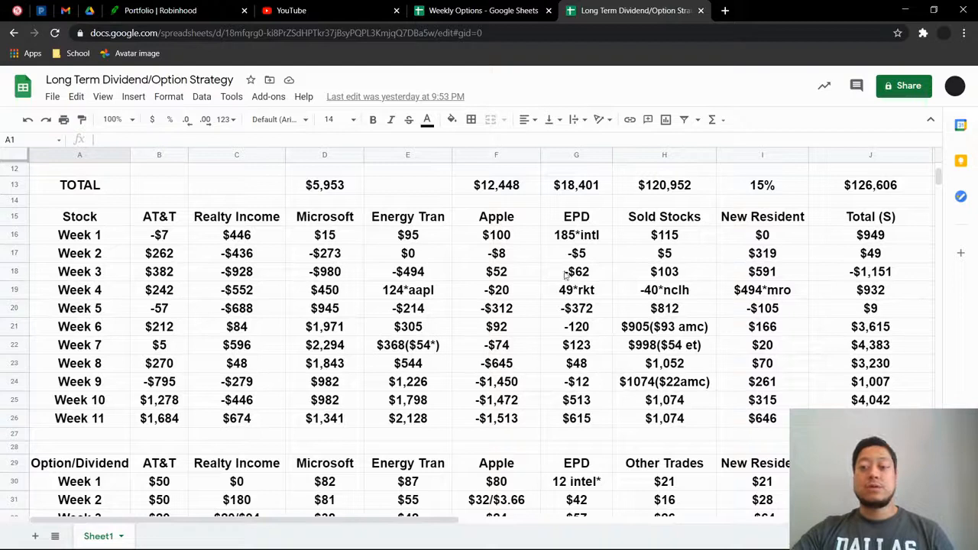
{"action": "mouse_move", "coordinate": [937, 388]}
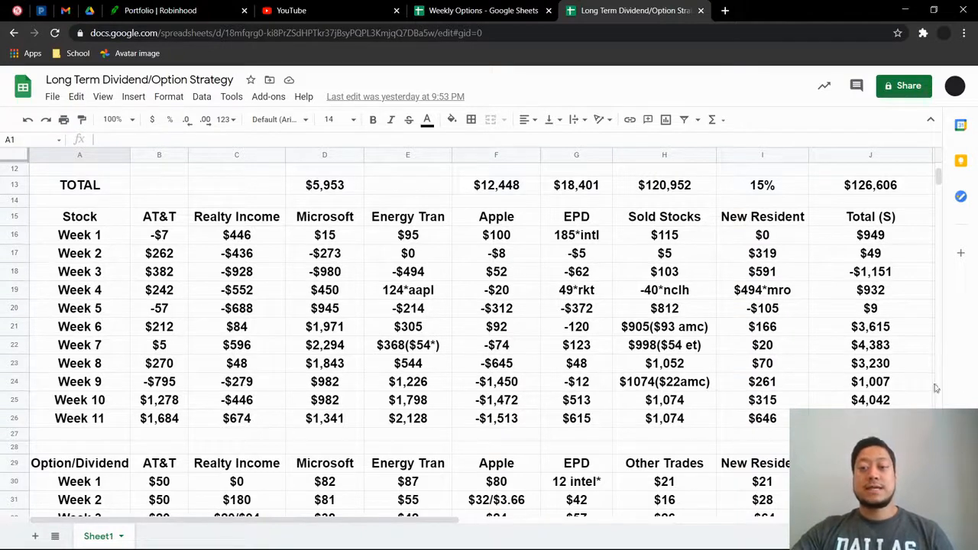
{"action": "scroll", "scroll_direction": "down", "scroll_amount": 3}
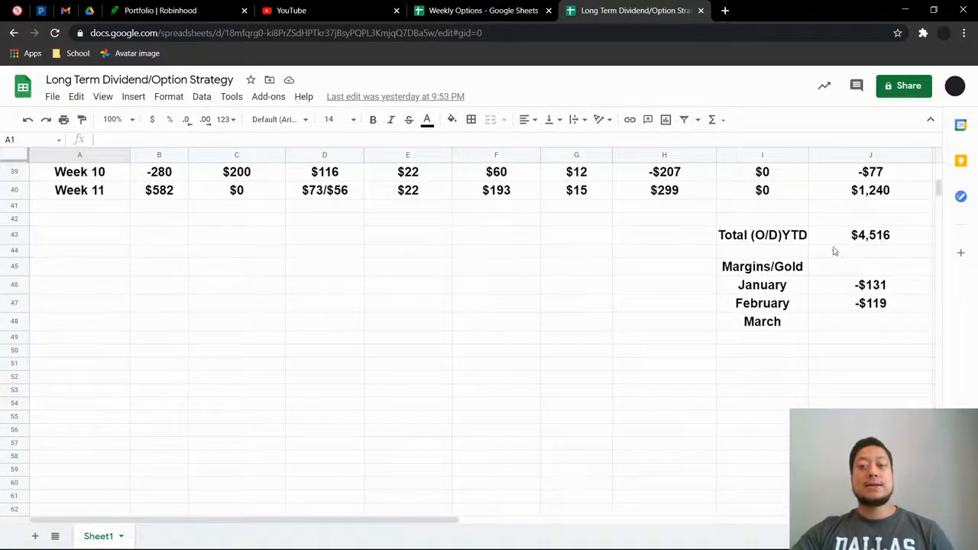
{"action": "mouse_move", "coordinate": [862, 283]}
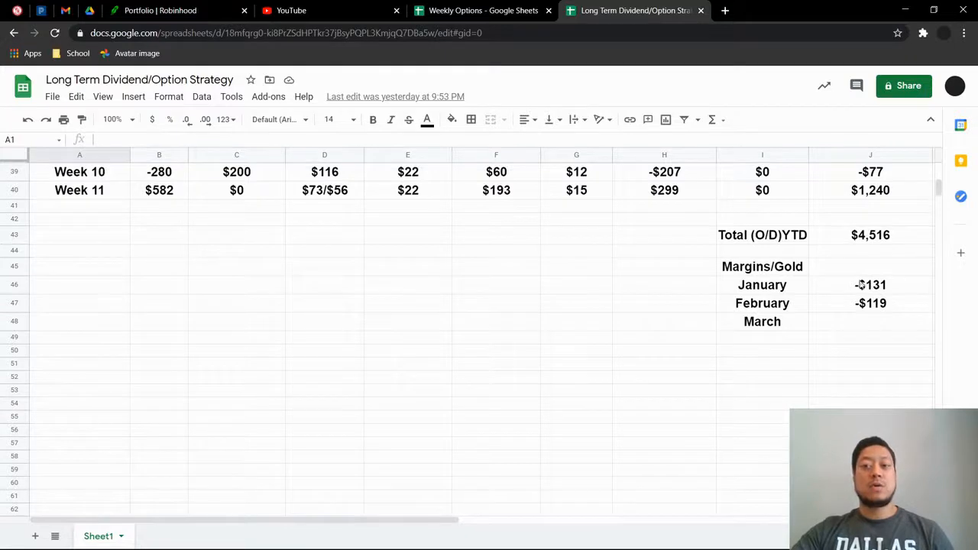
{"action": "mouse_move", "coordinate": [836, 255]}
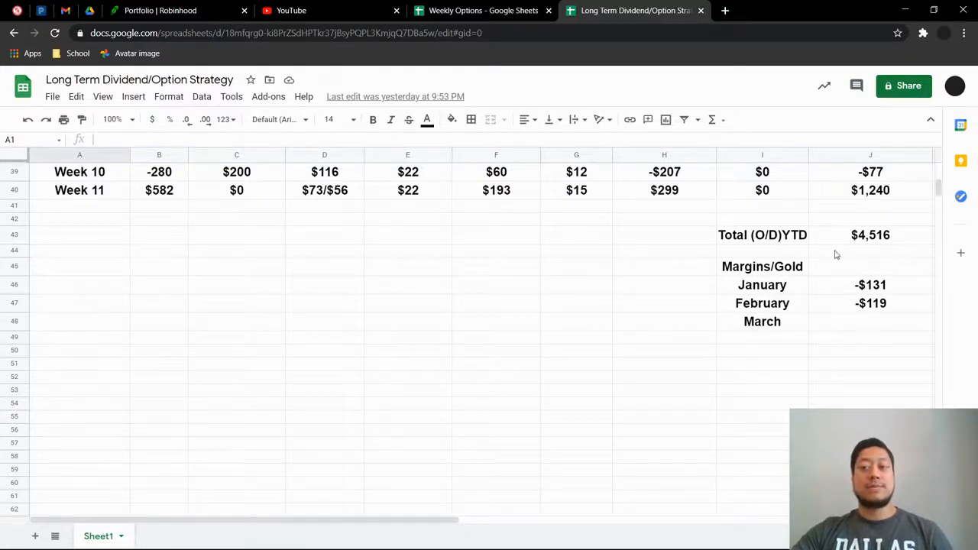
{"action": "mouse_move", "coordinate": [779, 261]}
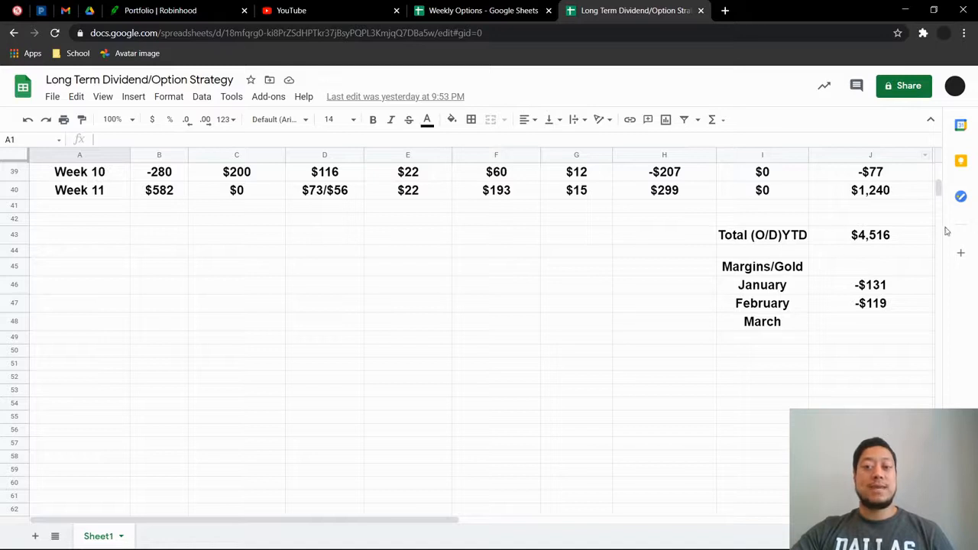
{"action": "mouse_move", "coordinate": [818, 258]}
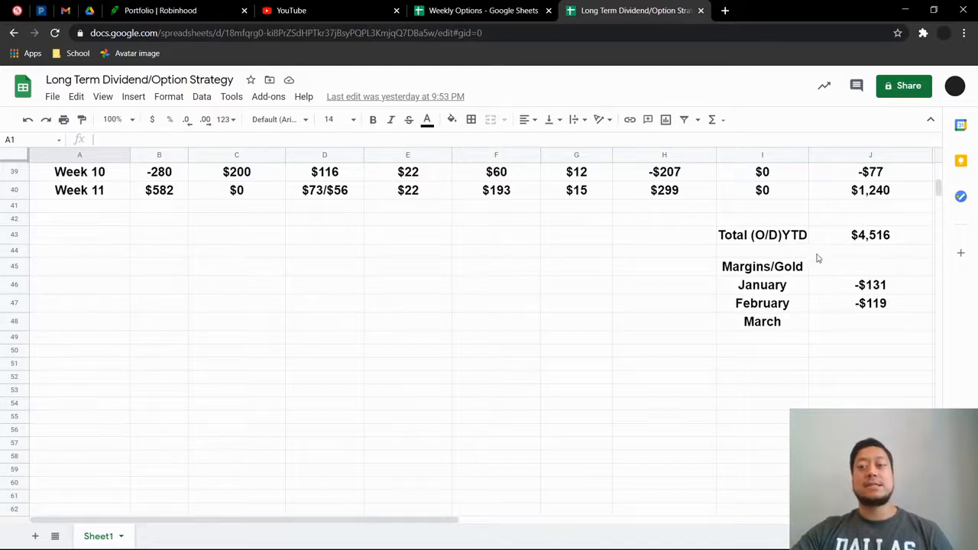
{"action": "mouse_move", "coordinate": [701, 298]}
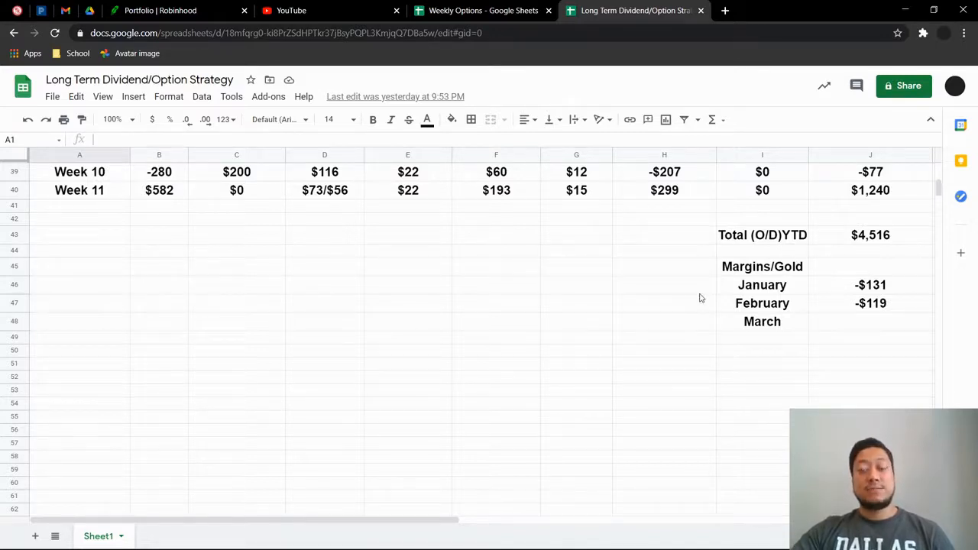
{"action": "scroll", "scroll_direction": "up", "scroll_amount": 3}
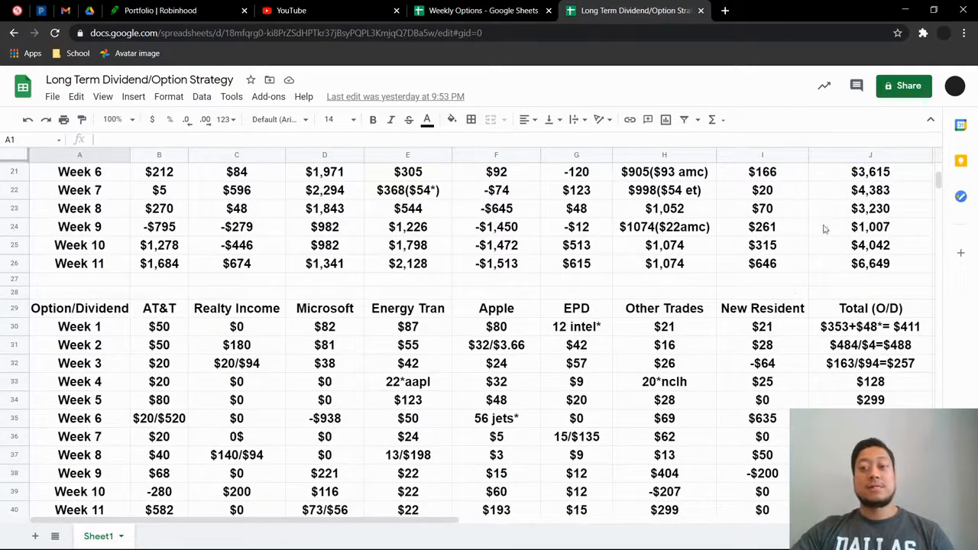
{"action": "mouse_move", "coordinate": [862, 207]}
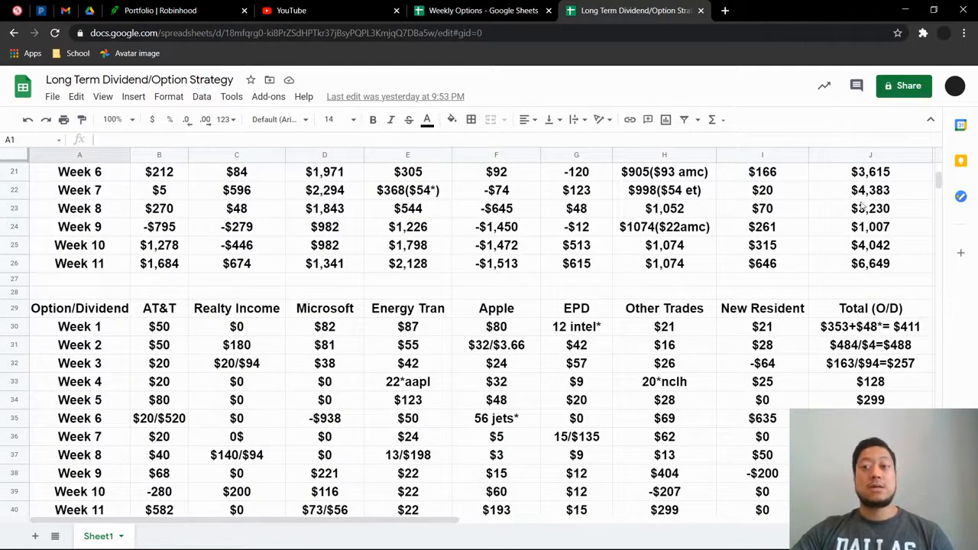
{"action": "scroll", "scroll_direction": "up", "scroll_amount": 3}
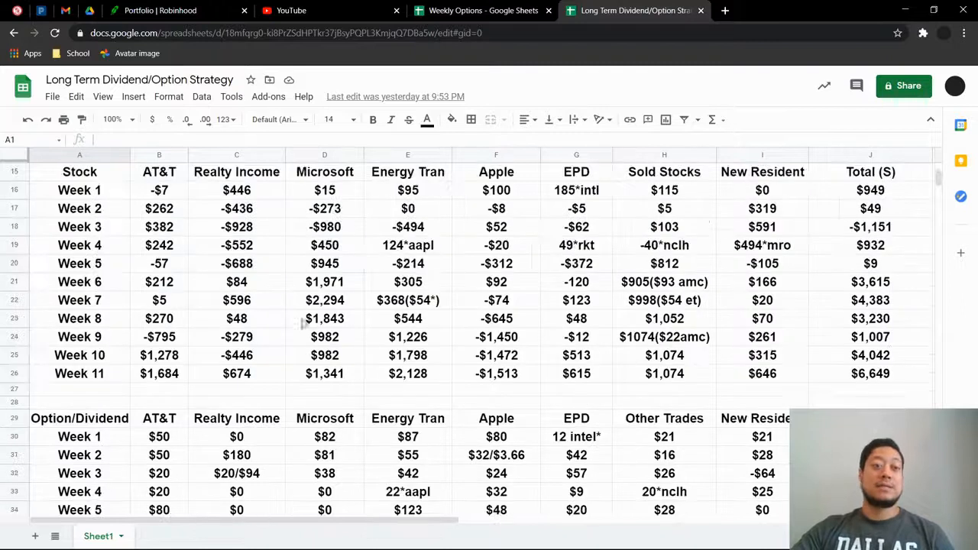
{"action": "scroll", "scroll_direction": "up", "scroll_amount": 3}
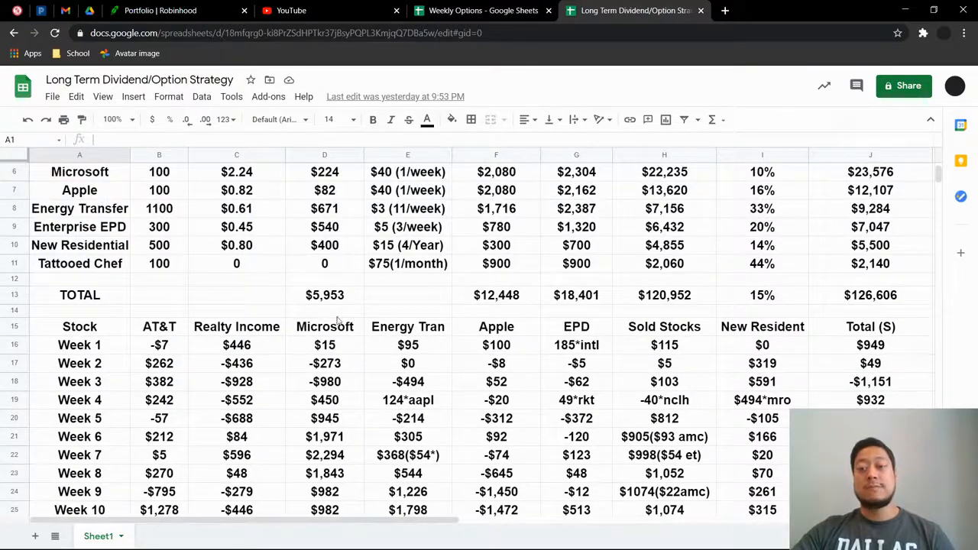
{"action": "scroll", "scroll_direction": "up", "scroll_amount": 3}
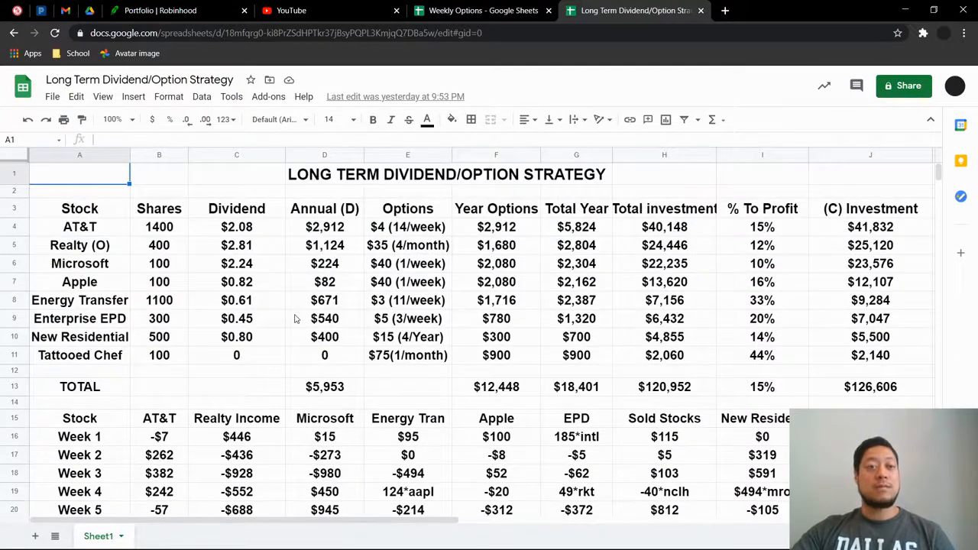